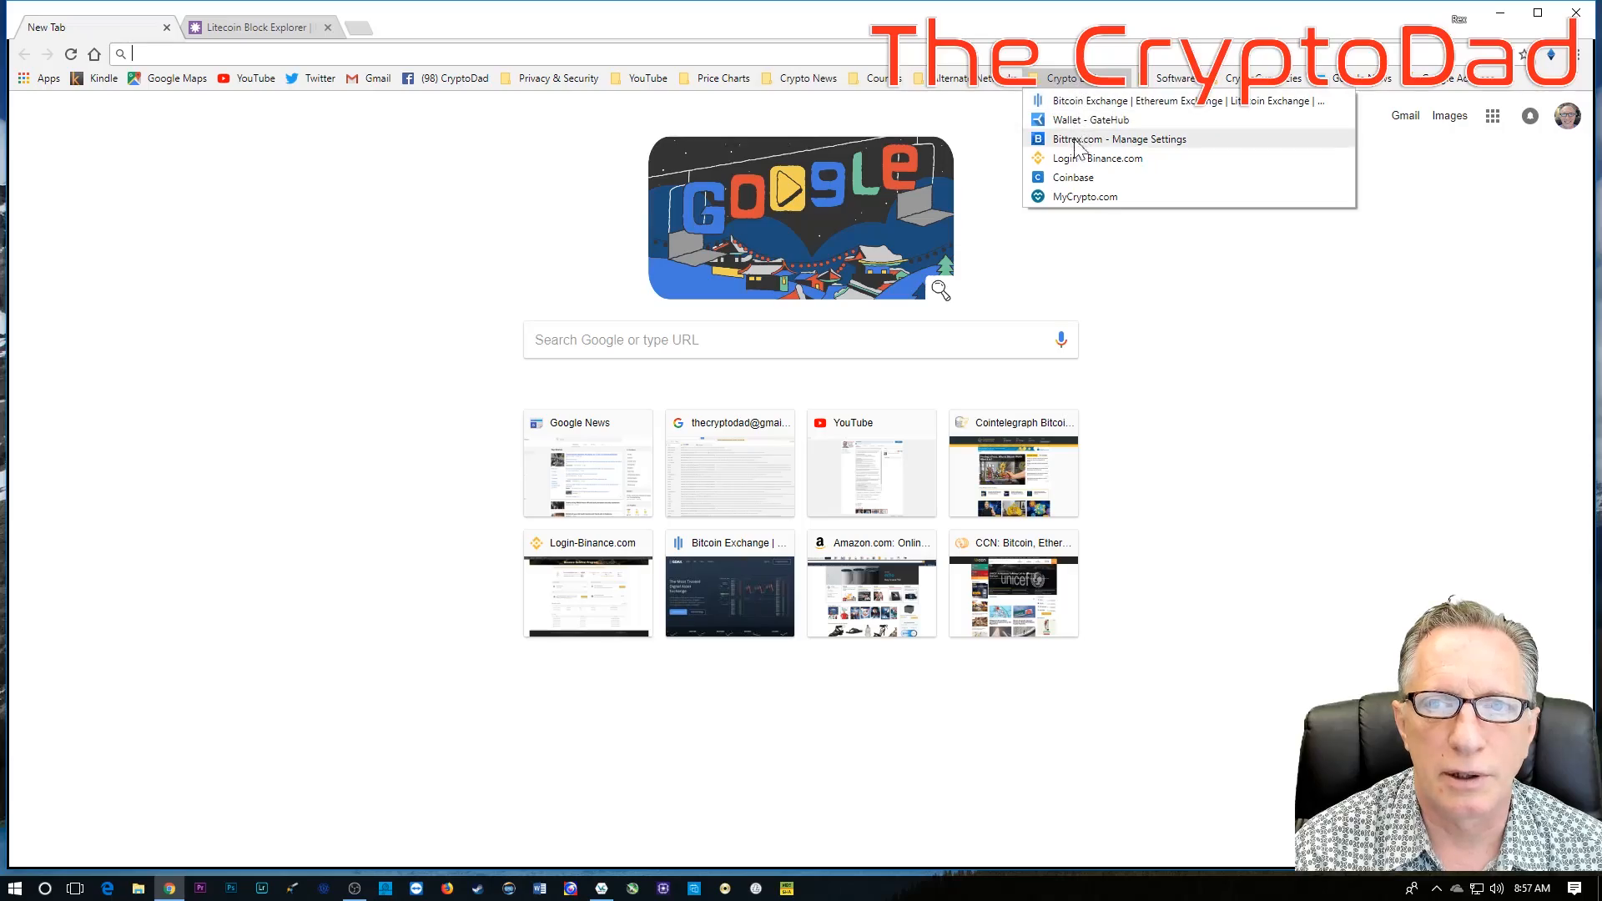
Sign in to Coinbase with the saved email and password
{"action": "left_click", "coordinate": [1073, 177]}
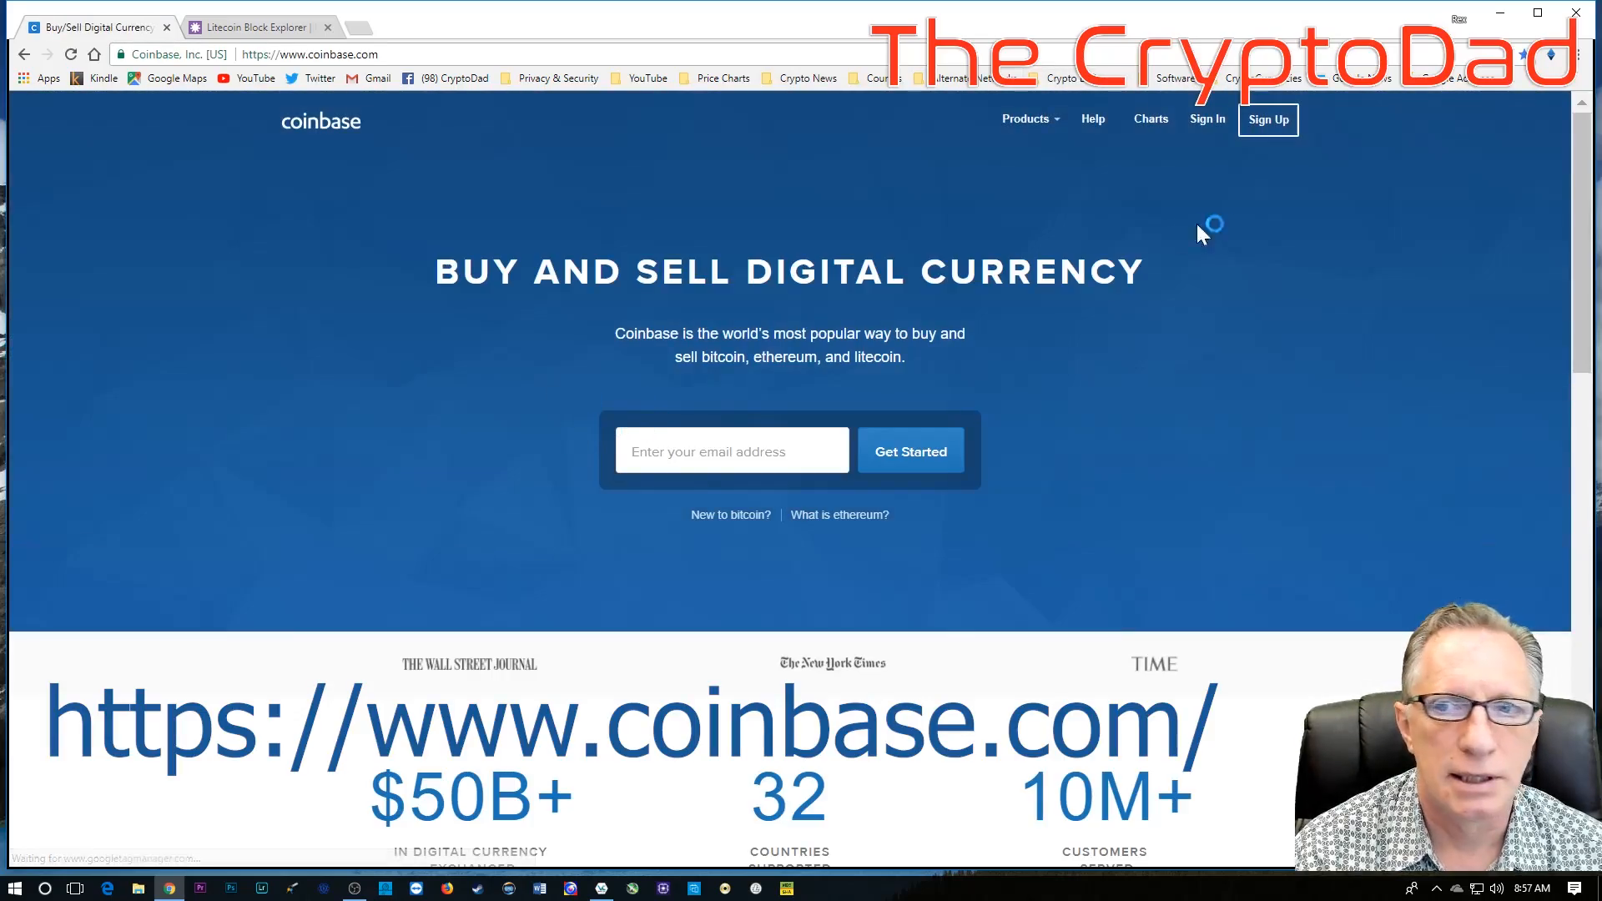
{"action": "left_click", "coordinate": [1208, 119]}
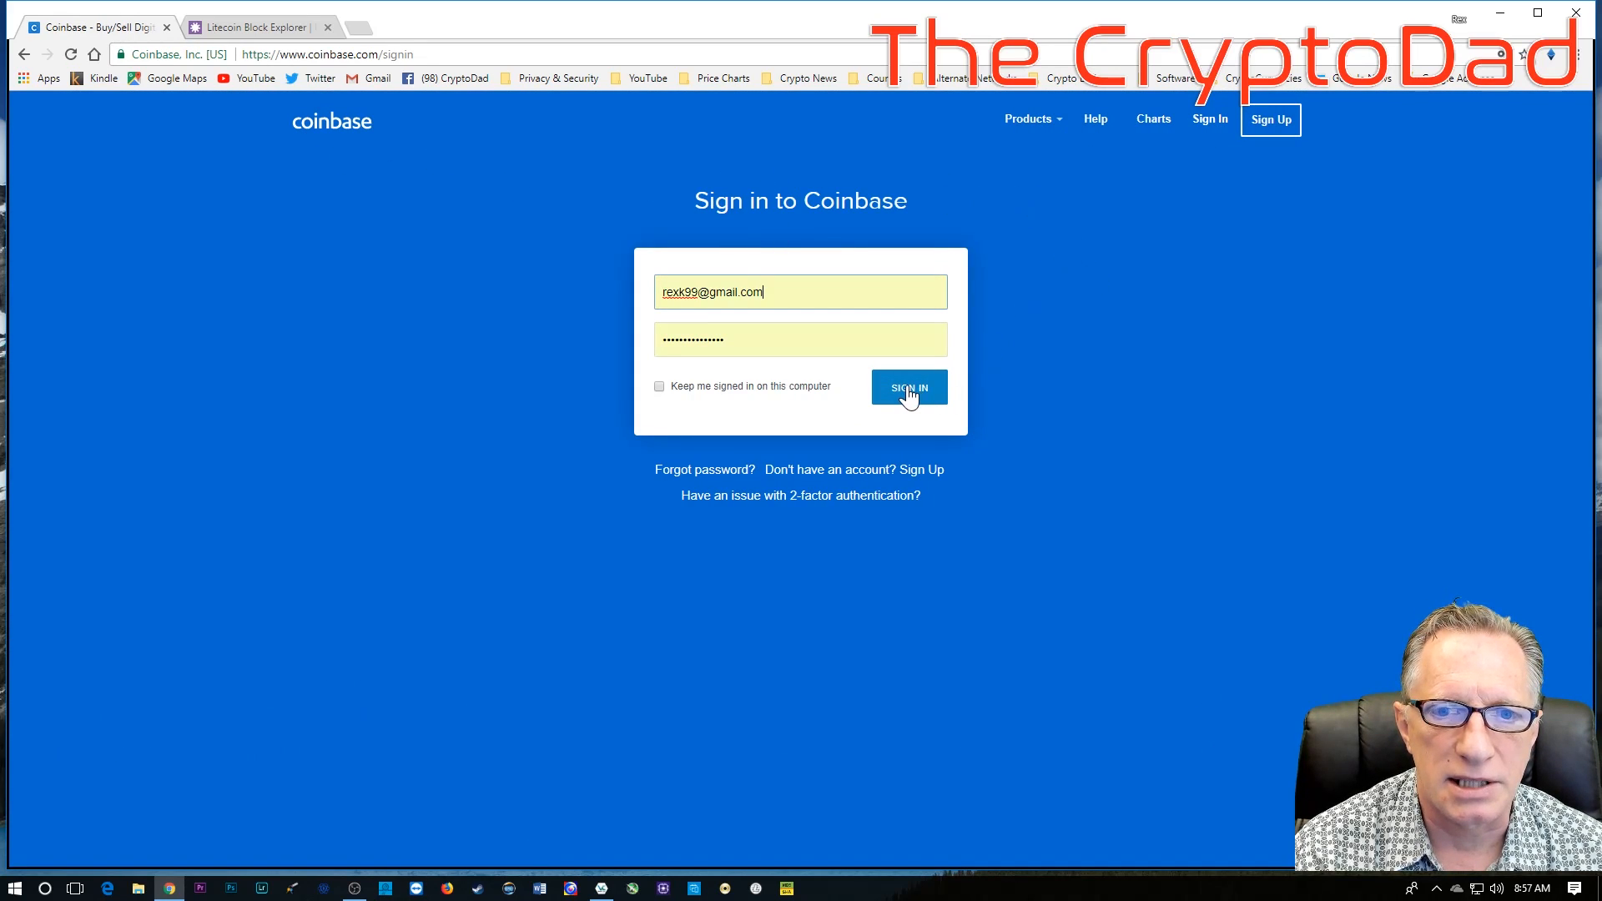
{"action": "left_click", "coordinate": [909, 387]}
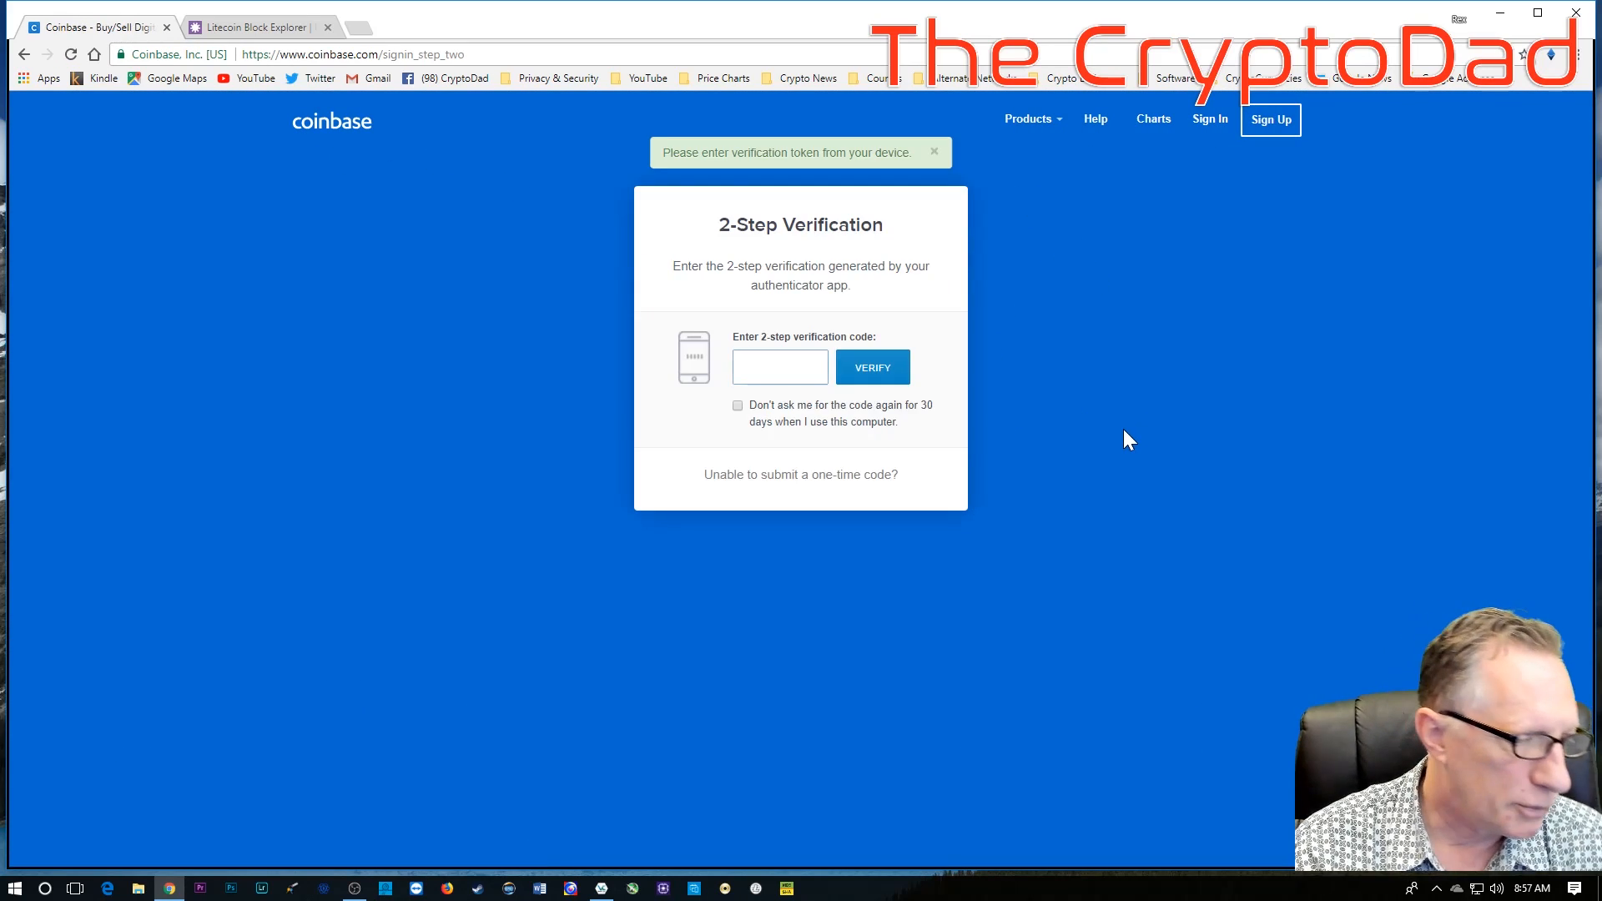
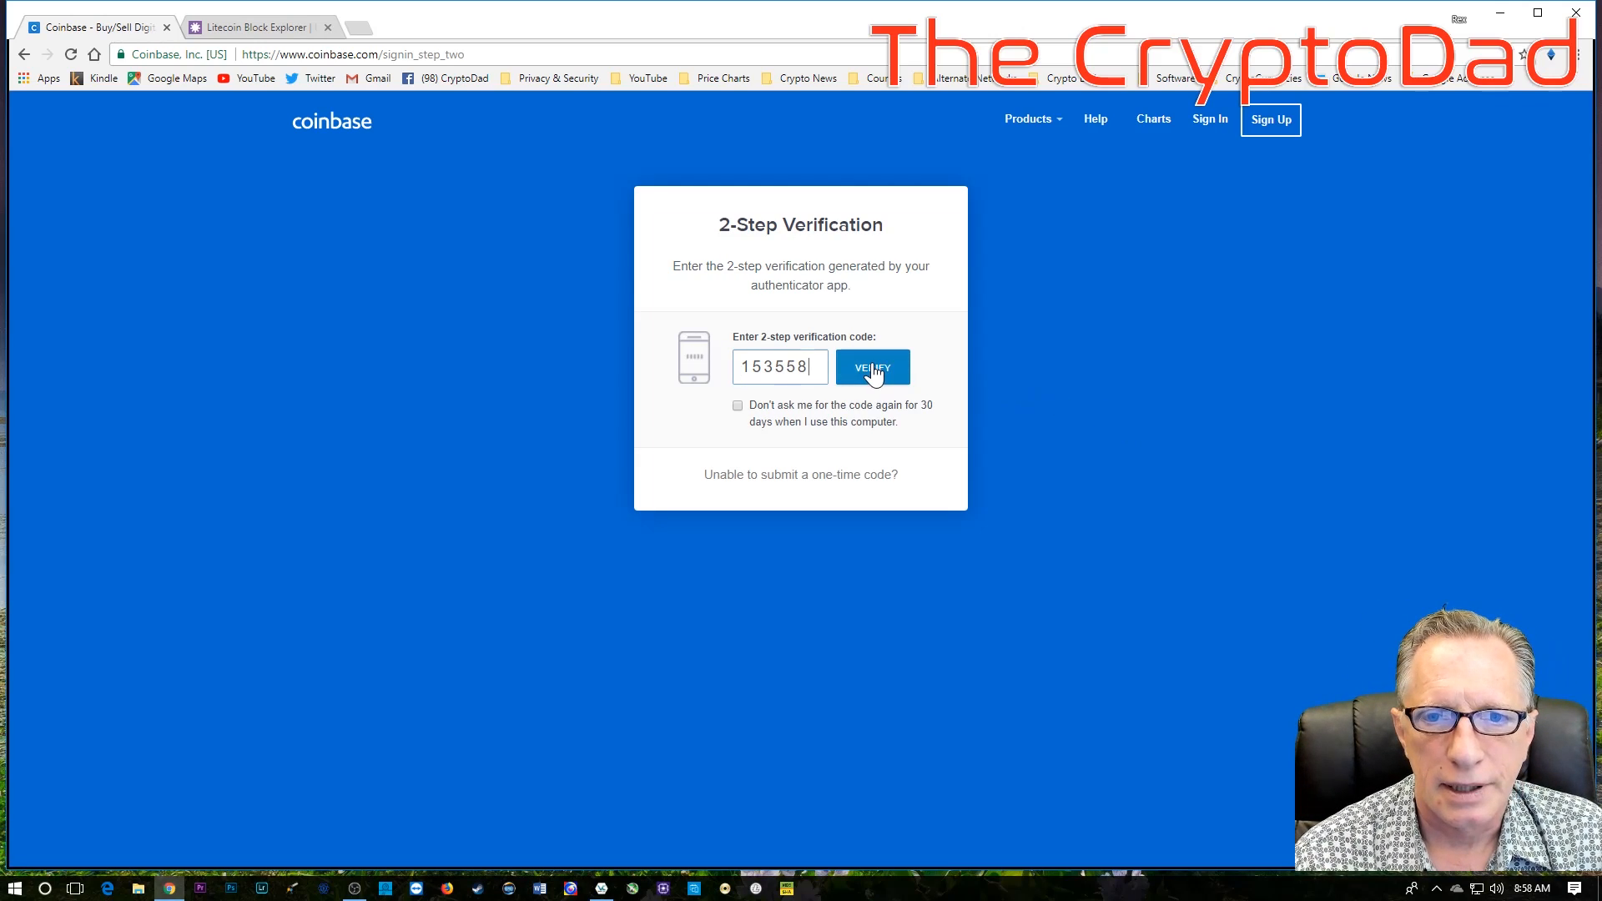
{"action": "left_click", "coordinate": [872, 367]}
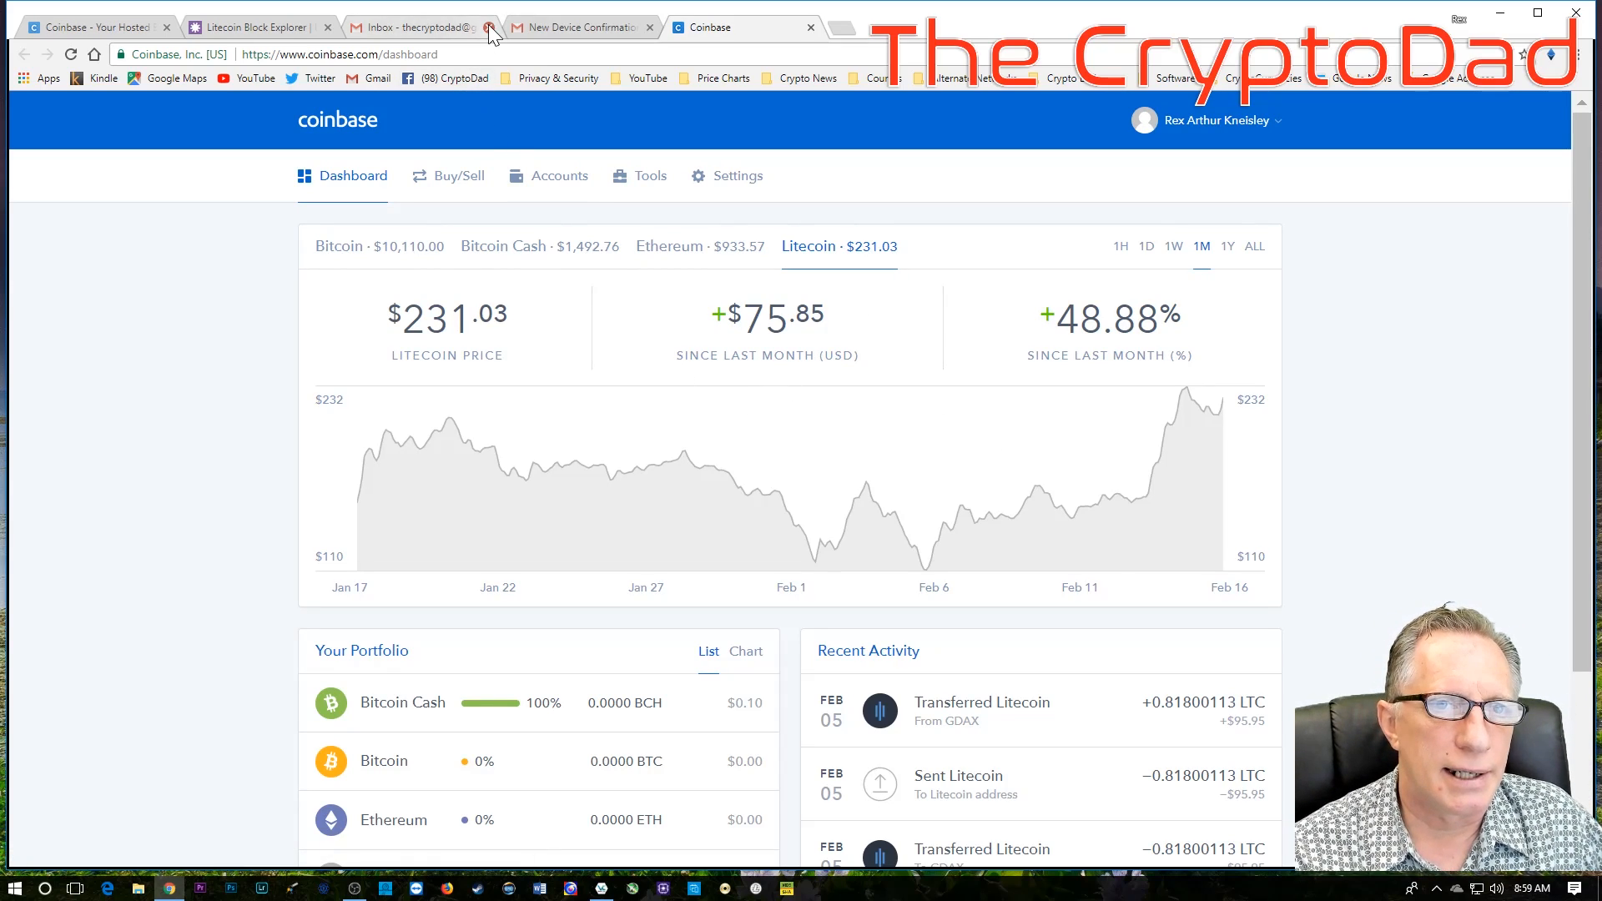
Close the extra Gmail tab, leaving the Coinbase dashboard with the Litecoin chart
{"action": "left_click", "coordinate": [494, 27]}
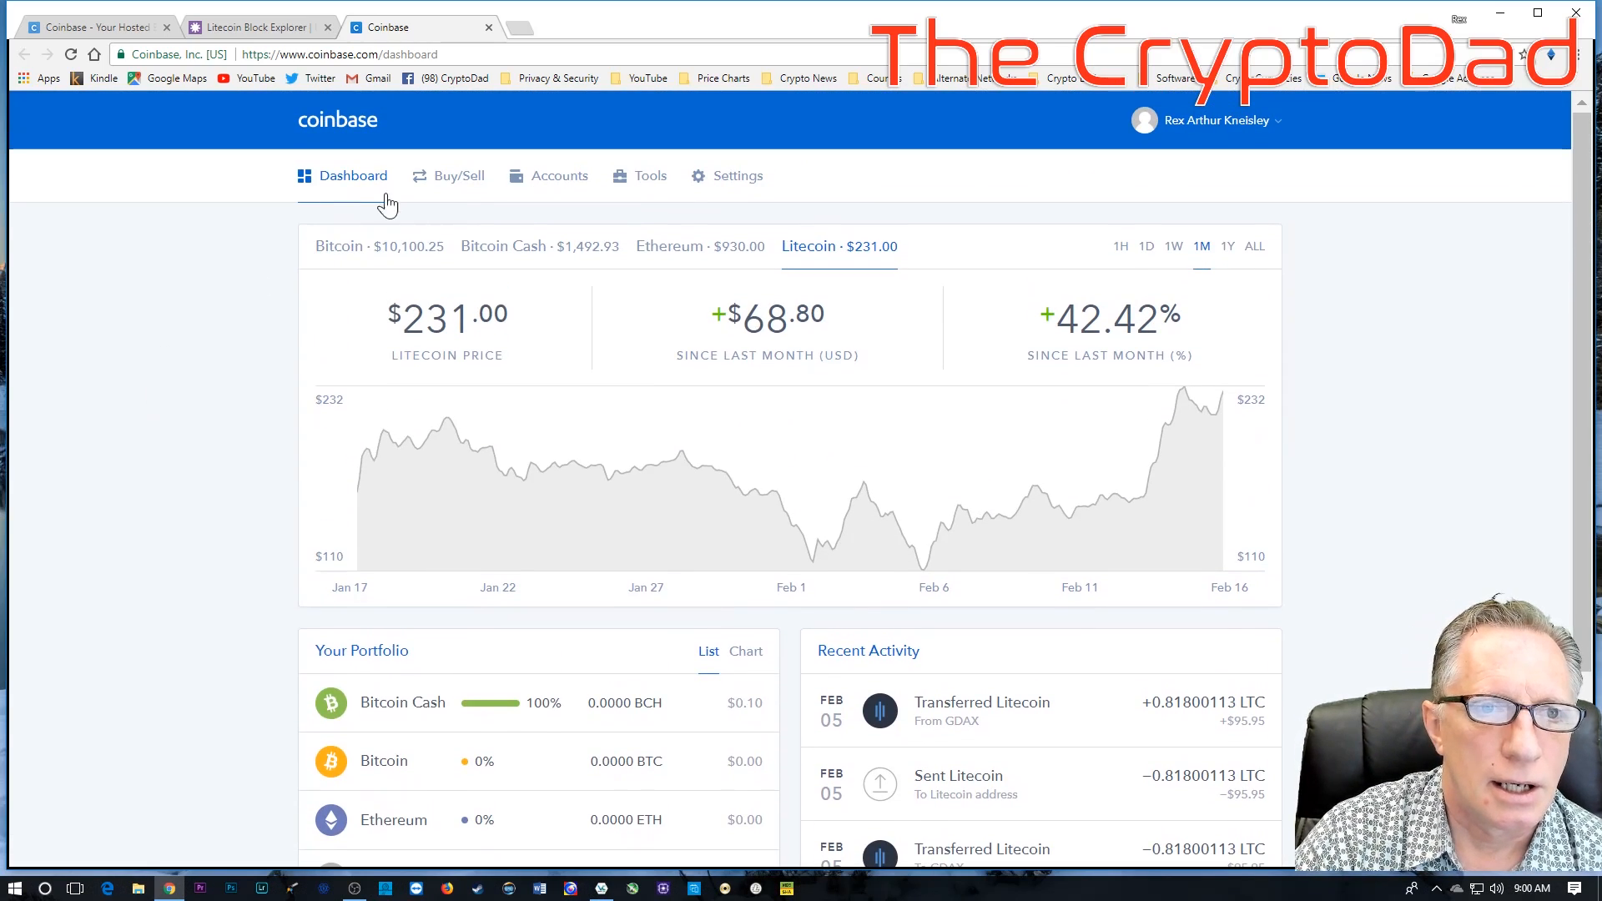
On the Buy/Sell page, switch the payment method to the Jpmorgan Chase Visa debit card ending 4666
{"action": "left_click", "coordinate": [457, 176]}
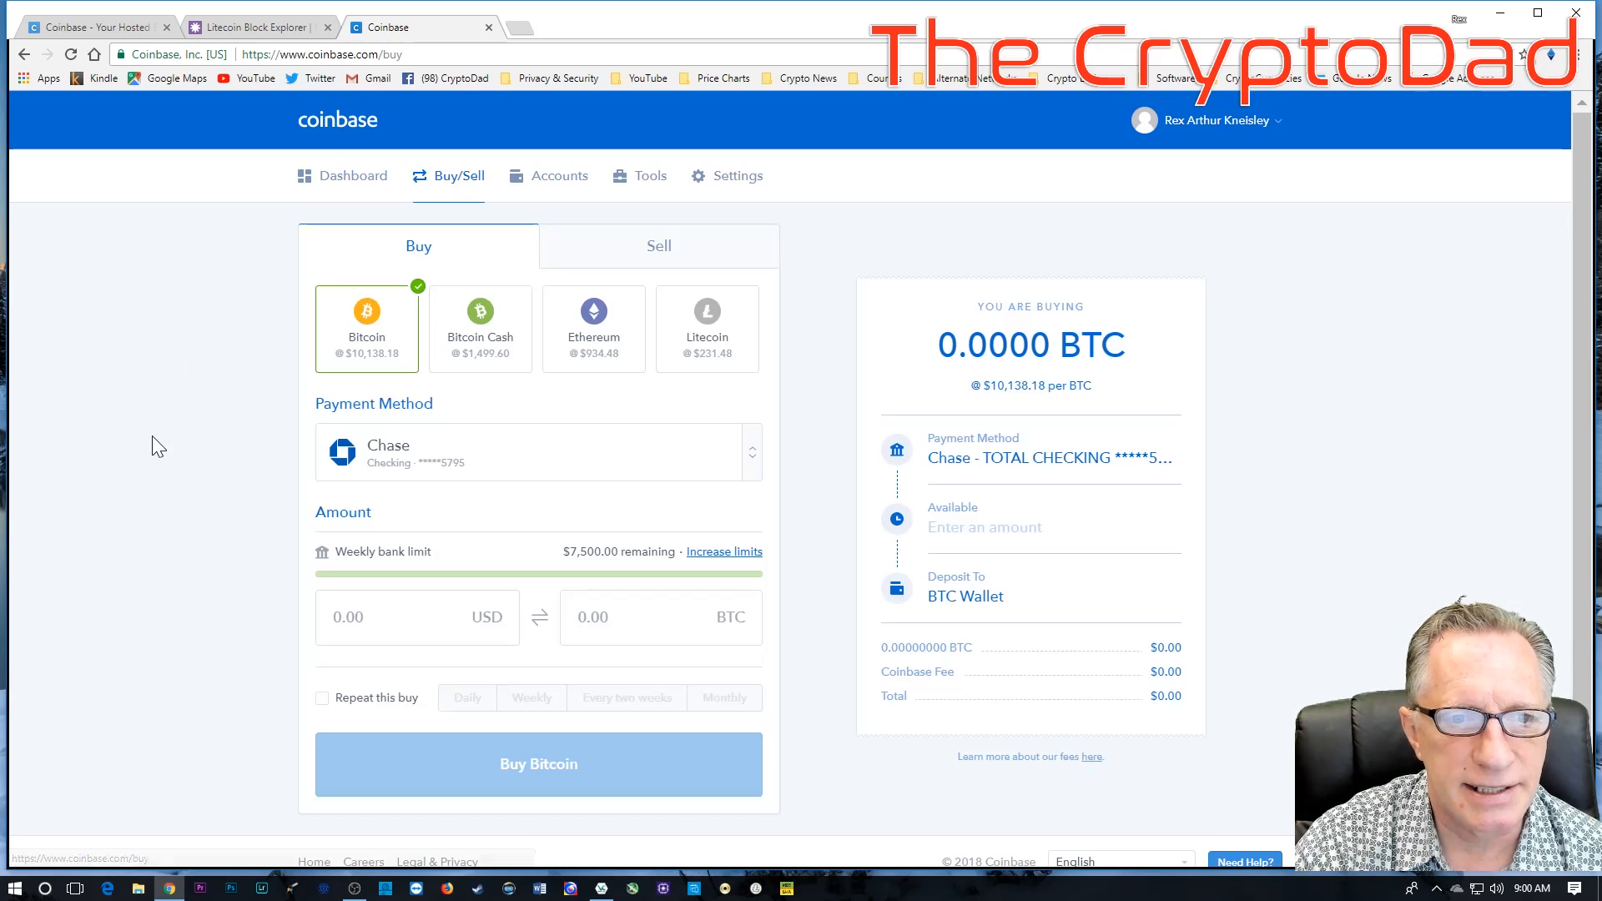
{"action": "mouse_move", "coordinate": [755, 459]}
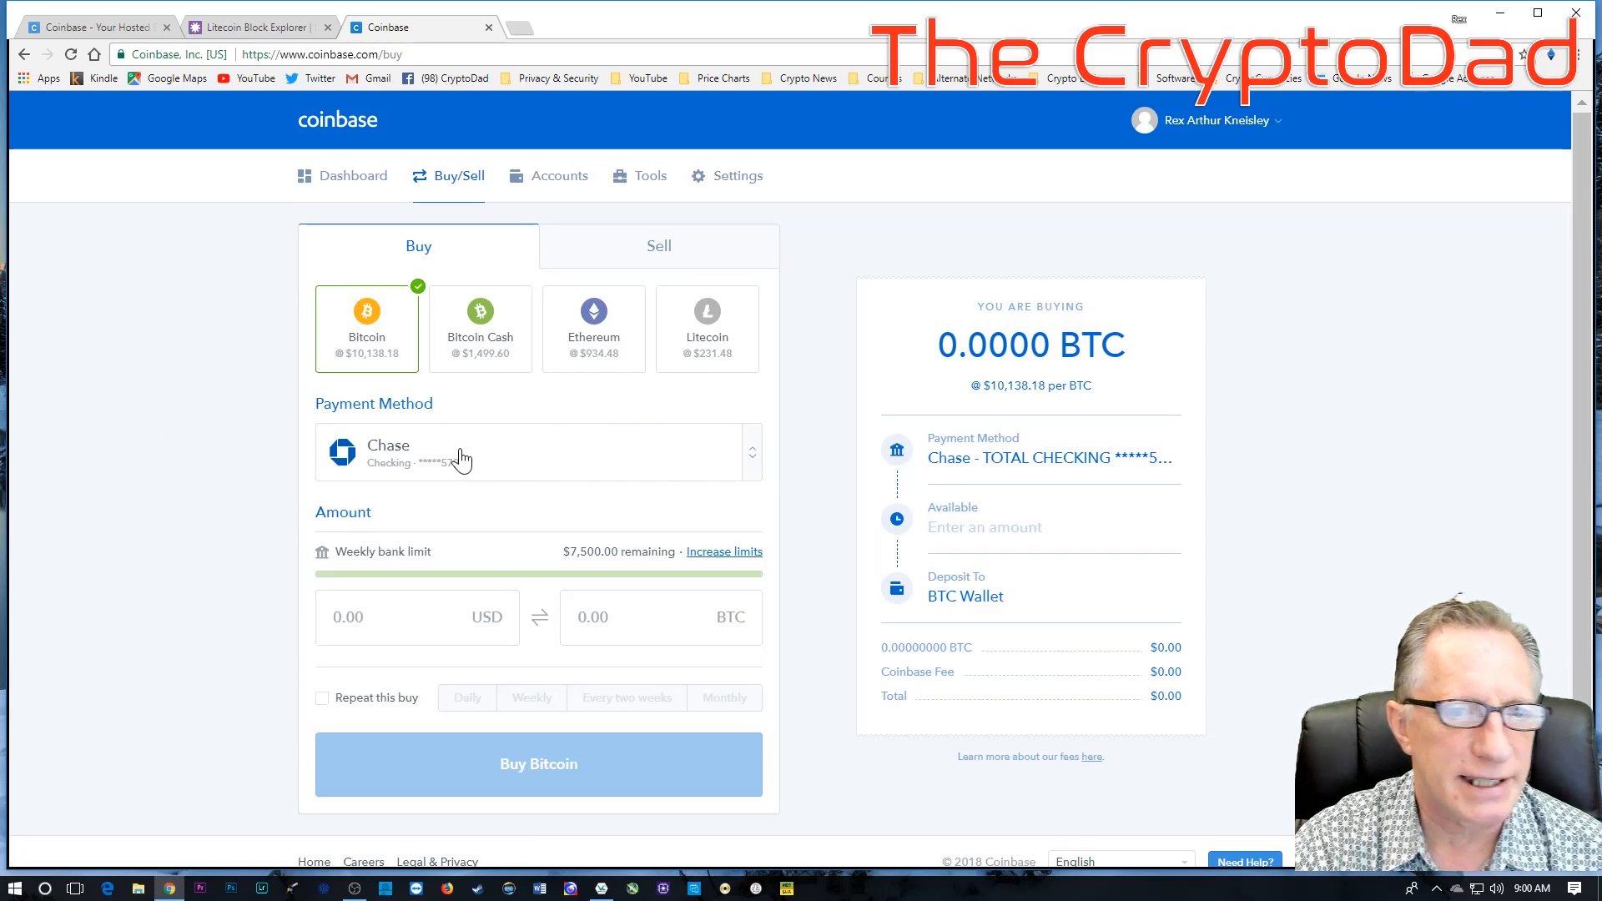
{"action": "mouse_move", "coordinate": [494, 447]}
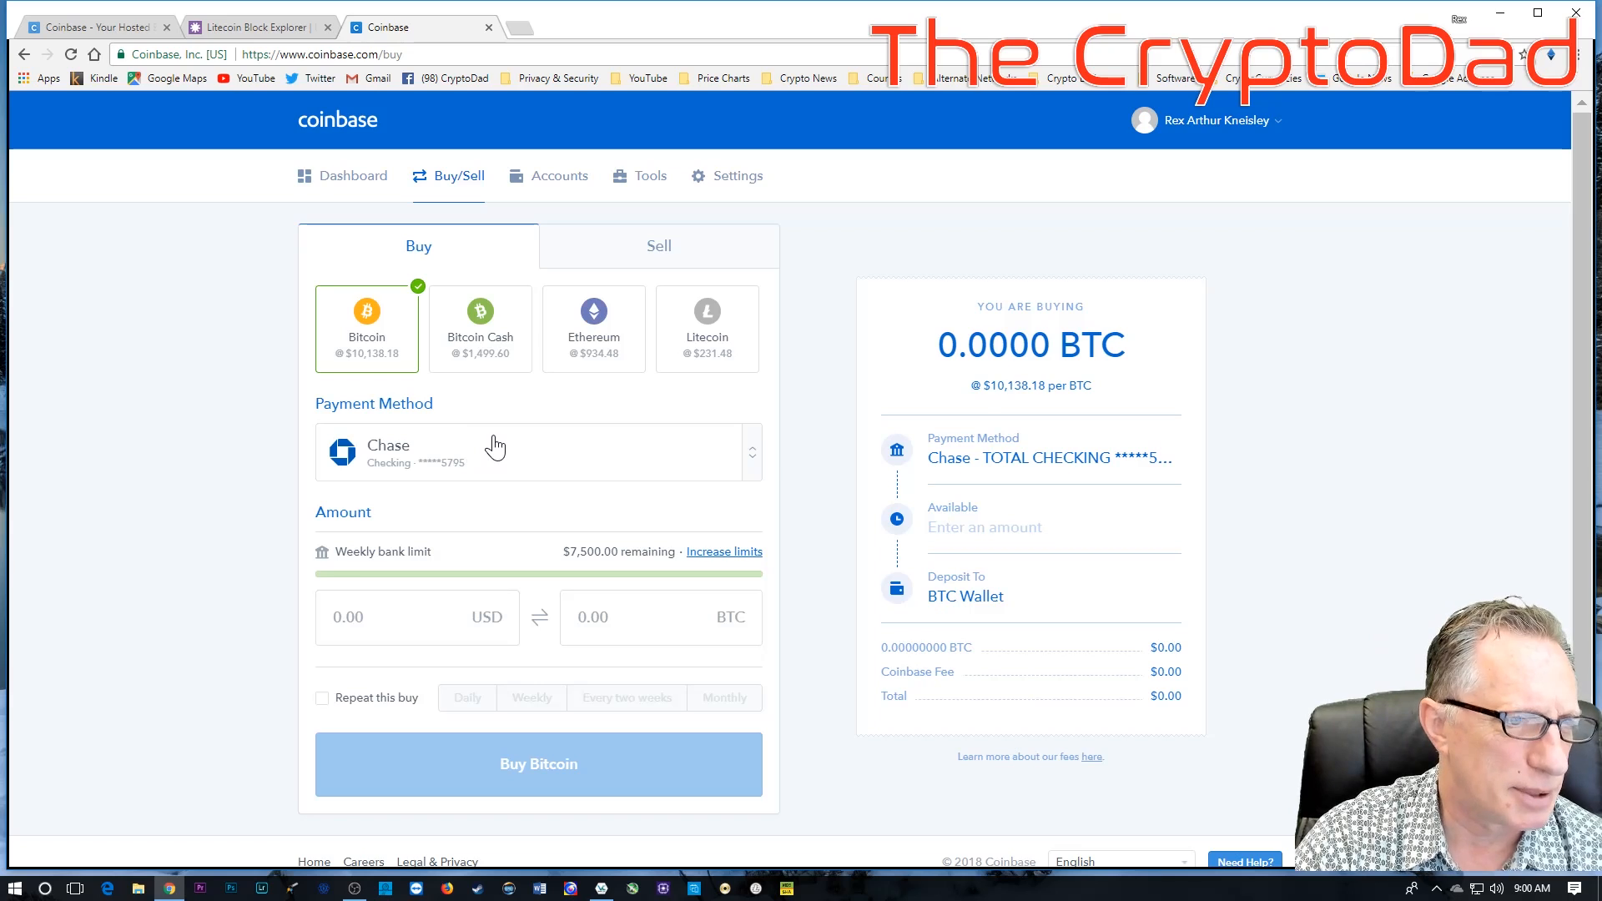
{"action": "mouse_move", "coordinate": [517, 461]}
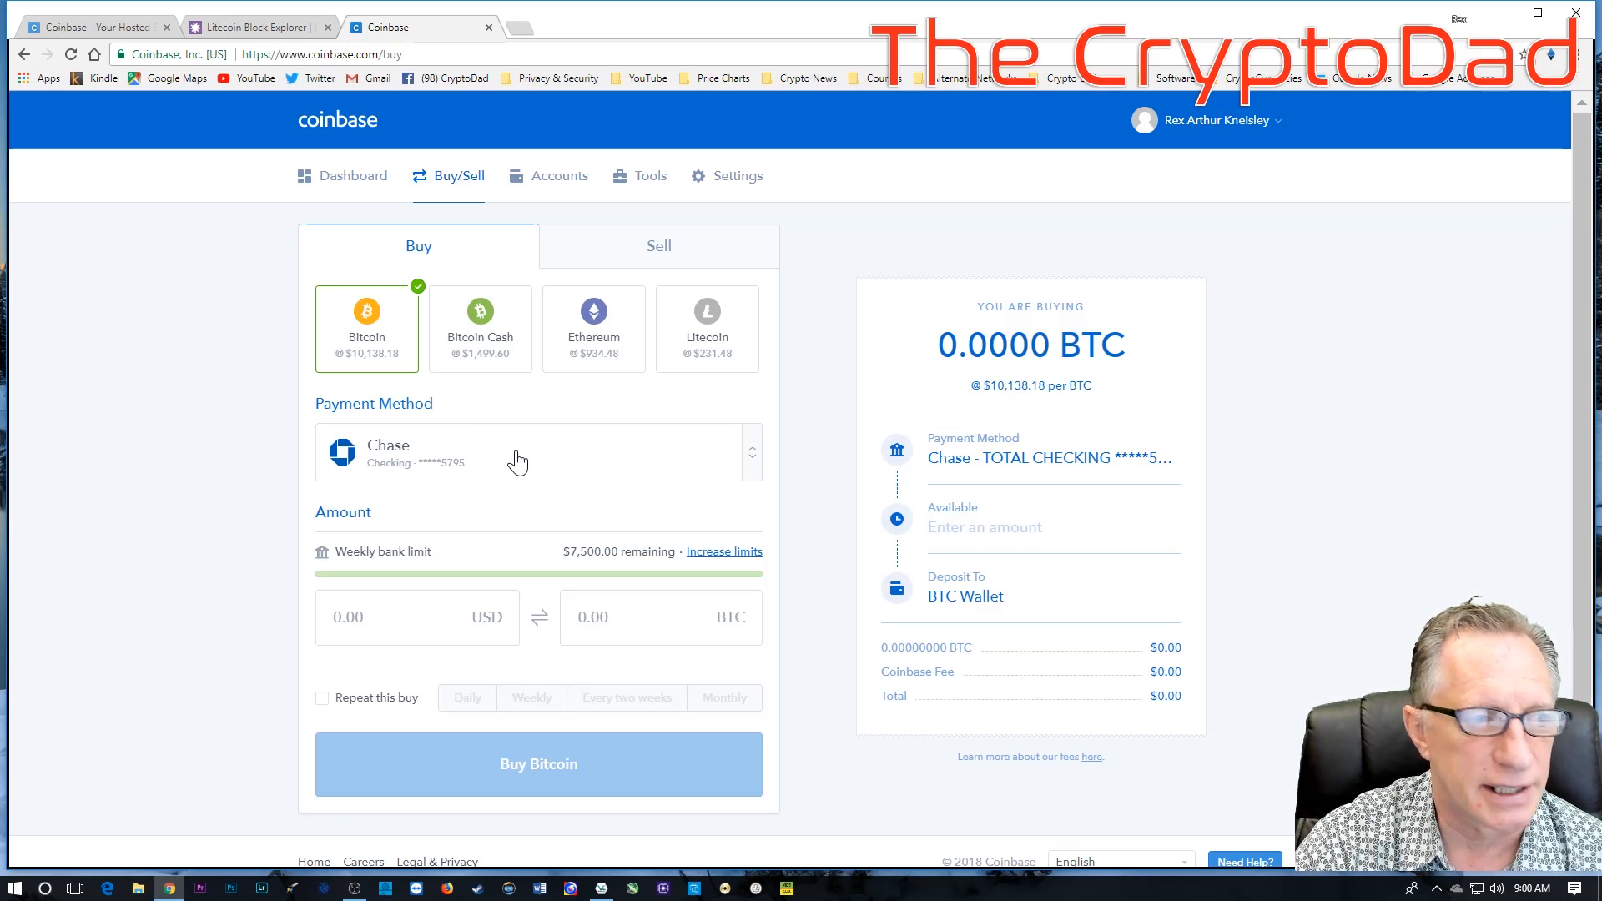
{"action": "mouse_move", "coordinate": [753, 453]}
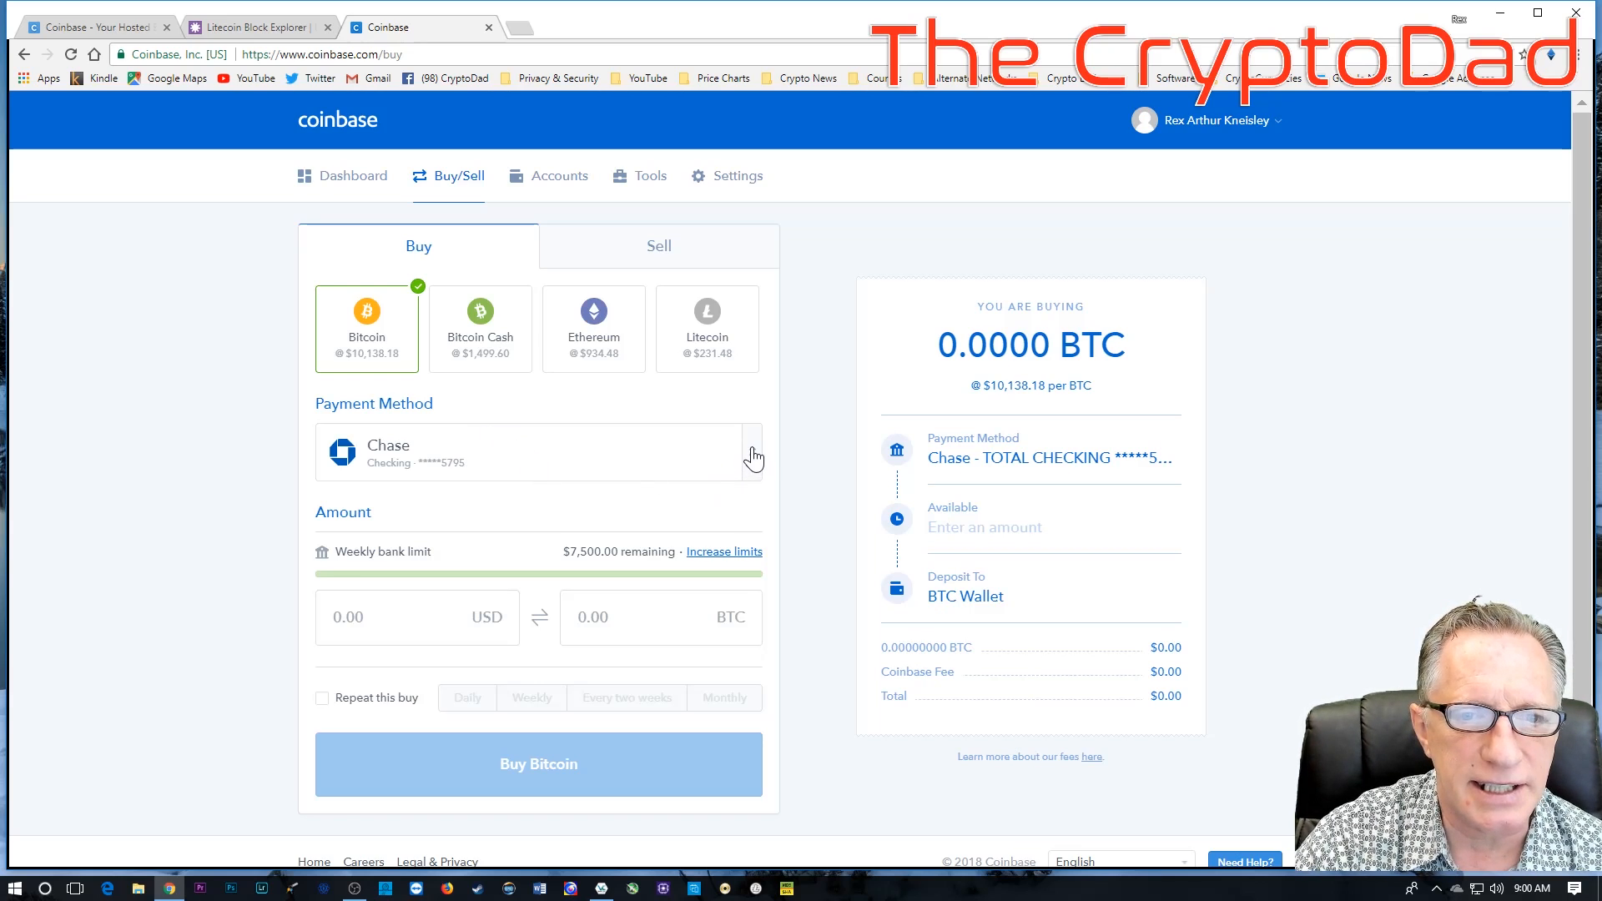
{"action": "left_click", "coordinate": [753, 454]}
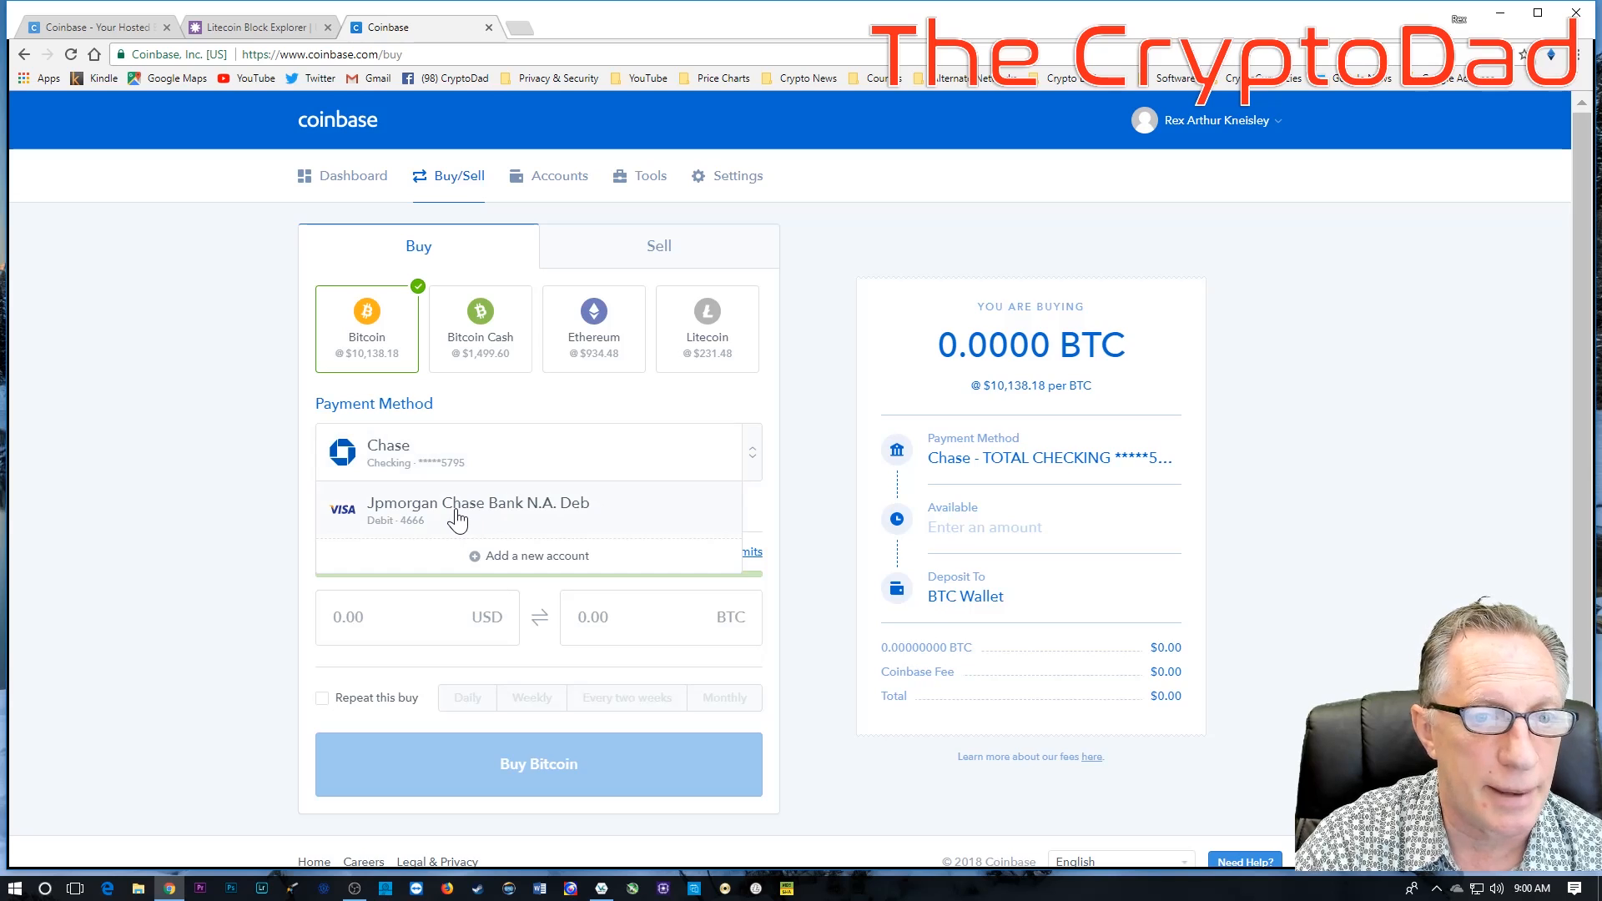
{"action": "left_click", "coordinate": [477, 511]}
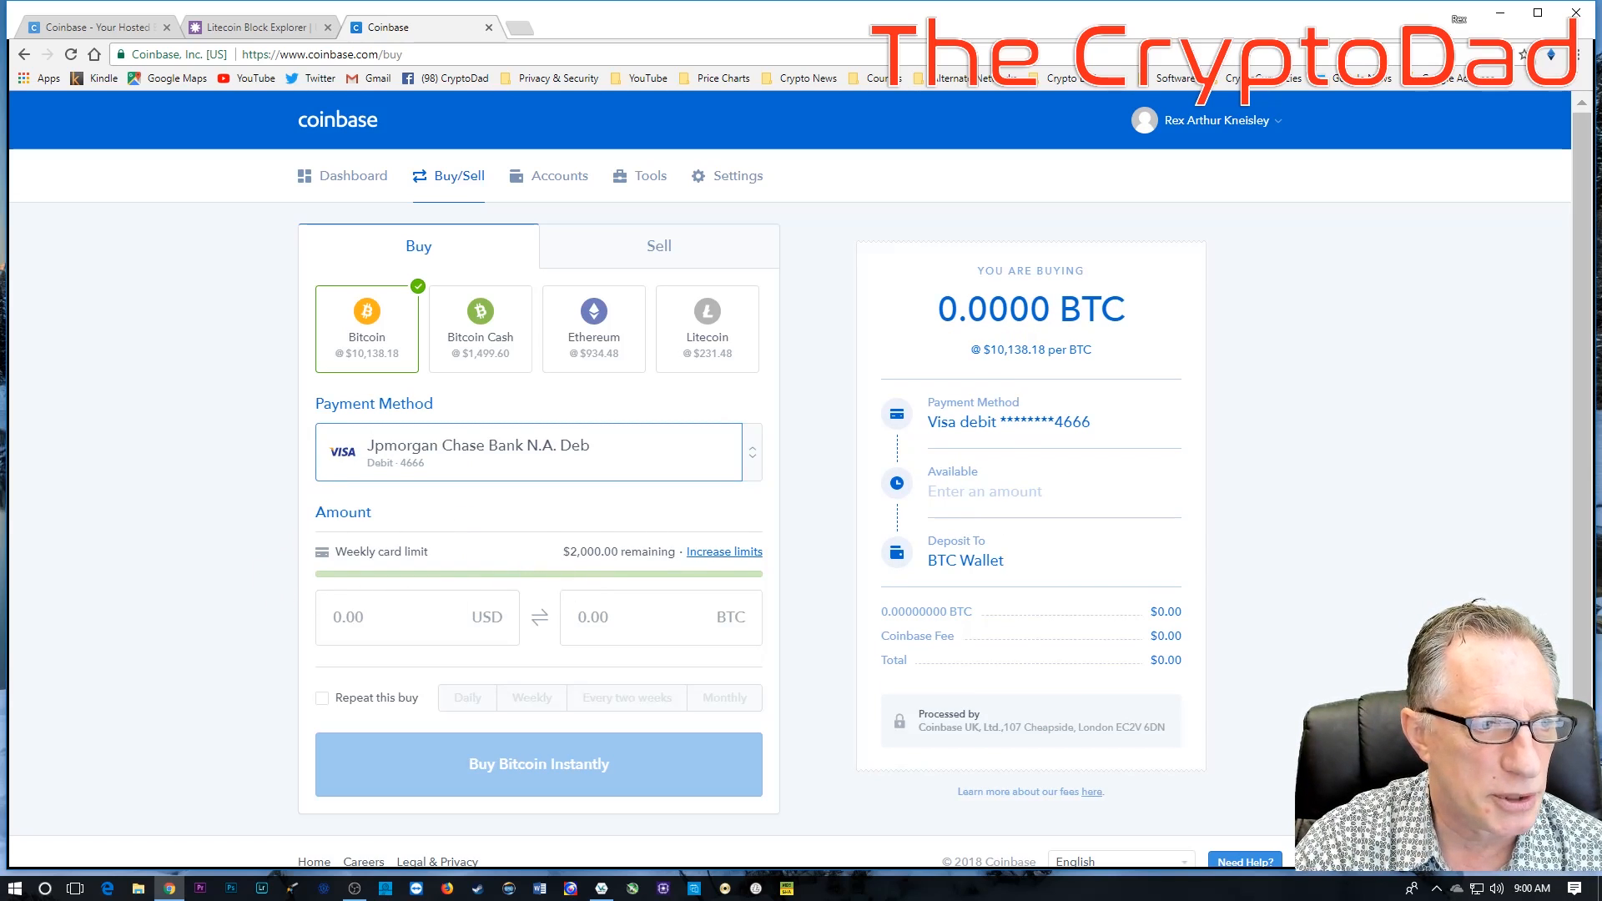
{"action": "mouse_move", "coordinate": [551, 557]}
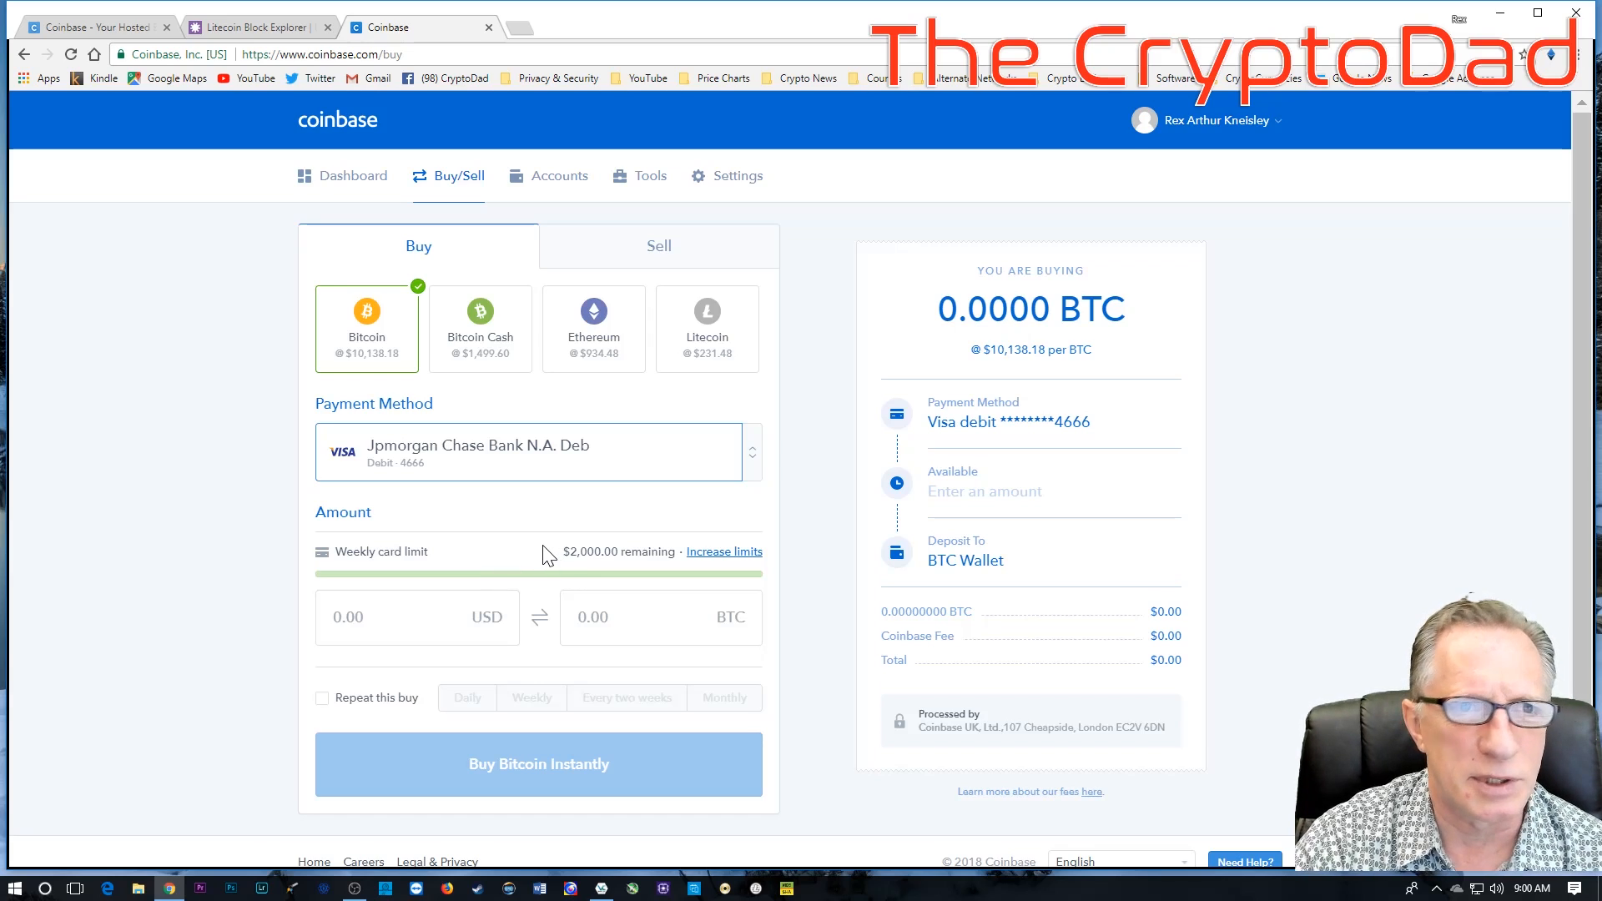
{"action": "mouse_move", "coordinate": [552, 544]}
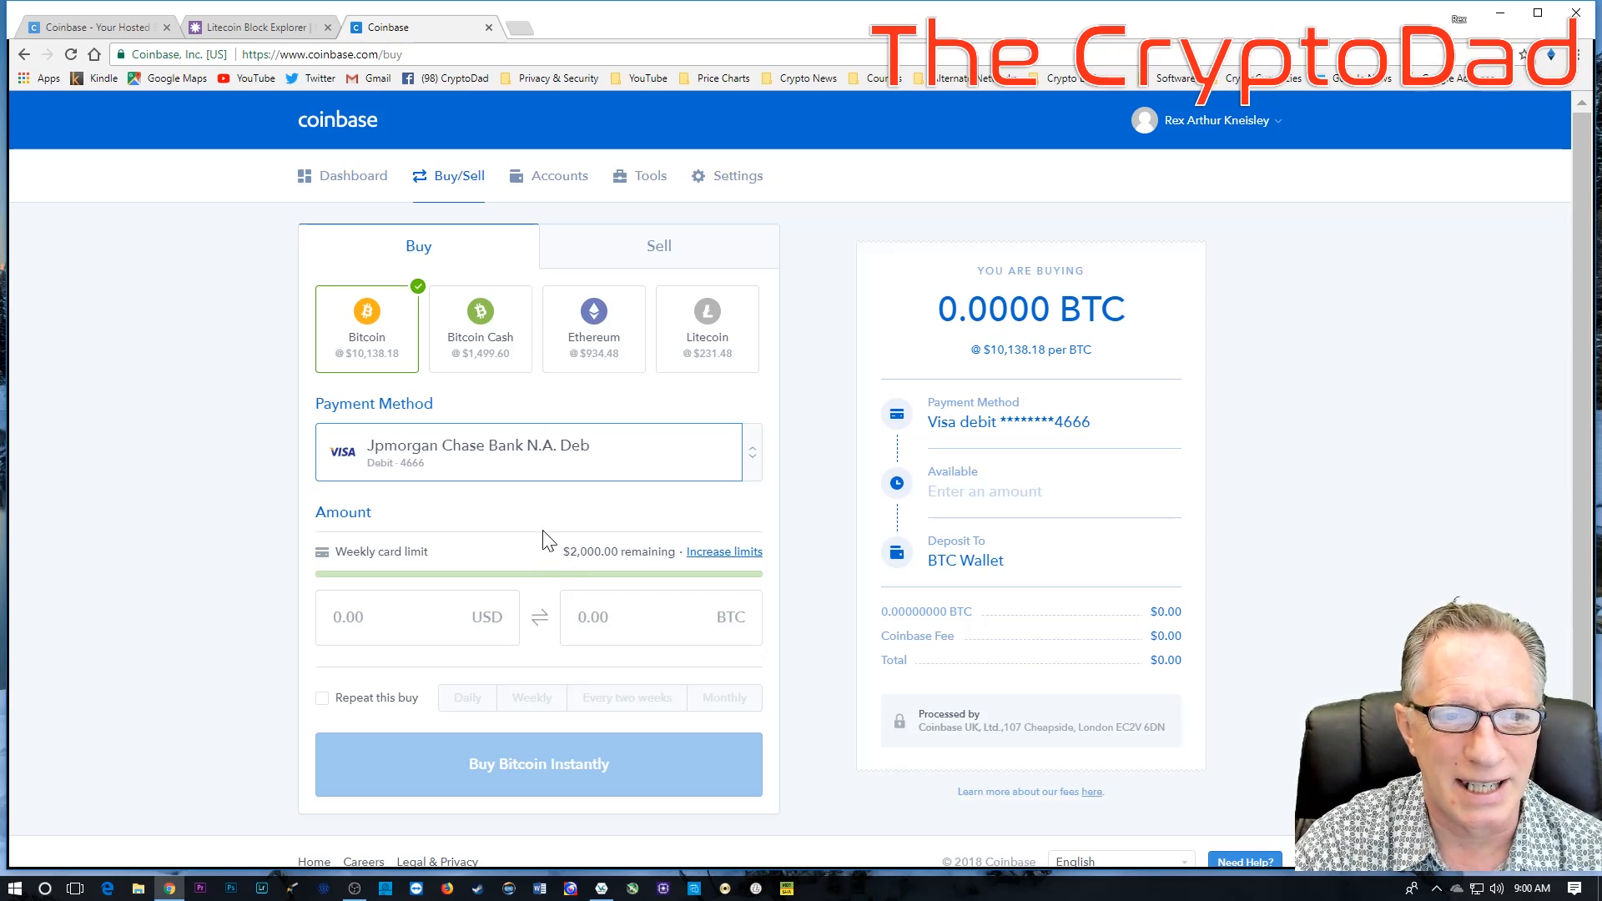
{"action": "mouse_move", "coordinate": [524, 455]}
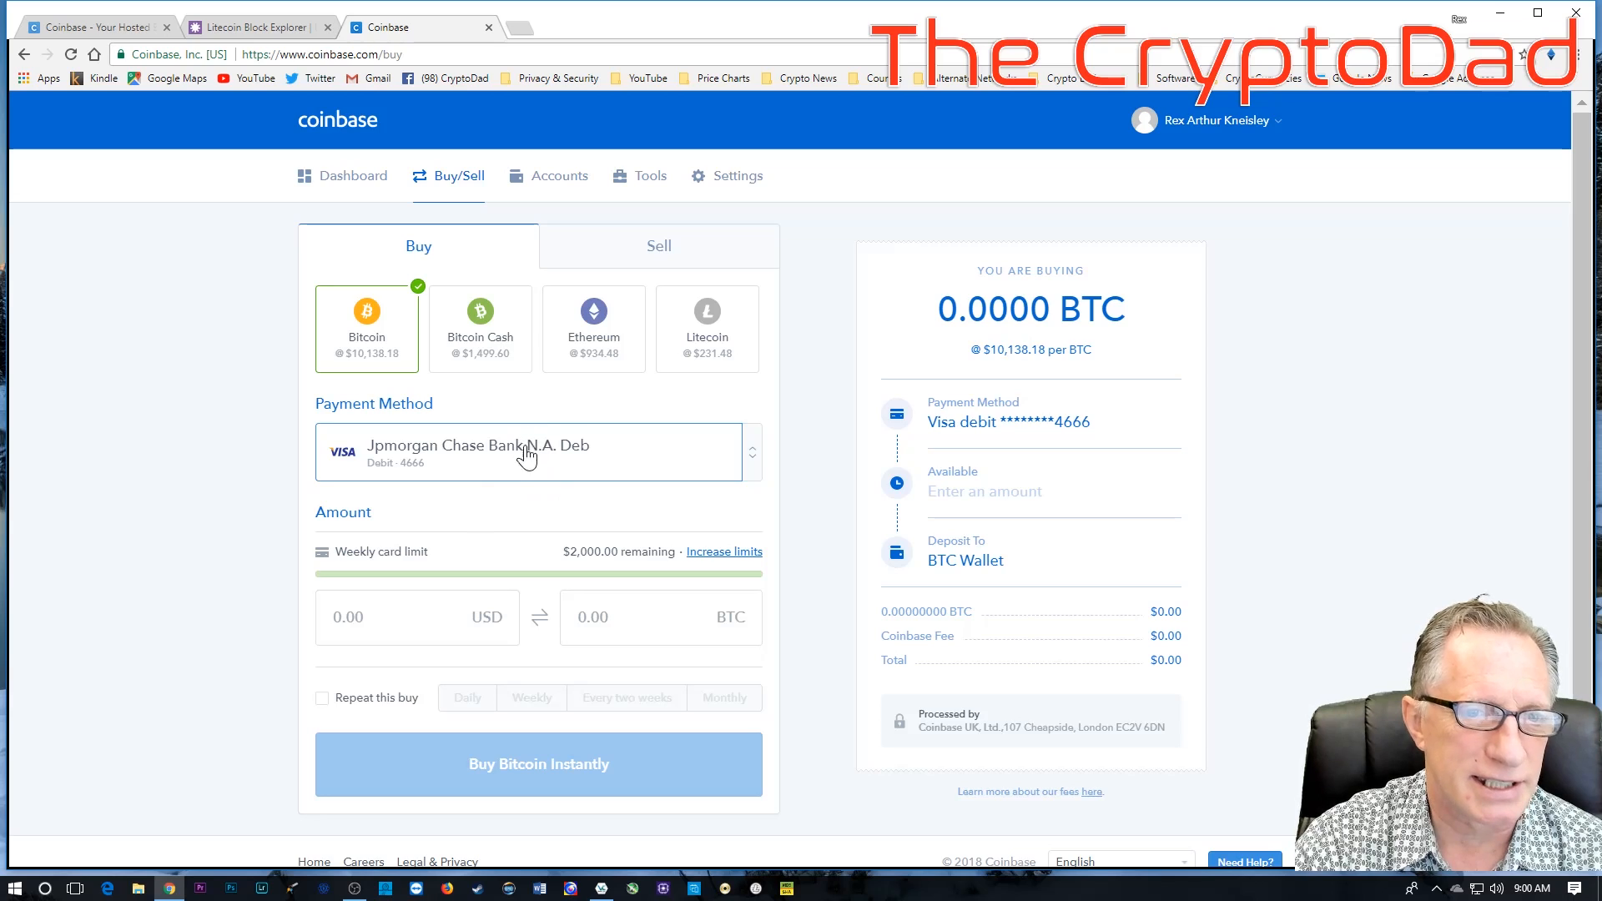
{"action": "mouse_move", "coordinate": [718, 332]}
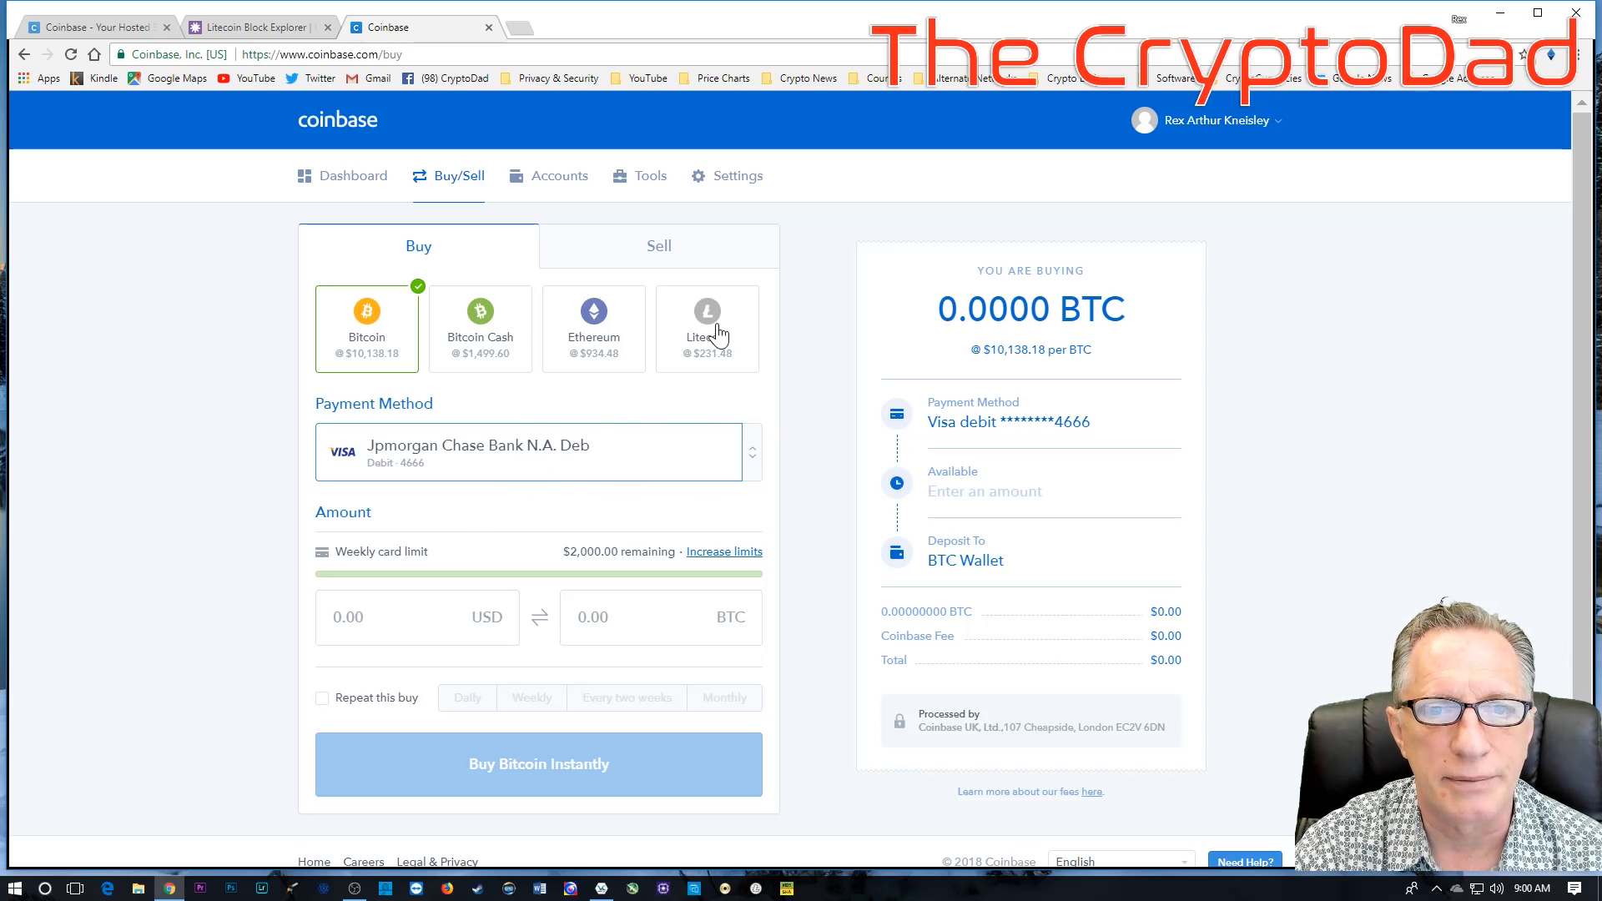
Buy $25 of Litecoin (0.1014 LTC) instantly with the debit card and confirm the purchase
{"action": "left_click", "coordinate": [708, 317]}
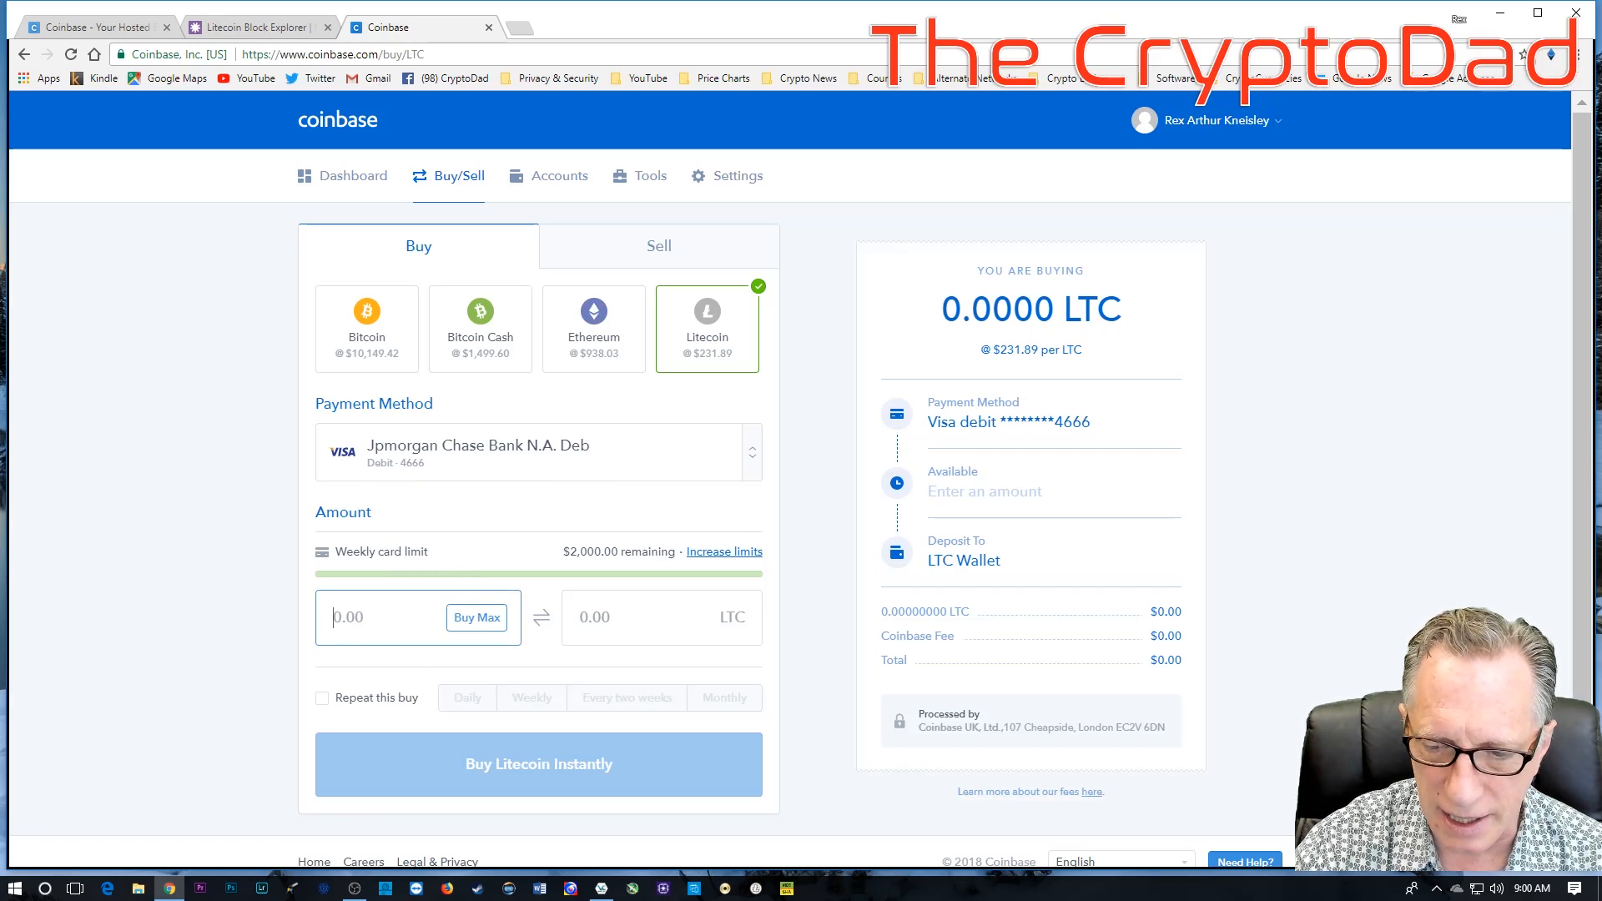
{"action": "type", "text": "25"}
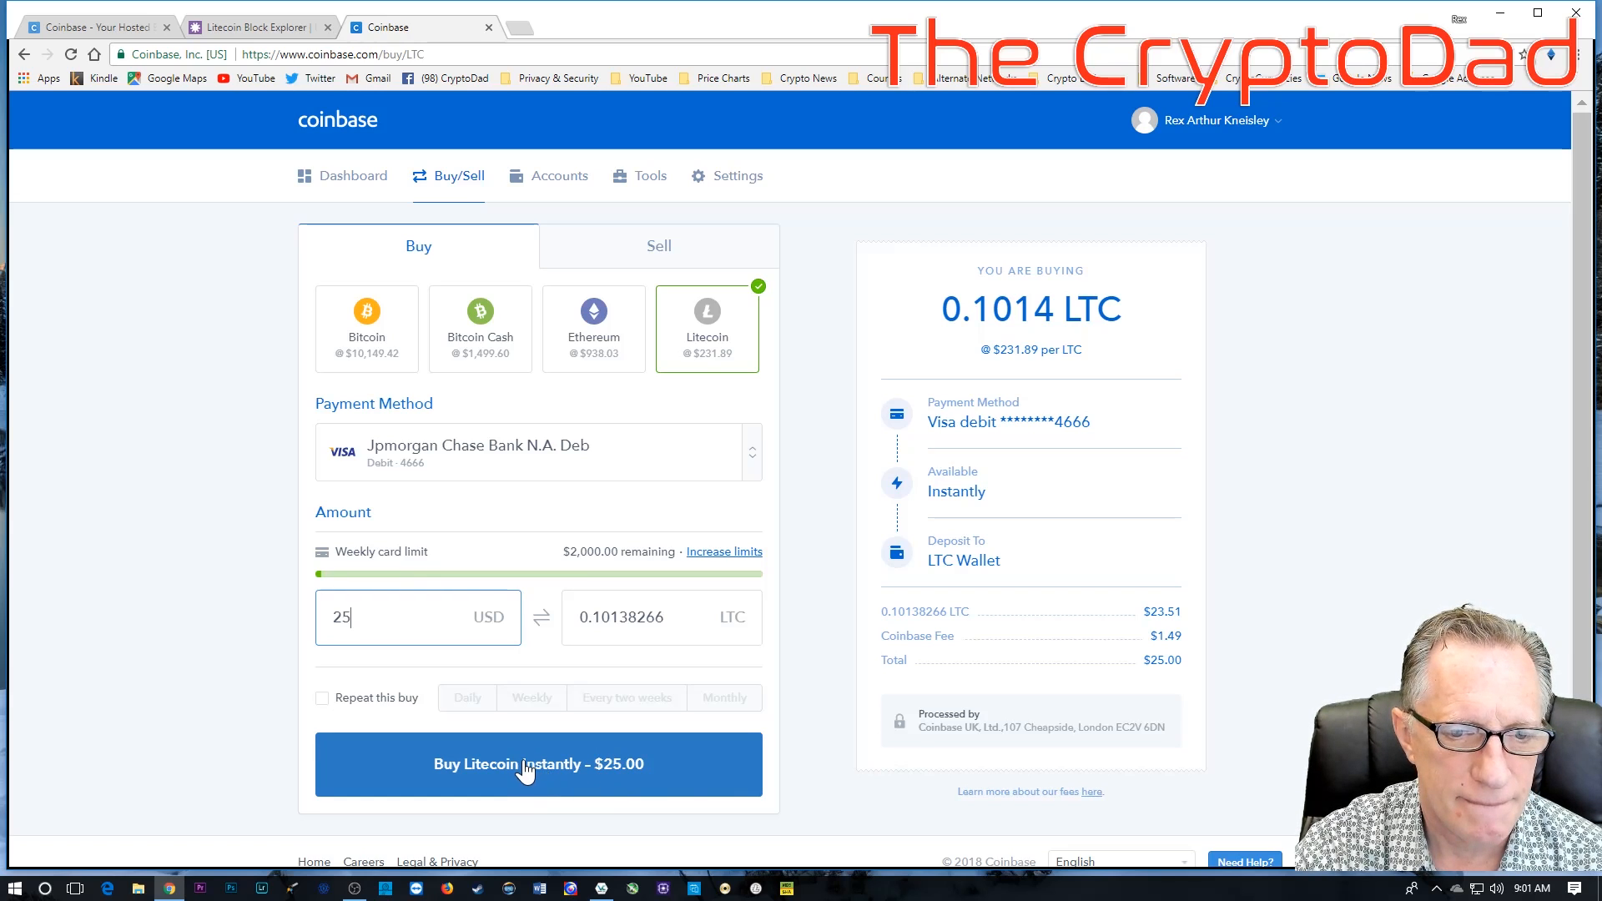
{"action": "left_click", "coordinate": [537, 764]}
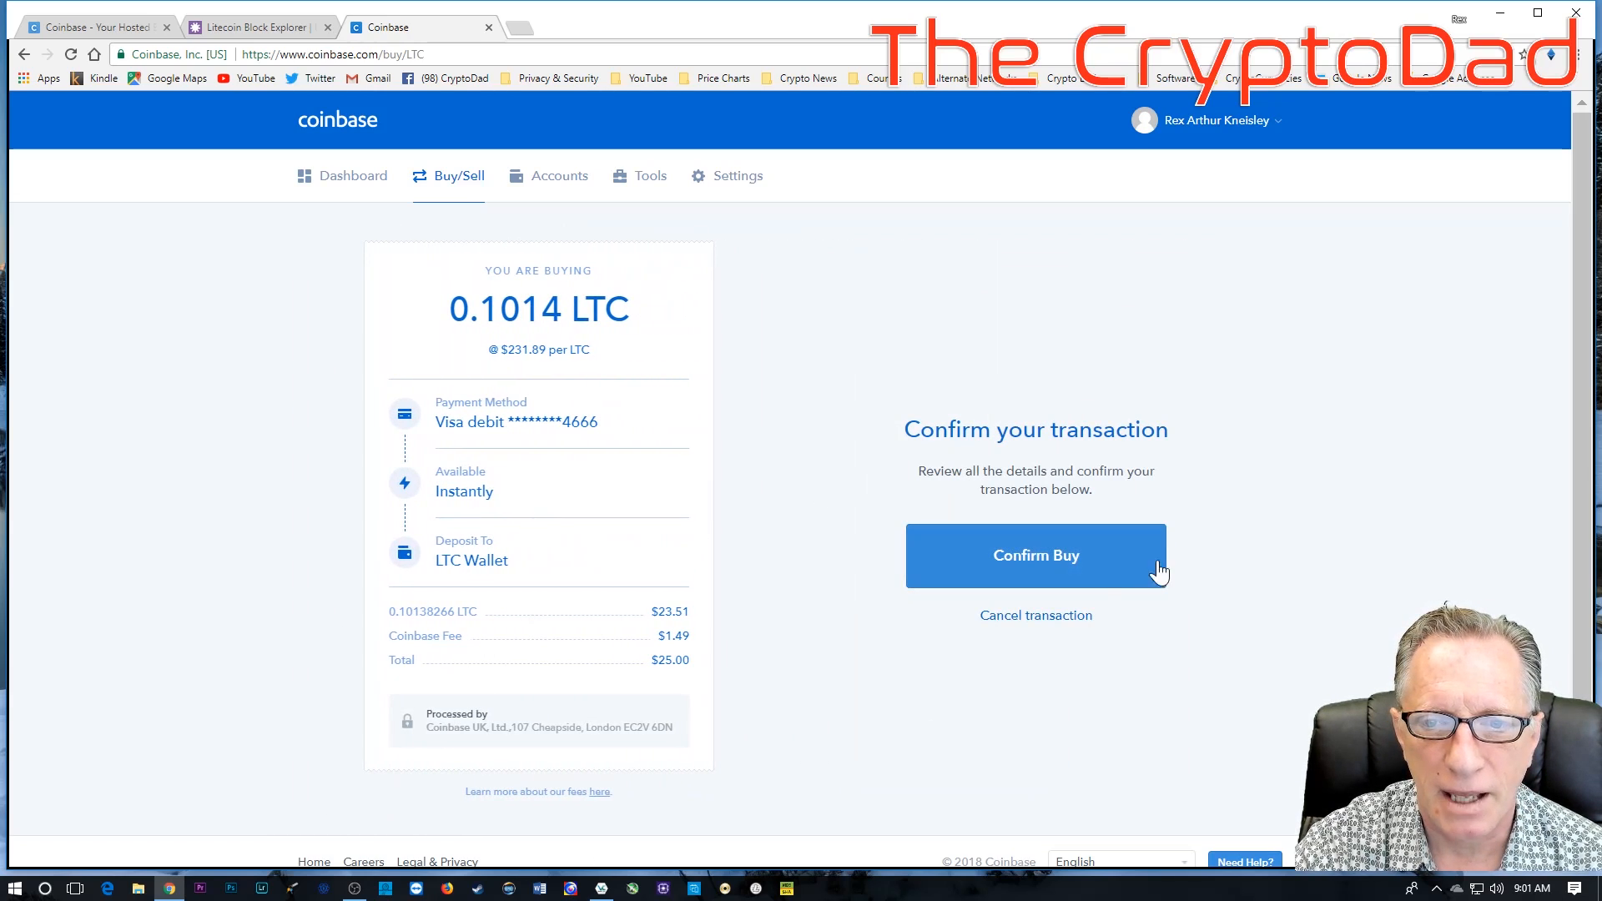
{"action": "left_click", "coordinate": [1036, 556]}
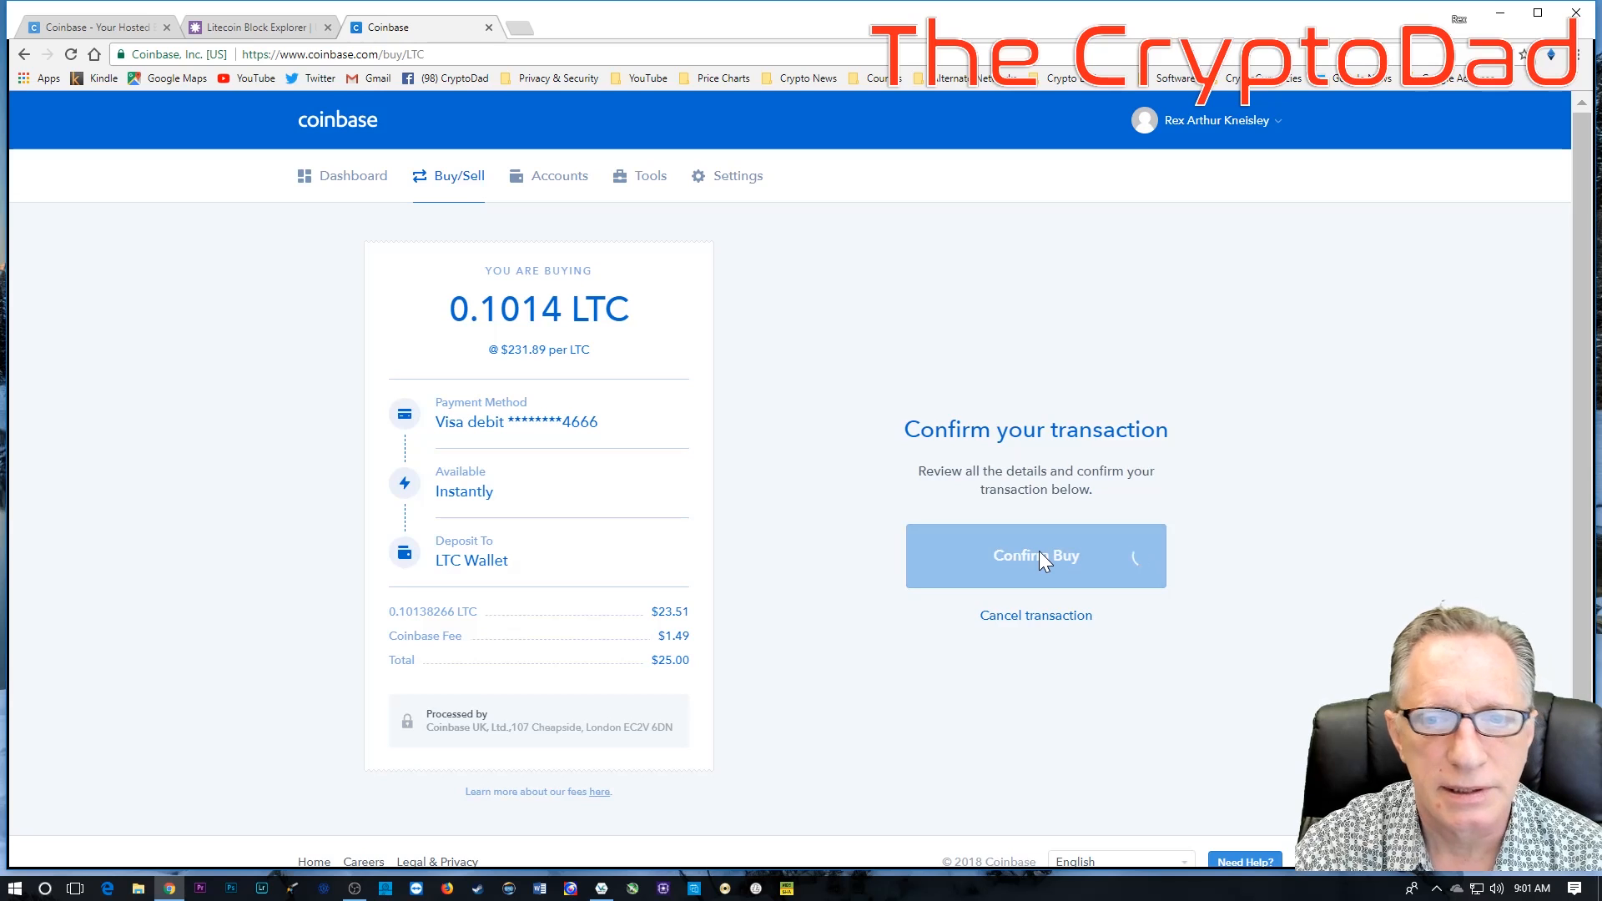
{"action": "left_click", "coordinate": [1034, 555]}
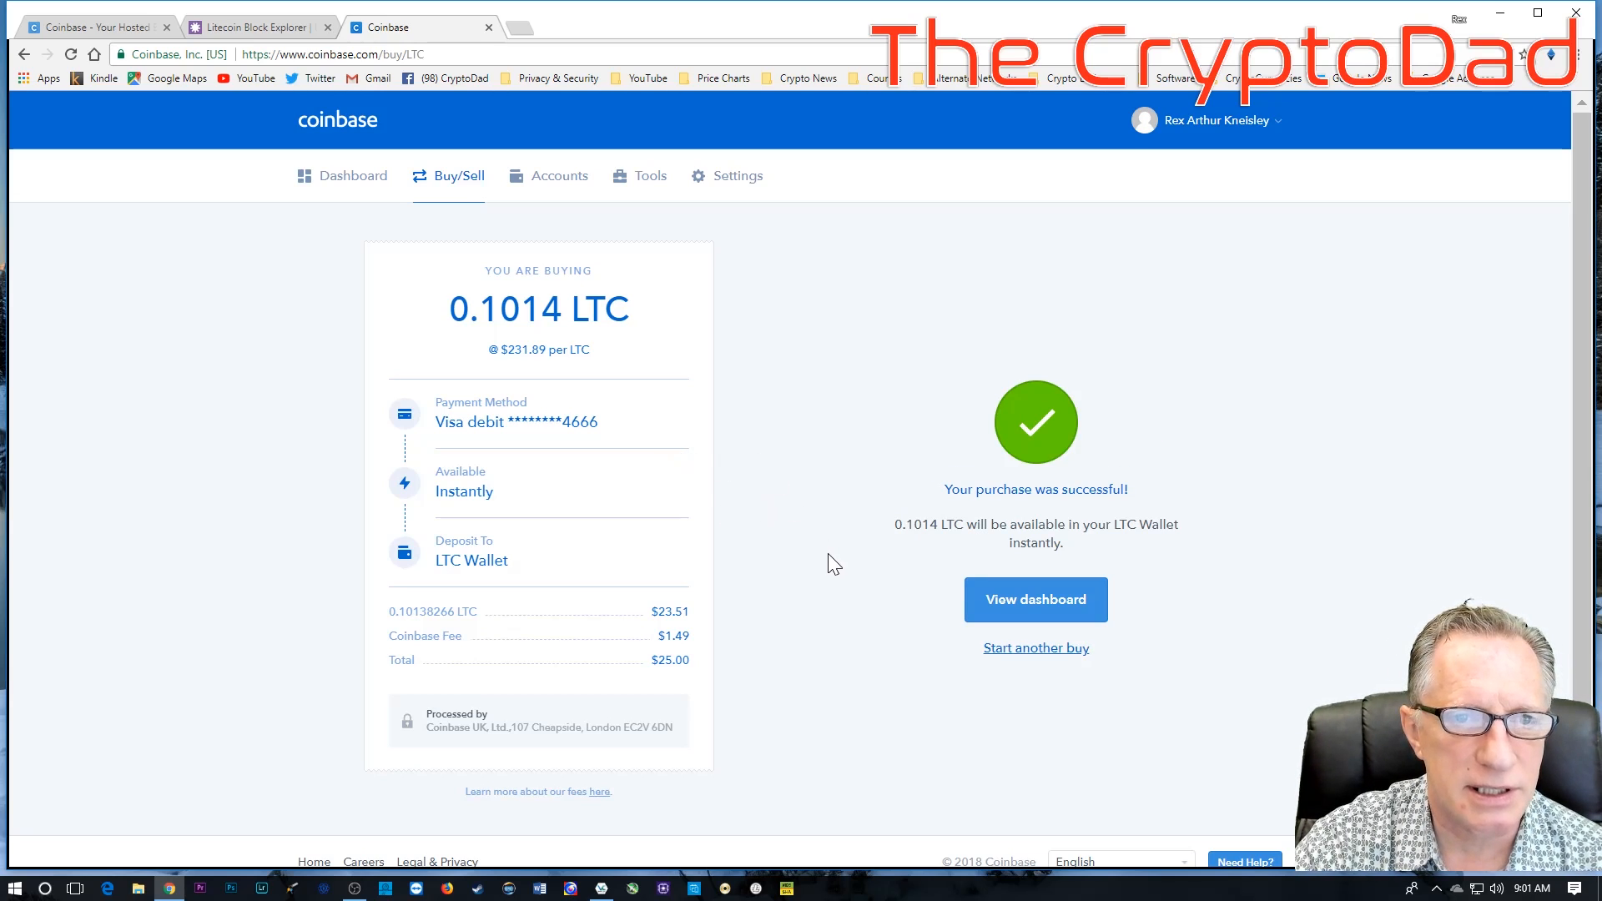
Return to the dashboard showing 0.1013 LTC in the portfolio and the purchase in recent activity
{"action": "left_click", "coordinate": [1036, 599]}
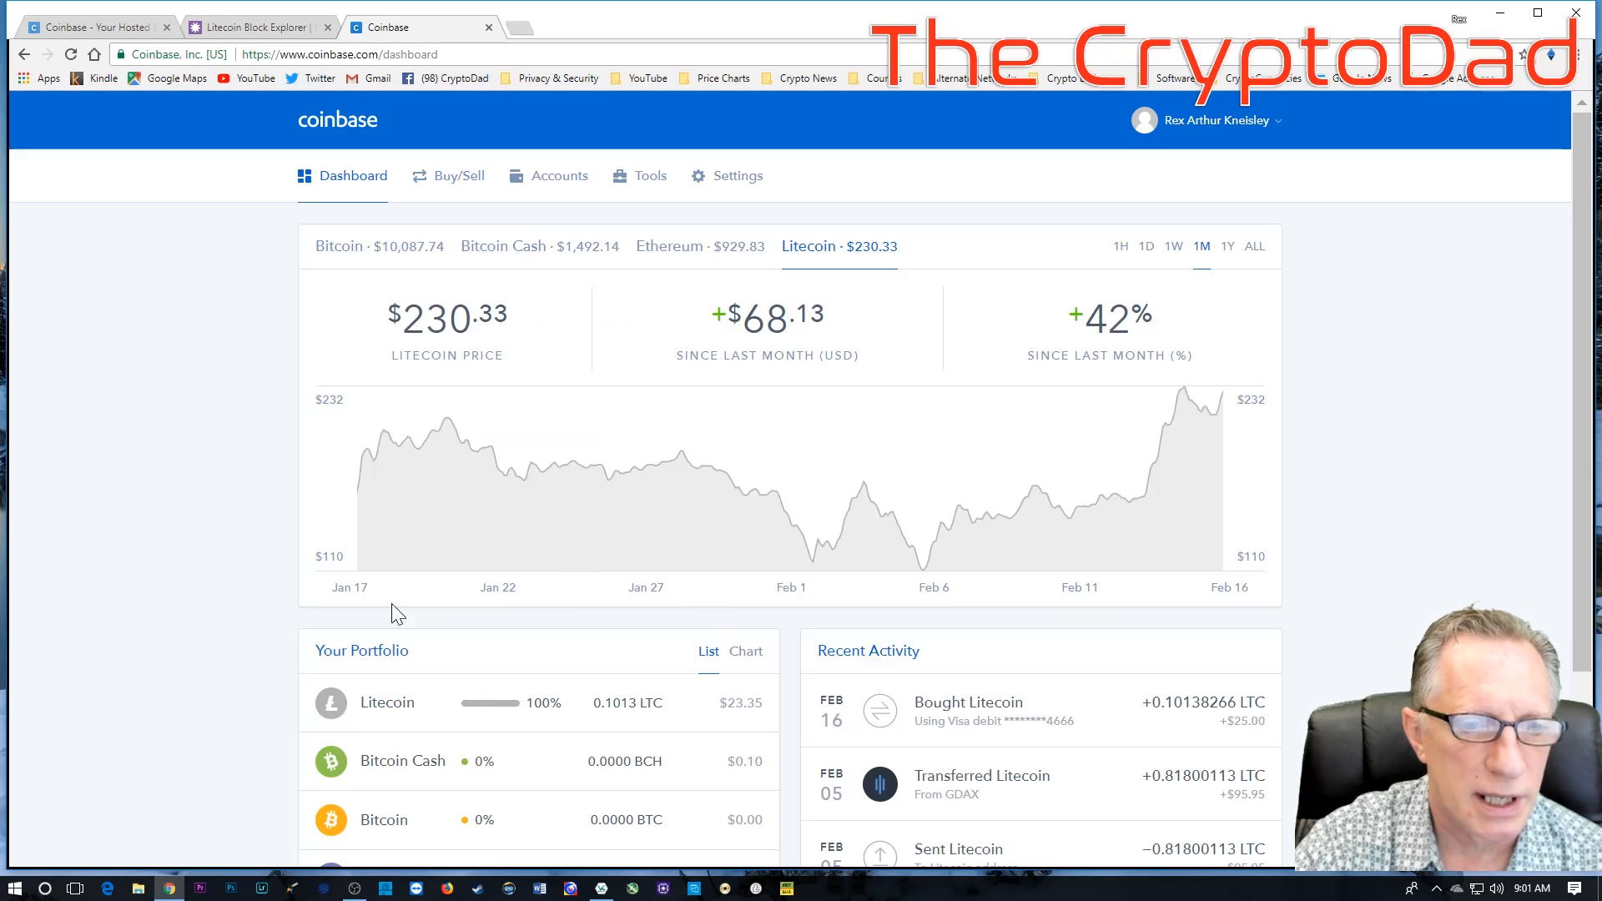
{"action": "scroll", "scroll_direction": "down", "scroll_amount": 3}
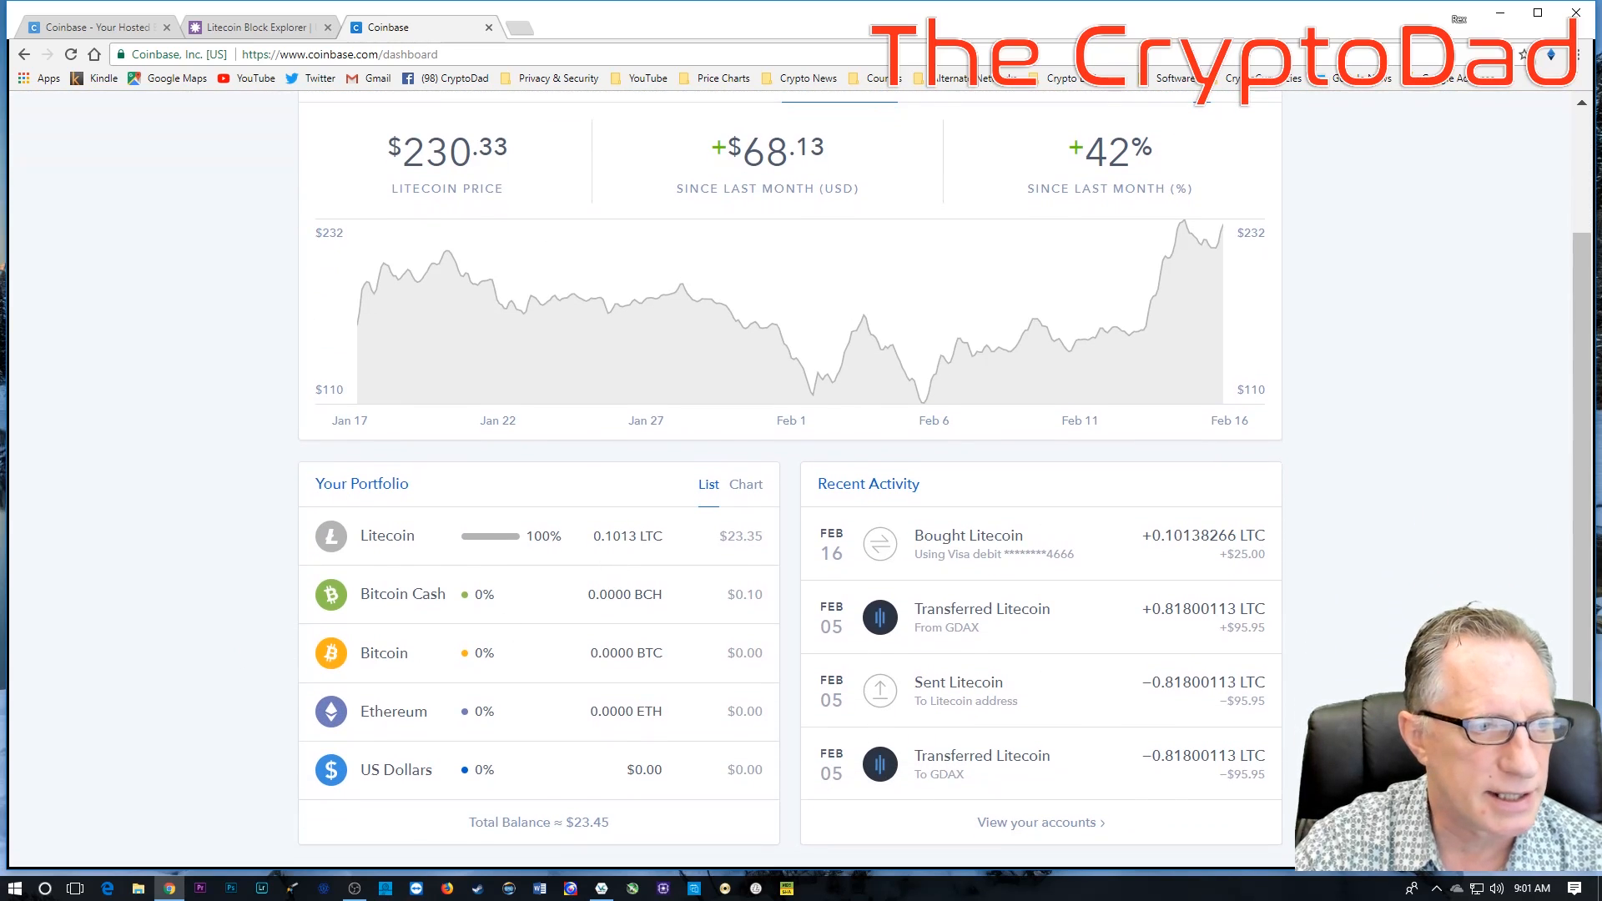
{"action": "mouse_move", "coordinate": [574, 537]}
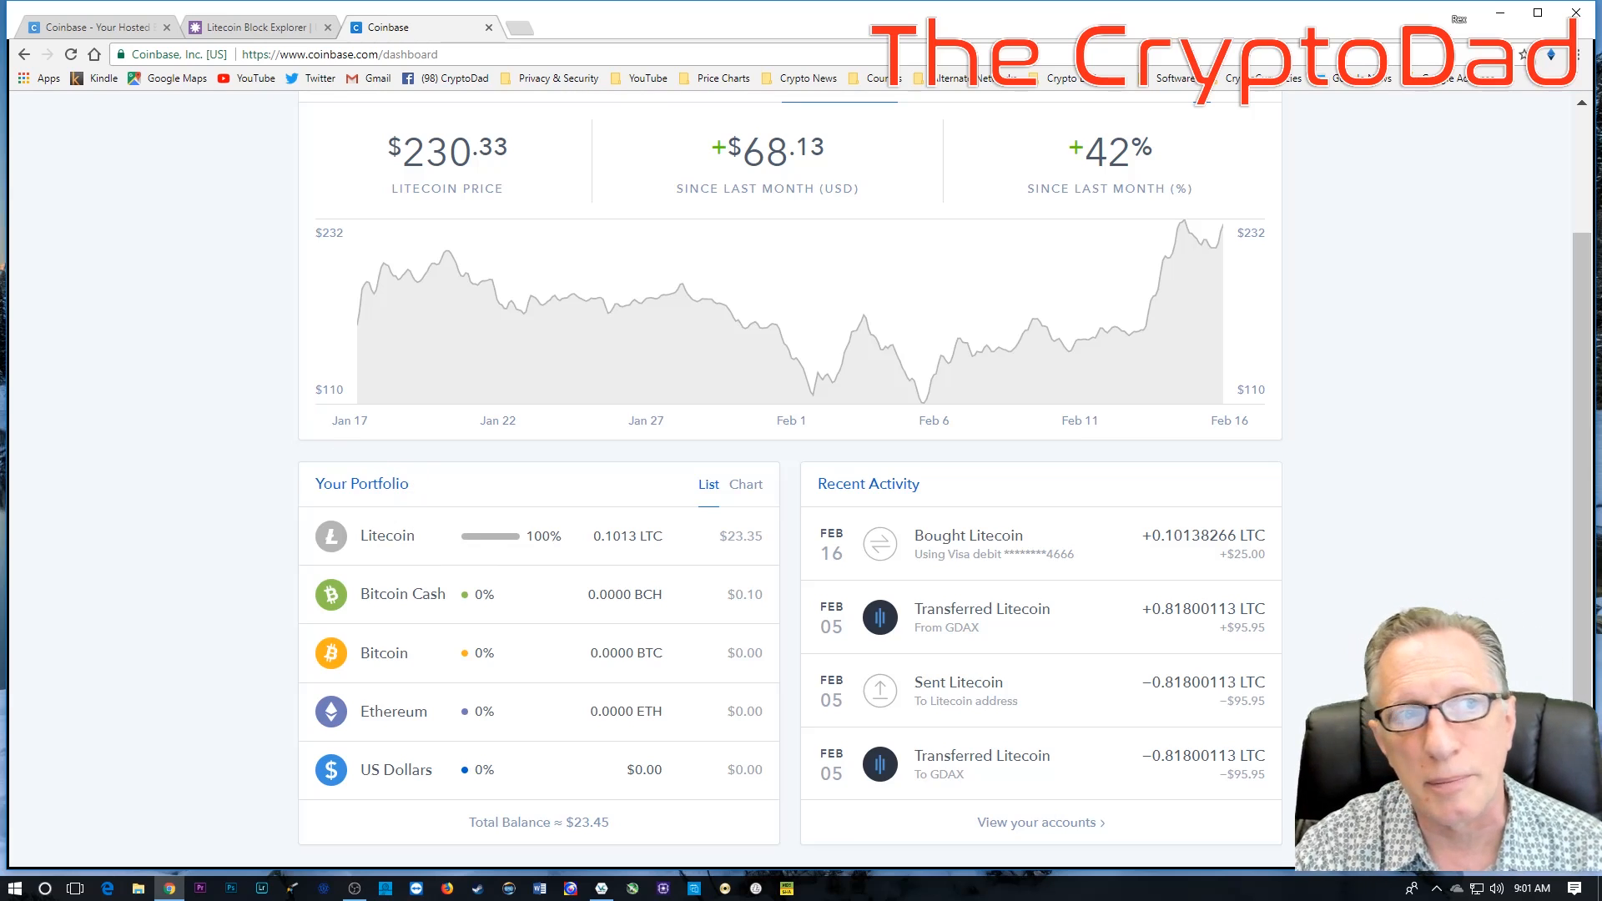
{"action": "mouse_move", "coordinate": [431, 566]}
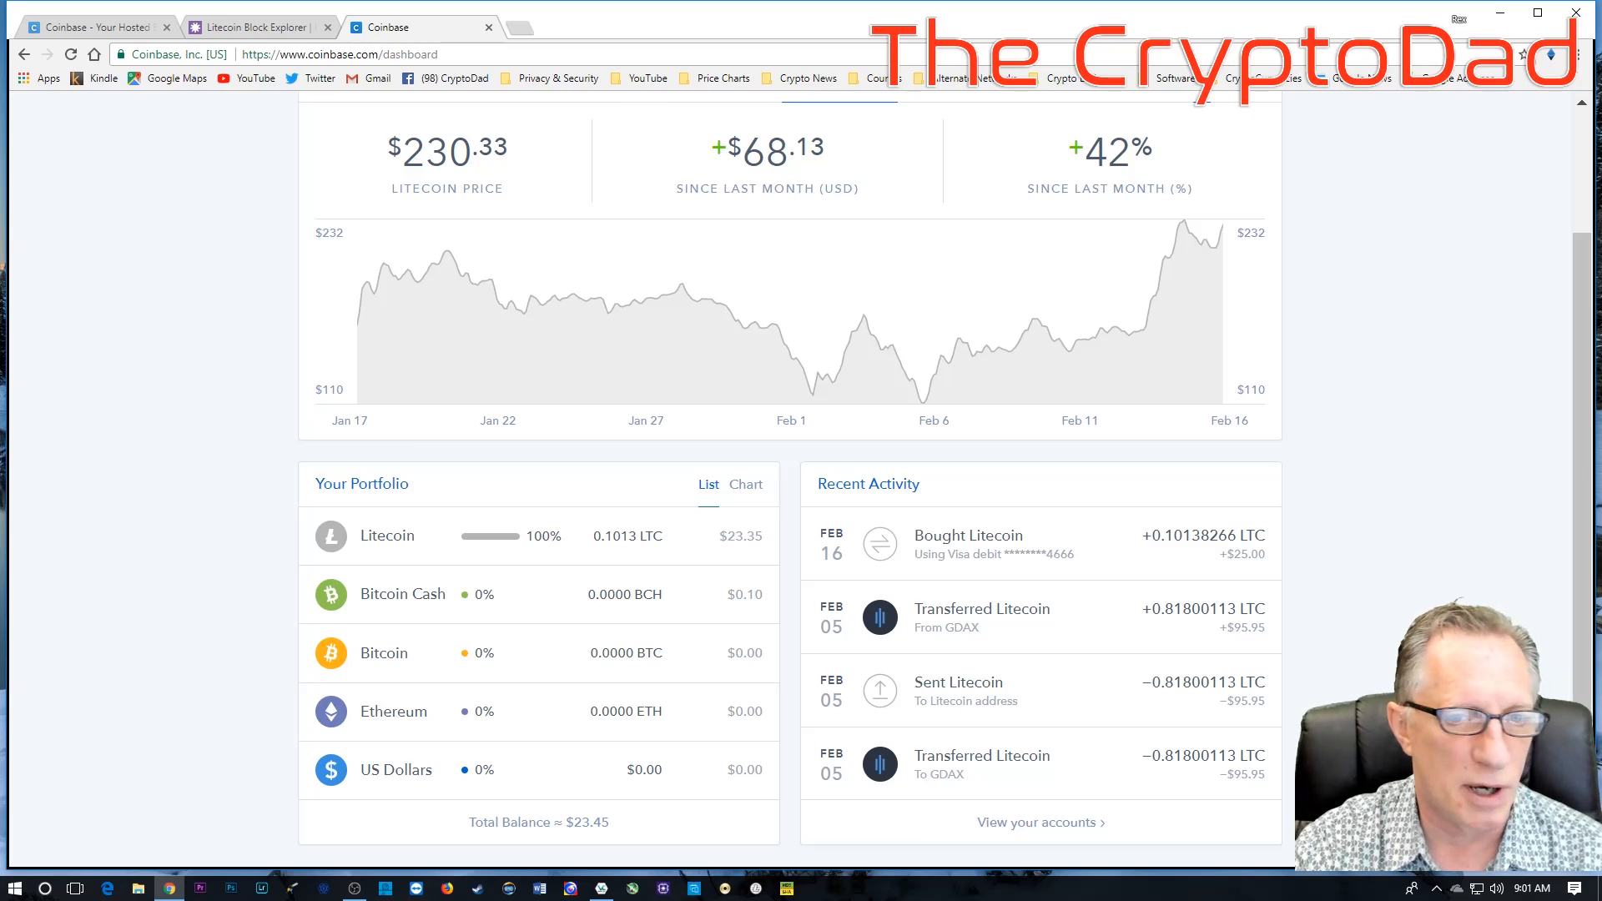
{"action": "mouse_move", "coordinate": [455, 539]}
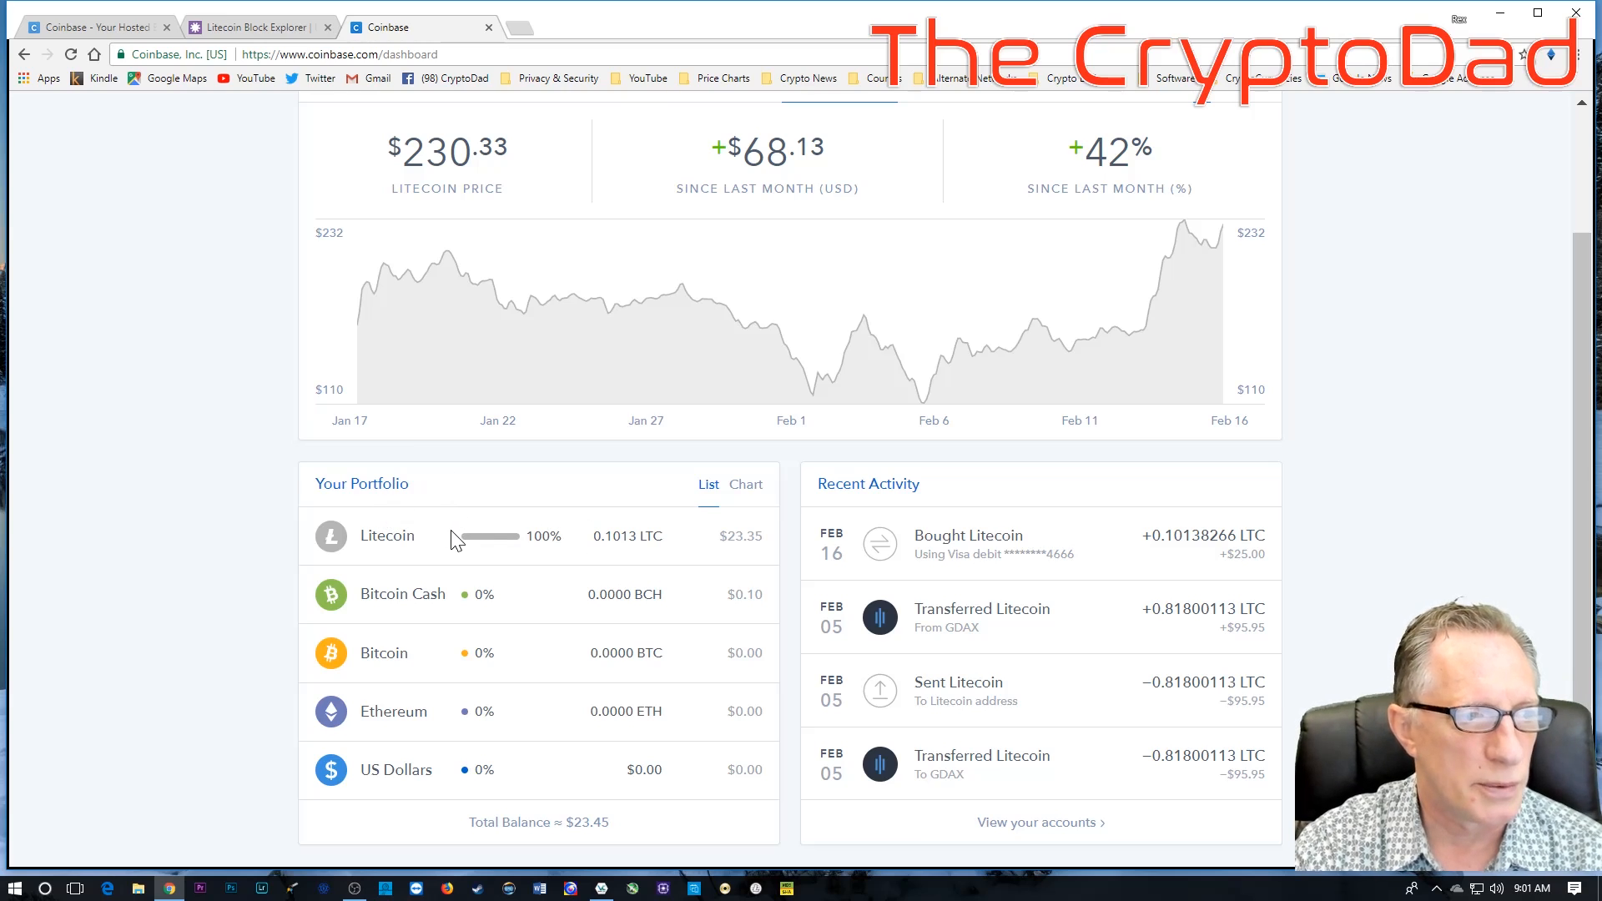
{"action": "mouse_move", "coordinate": [535, 31]}
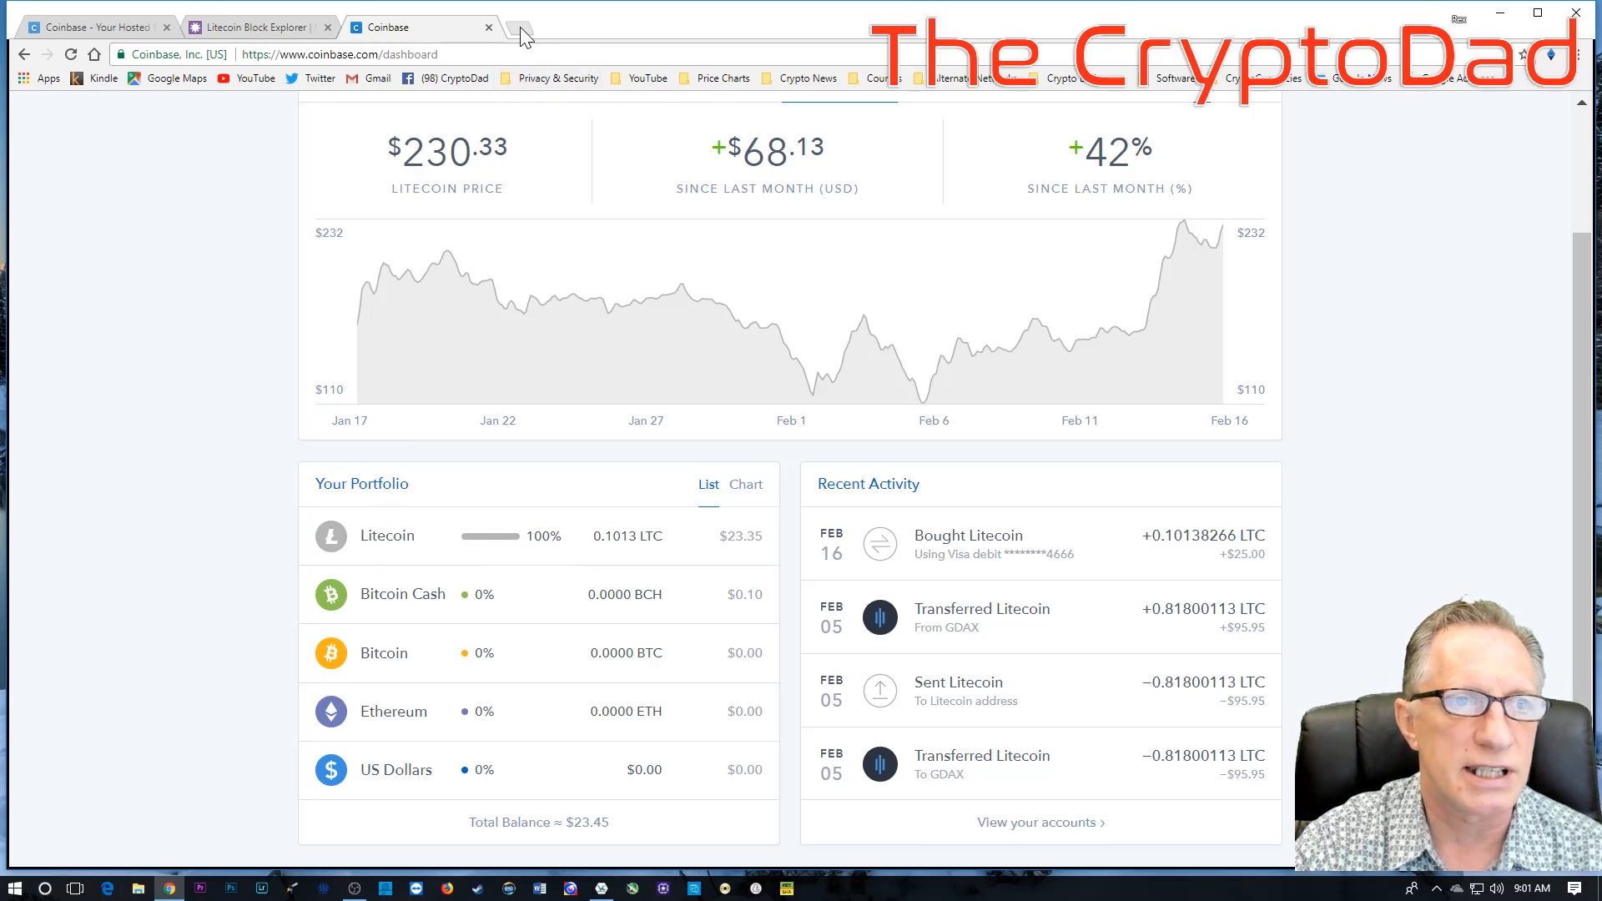
From the Crypto bookmarks folder, load GDAX's LTC/USD trading page in a new tab
{"action": "left_click", "coordinate": [521, 27]}
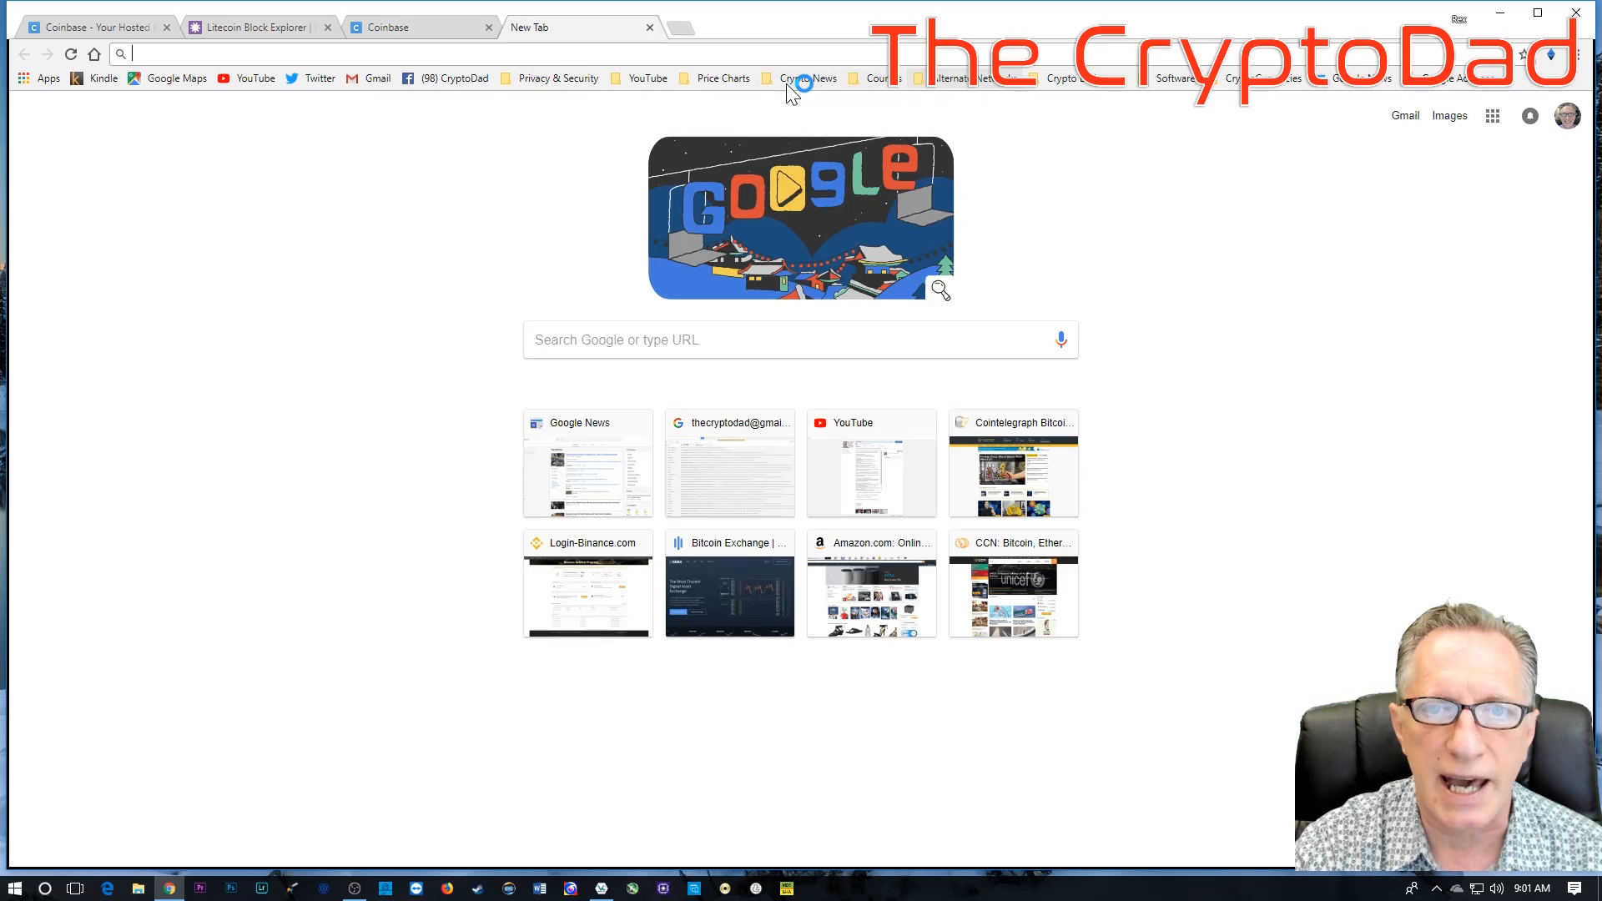
{"action": "left_click", "coordinate": [1071, 76]}
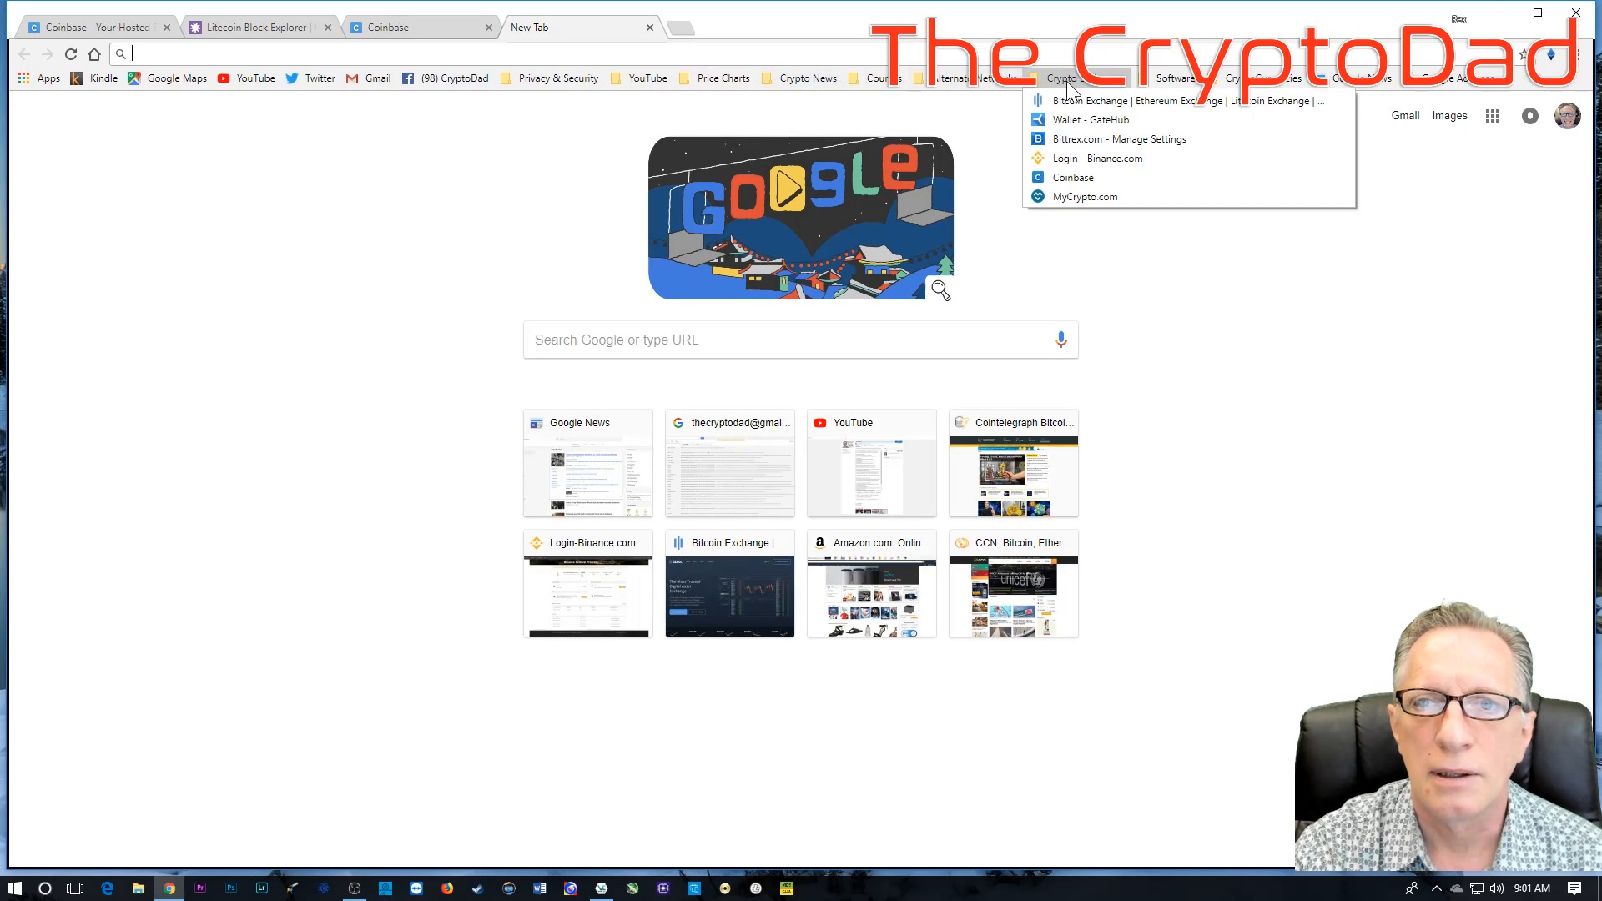
{"action": "left_click", "coordinate": [1101, 100]}
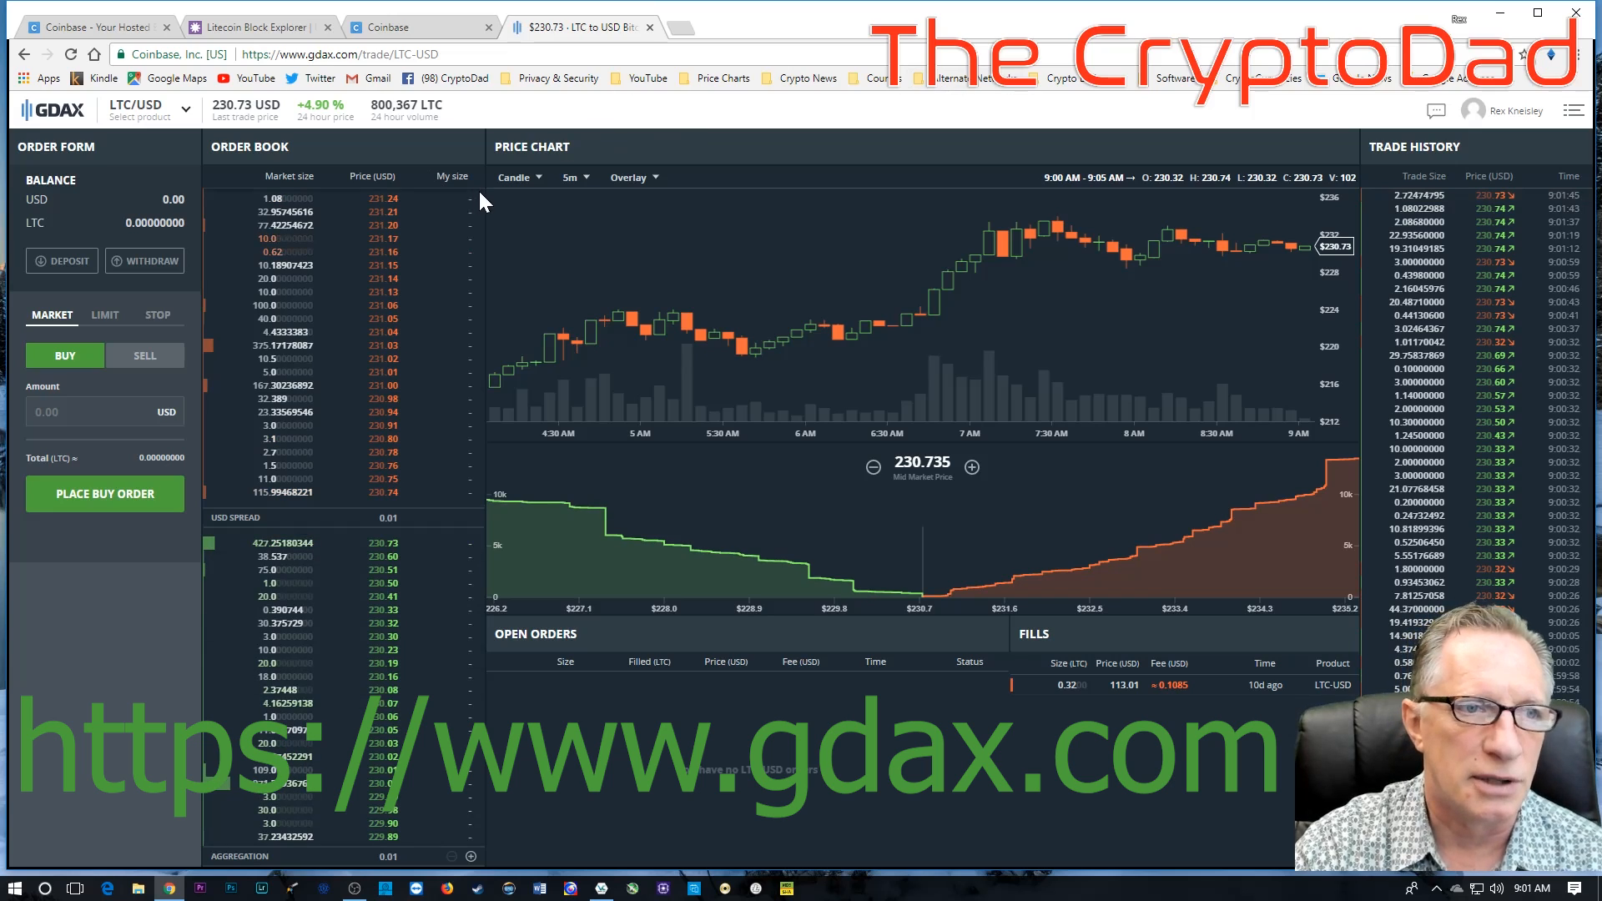
{"action": "mouse_move", "coordinate": [52, 123]}
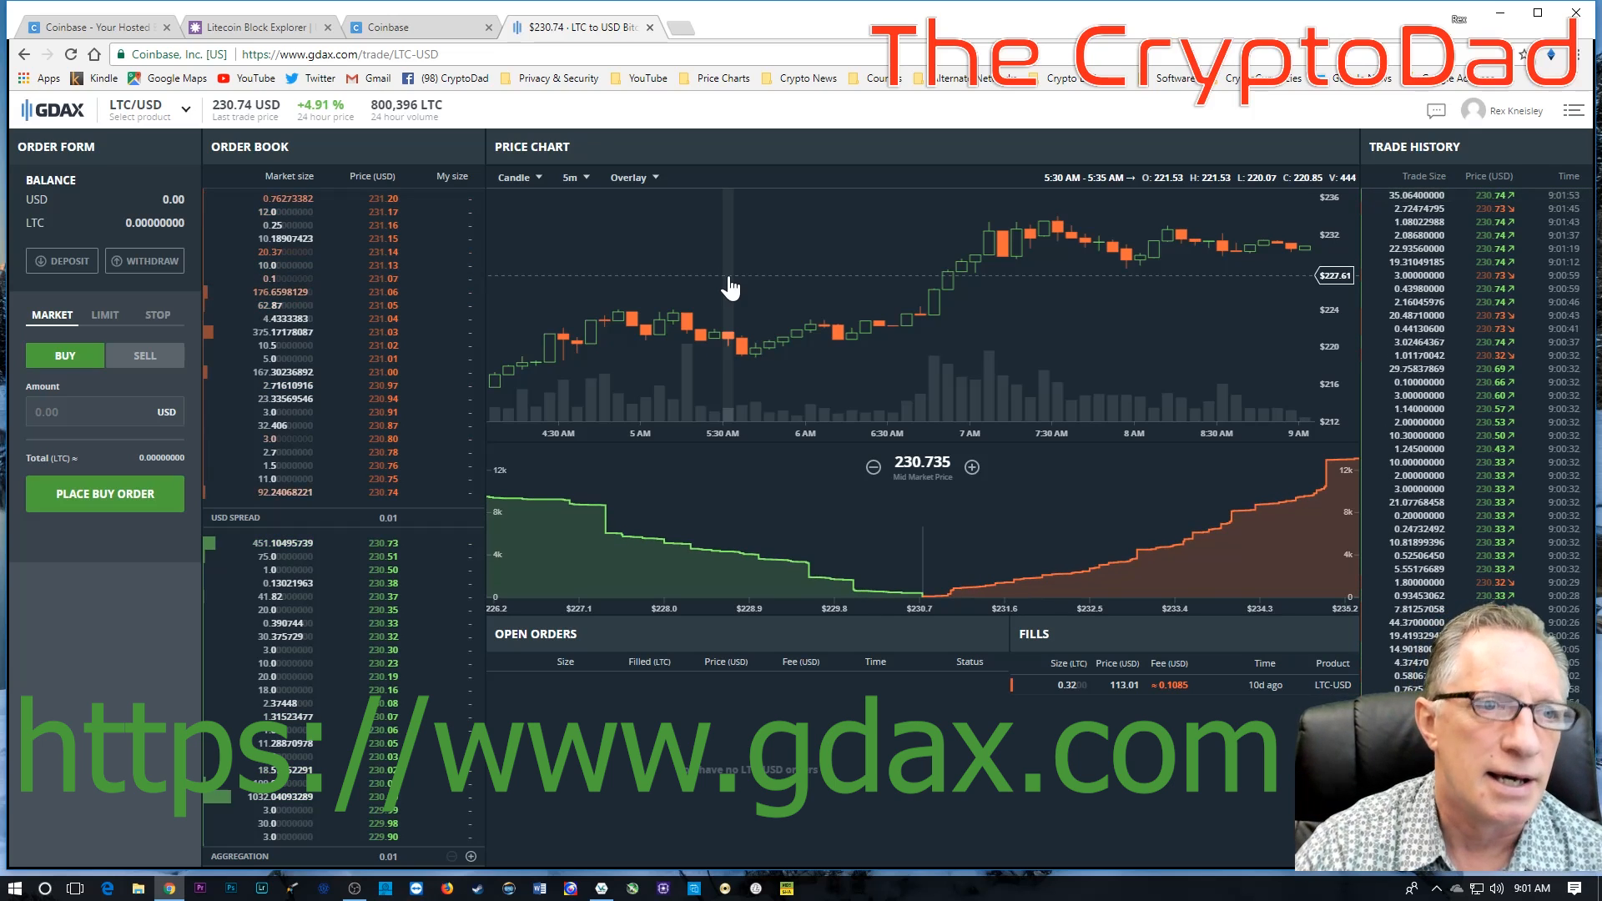
{"action": "left_click", "coordinate": [136, 111]}
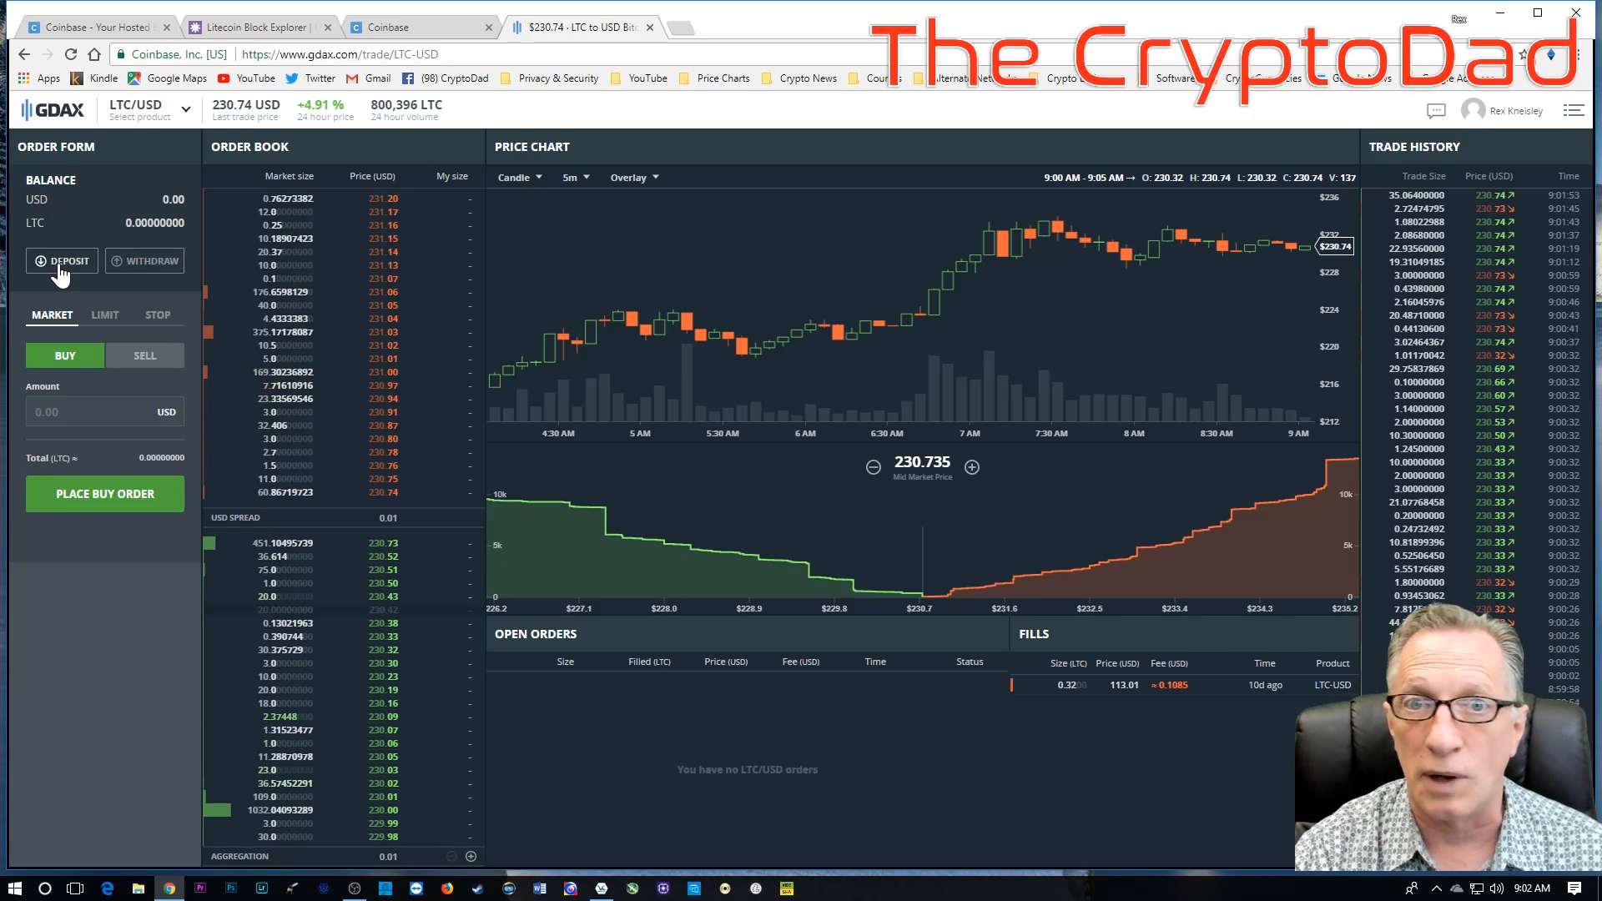
Start a deposit from the Coinbase Account and enter the full 0.10138266 LTC amount
{"action": "left_click", "coordinate": [60, 260]}
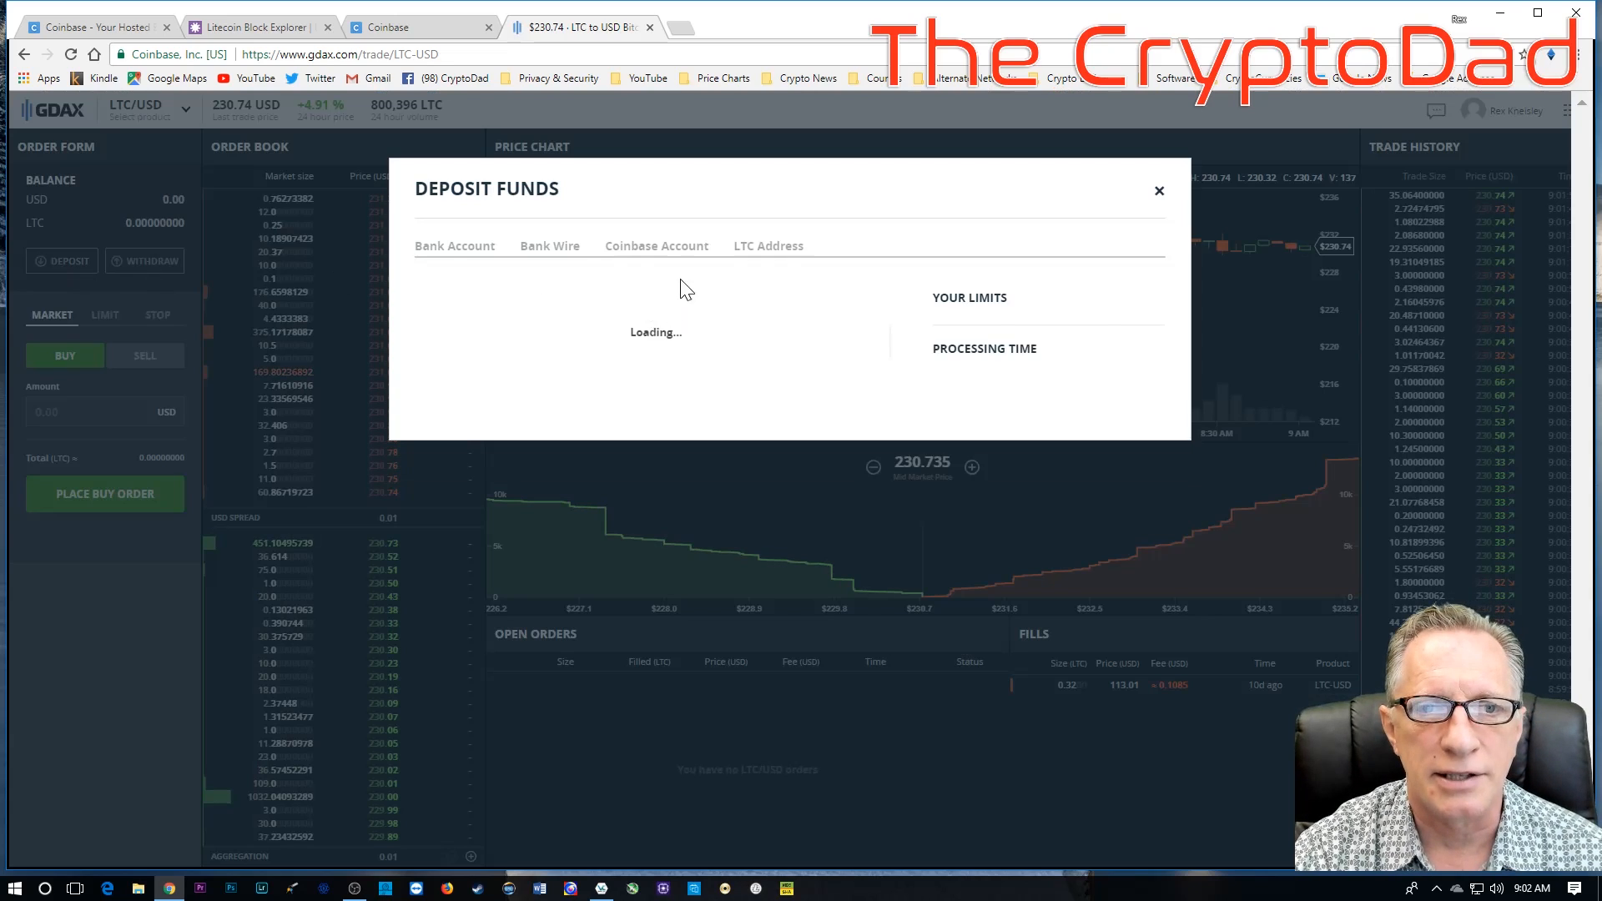
{"action": "left_click", "coordinate": [657, 246]}
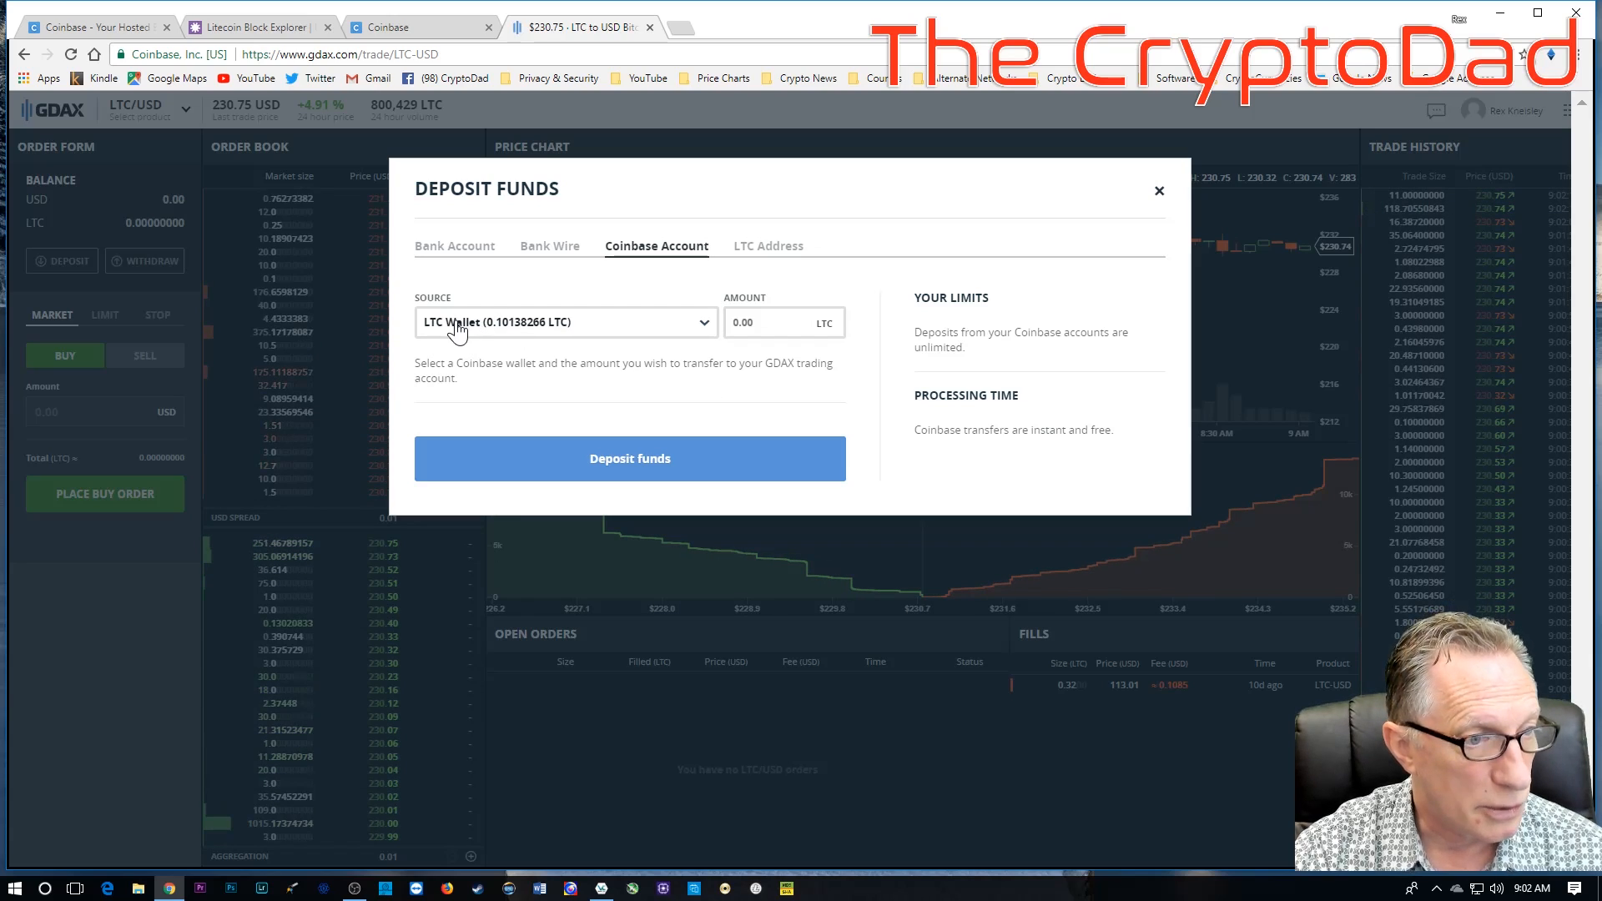
{"action": "mouse_move", "coordinate": [641, 354]}
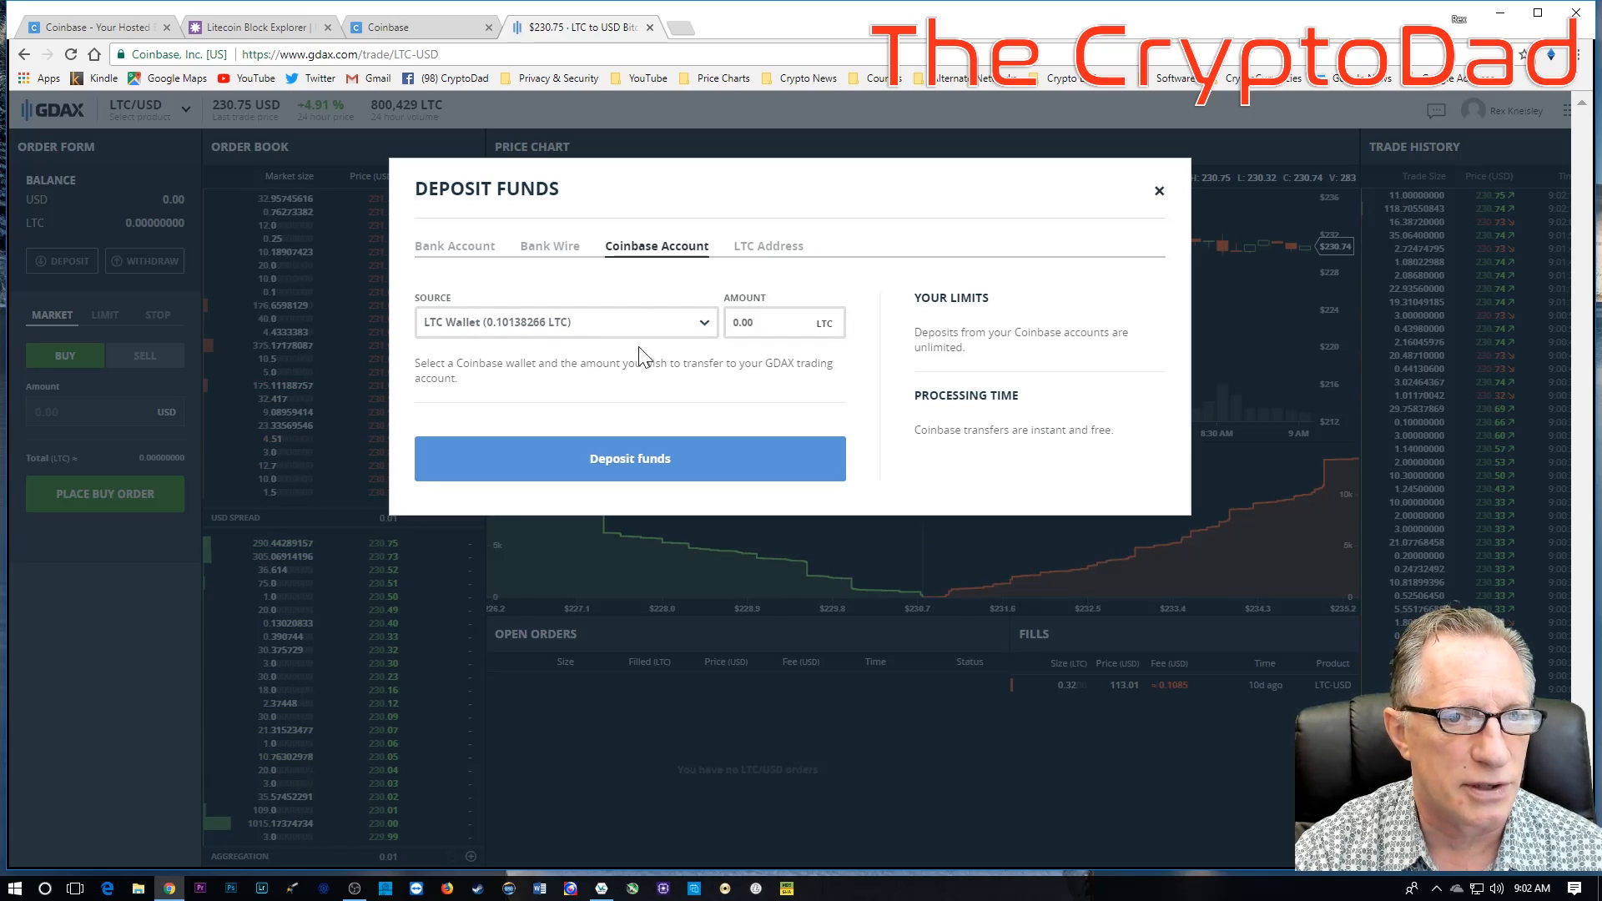
{"action": "left_click", "coordinate": [776, 322]}
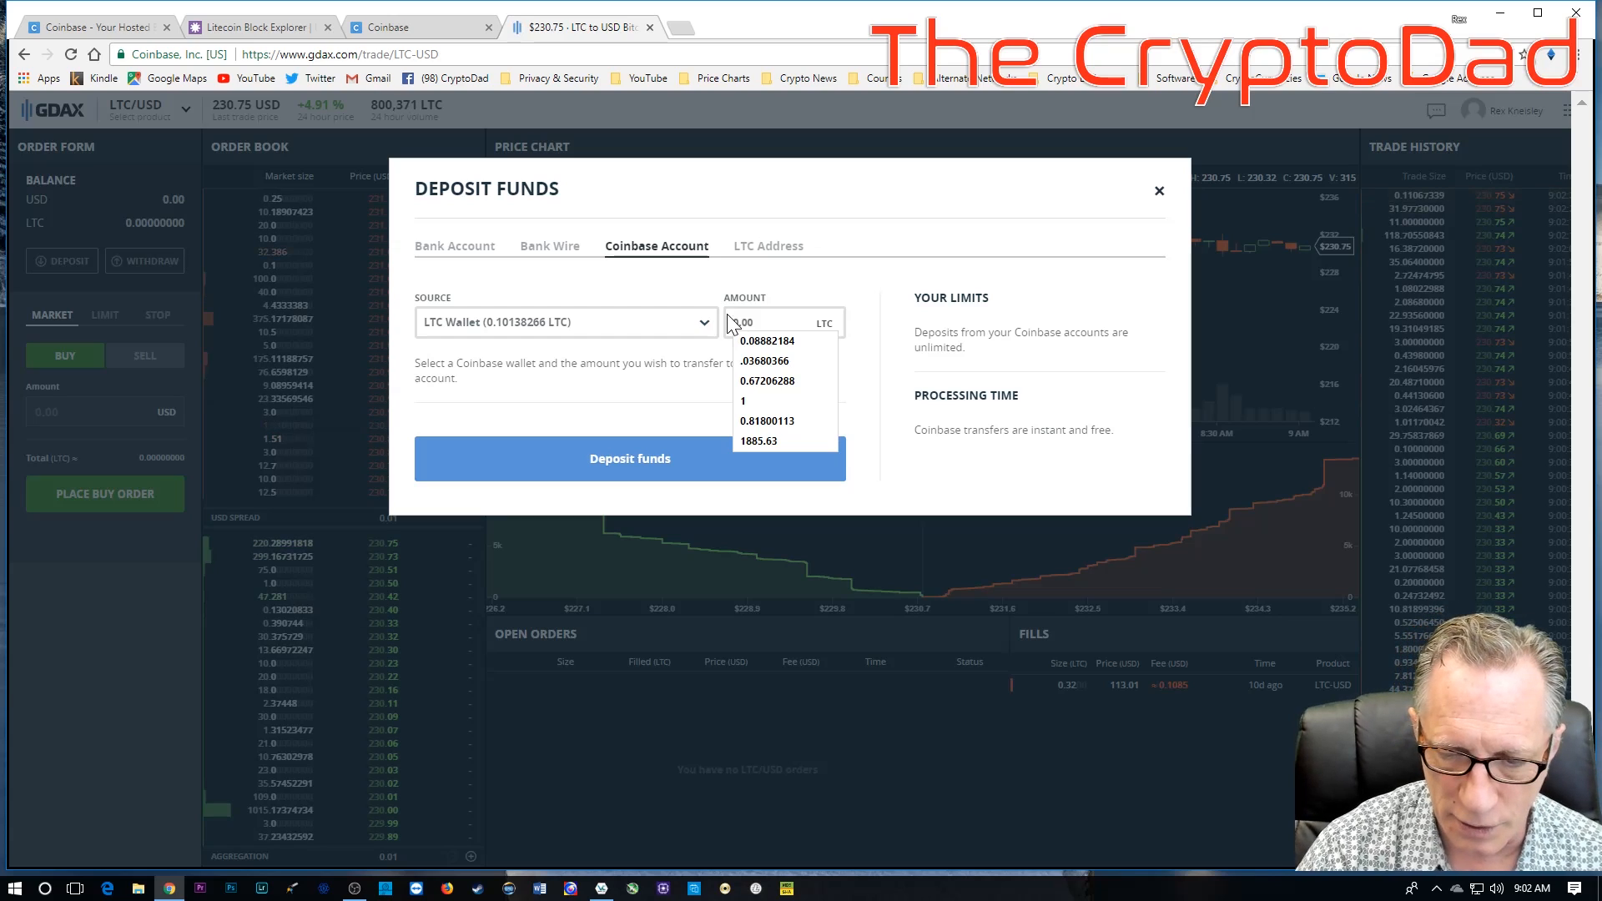
{"action": "left_click", "coordinate": [764, 360]}
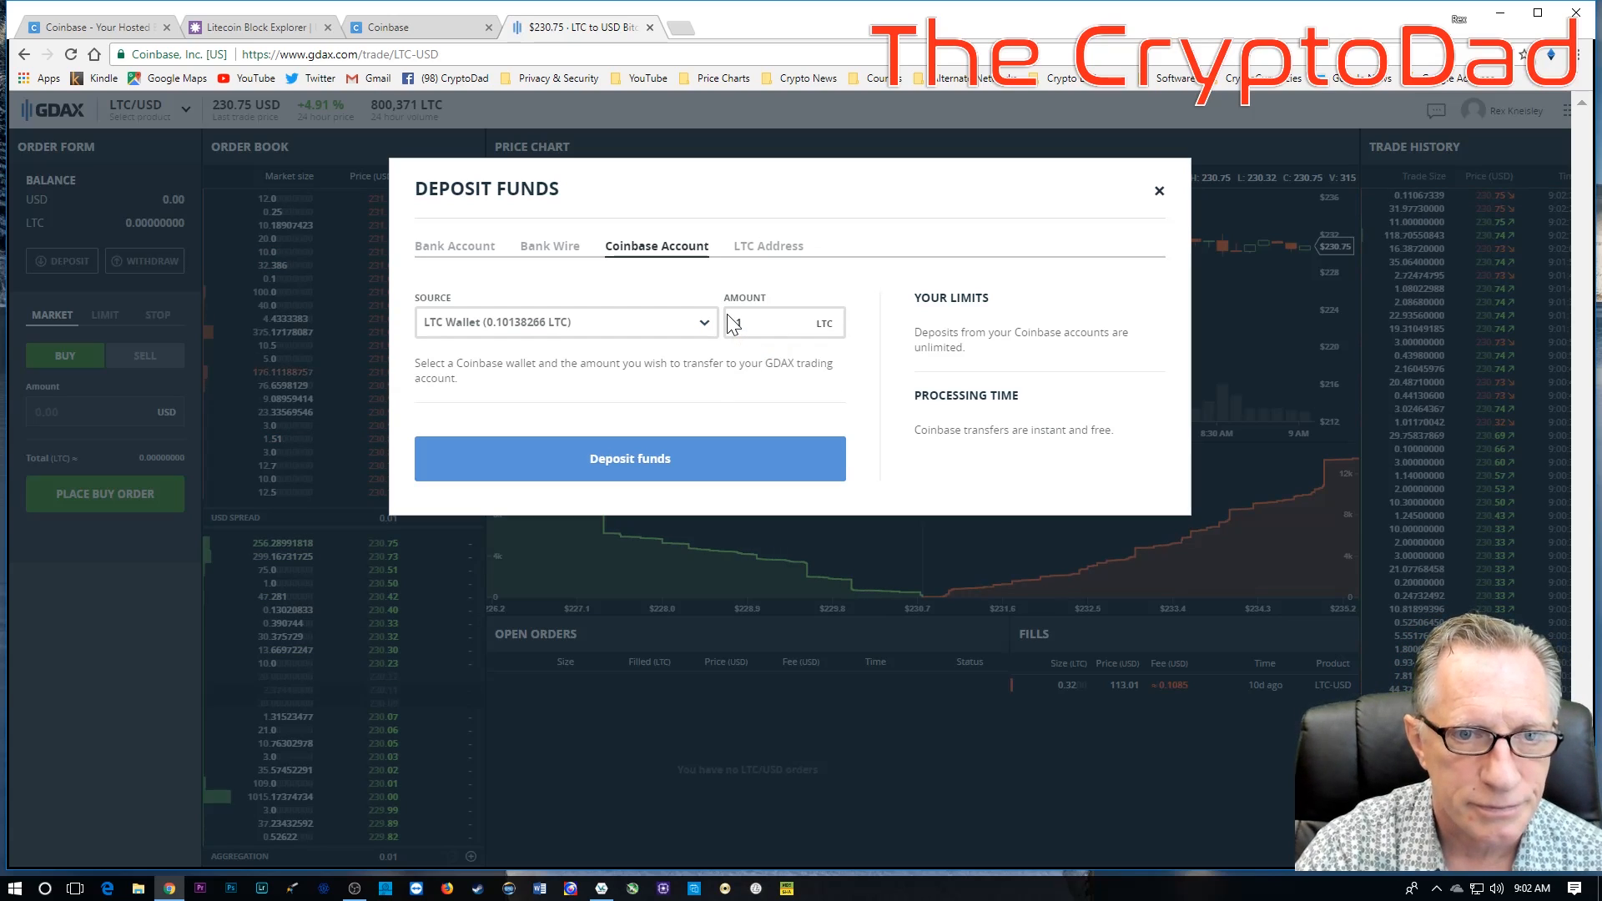
{"action": "type", "text": ".01"}
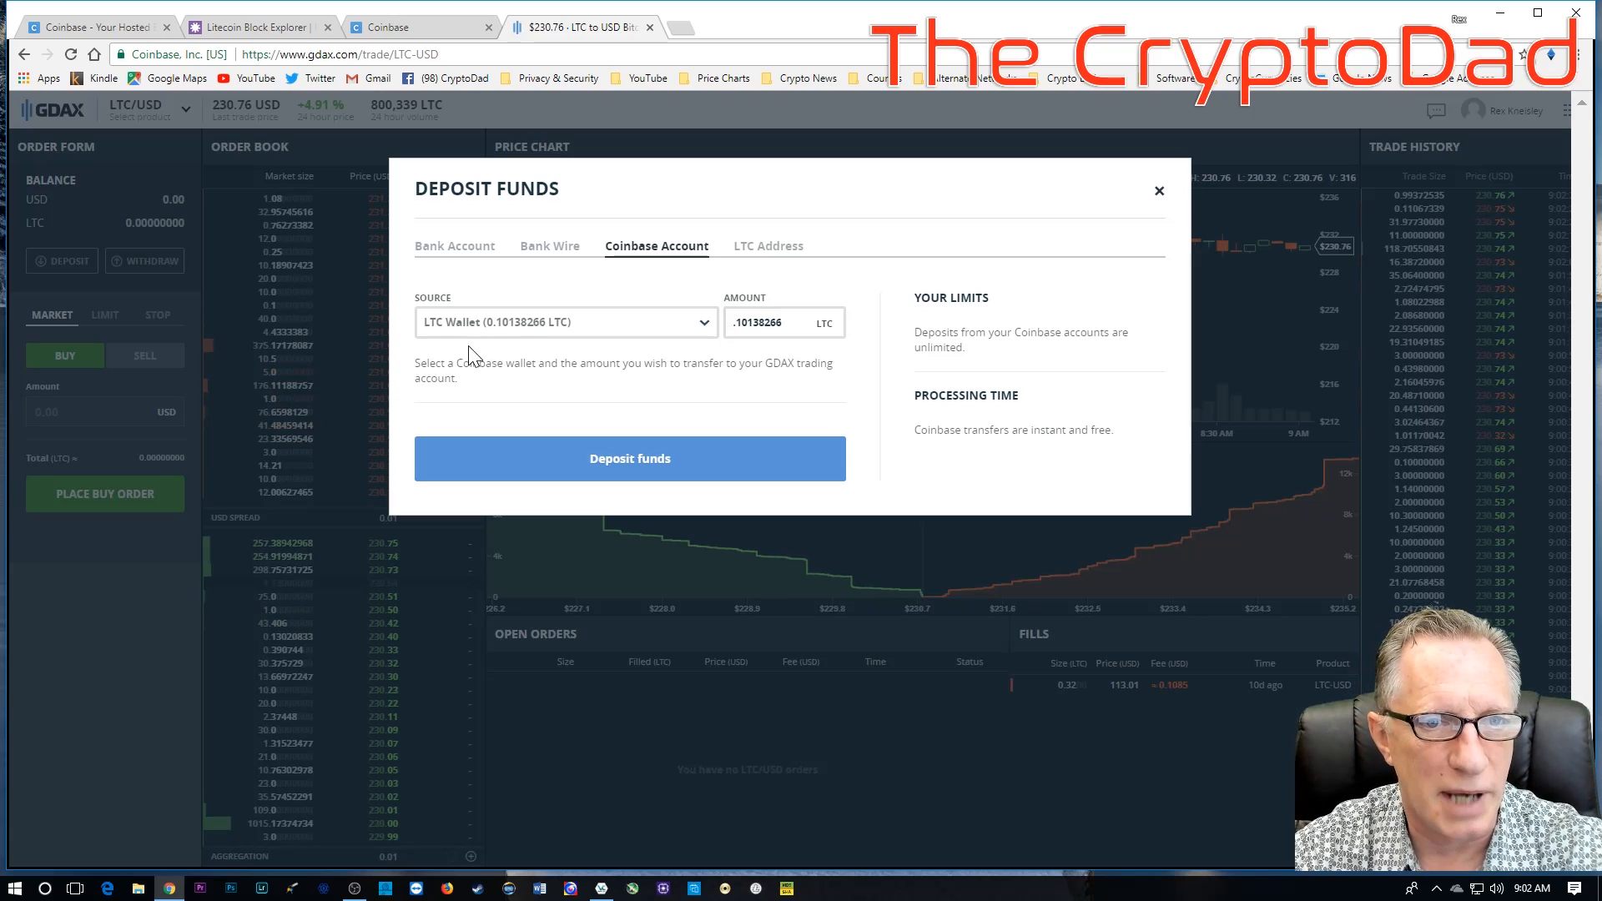
{"action": "mouse_move", "coordinate": [756, 345]}
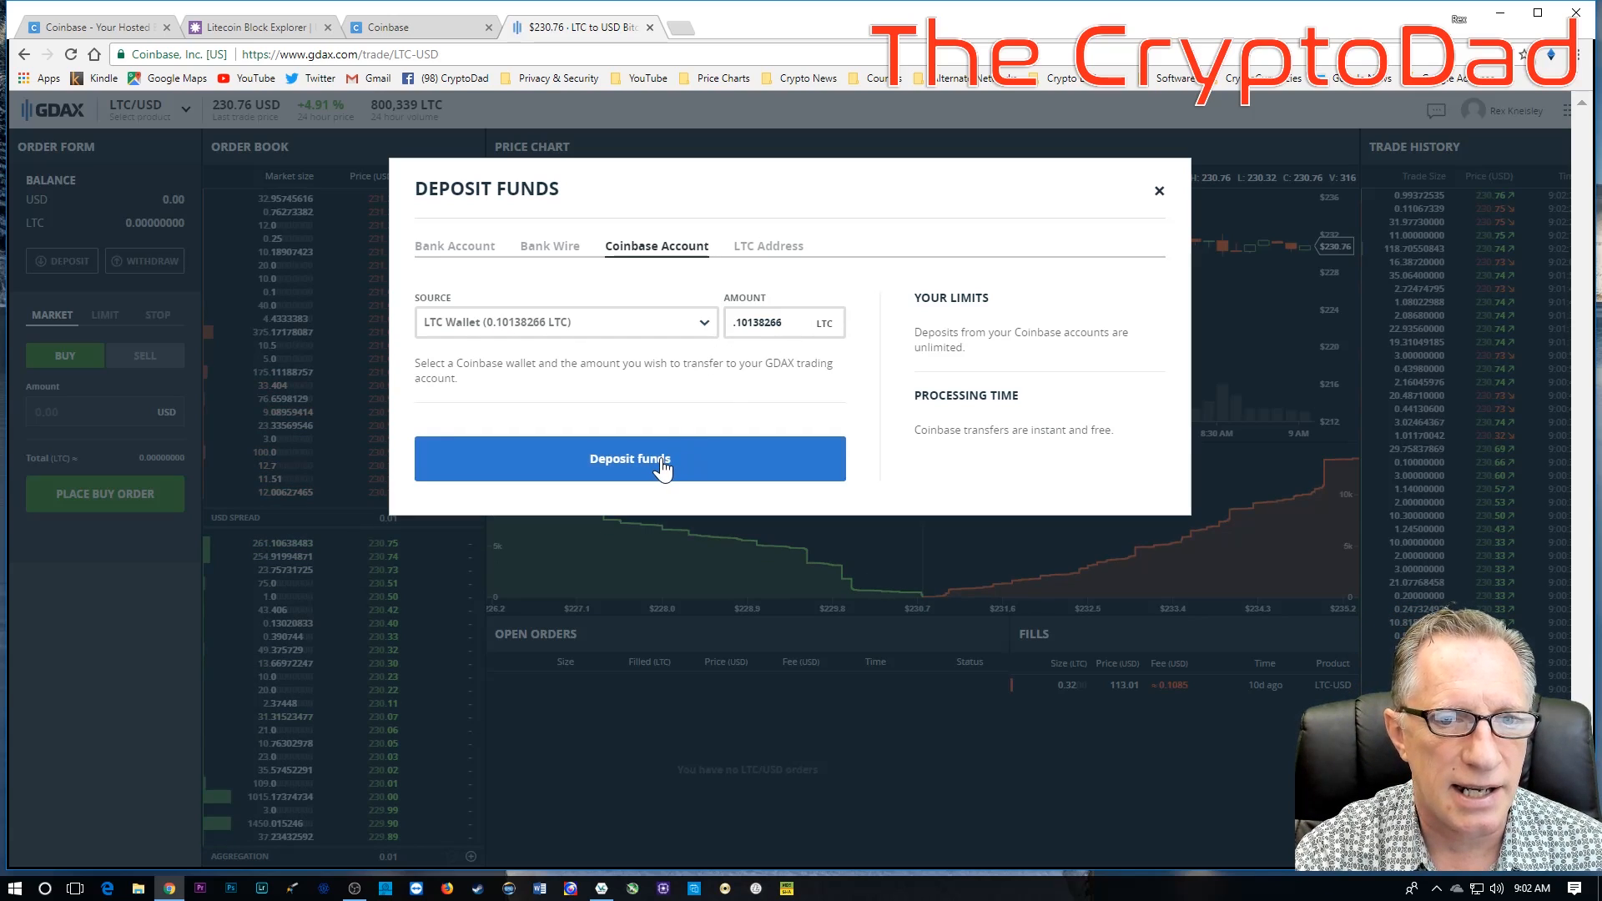
Submit the LTC deposit and dismiss the confirmation, leaving a 0.10138266 LTC balance
{"action": "left_click", "coordinate": [631, 457]}
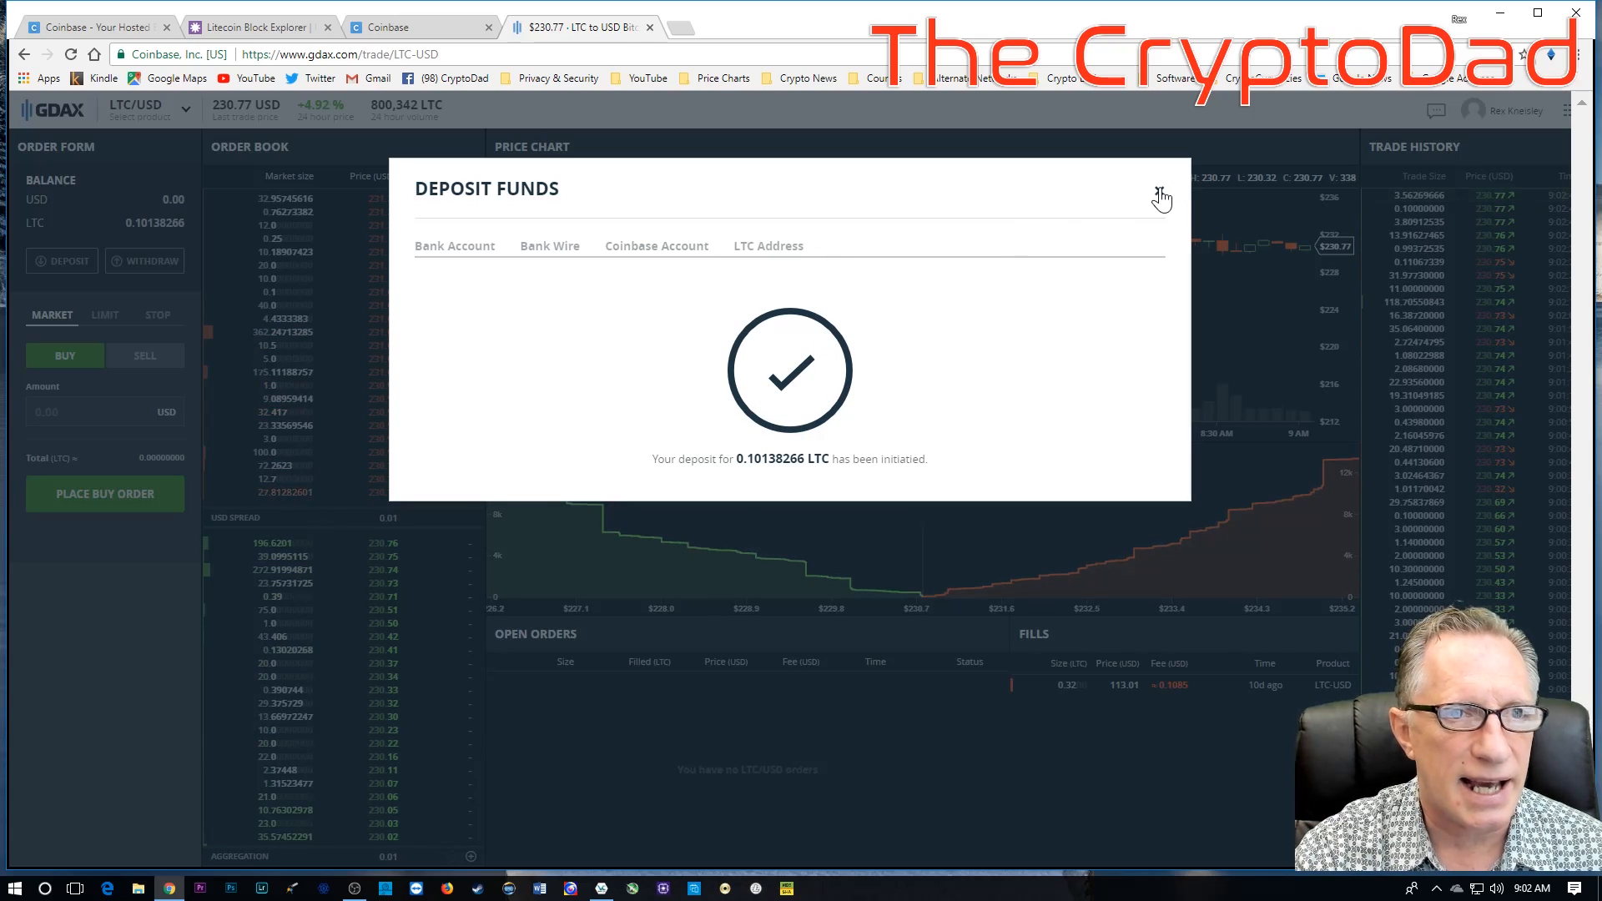
{"action": "left_click", "coordinate": [1162, 194]}
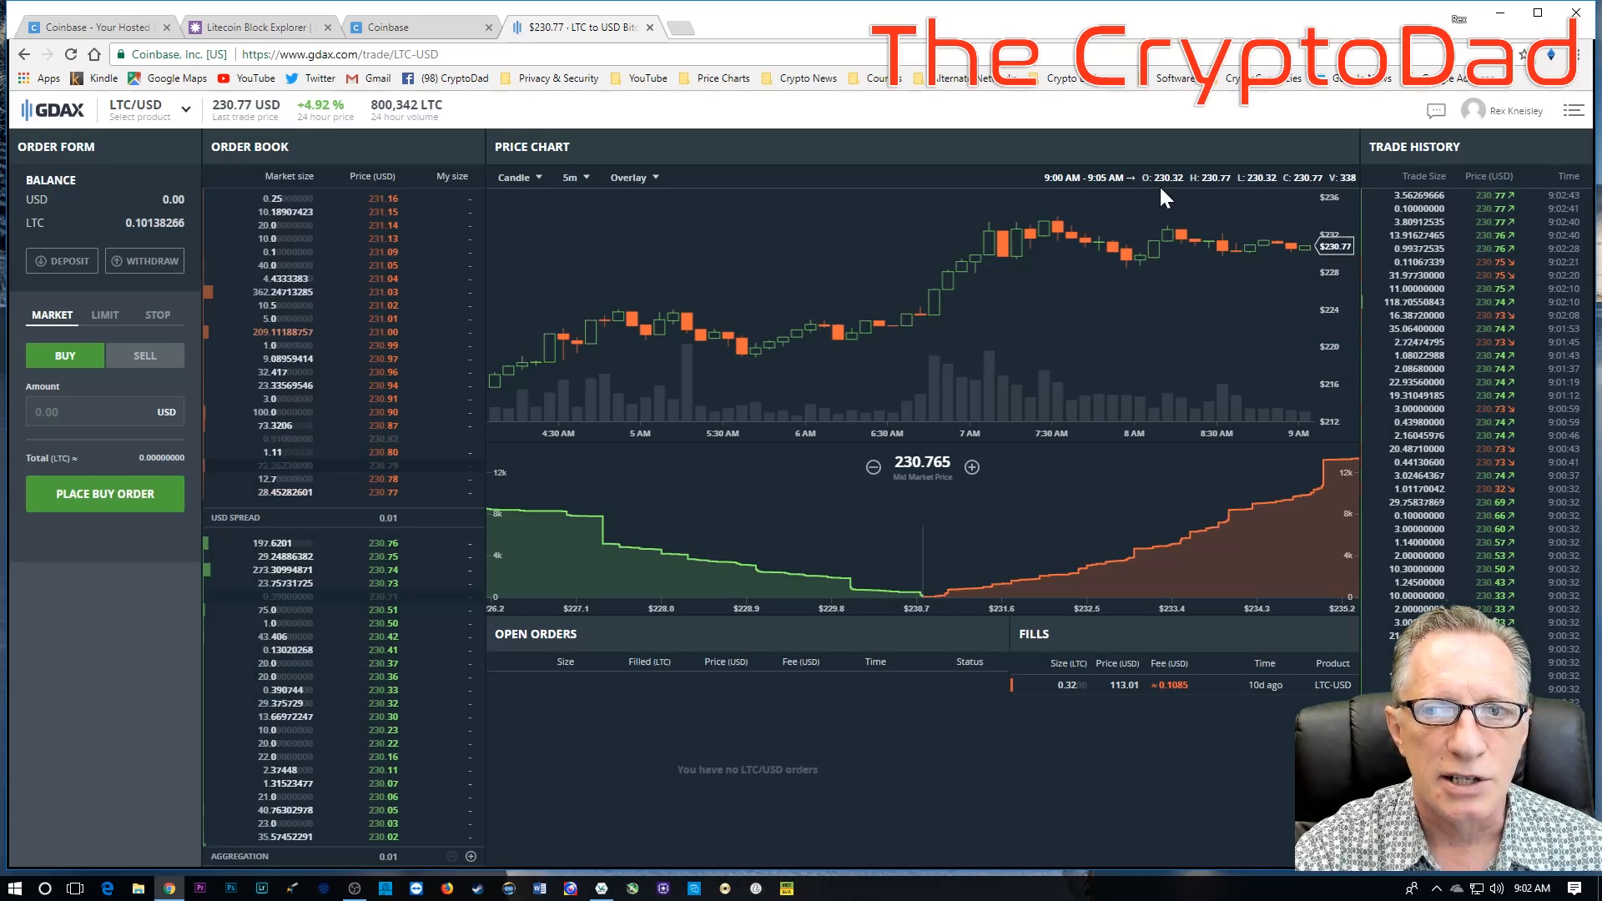
{"action": "mouse_move", "coordinate": [714, 278]}
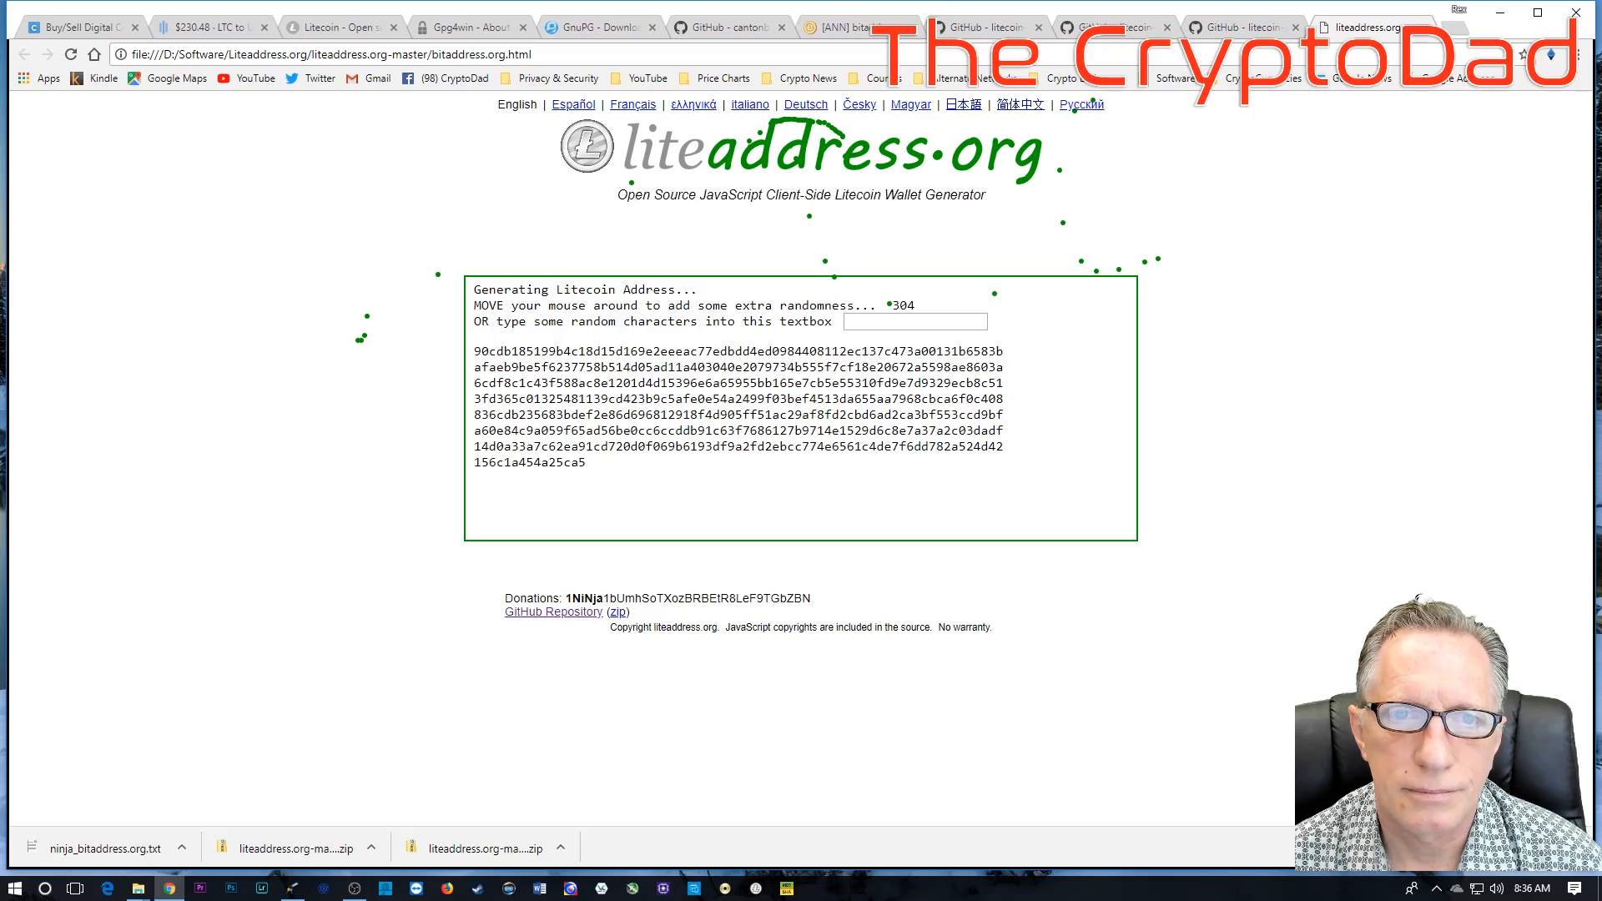
{"action": "mouse_move", "coordinate": [653, 352]}
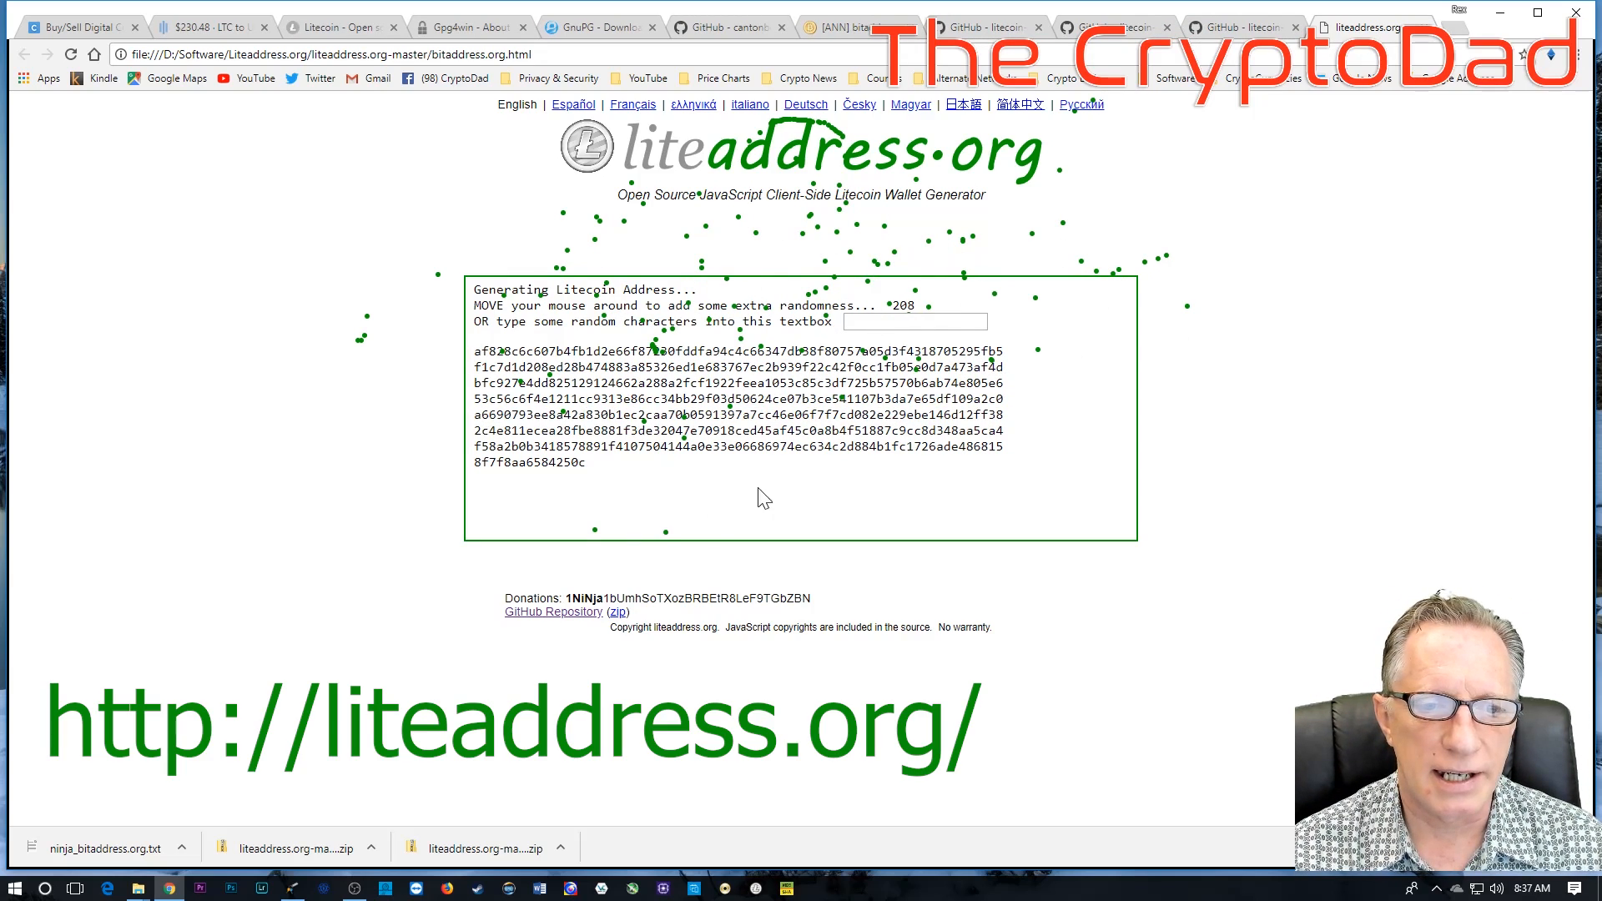
{"action": "mouse_move", "coordinate": [551, 634]}
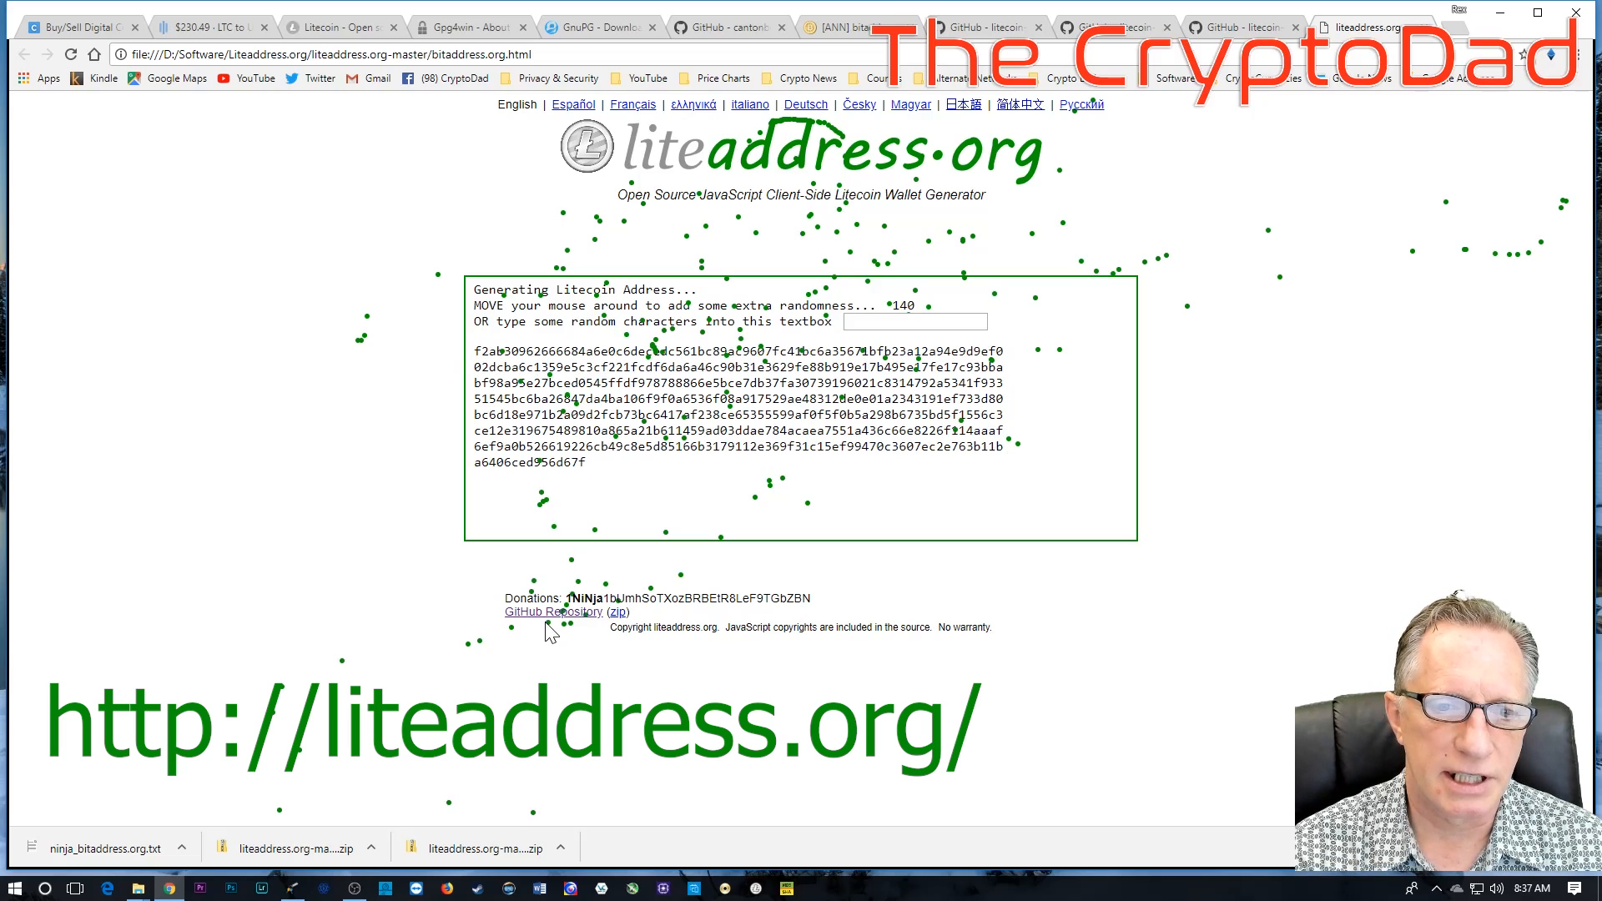
From liteaddress.org's GitHub repository, download the source as a ZIP archive
{"action": "left_click", "coordinate": [551, 611]}
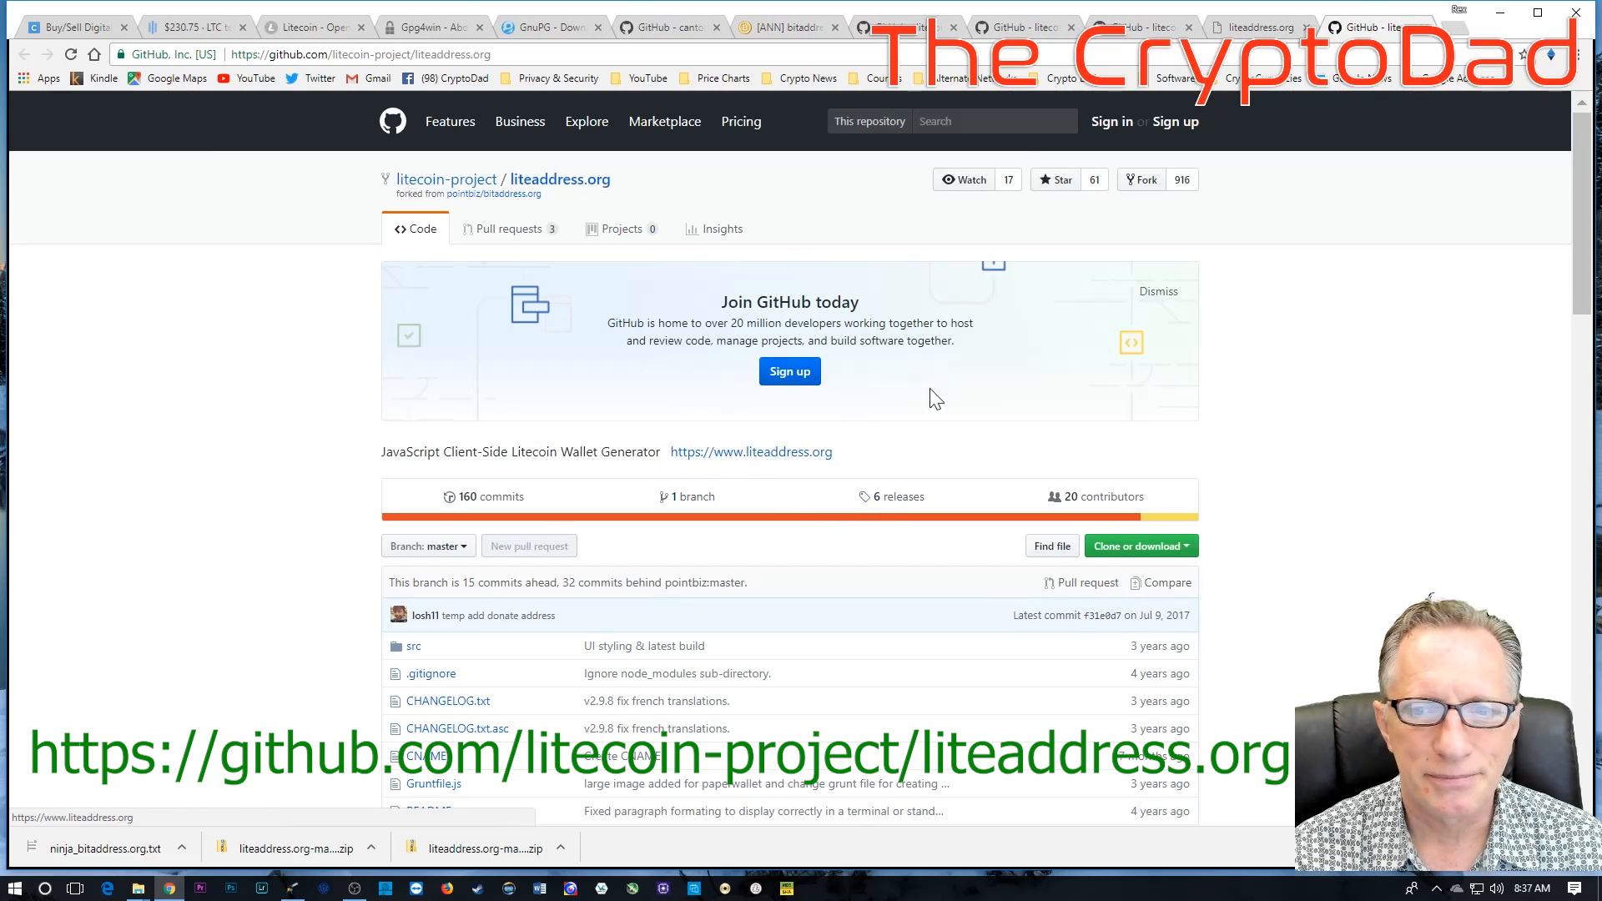
{"action": "scroll", "scroll_direction": "down", "scroll_amount": 3}
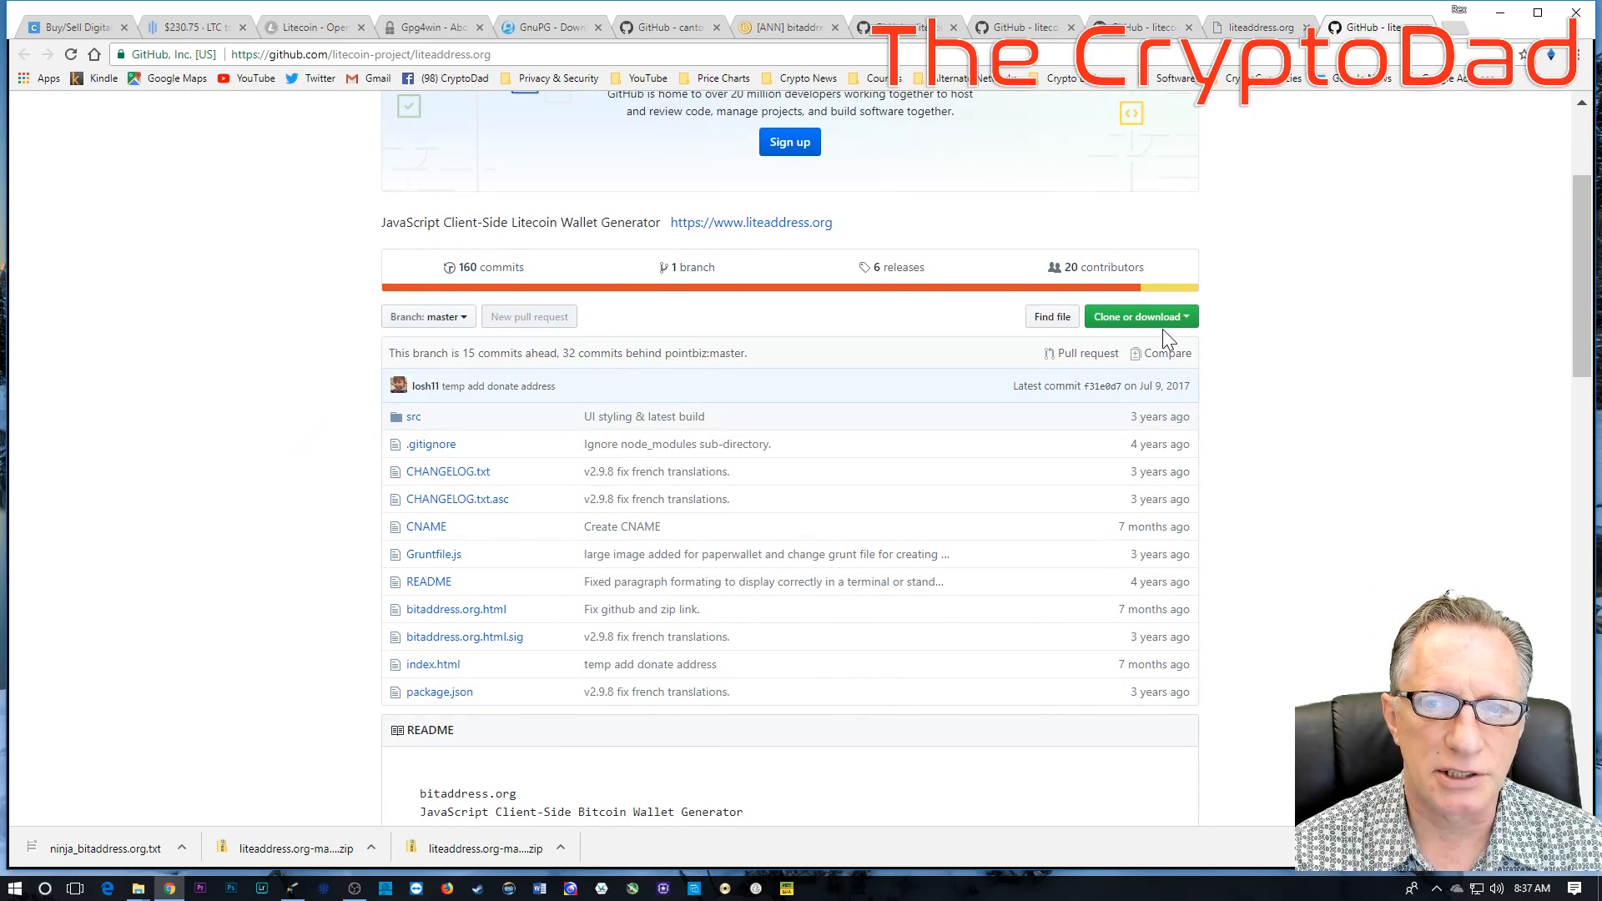
{"action": "left_click", "coordinate": [1140, 317]}
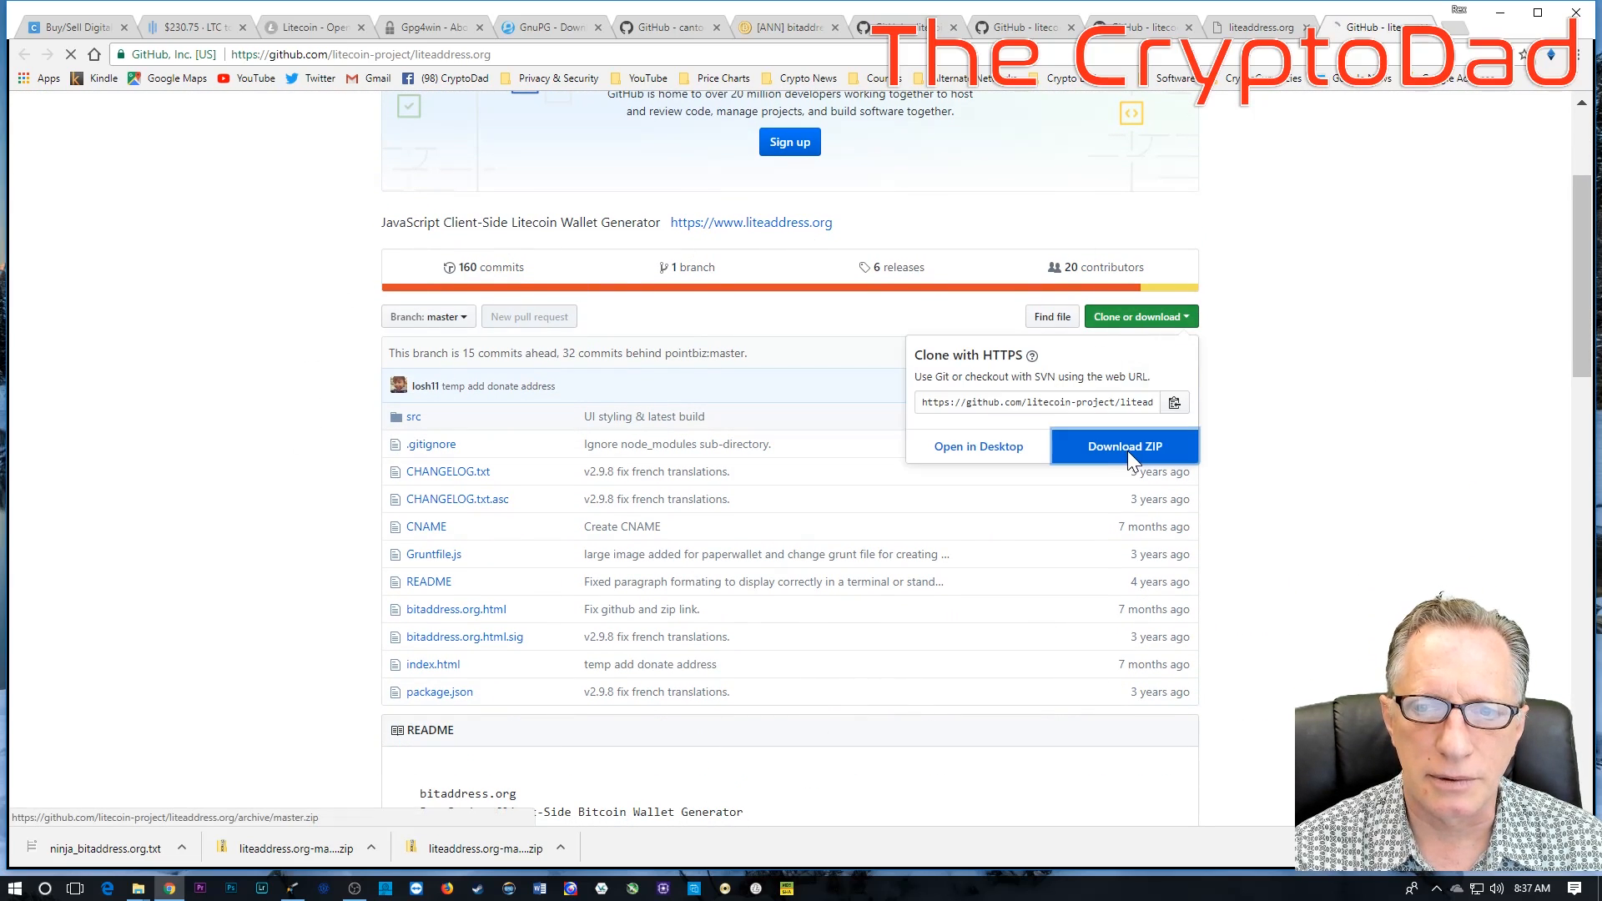
{"action": "left_click", "coordinate": [1125, 447]}
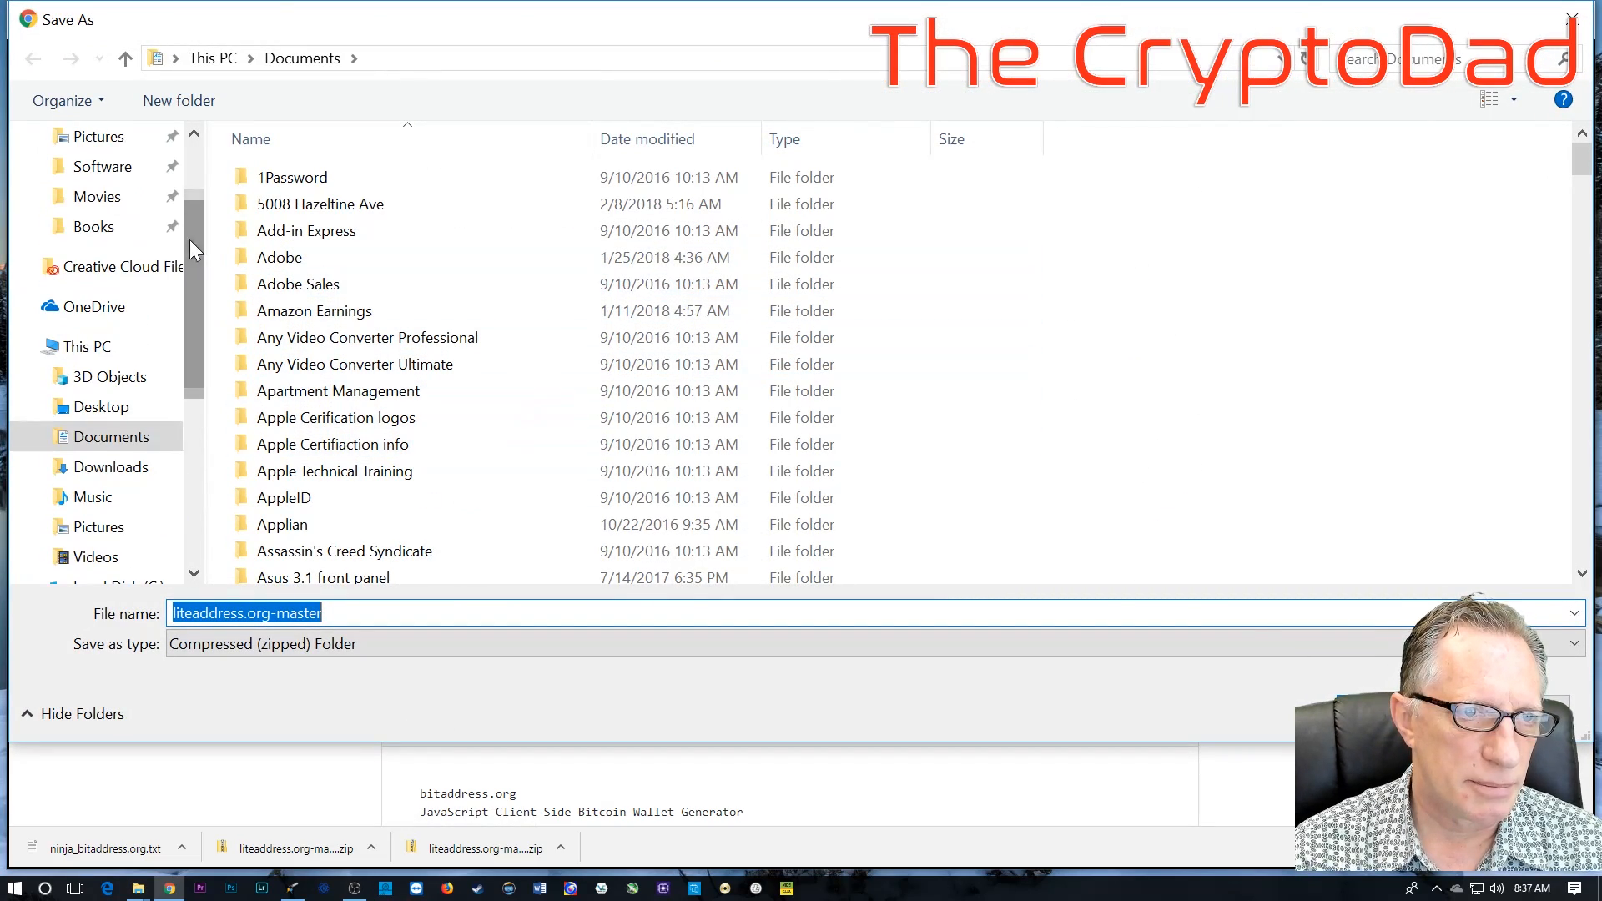
Save the ZIP into a new Liteaddress.org folder inside Software on the data drive
{"action": "left_click", "coordinate": [101, 167]}
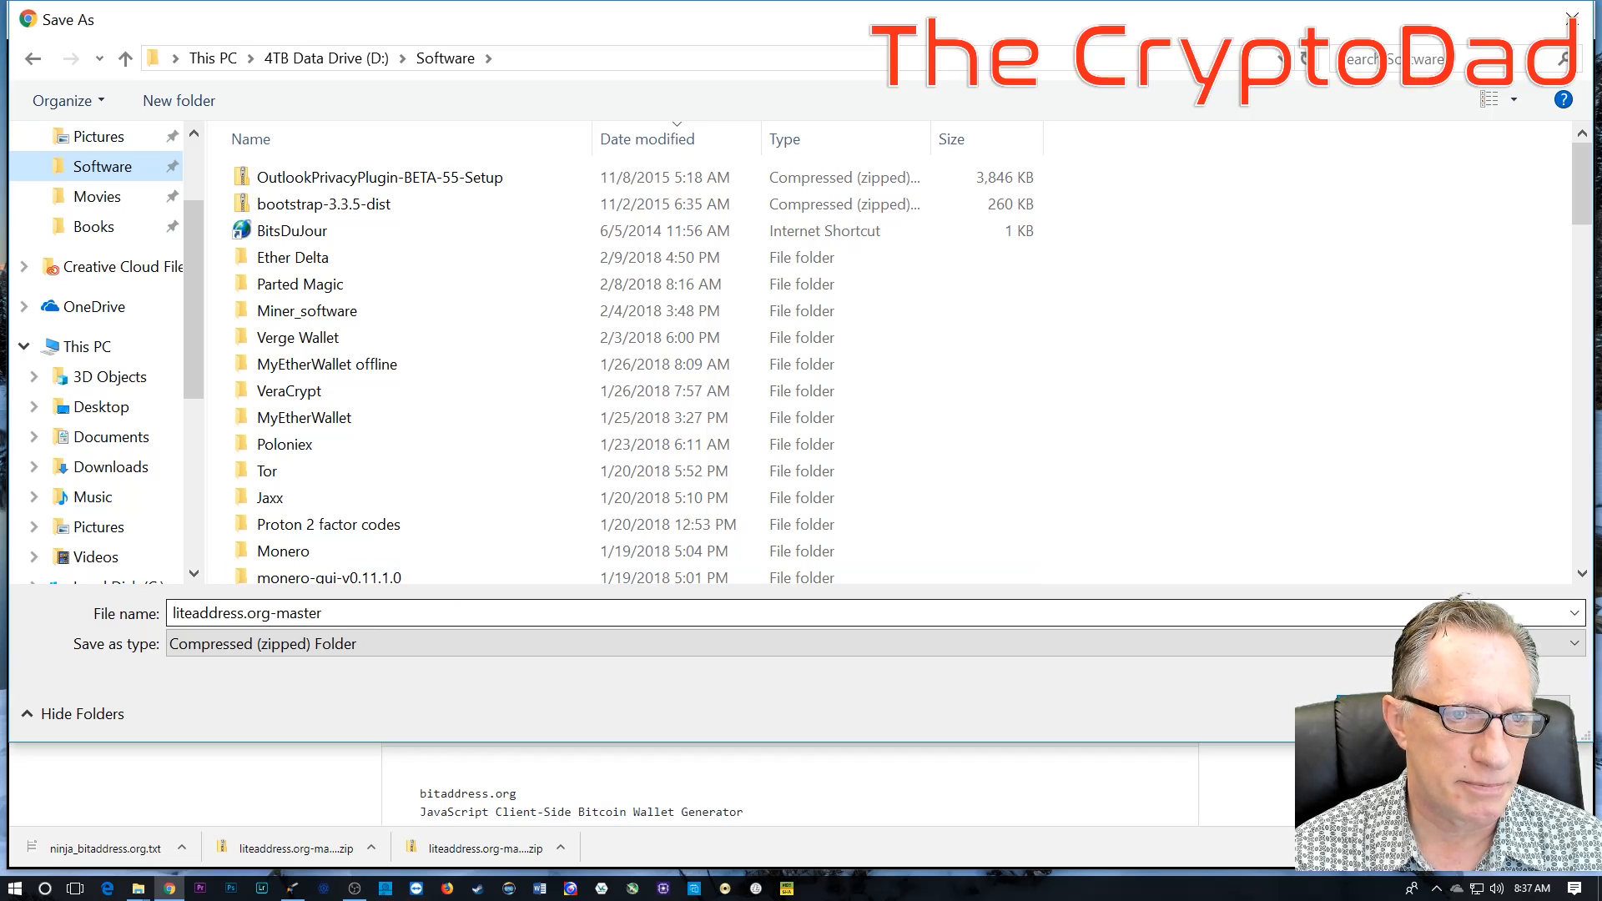
{"action": "left_click", "coordinate": [177, 100]}
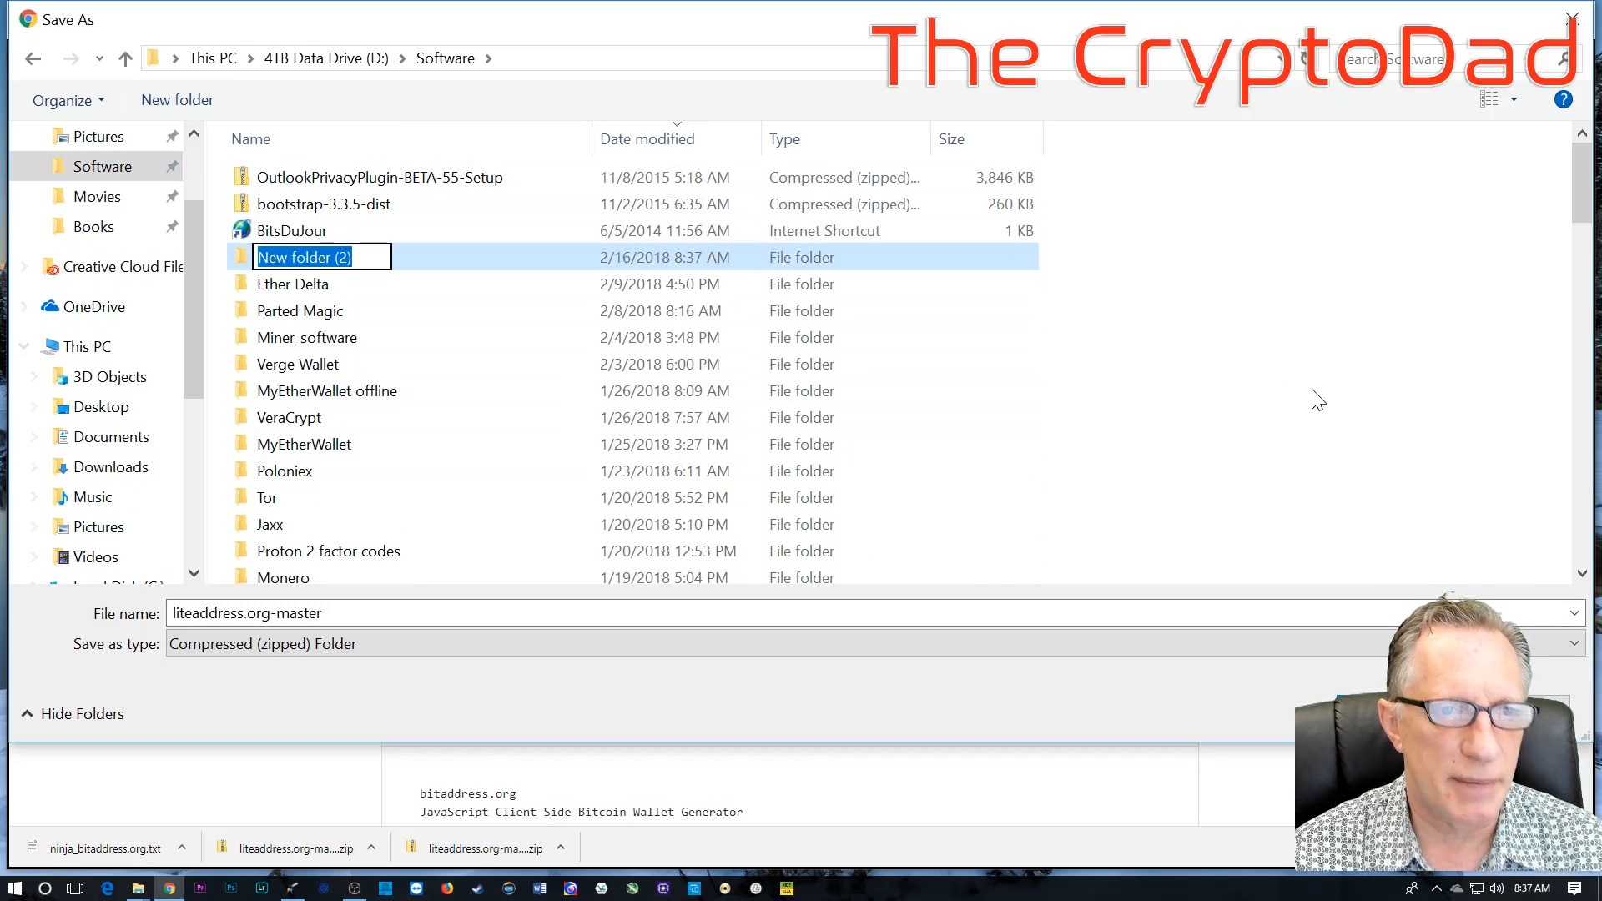
{"action": "type", "text": "Lite"}
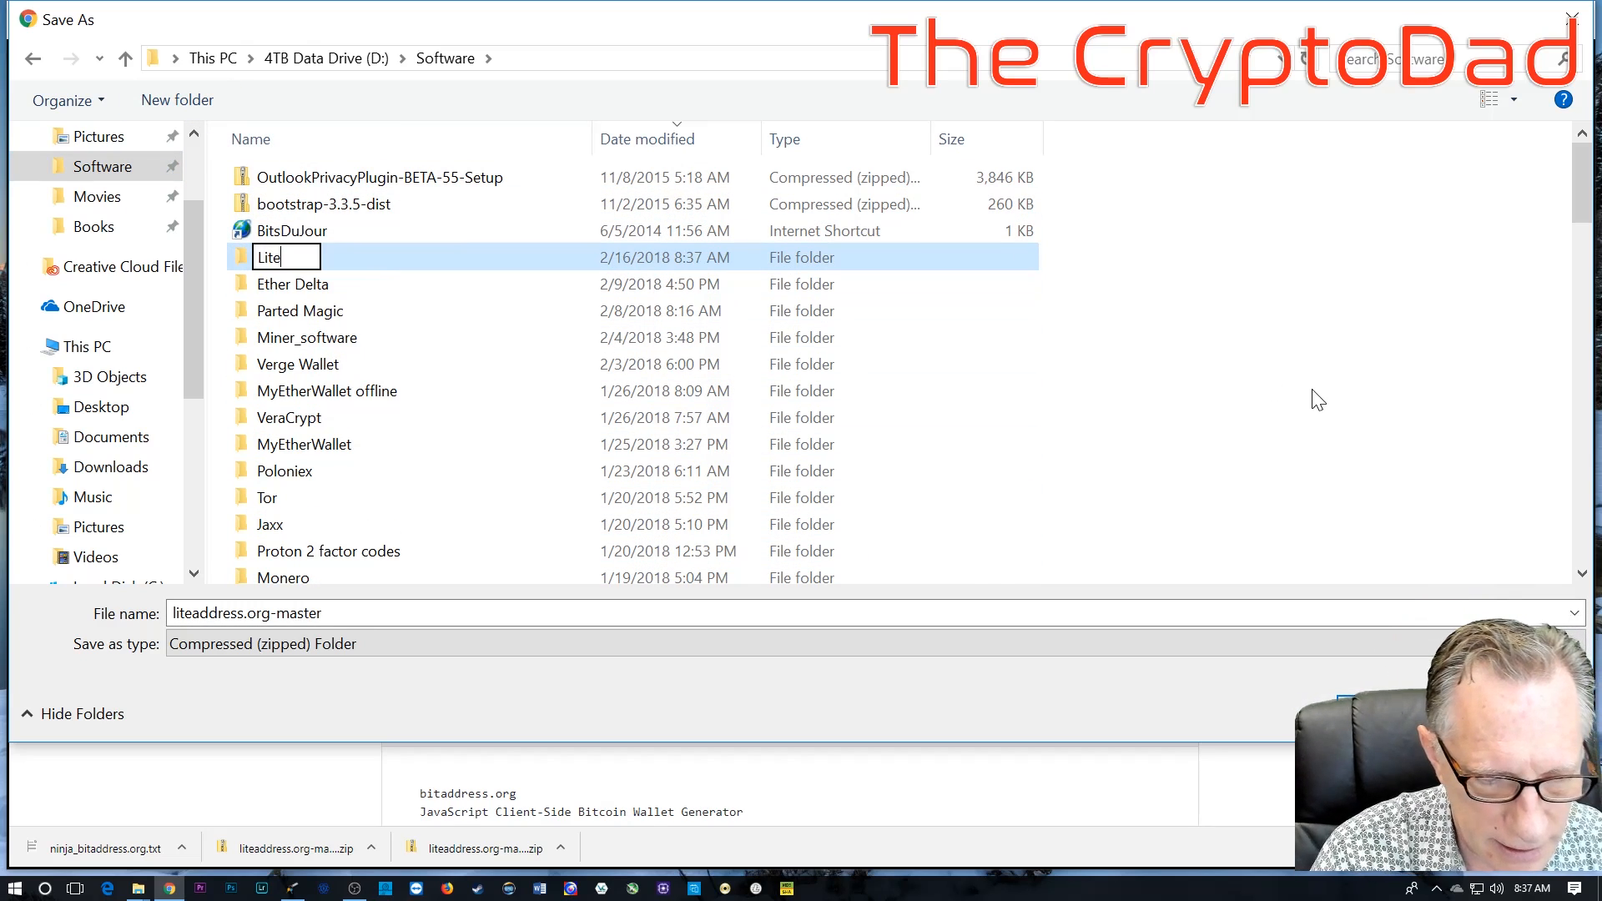
{"action": "type", "text": "address"}
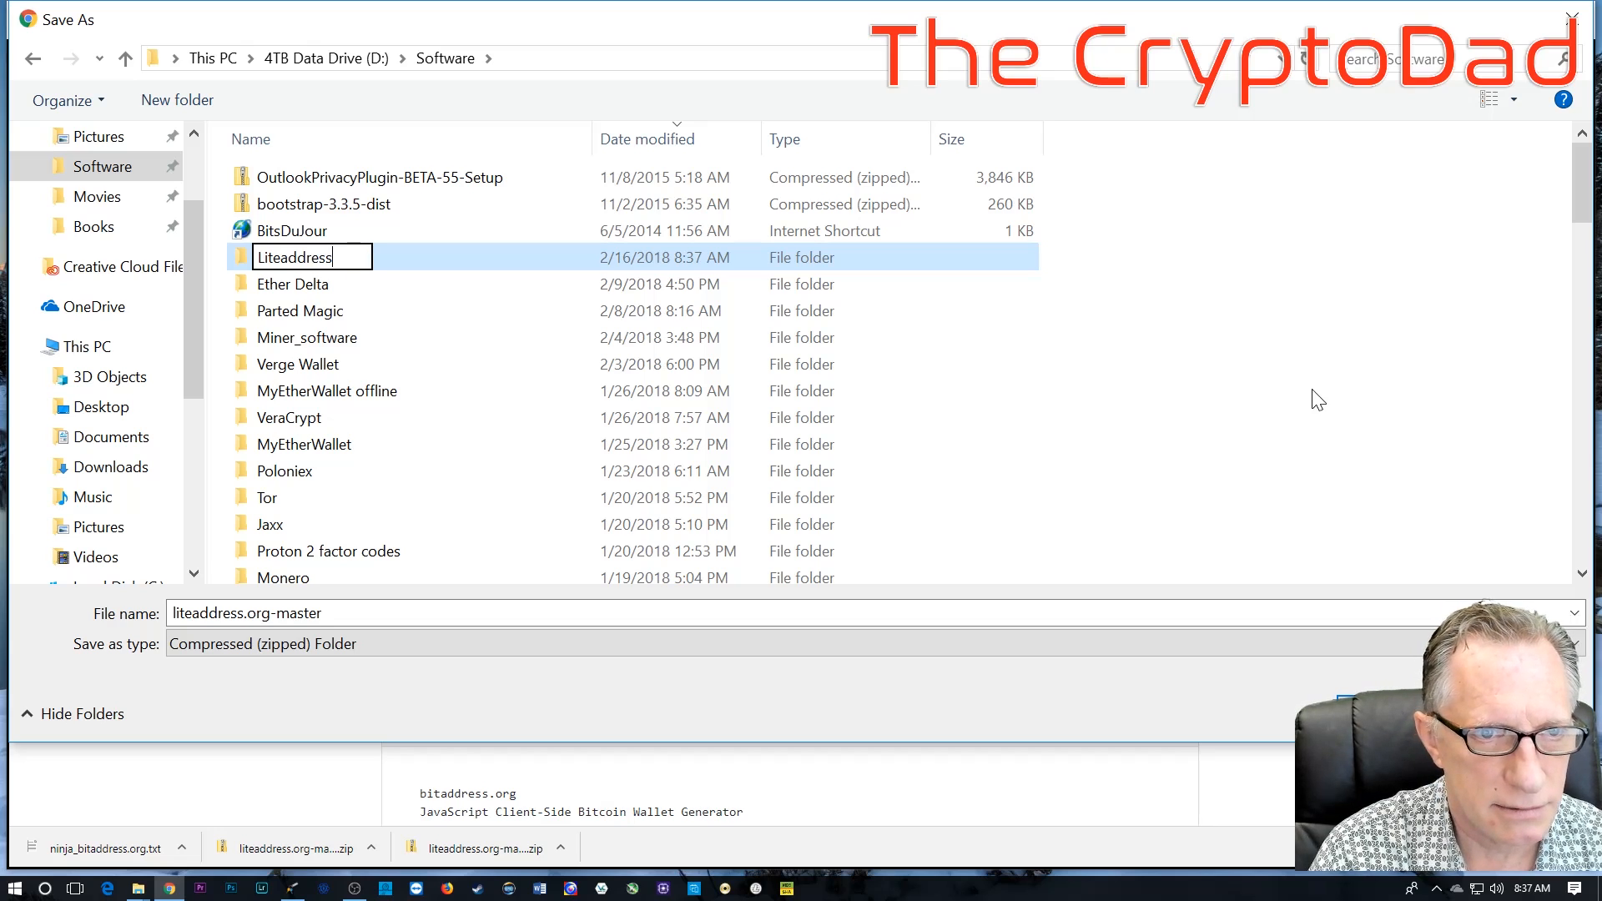
{"action": "type", "text": ".org"}
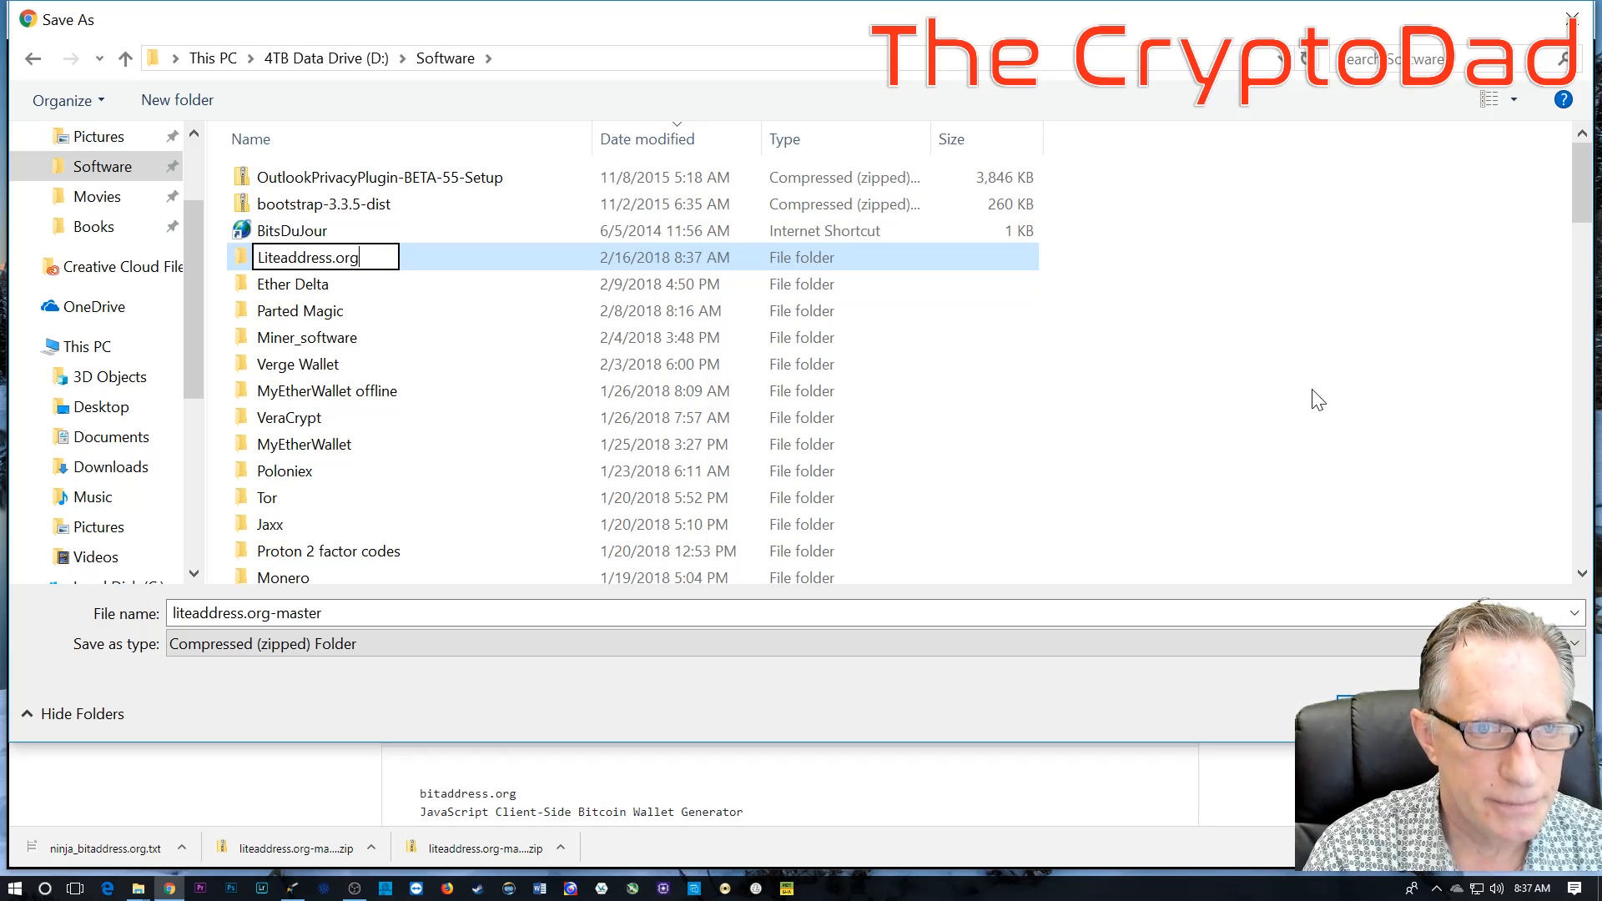
{"action": "double_click", "coordinate": [307, 257]}
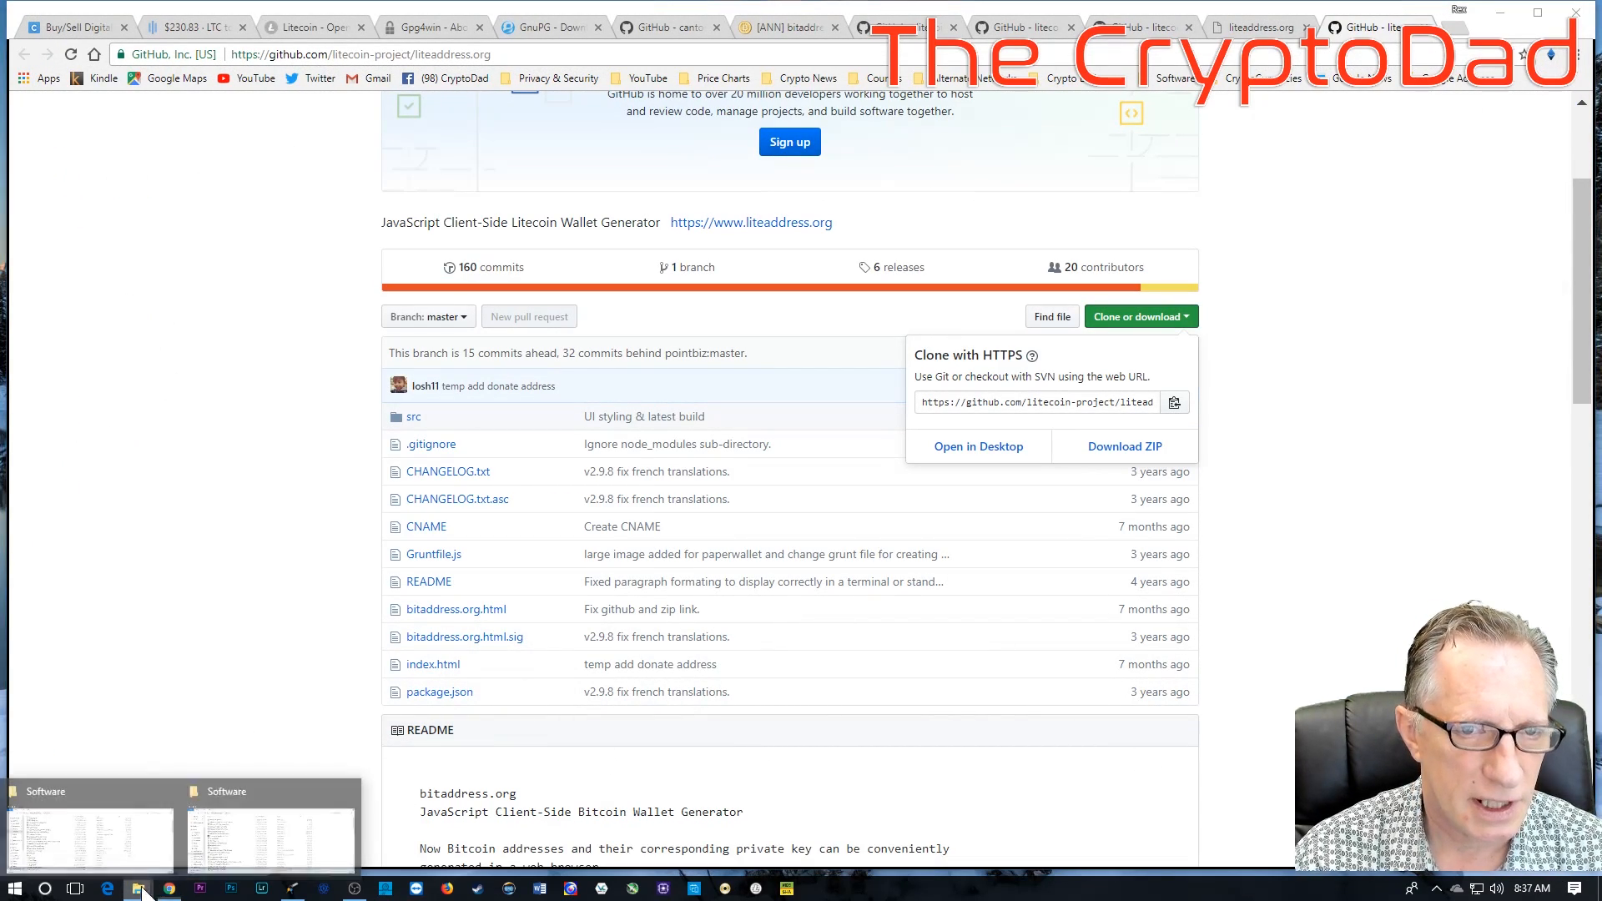
In File Explorer, extract the liteaddress.org-master ZIP inside the Liteaddress.org folder
{"action": "left_click", "coordinate": [137, 888]}
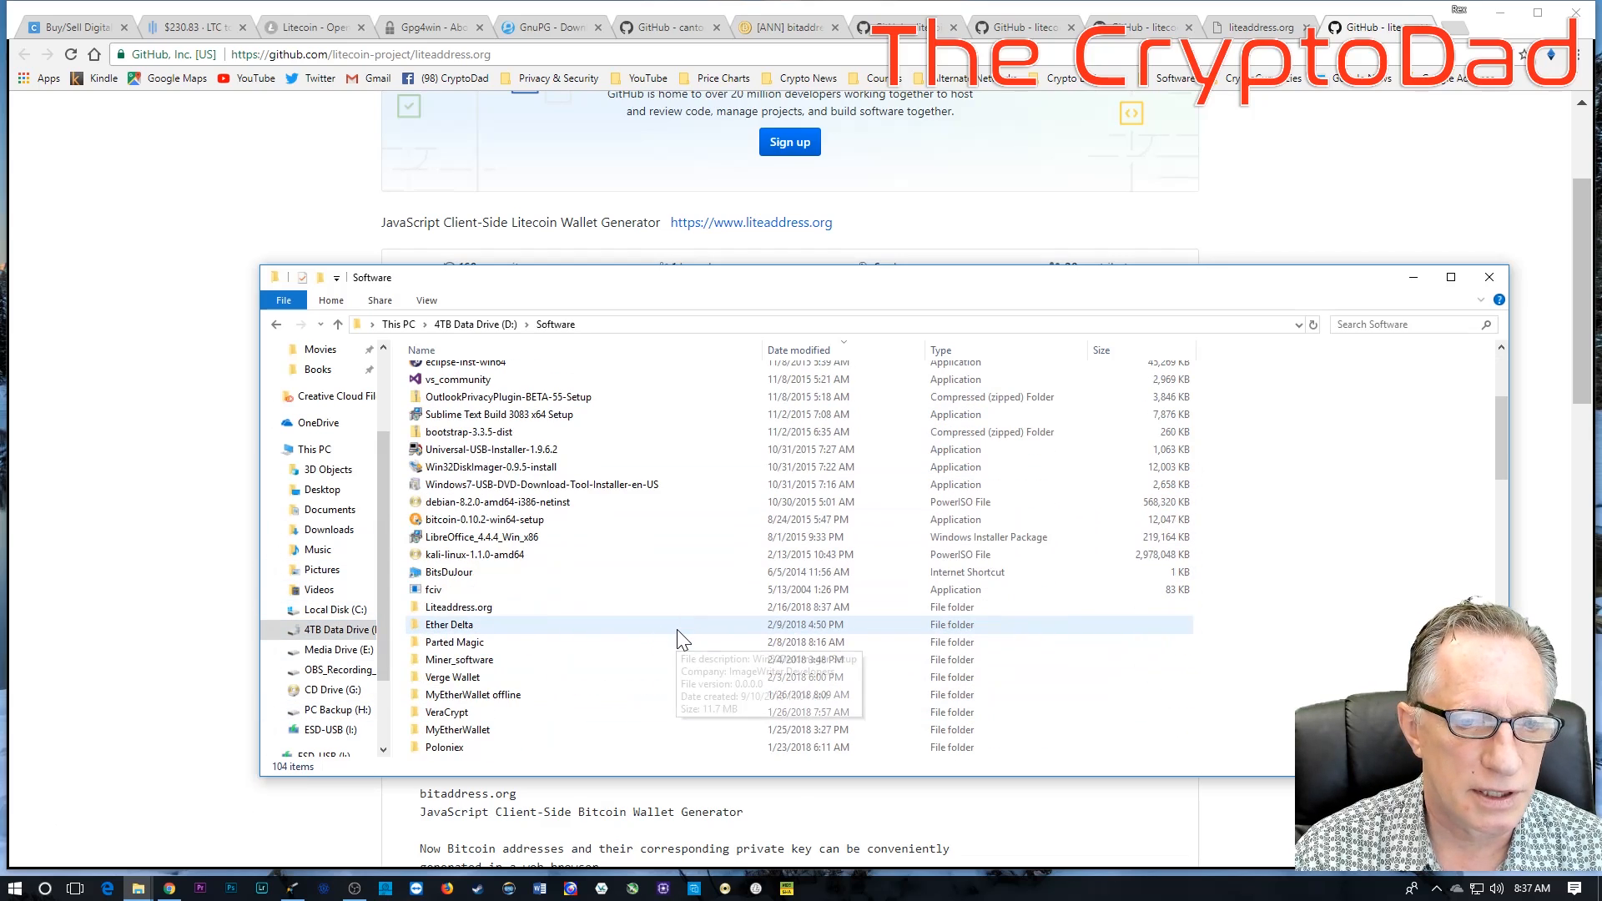
{"action": "double_click", "coordinate": [459, 607]}
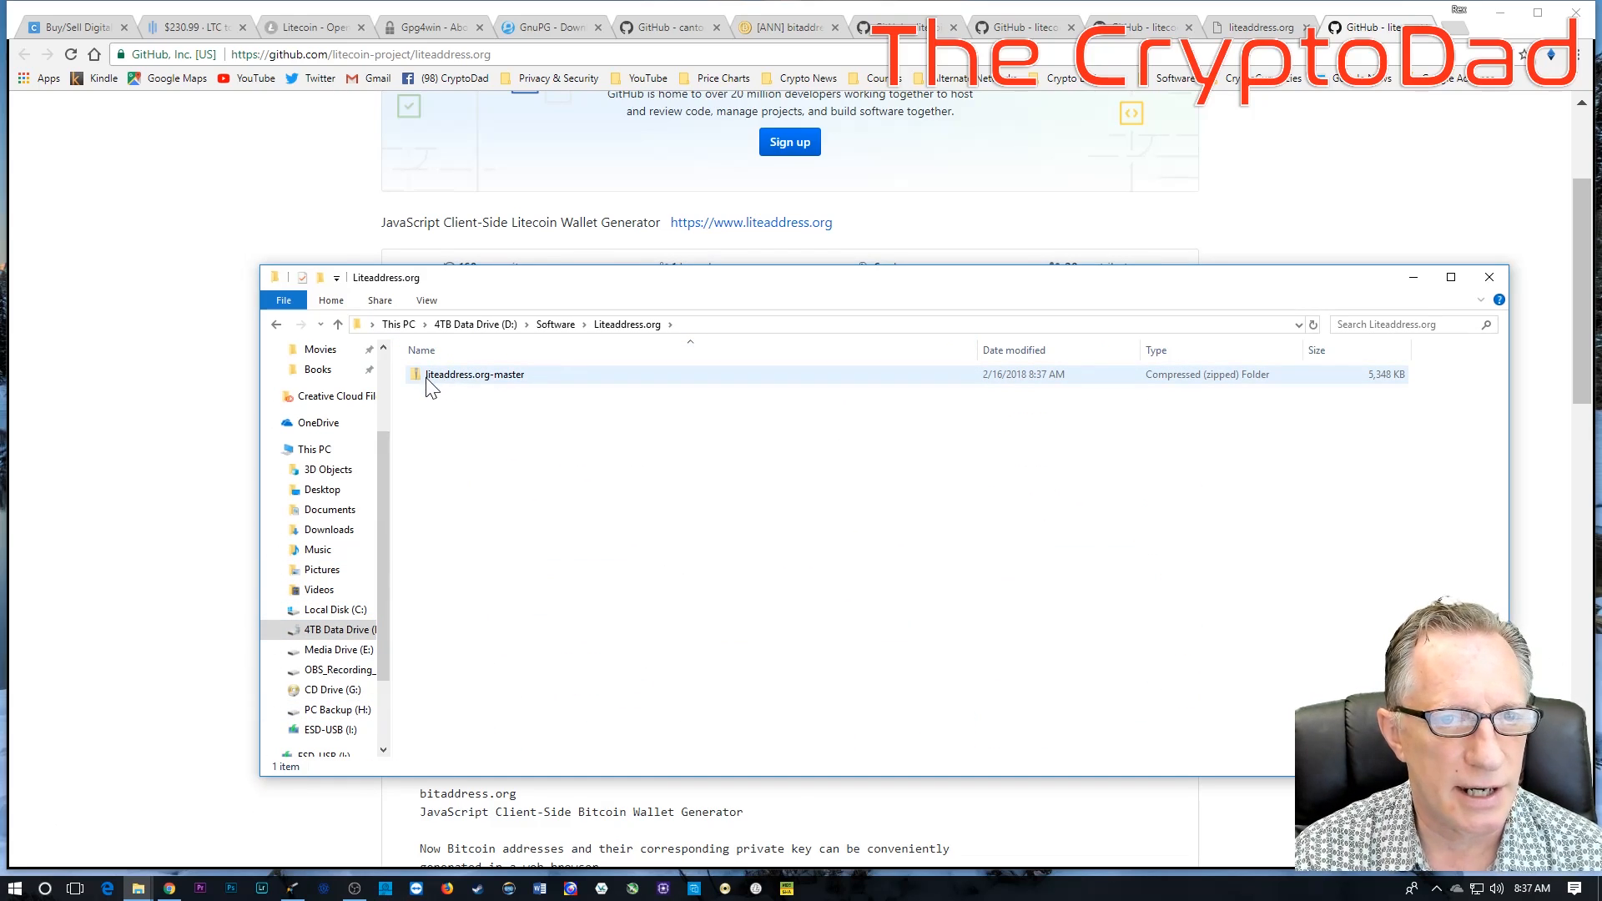
{"action": "right_click", "coordinate": [474, 373]}
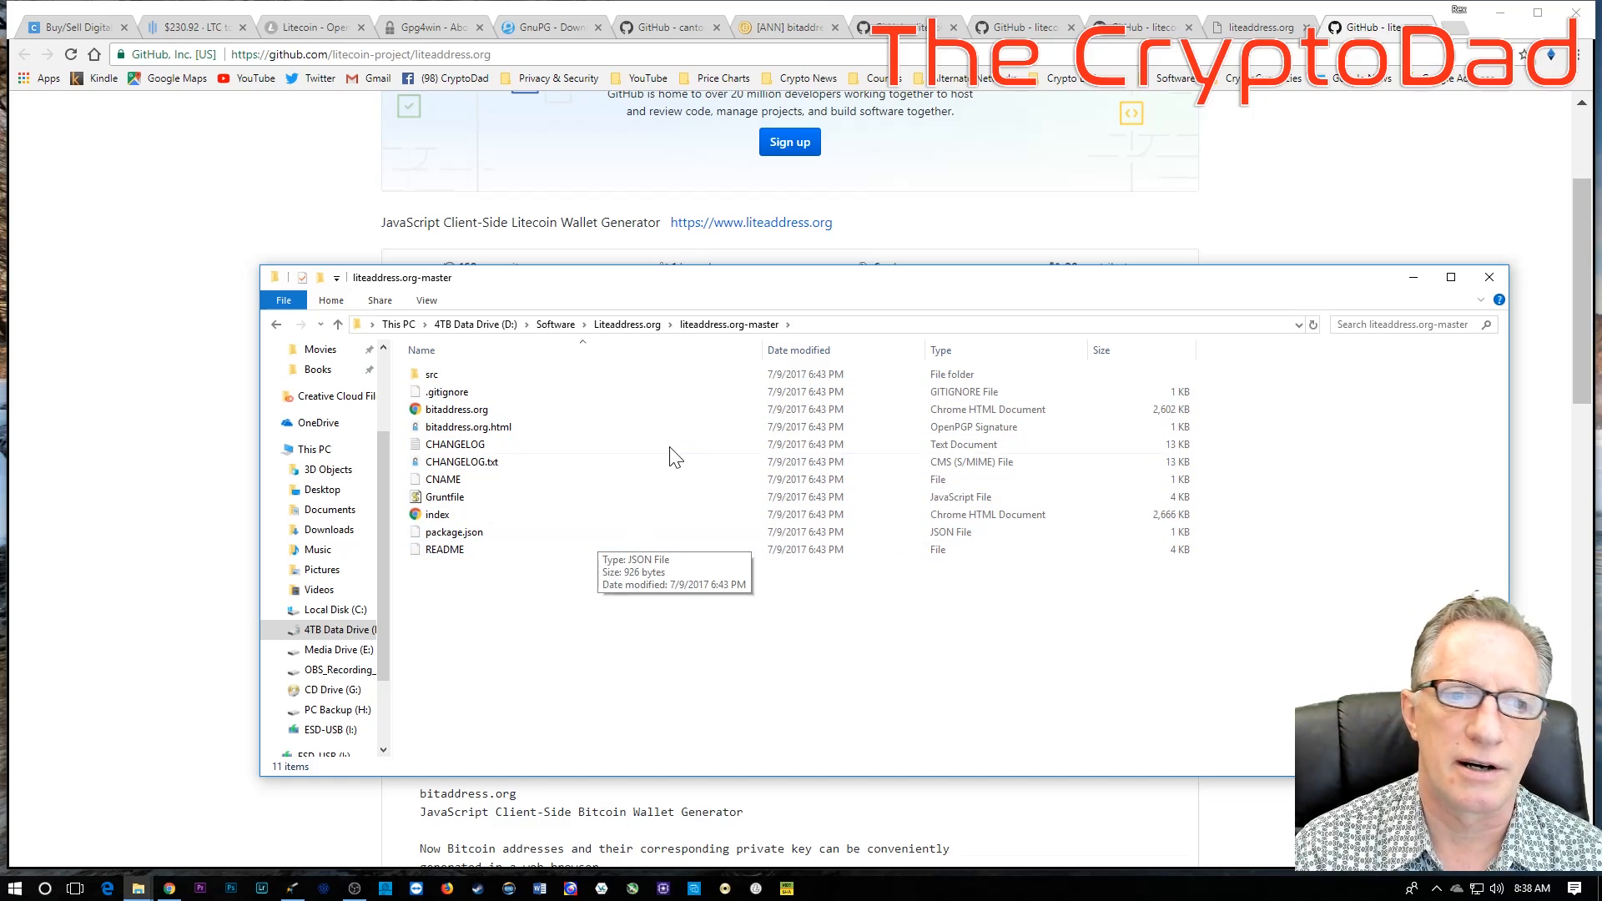
{"action": "mouse_move", "coordinate": [680, 595]}
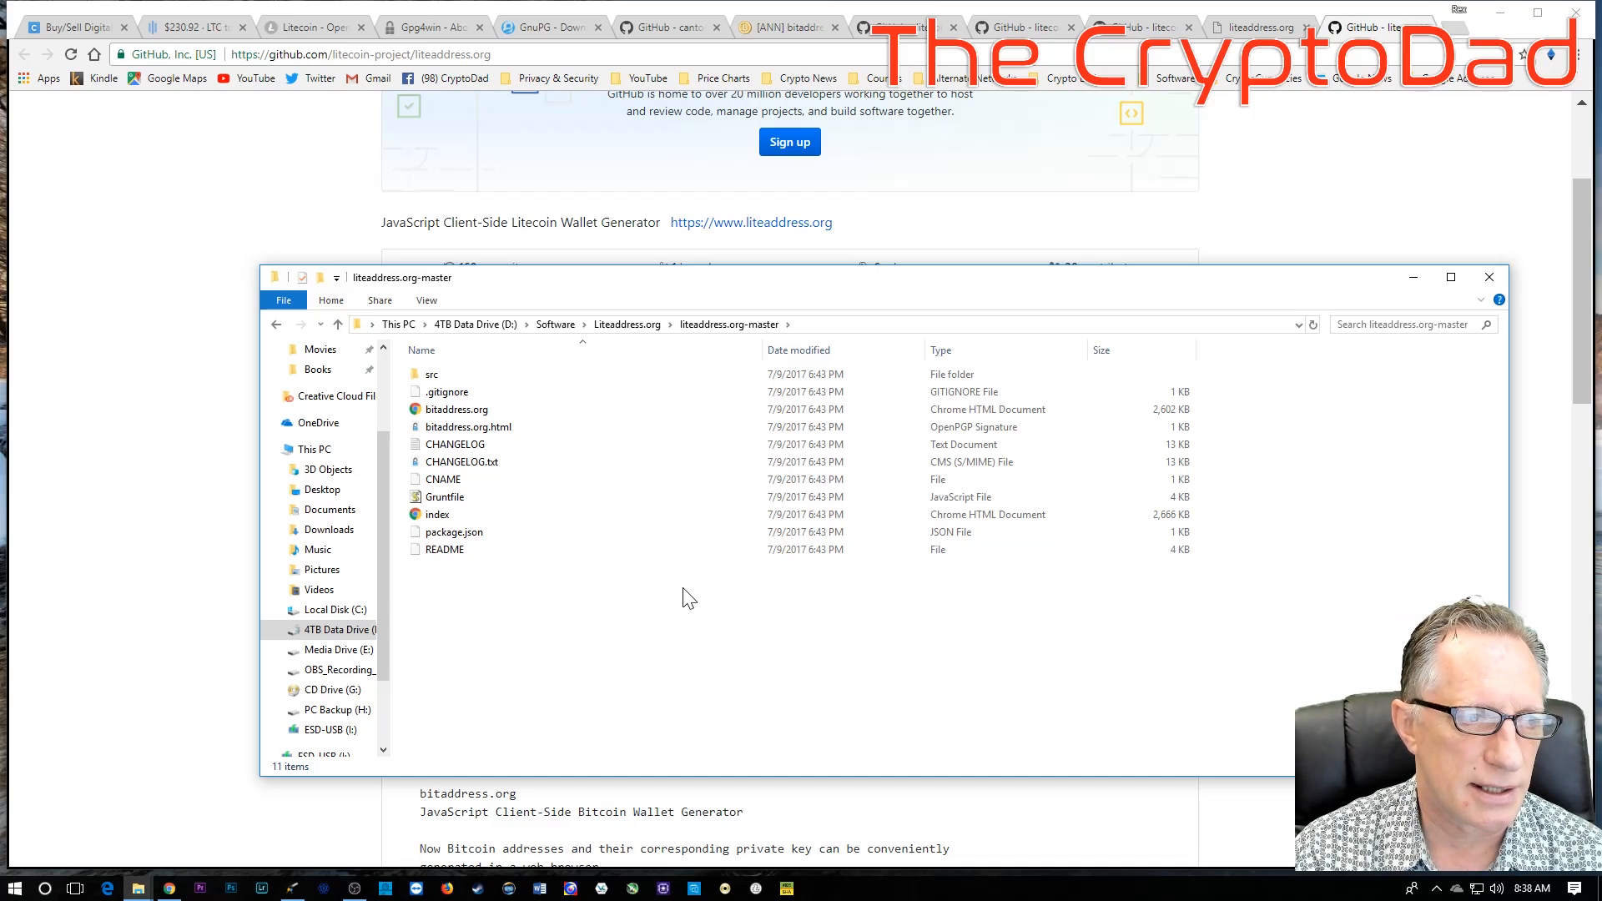
{"action": "left_click", "coordinate": [454, 532]}
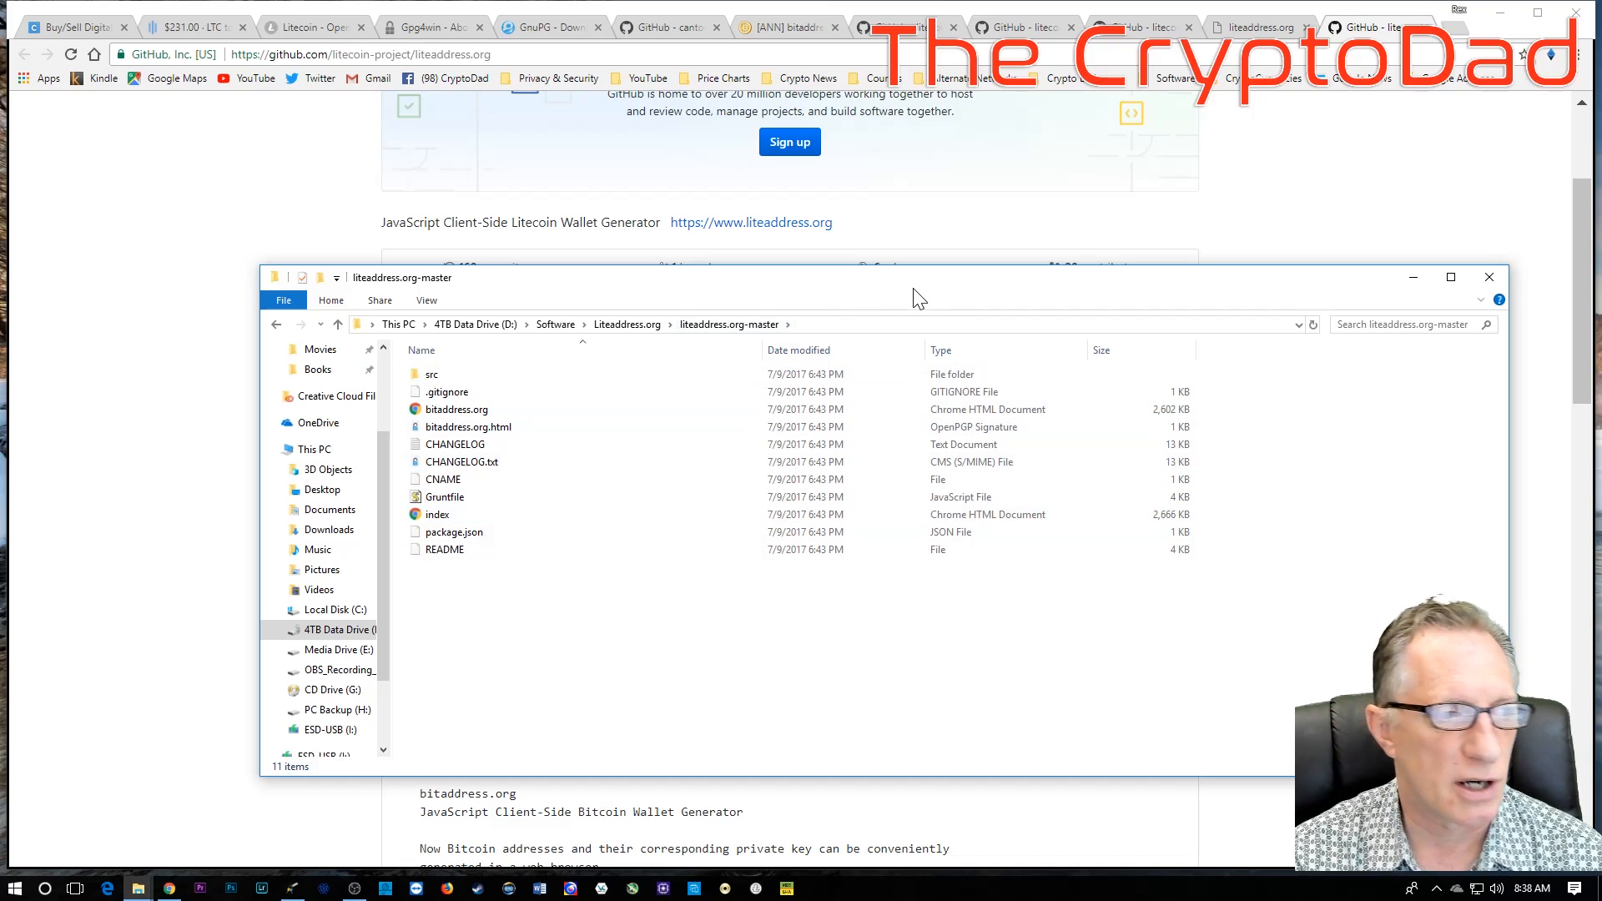
{"action": "mouse_move", "coordinate": [884, 285]}
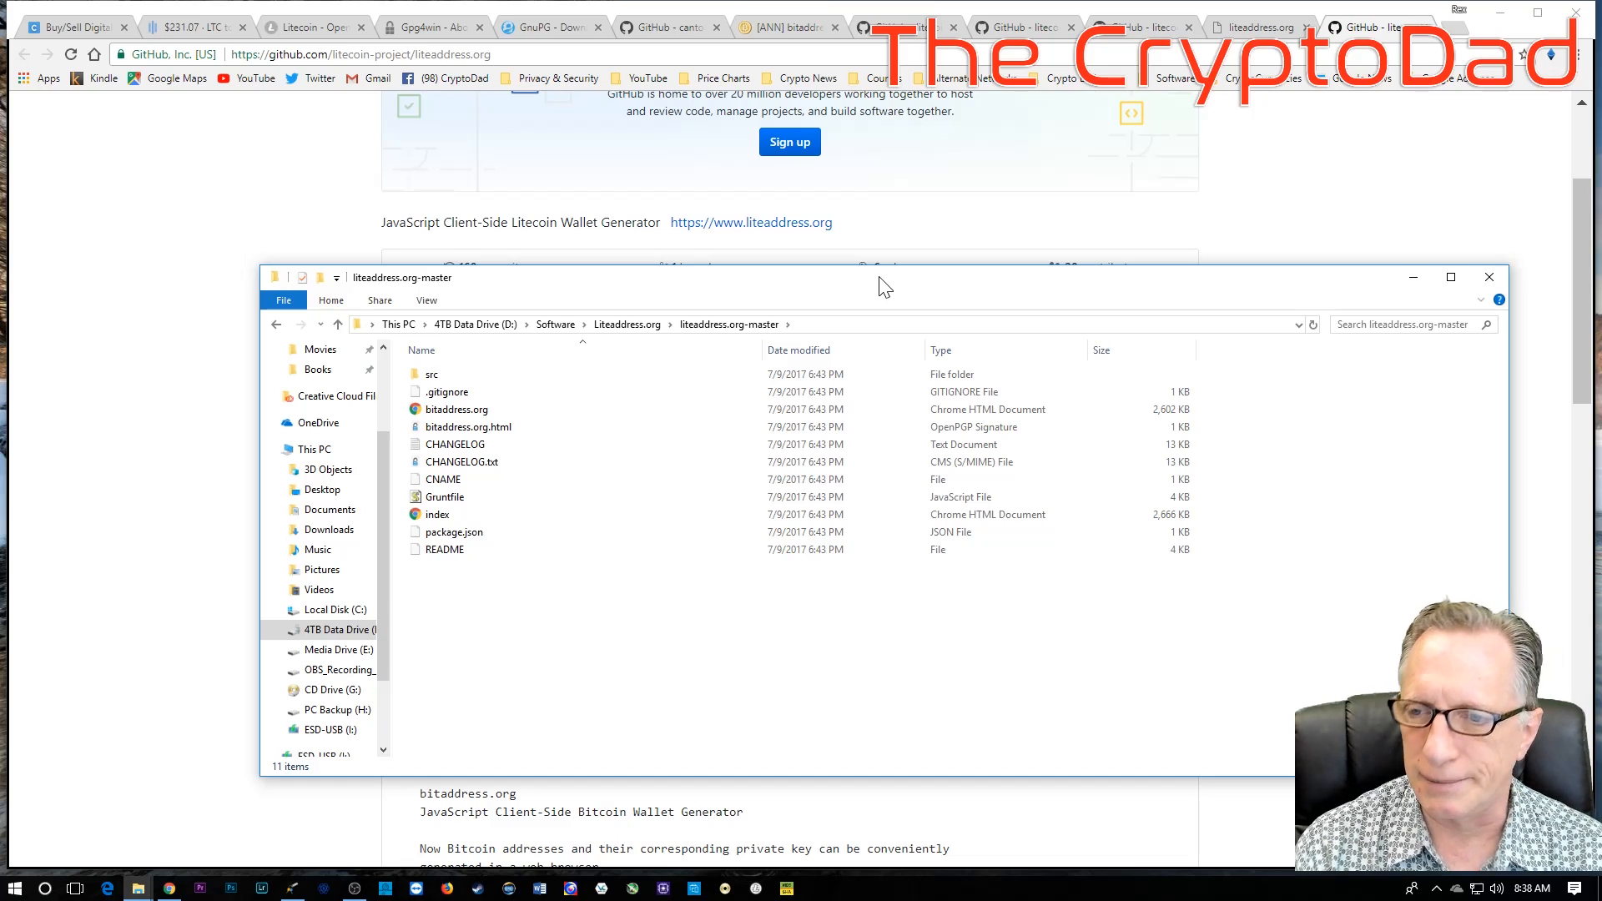
{"action": "mouse_move", "coordinate": [1195, 593]}
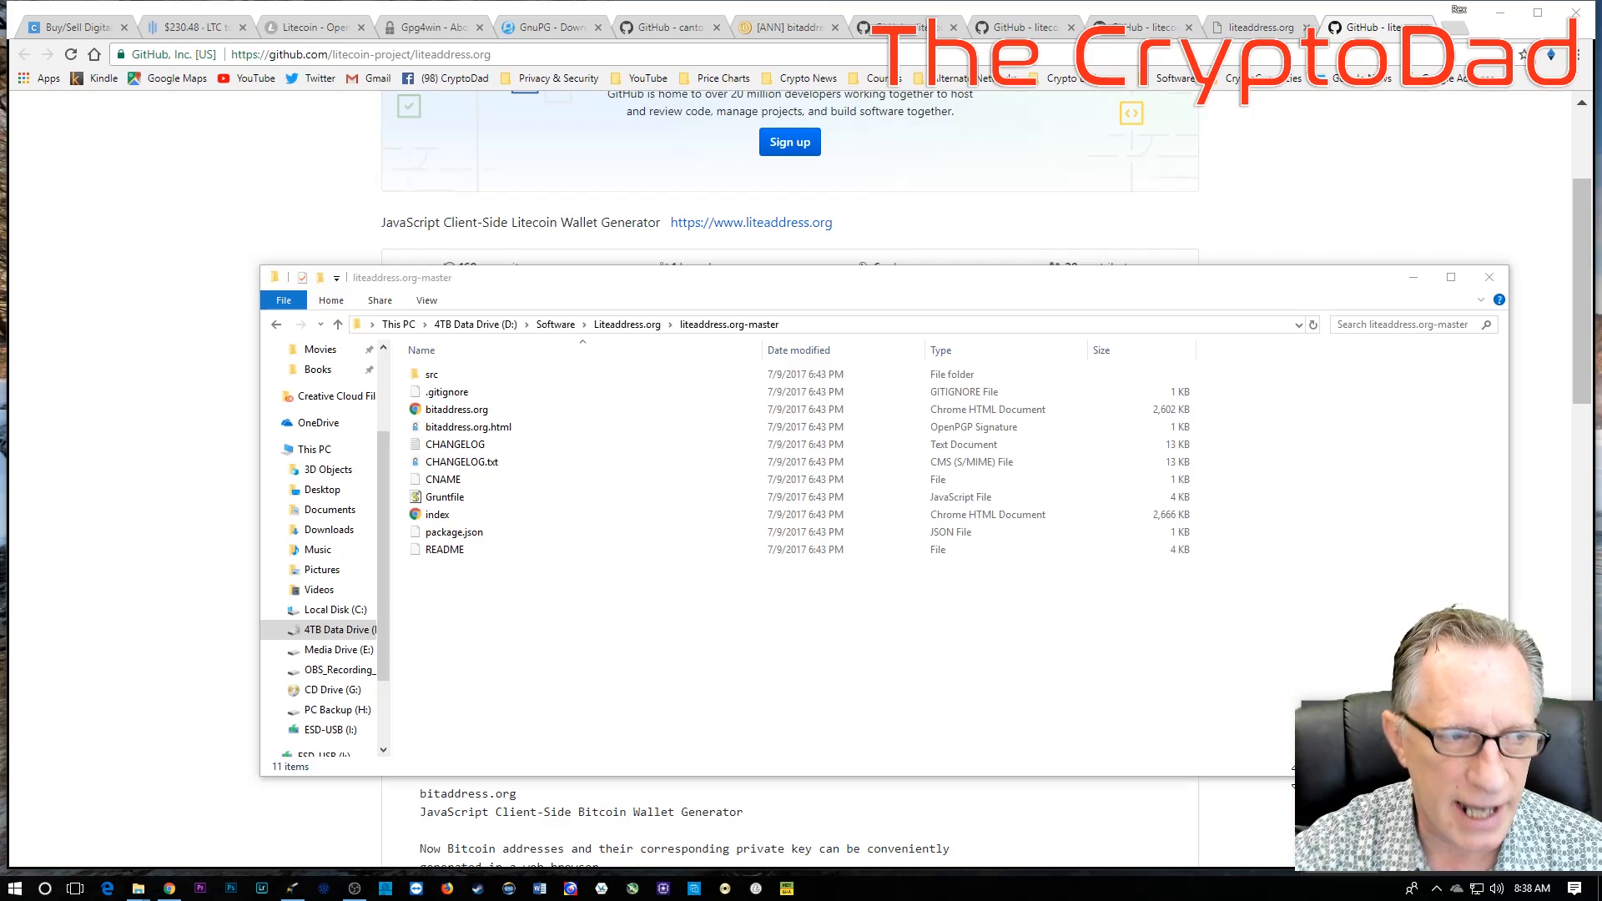
{"action": "mouse_move", "coordinate": [1356, 224]}
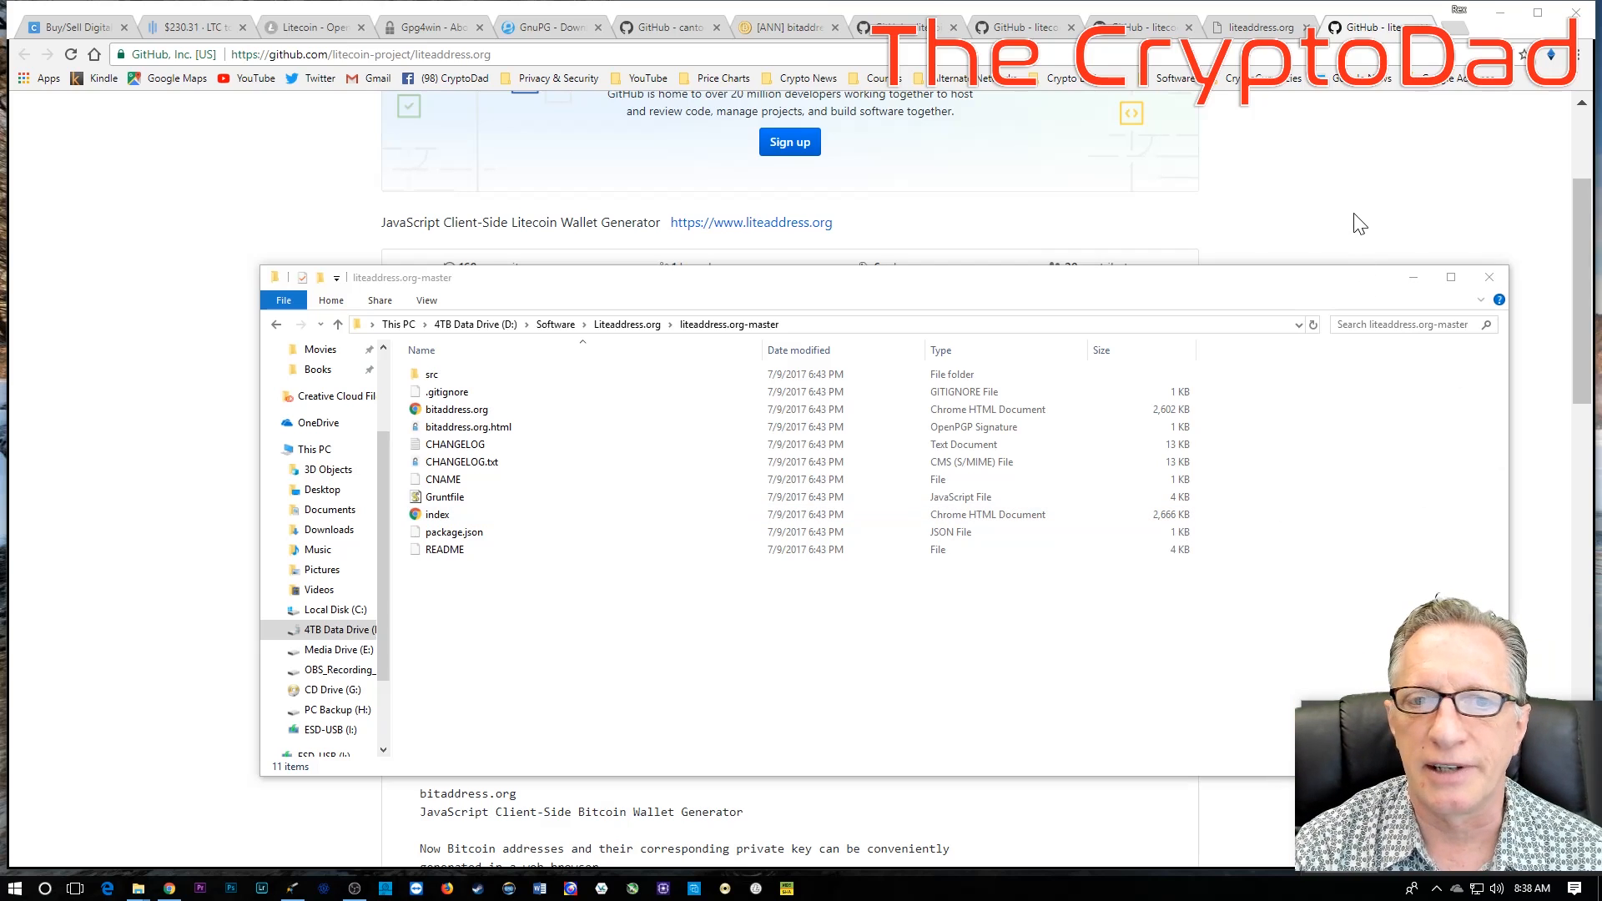
Confirm the network status reads 'Not connected' and close Windows Settings
{"action": "left_click", "coordinate": [1489, 277]}
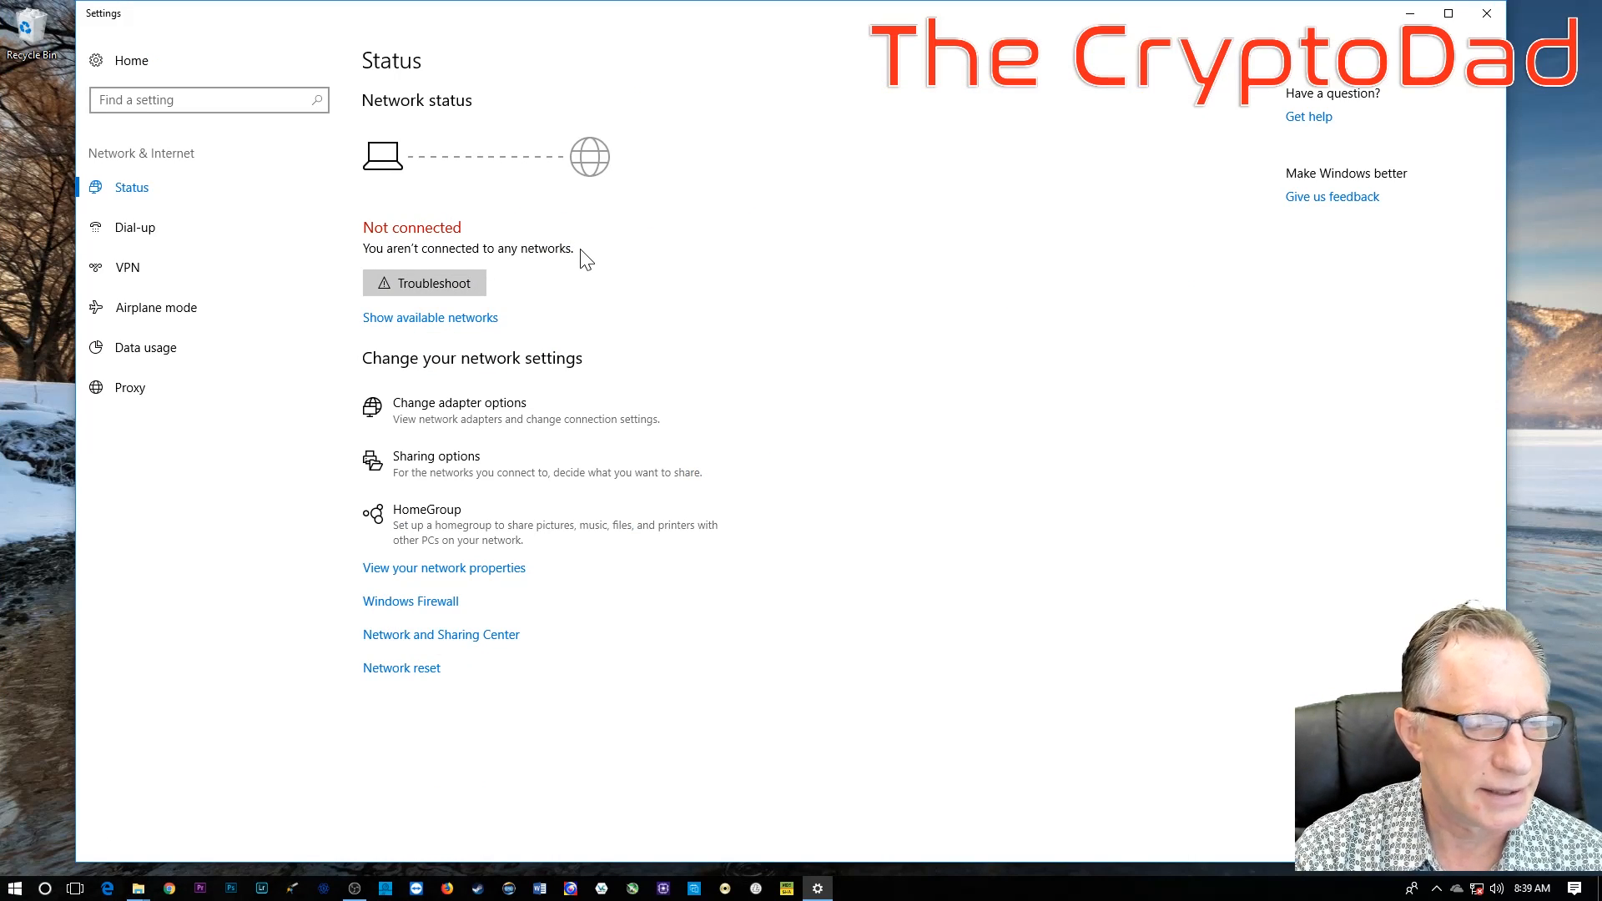
{"action": "mouse_move", "coordinate": [731, 247]}
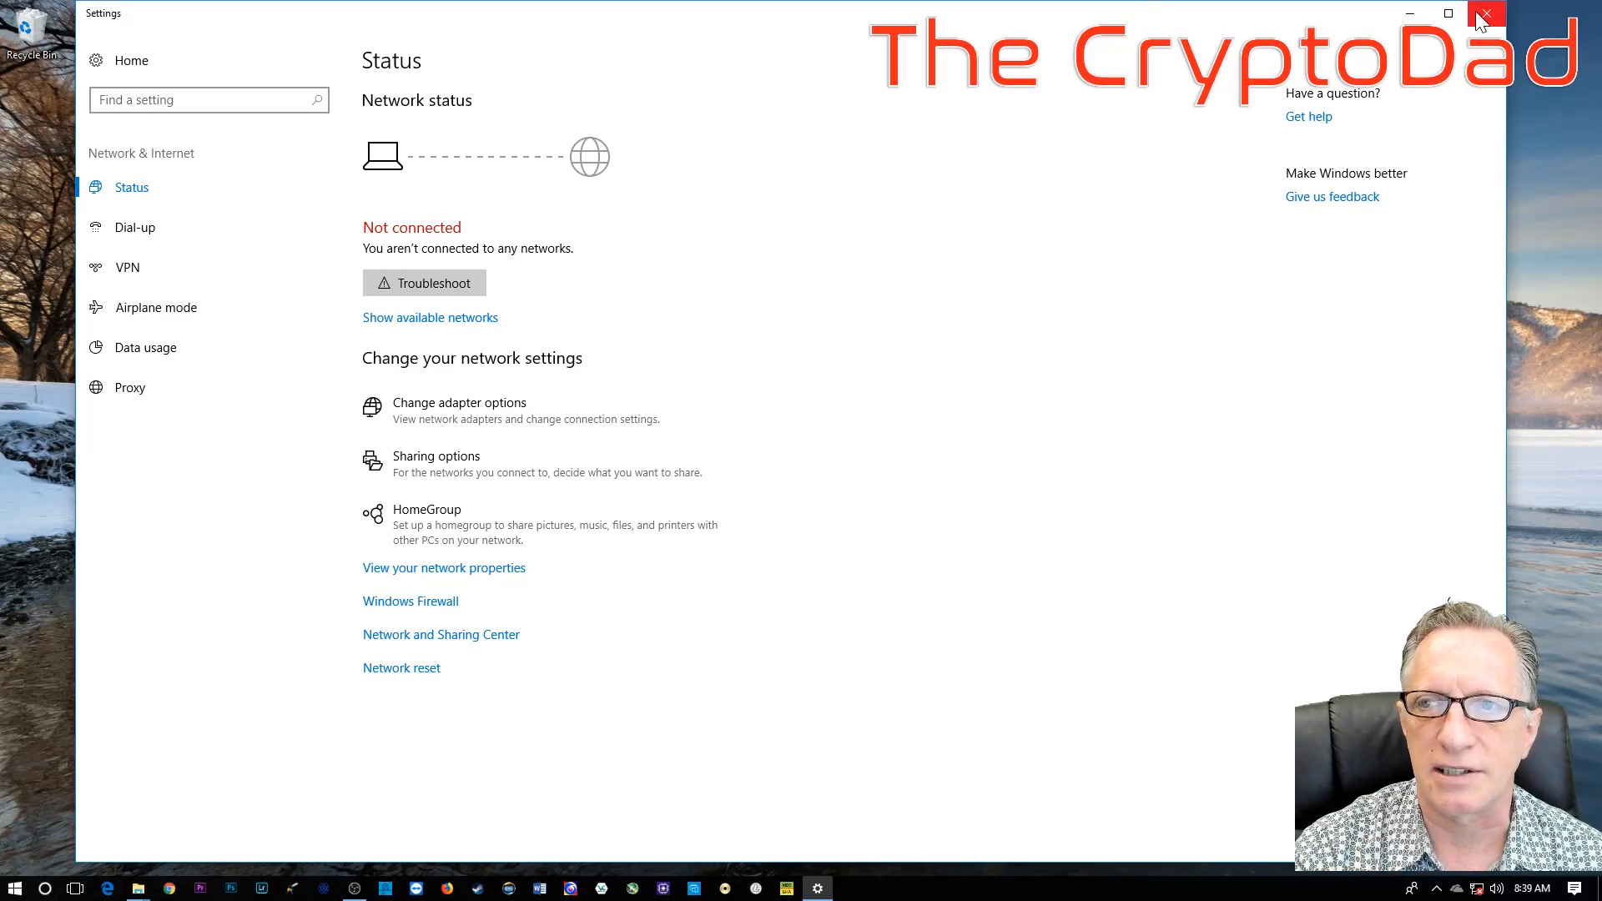
{"action": "left_click", "coordinate": [1487, 13]}
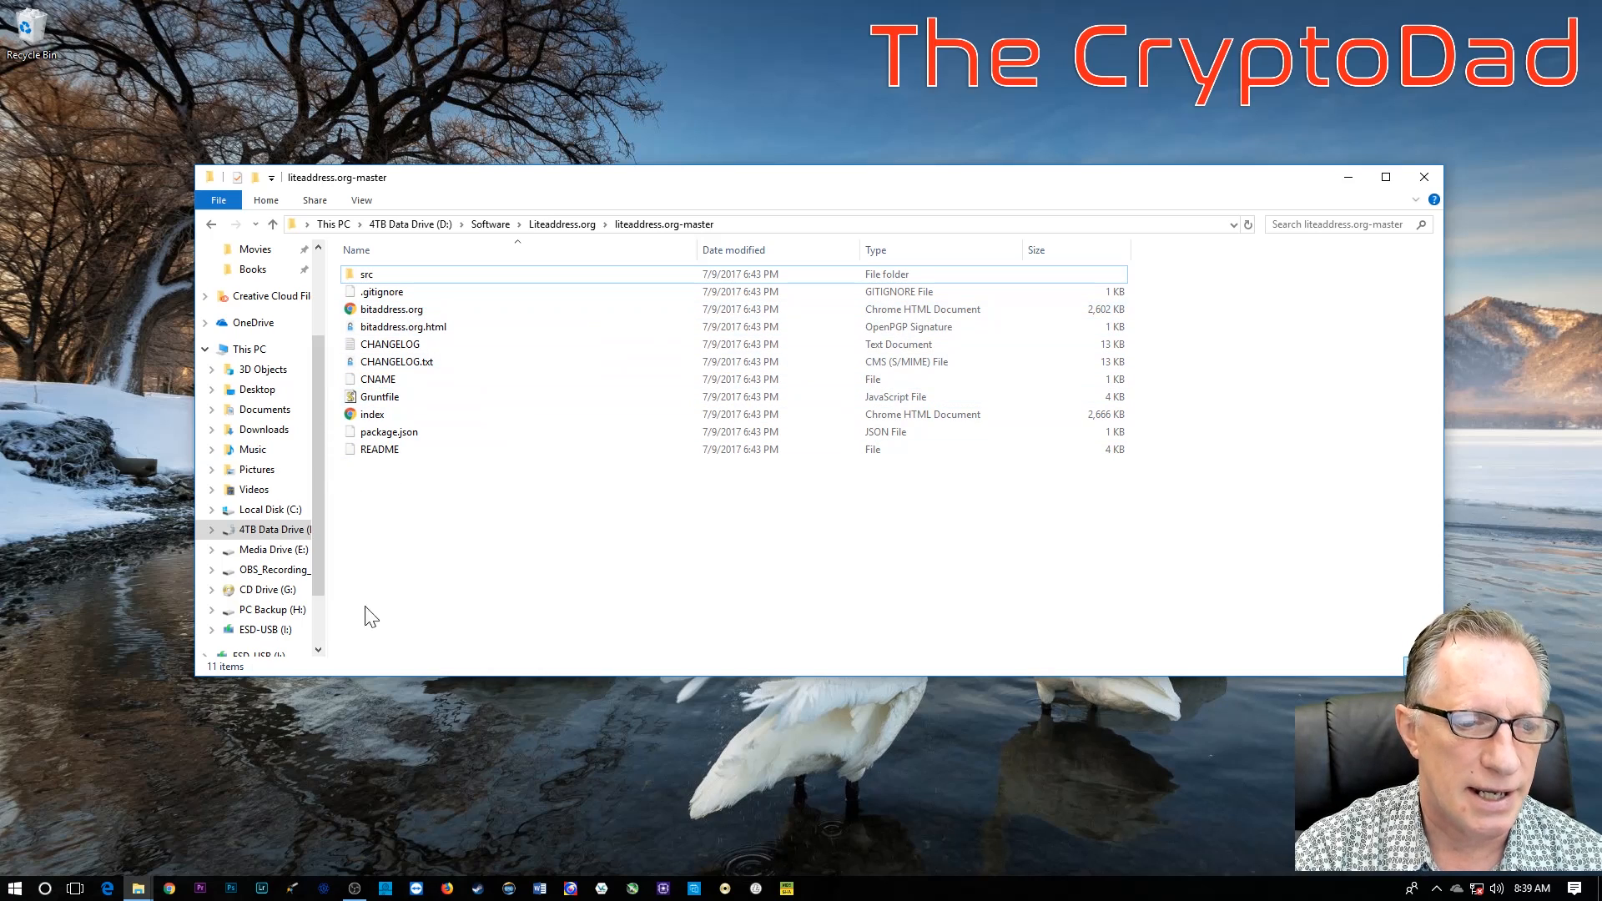
Launch Chrome and confirm the YouTube bookmark fails to load without internet
{"action": "left_click", "coordinate": [711, 522]}
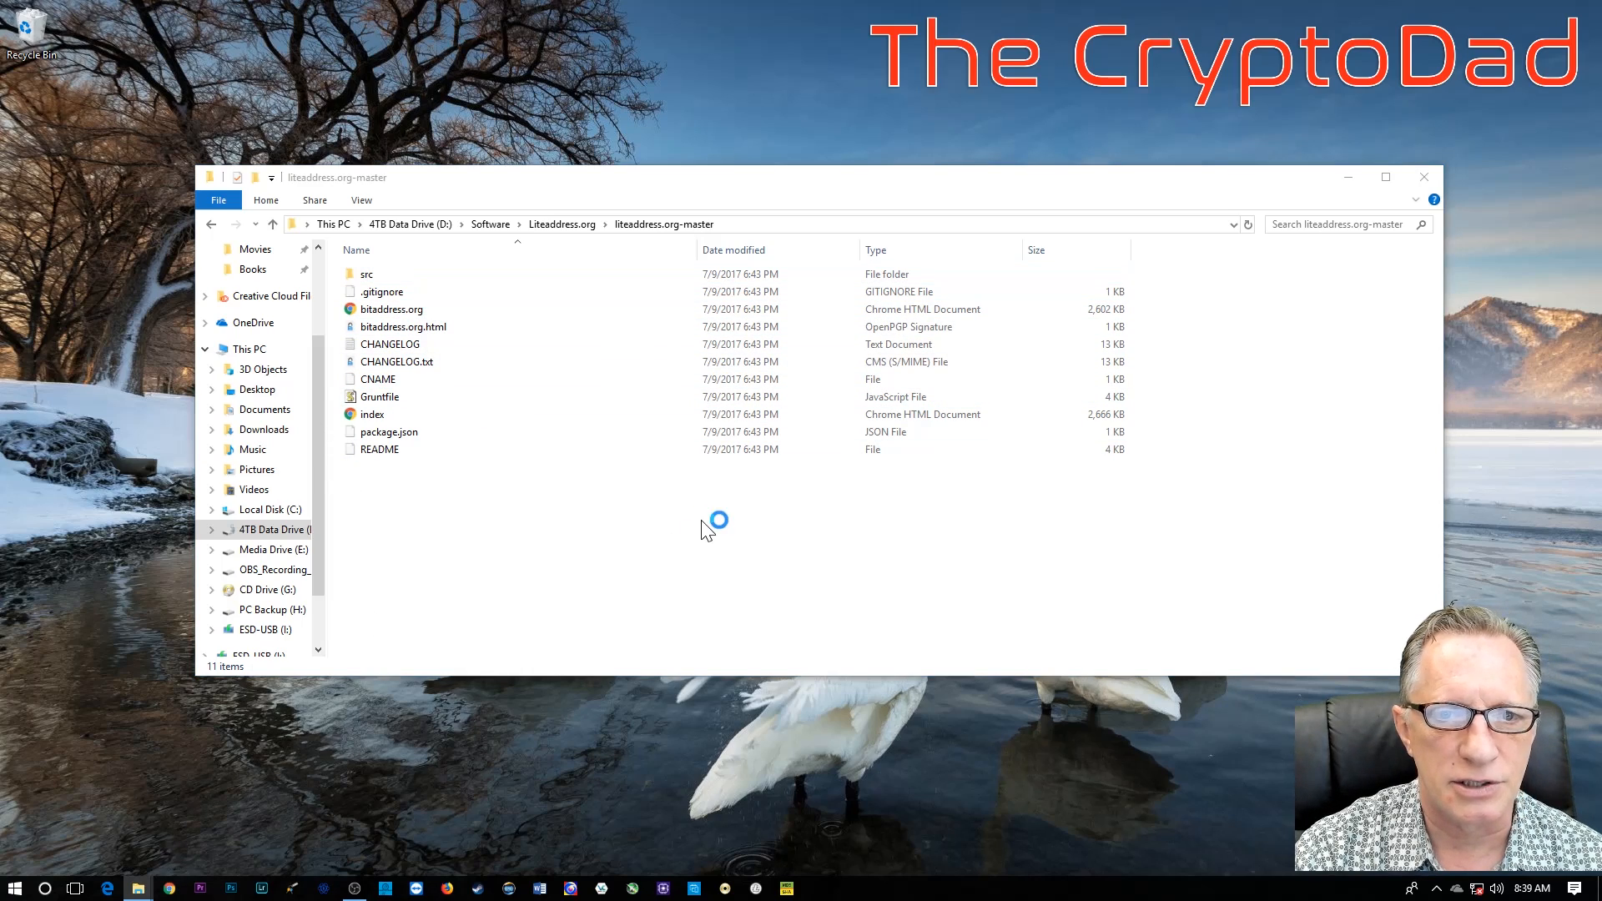
{"action": "left_click", "coordinate": [168, 888]}
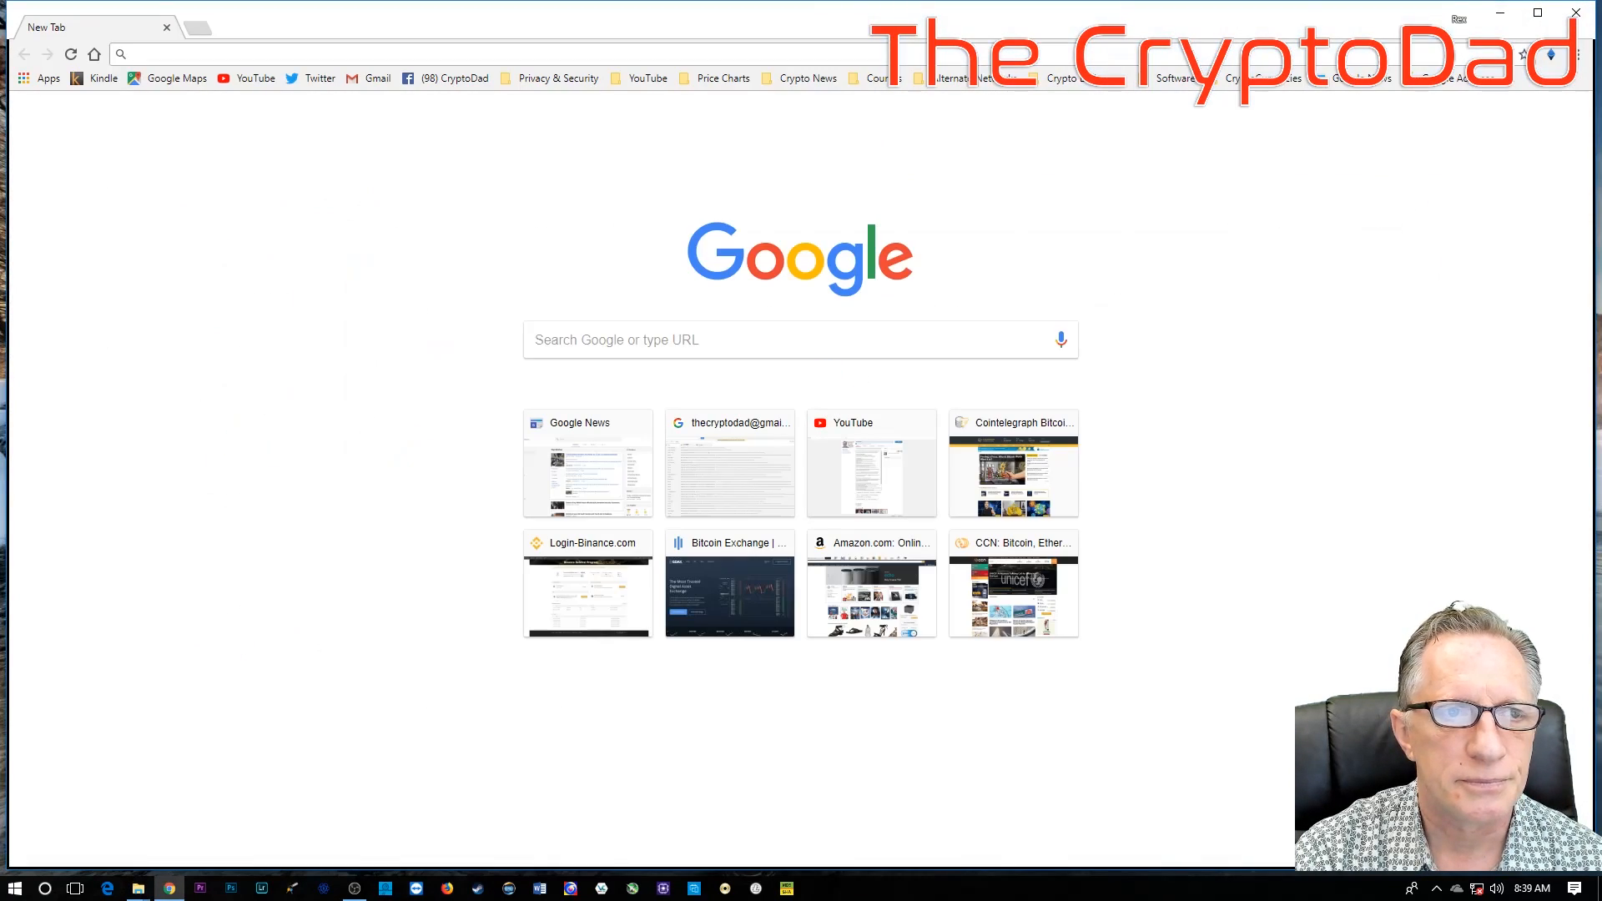
{"action": "left_click", "coordinate": [251, 77]}
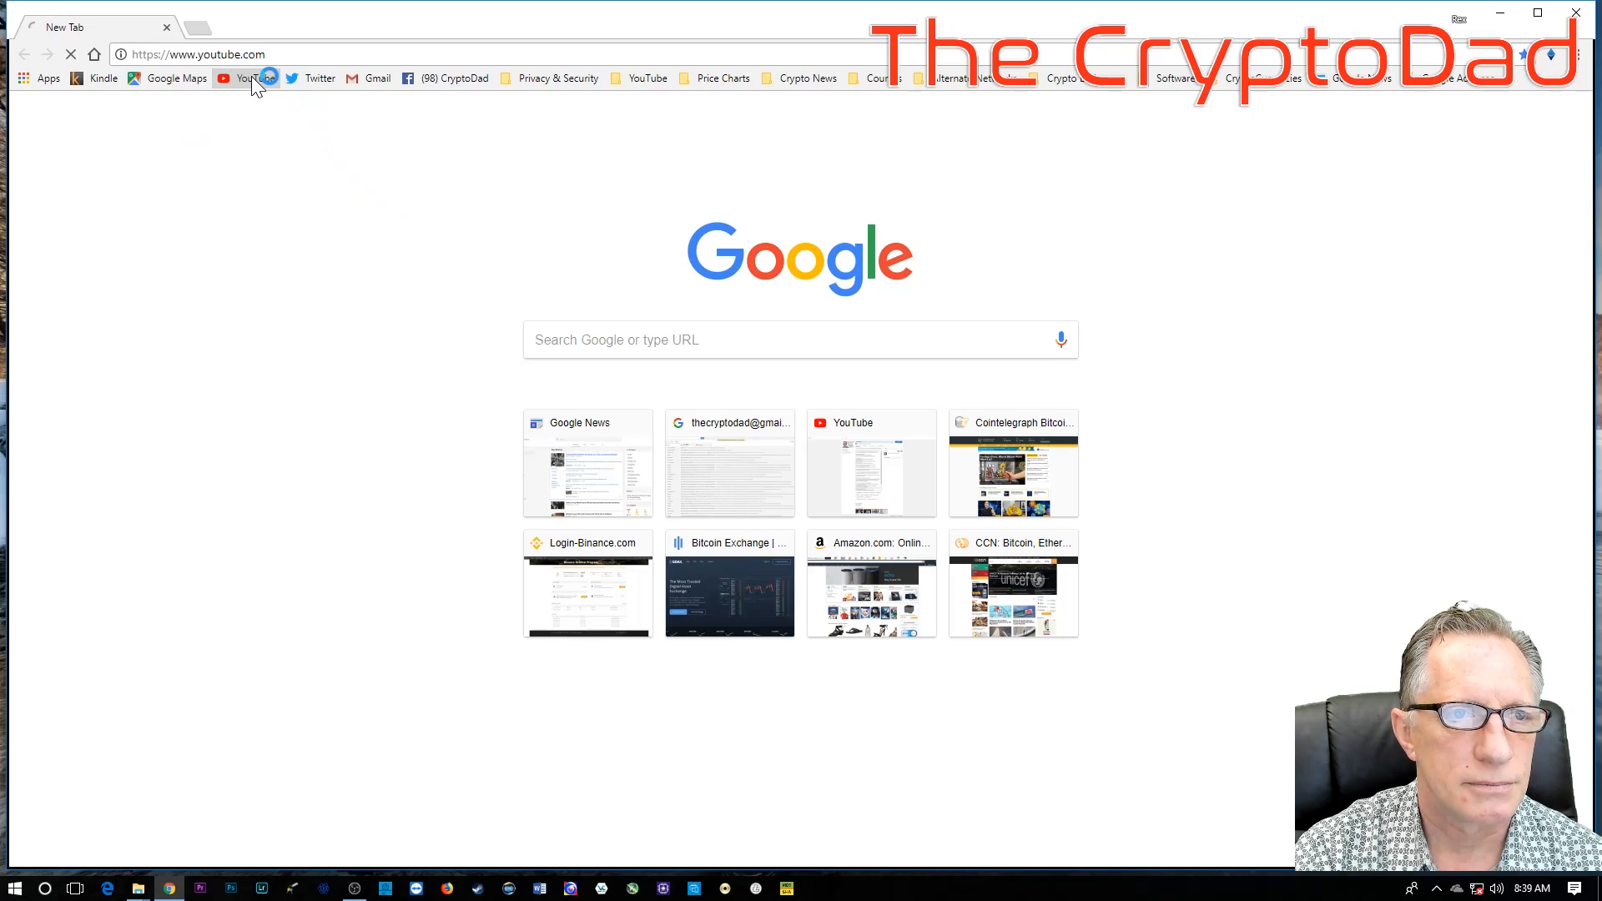
{"action": "left_click", "coordinate": [251, 79]}
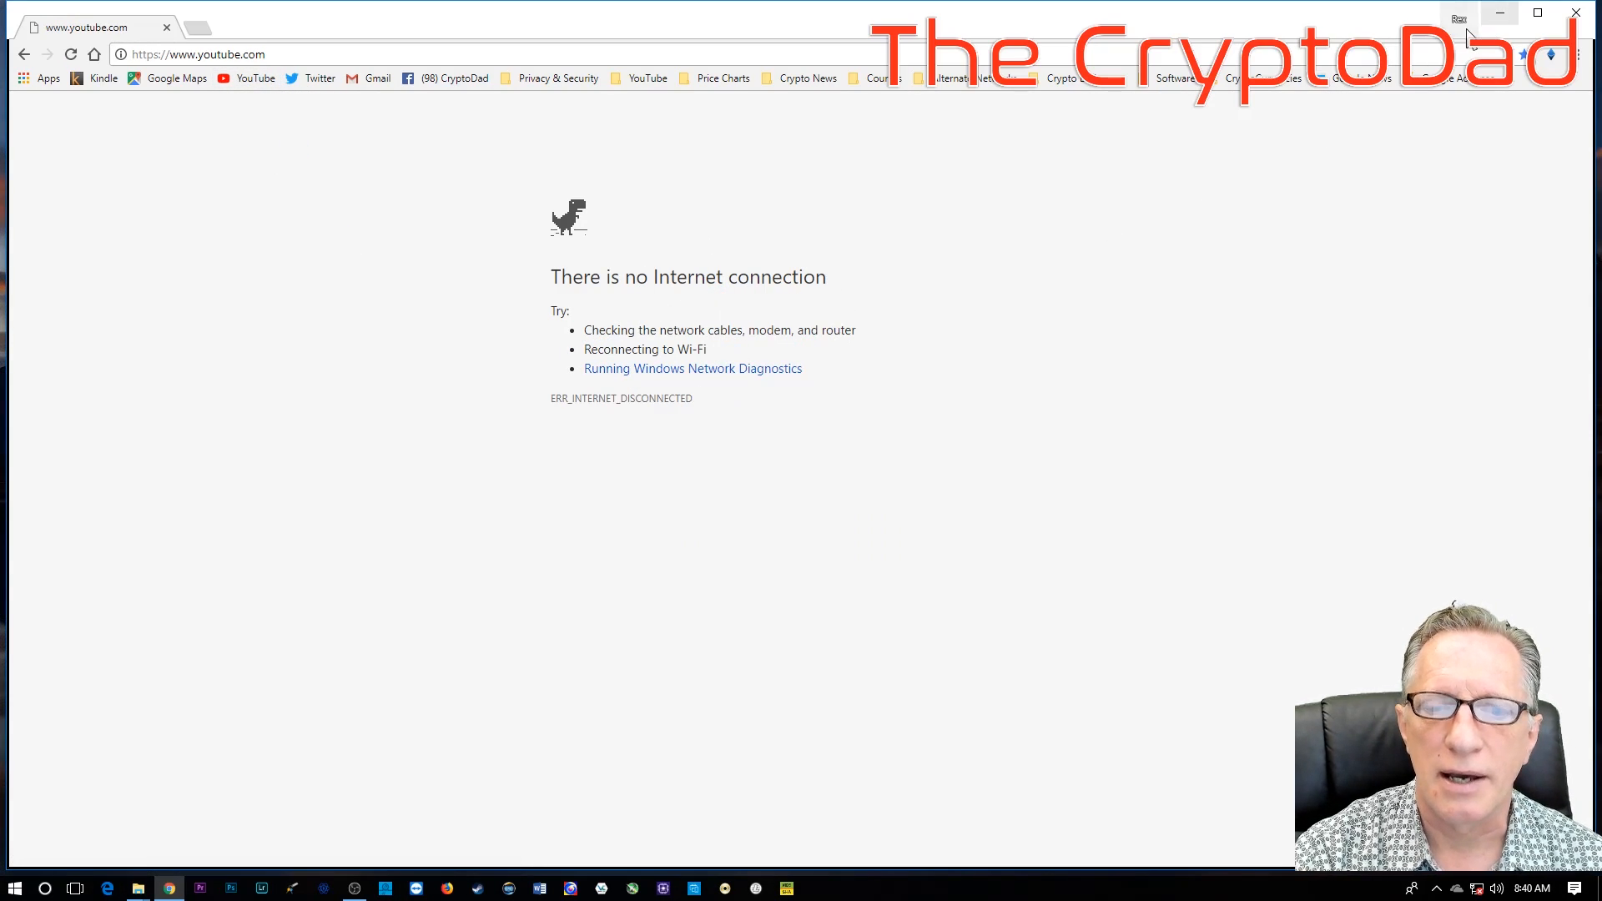
Launch the locally saved bitaddress.org generator file from File Explorer in the browser
{"action": "left_click", "coordinate": [136, 888]}
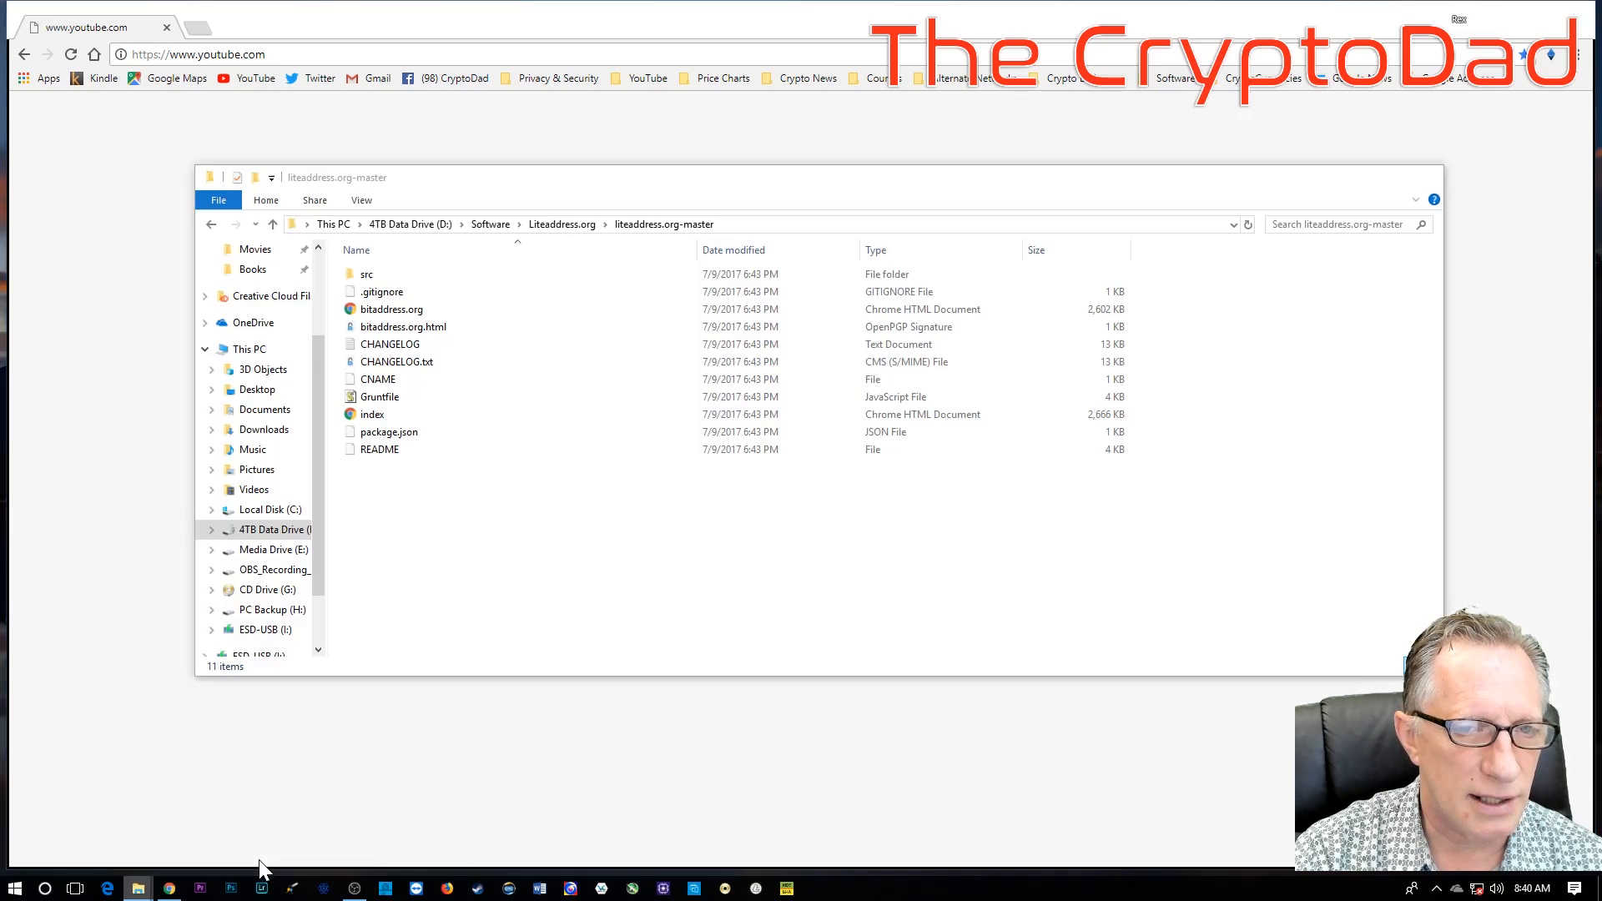
{"action": "left_click", "coordinate": [391, 309]}
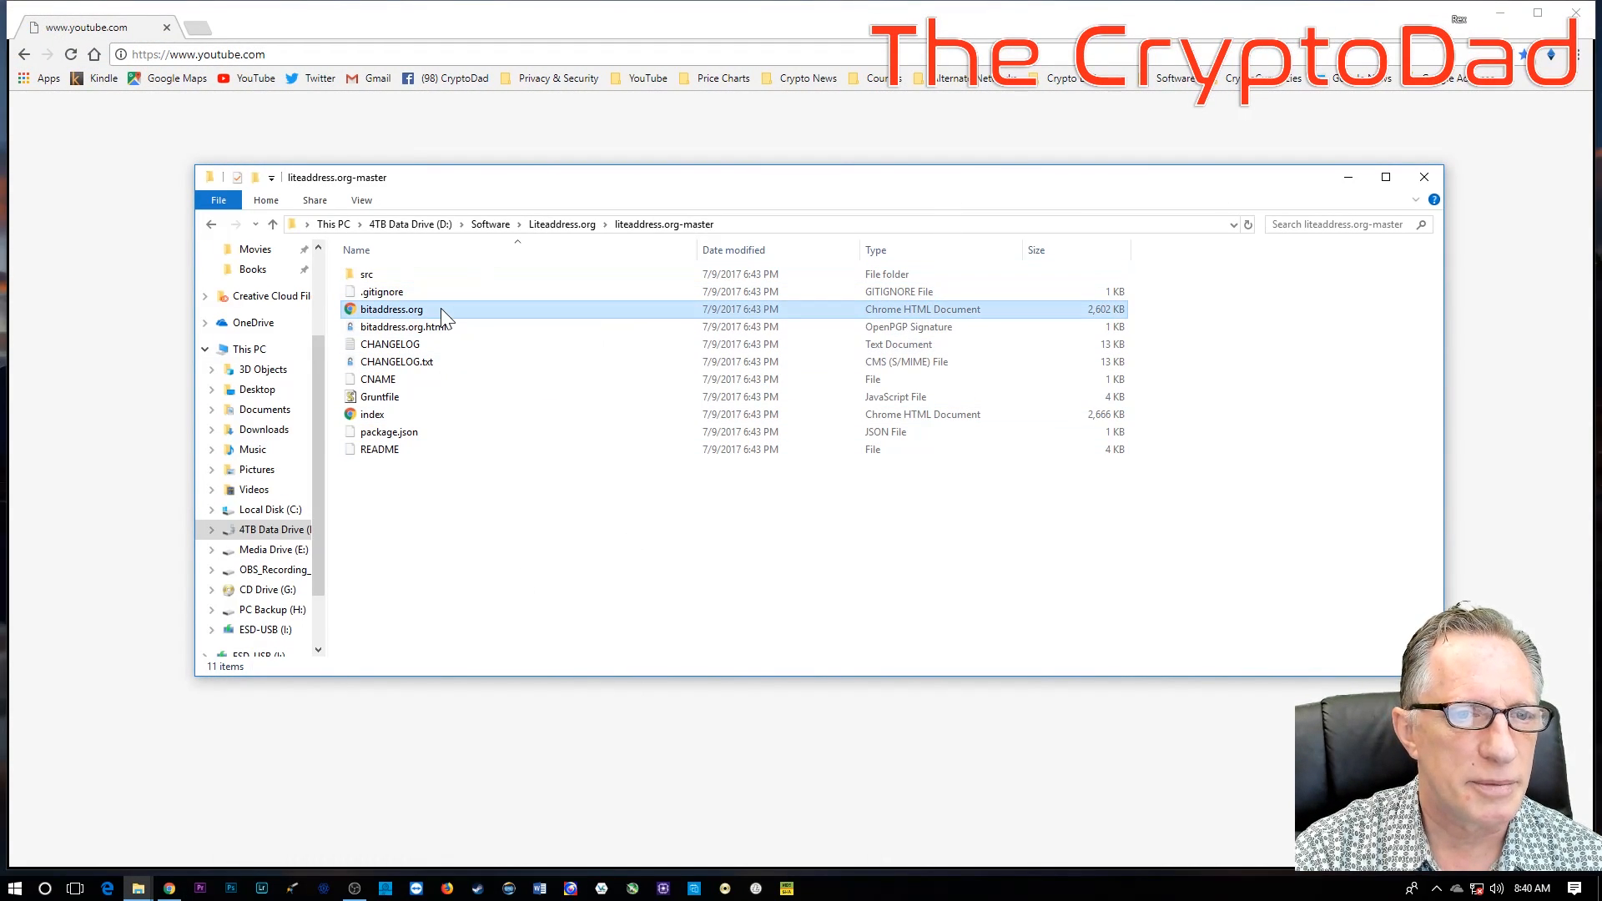
{"action": "double_click", "coordinate": [391, 310]}
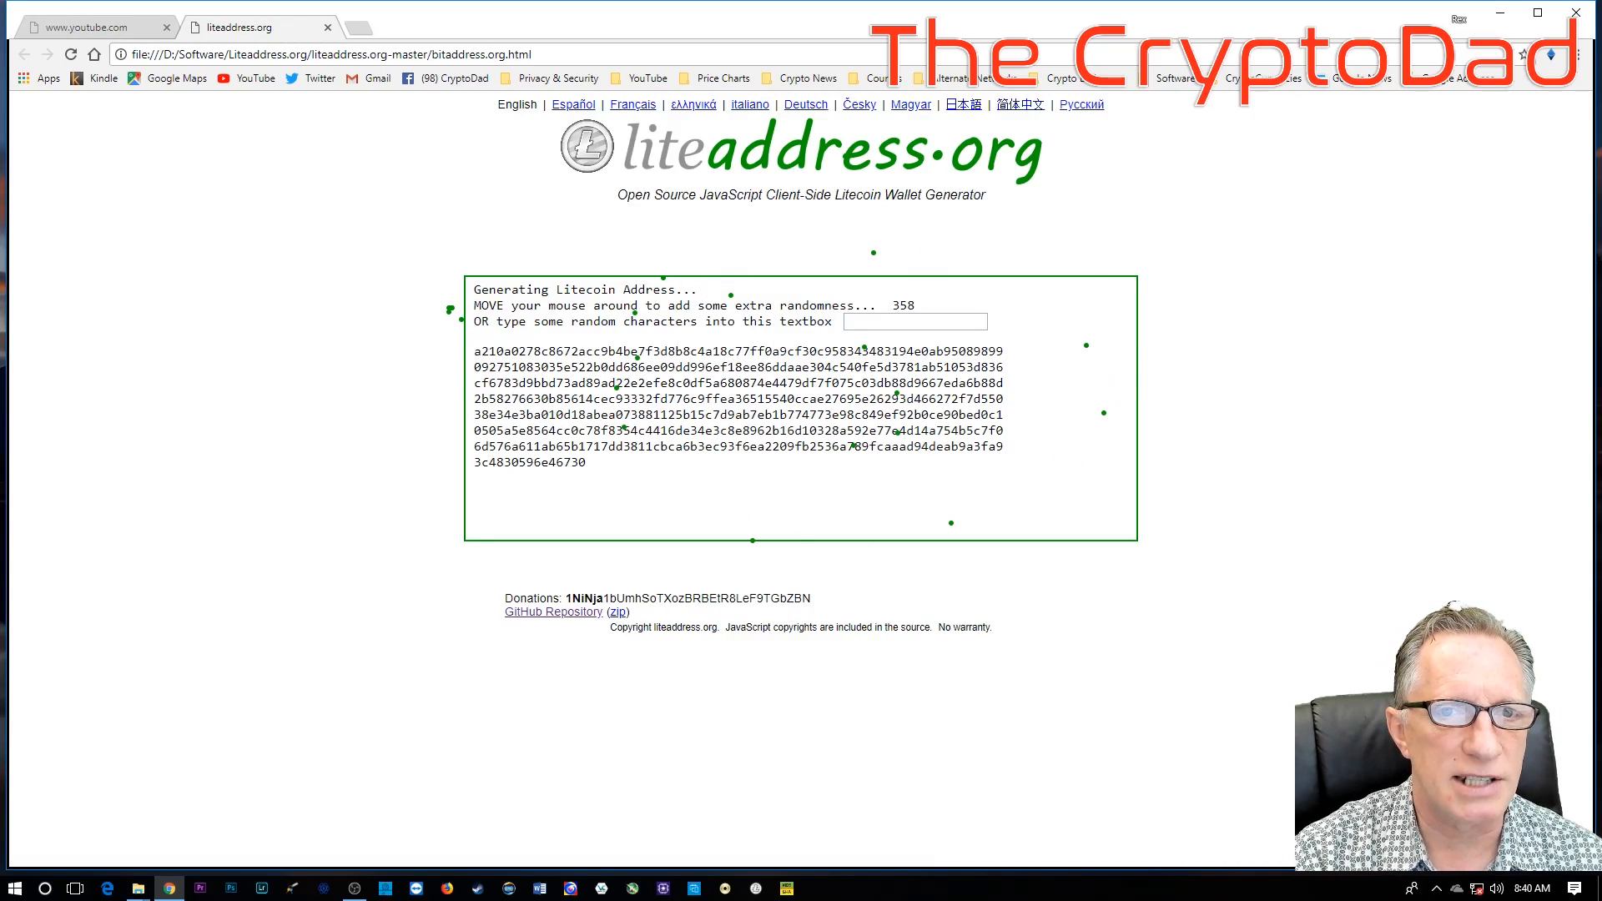
{"action": "mouse_move", "coordinate": [766, 539]}
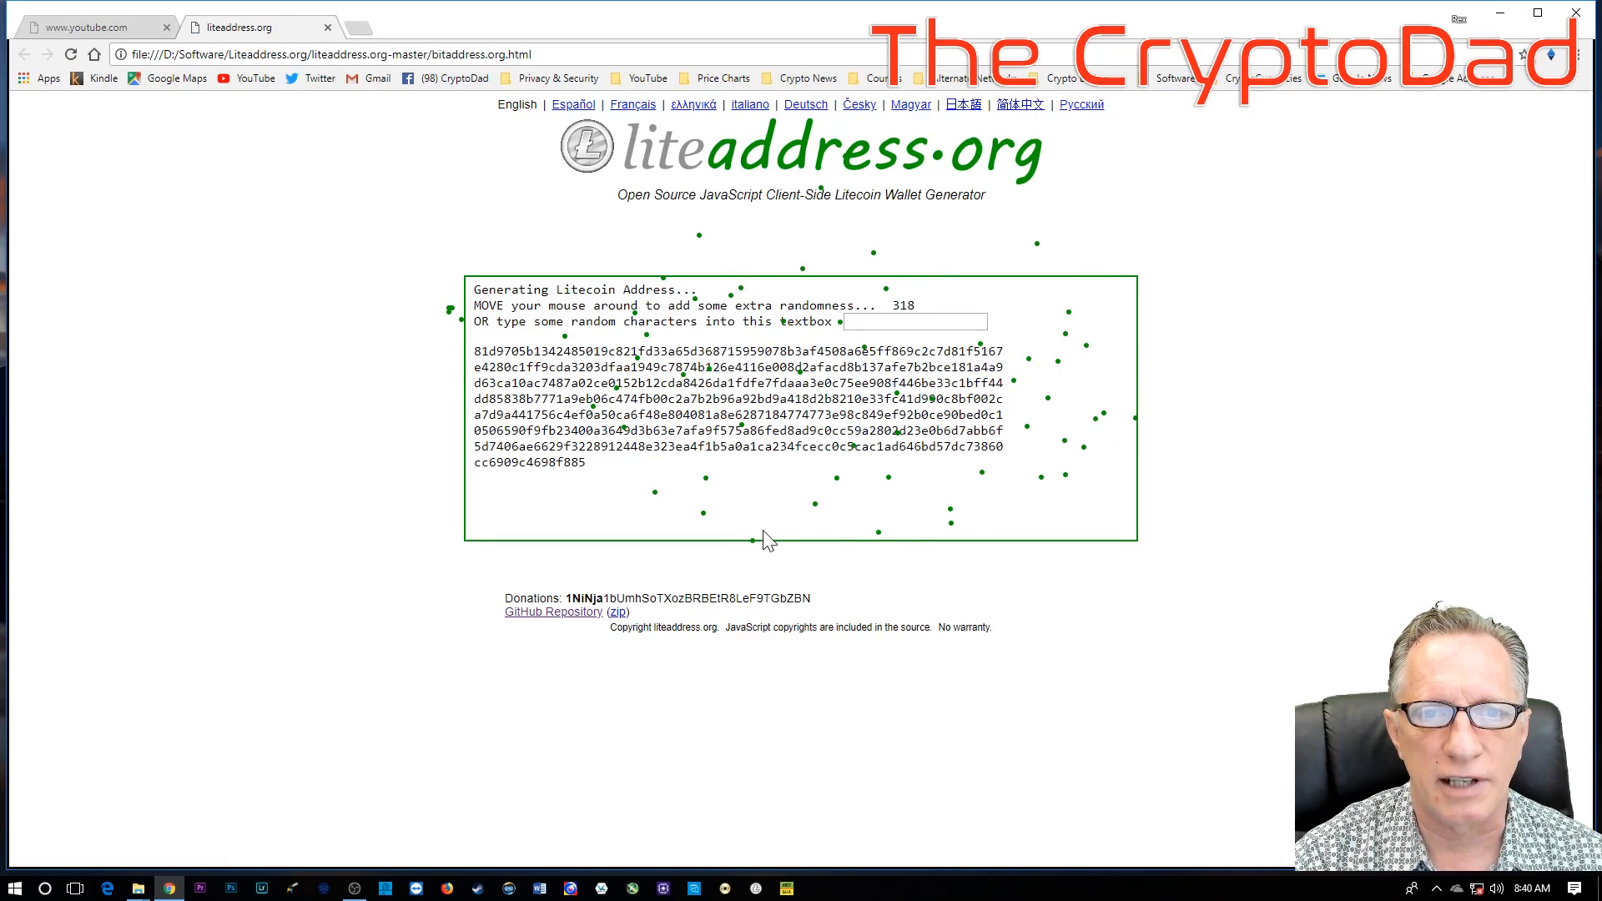
{"action": "mouse_move", "coordinate": [738, 645]}
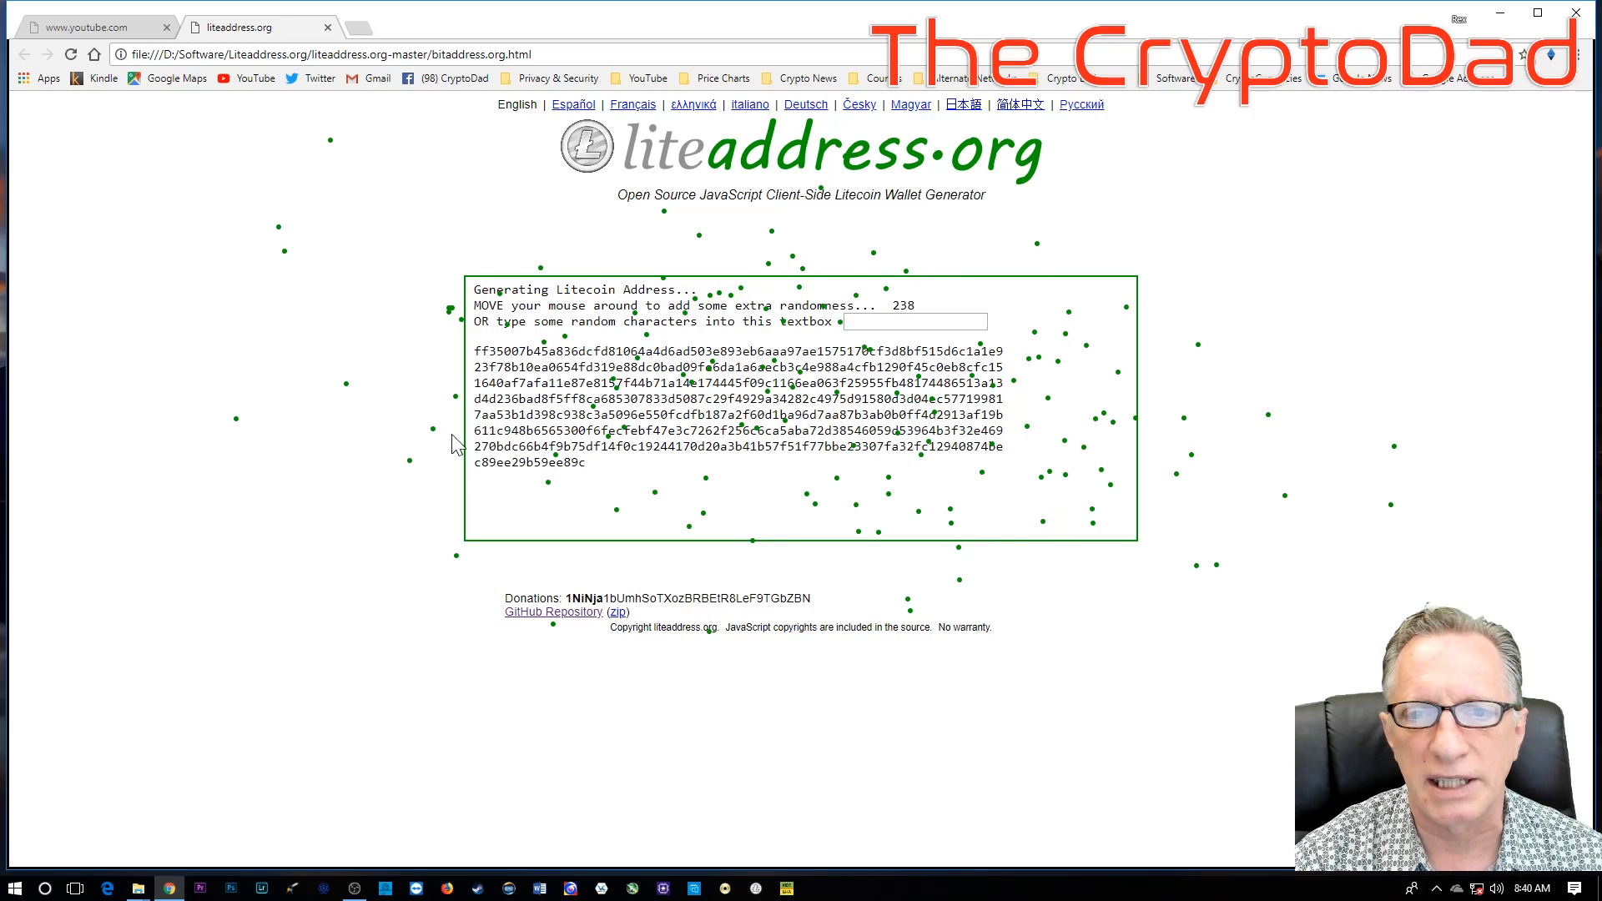
{"action": "mouse_move", "coordinate": [452, 446]}
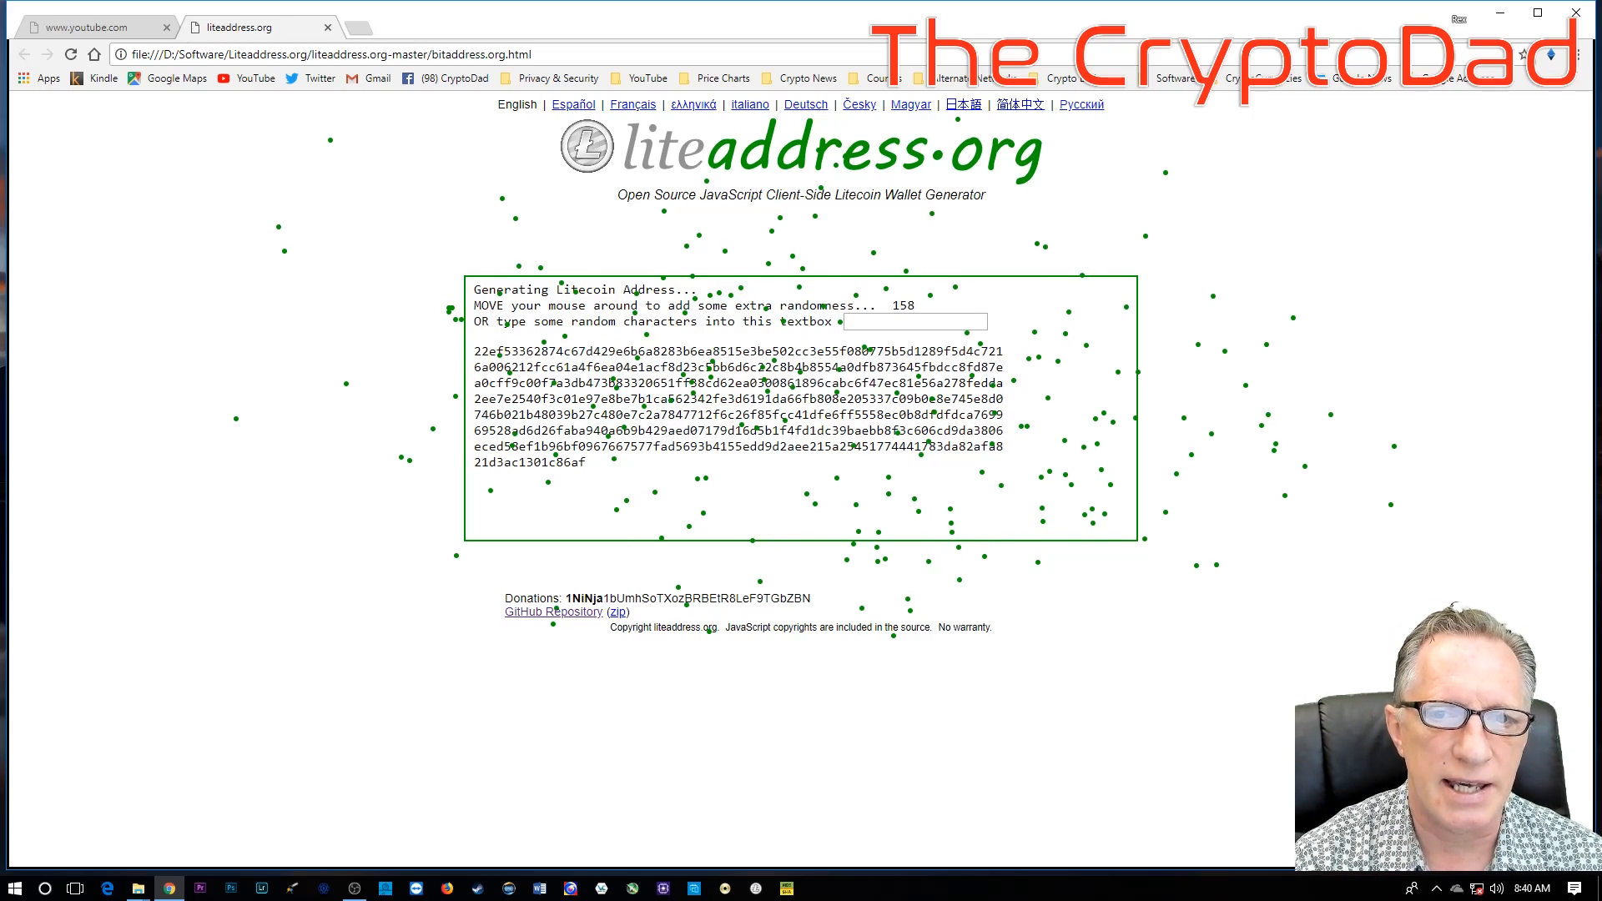
{"action": "mouse_move", "coordinate": [704, 232]}
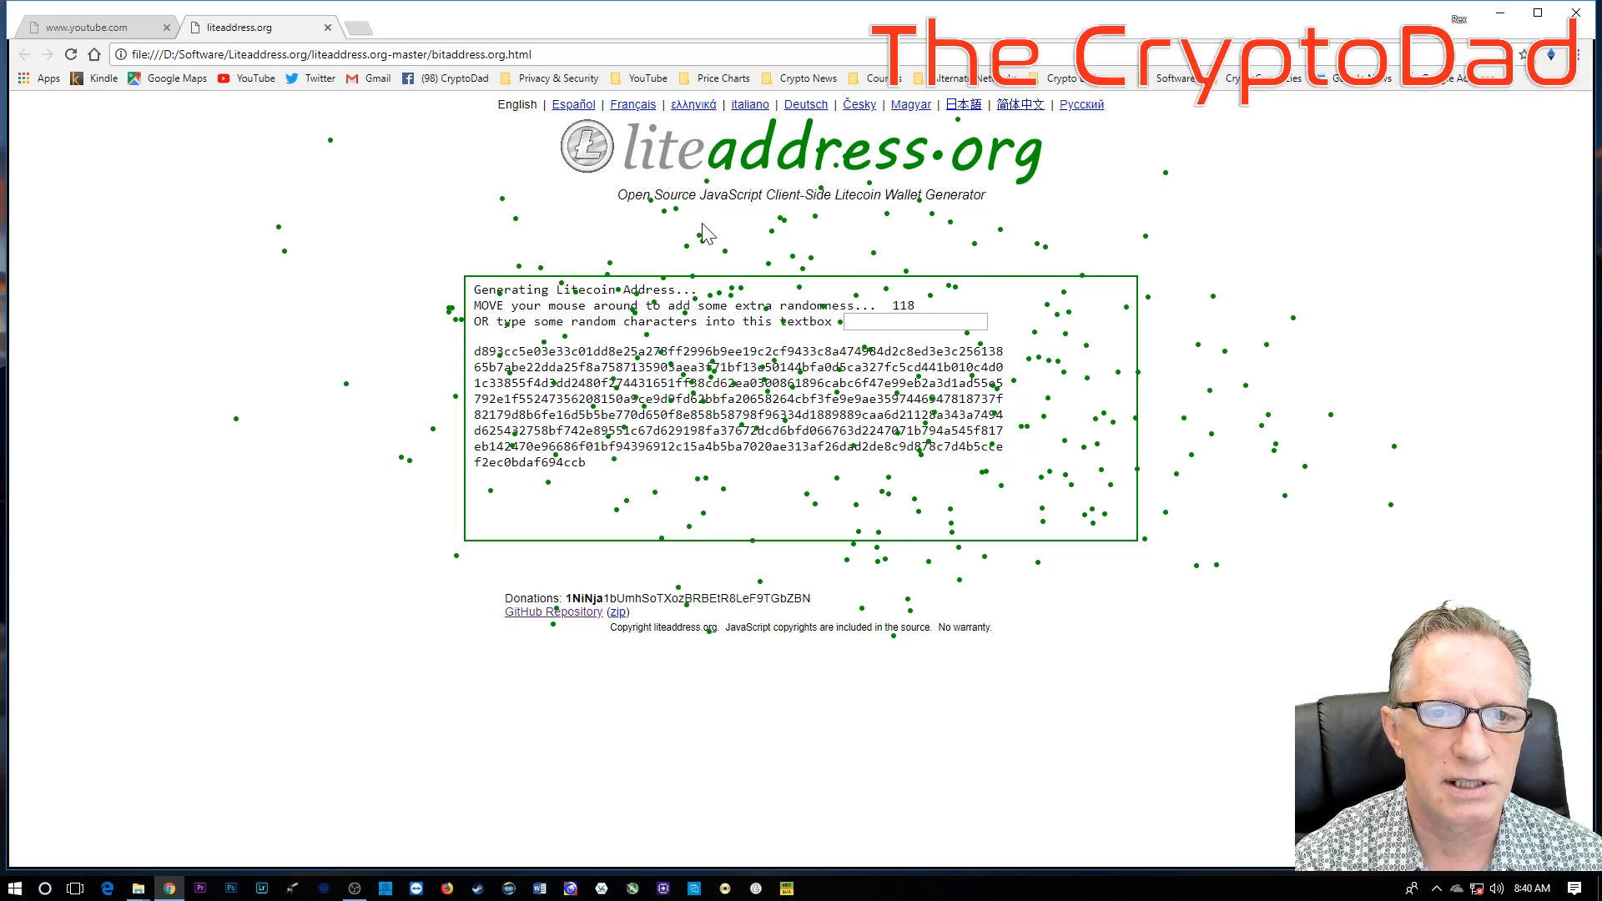
{"action": "mouse_move", "coordinate": [603, 229]}
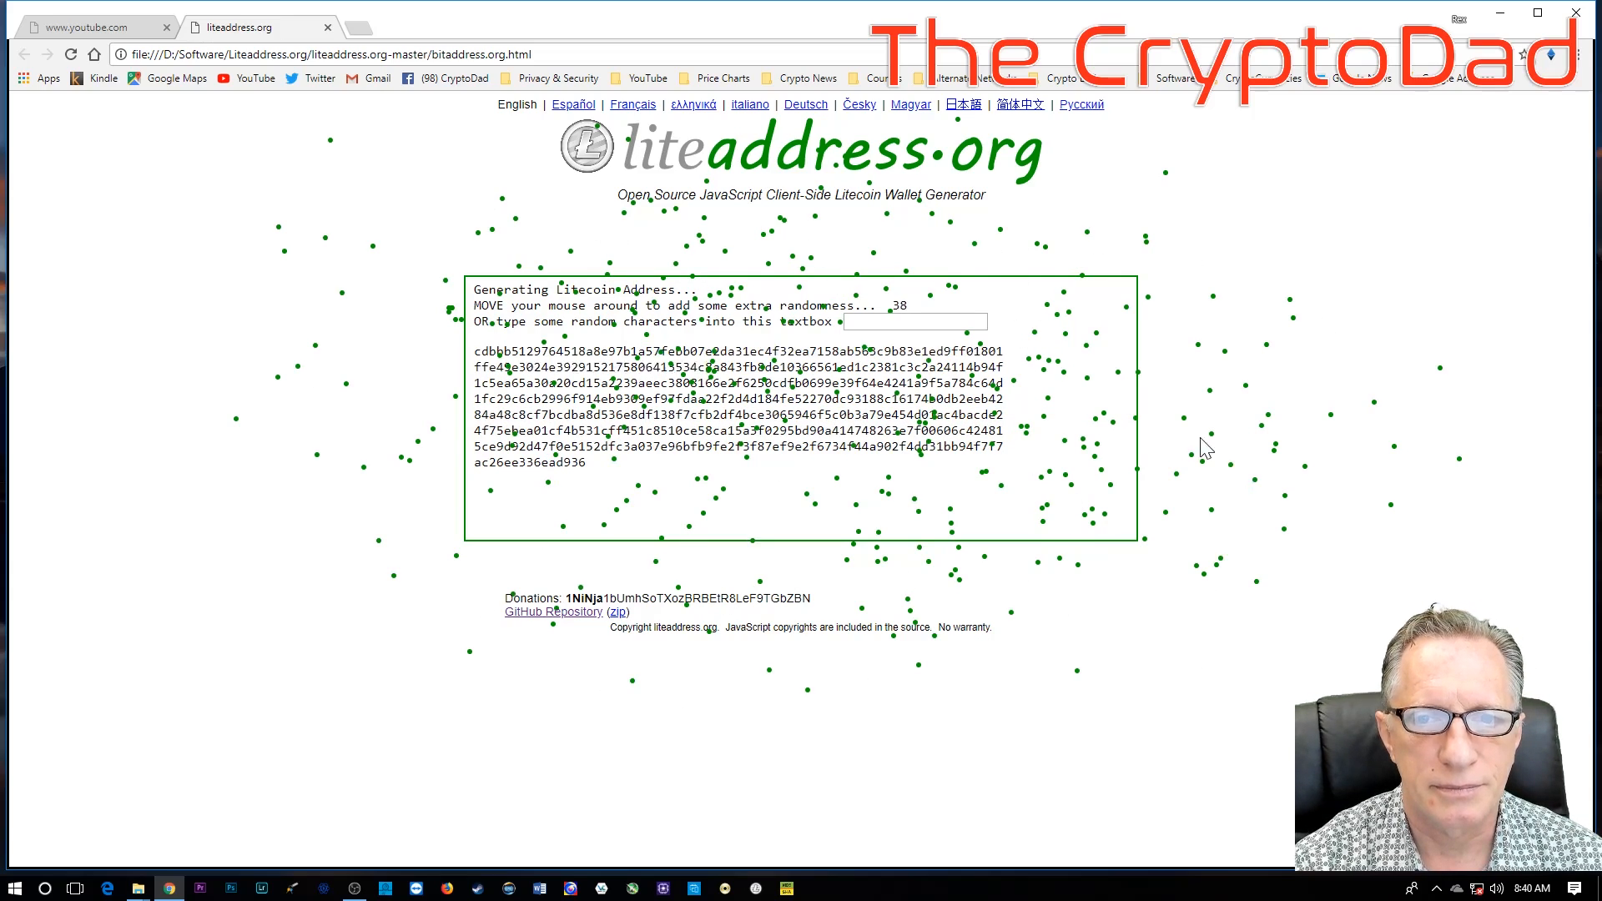
{"action": "mouse_move", "coordinate": [219, 257]}
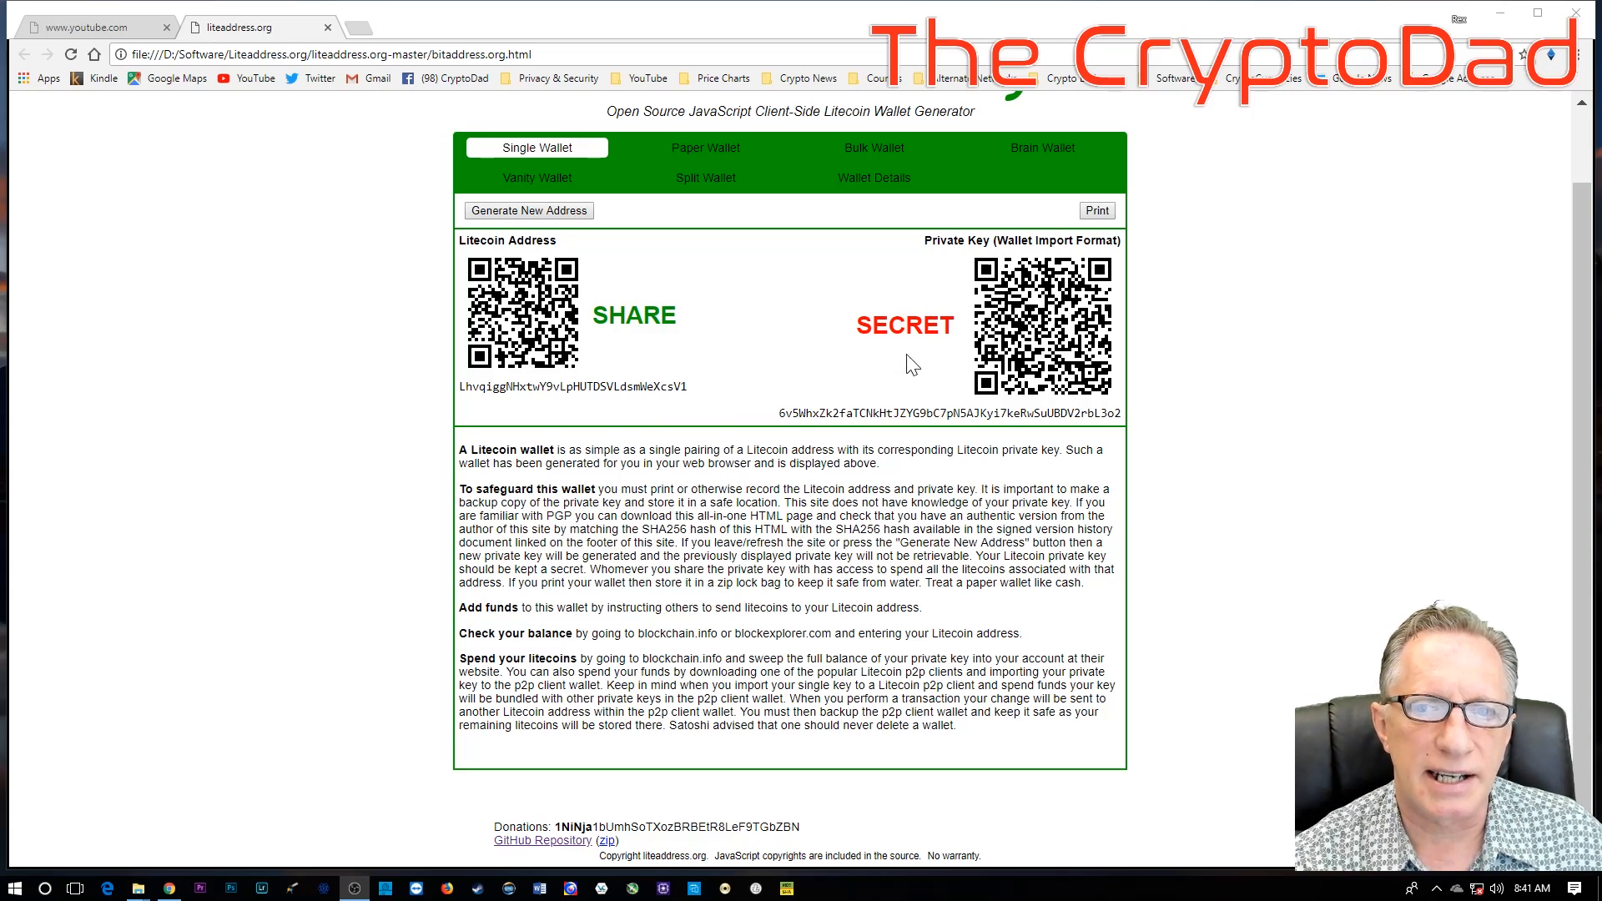
{"action": "mouse_move", "coordinate": [804, 240]}
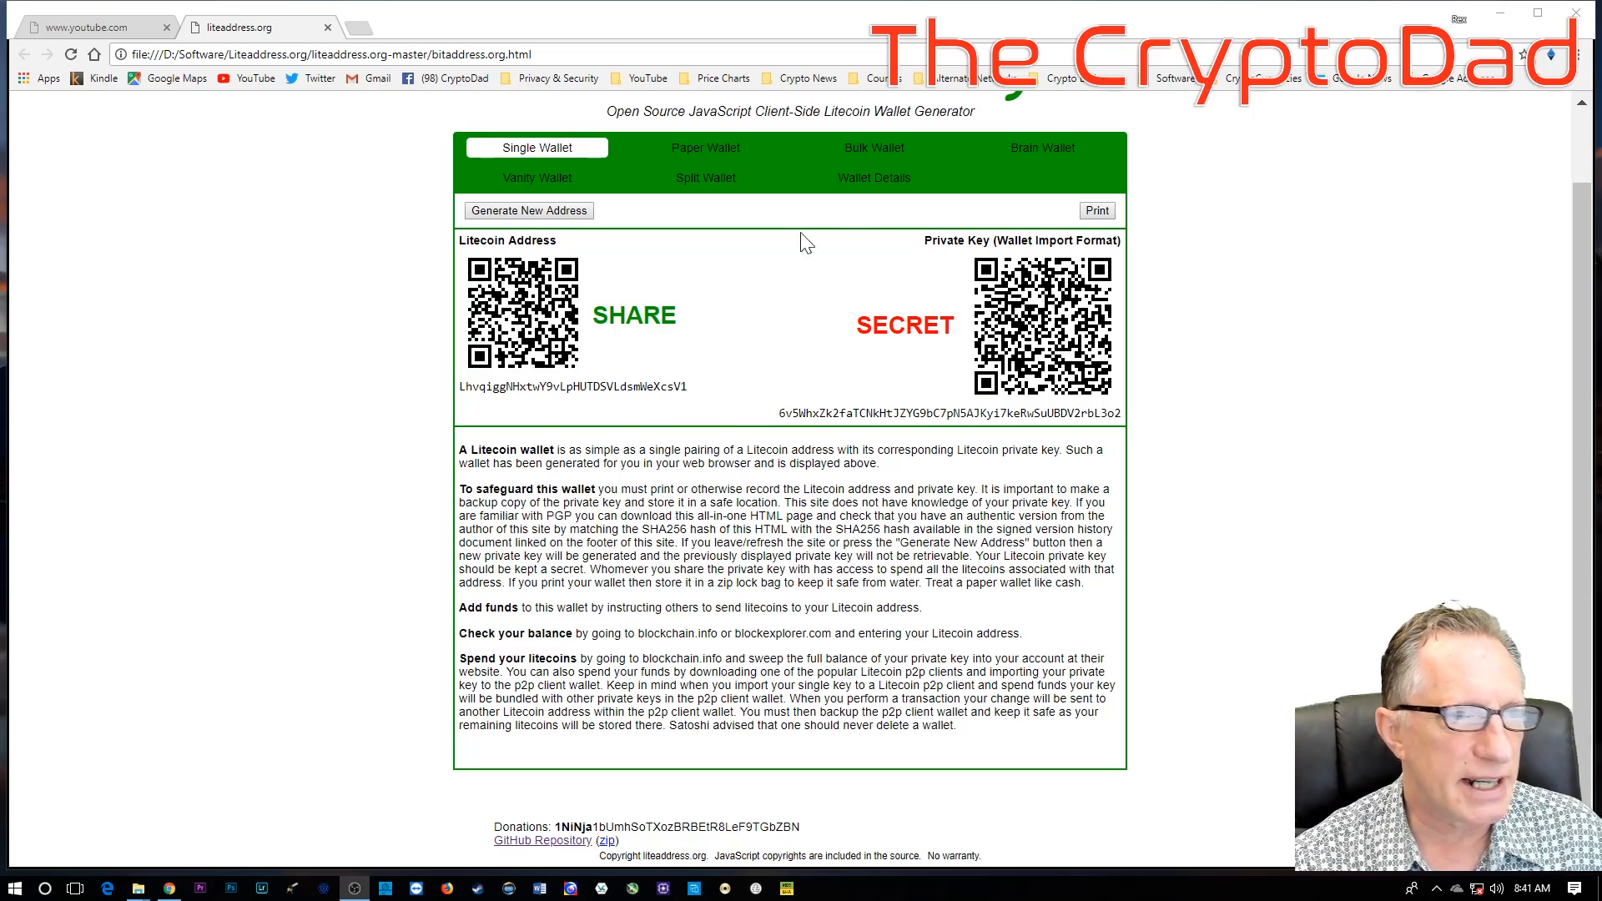
{"action": "mouse_move", "coordinate": [761, 323]}
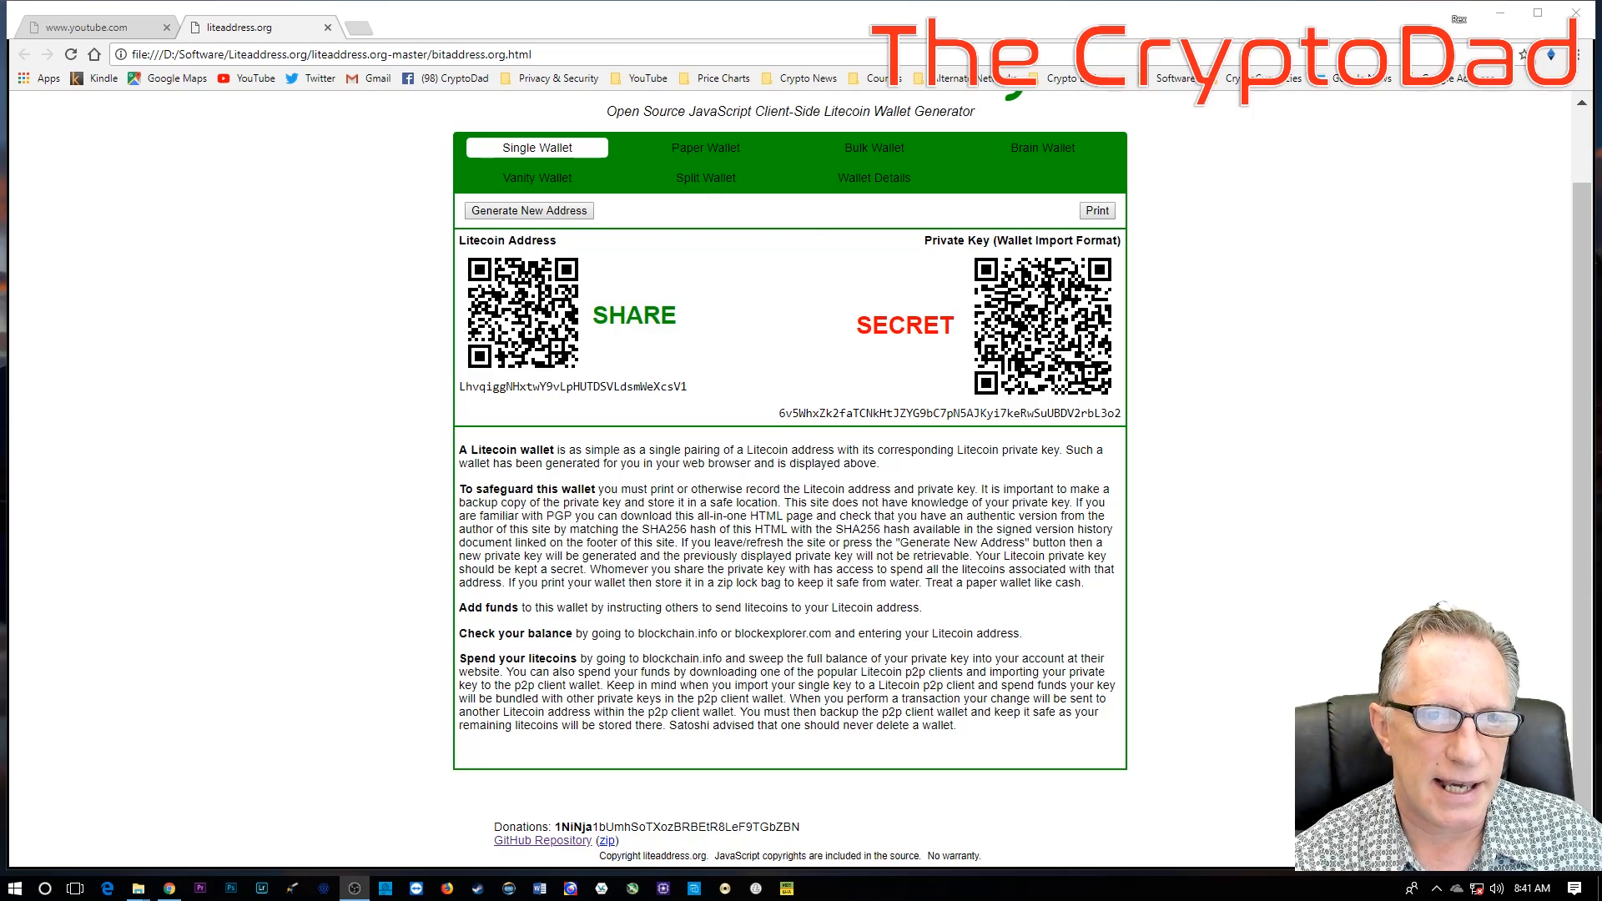
{"action": "mouse_move", "coordinate": [796, 387]}
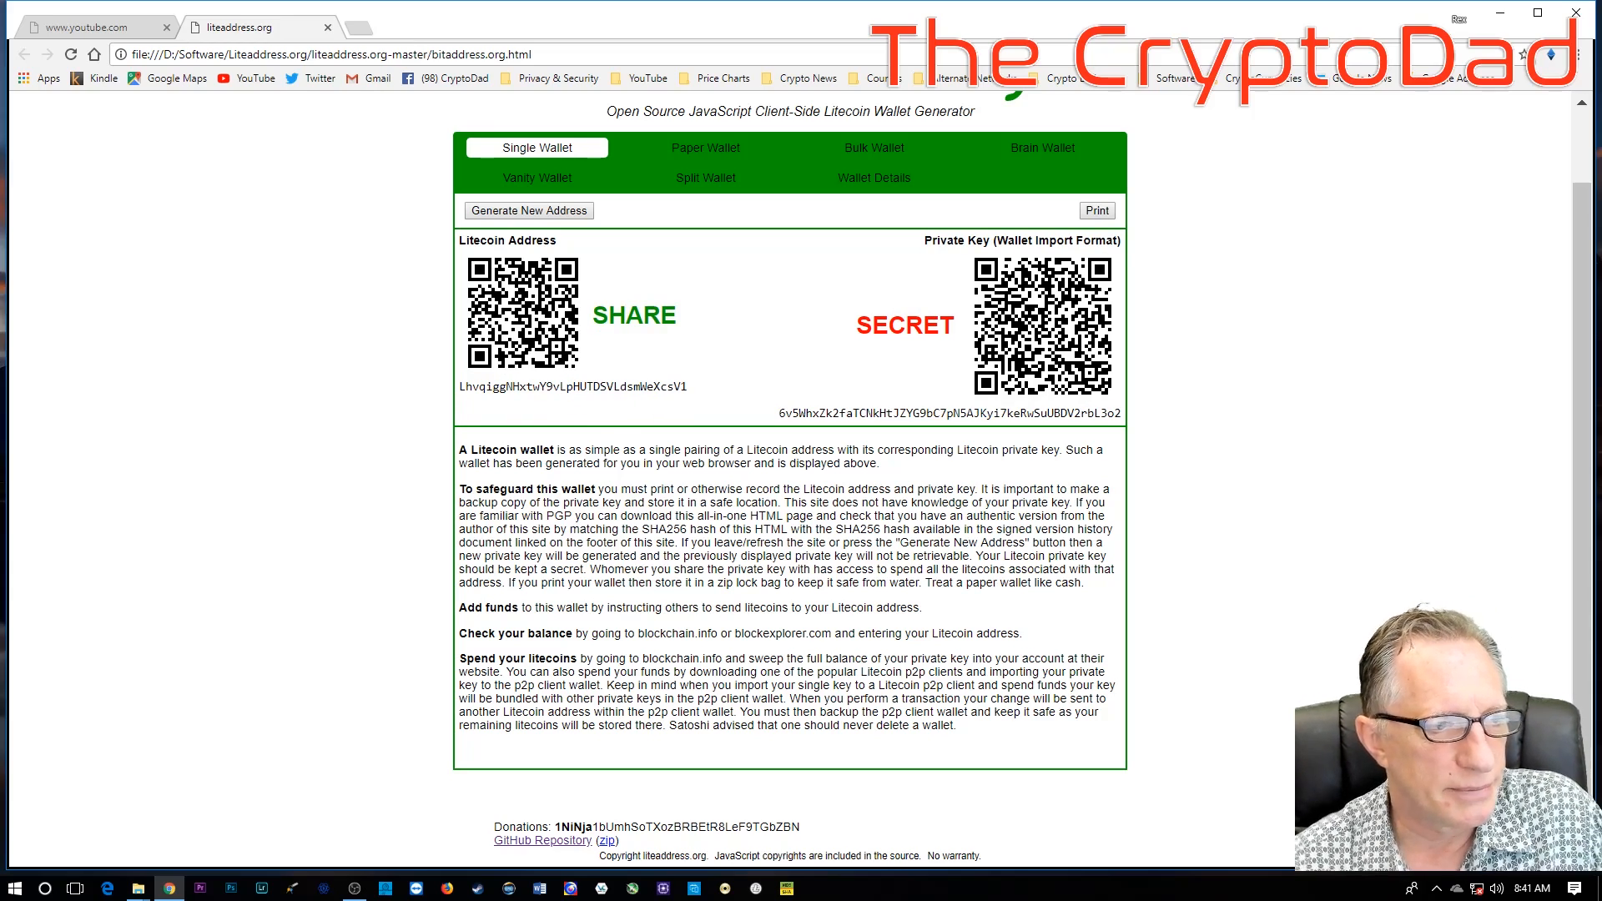
{"action": "mouse_move", "coordinate": [719, 344]}
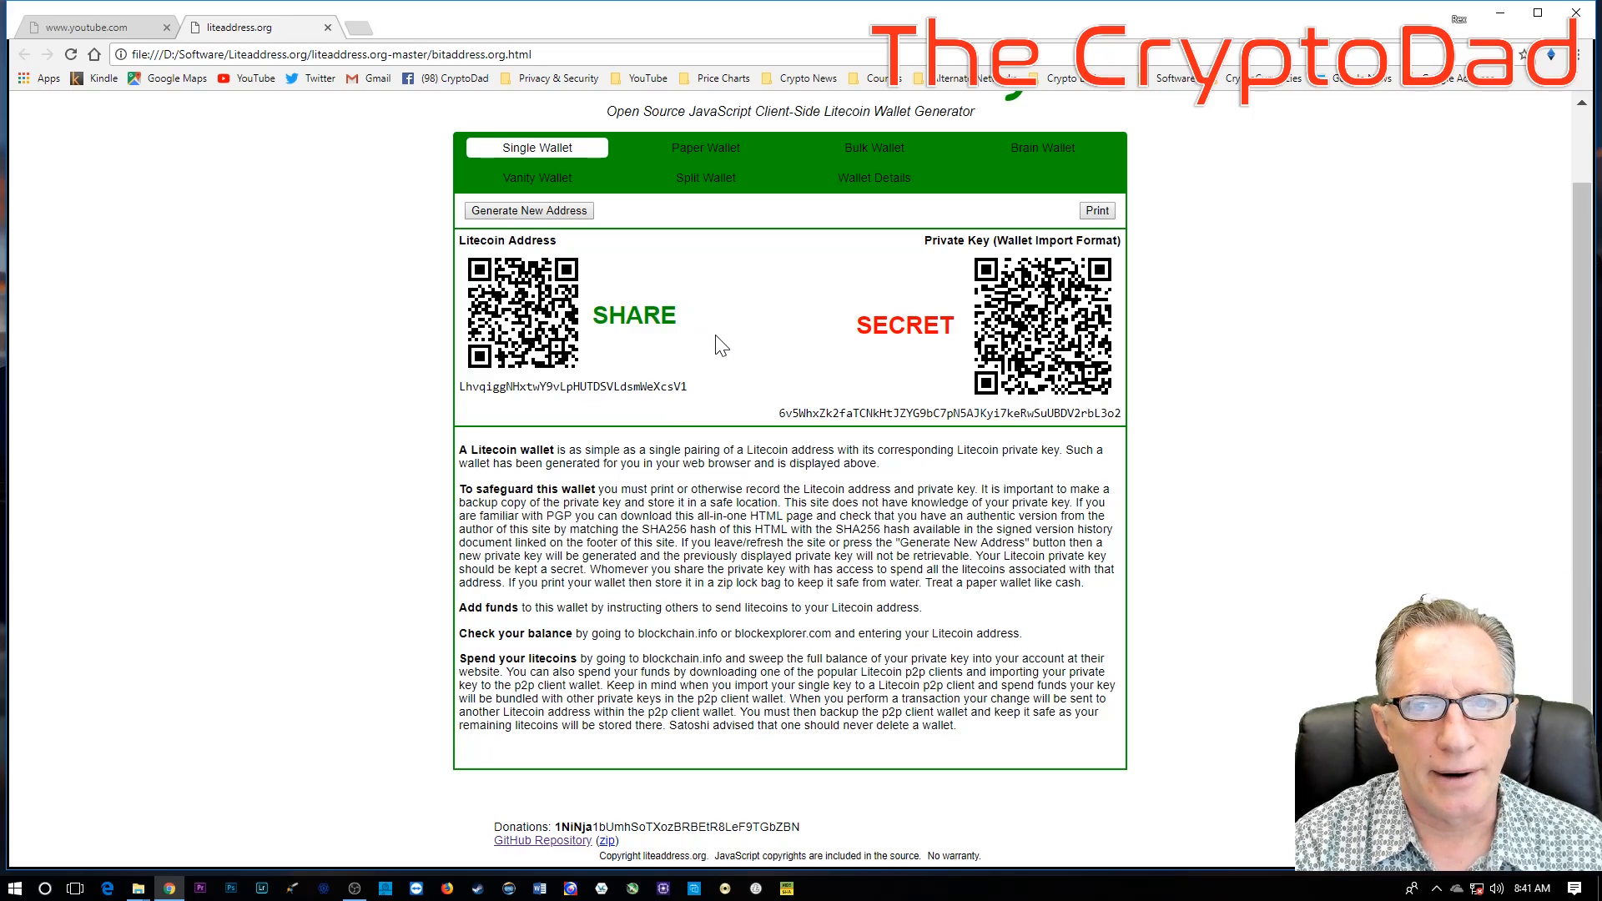
{"action": "mouse_move", "coordinate": [751, 303]}
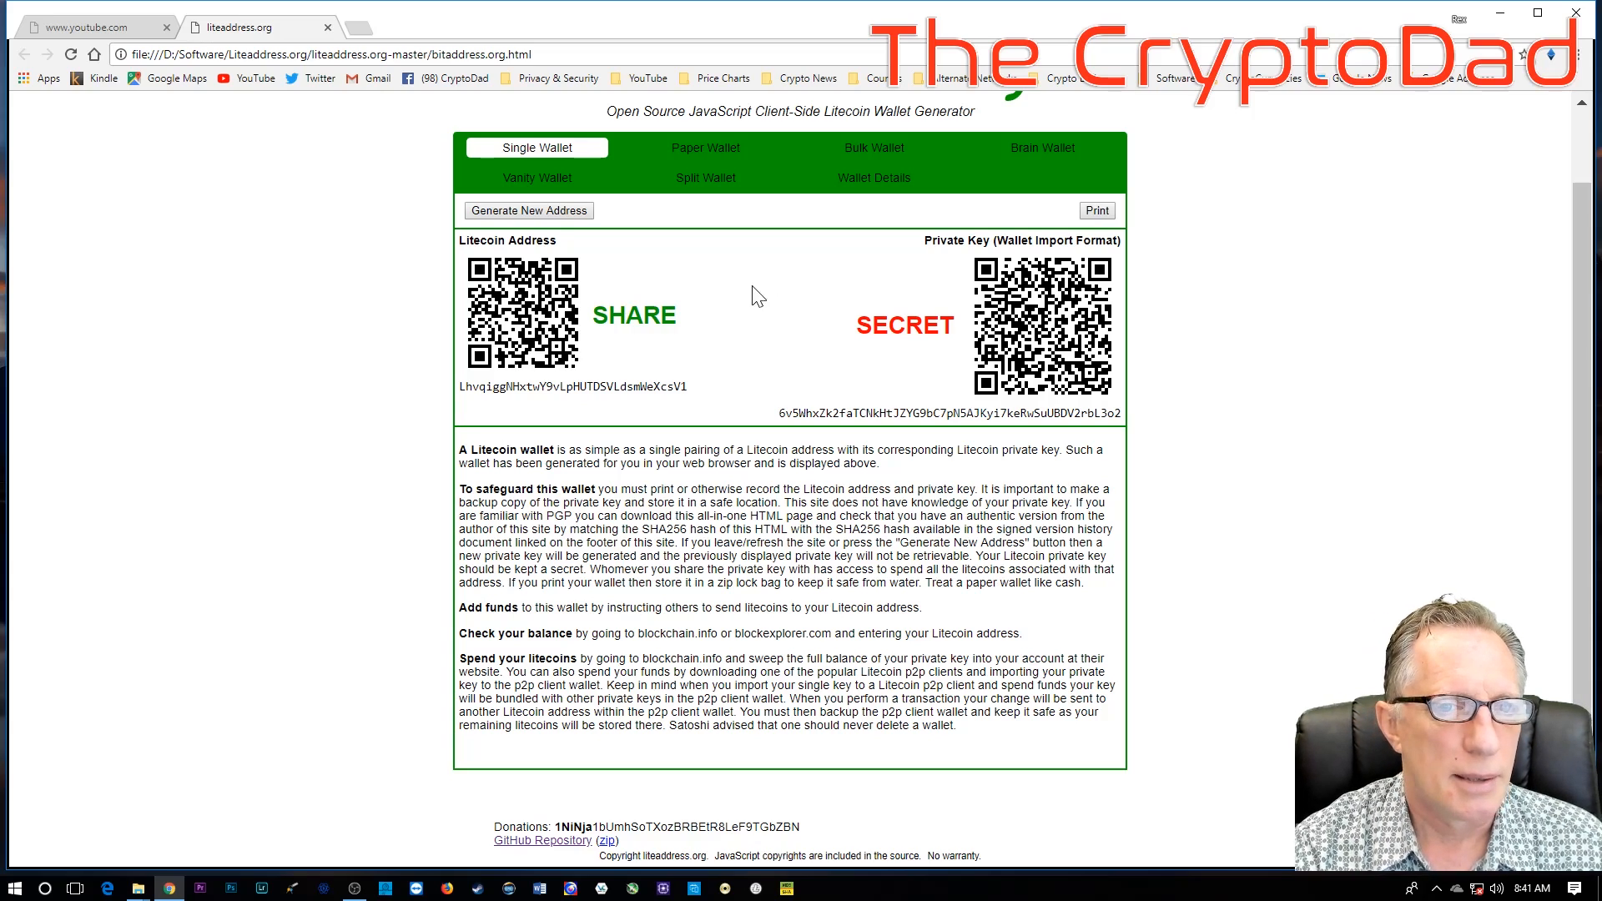
{"action": "mouse_move", "coordinate": [461, 404]}
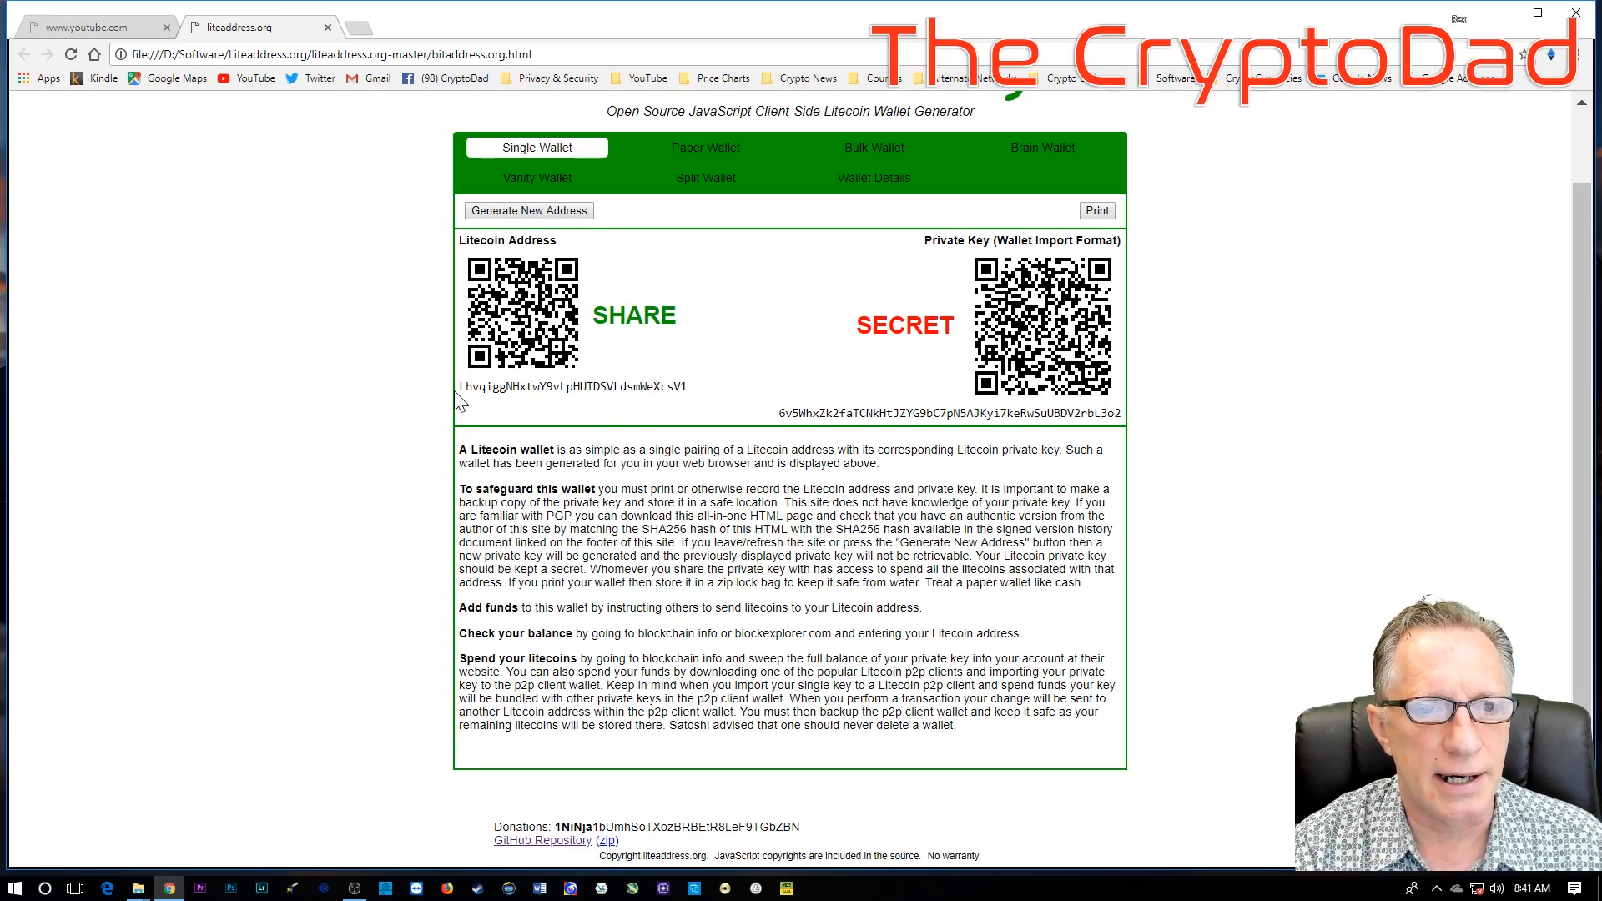
Highlight the newly generated Litecoin address for copying
{"action": "left_click_drag", "start_coordinate": [459, 385], "coordinate": [693, 385]}
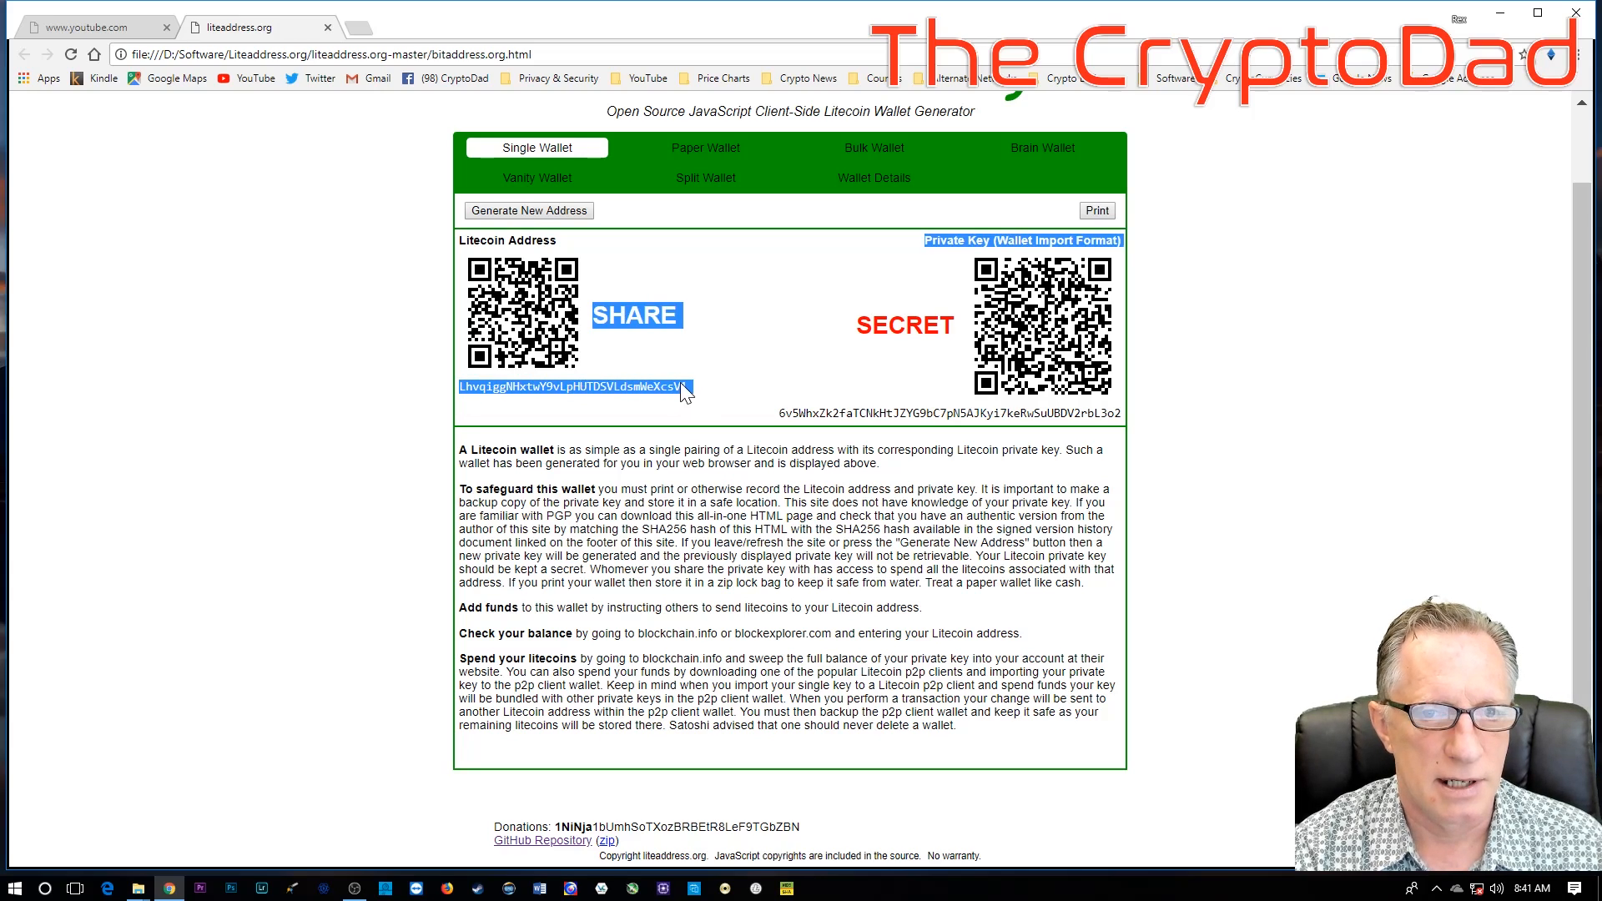
{"action": "mouse_move", "coordinate": [679, 394]}
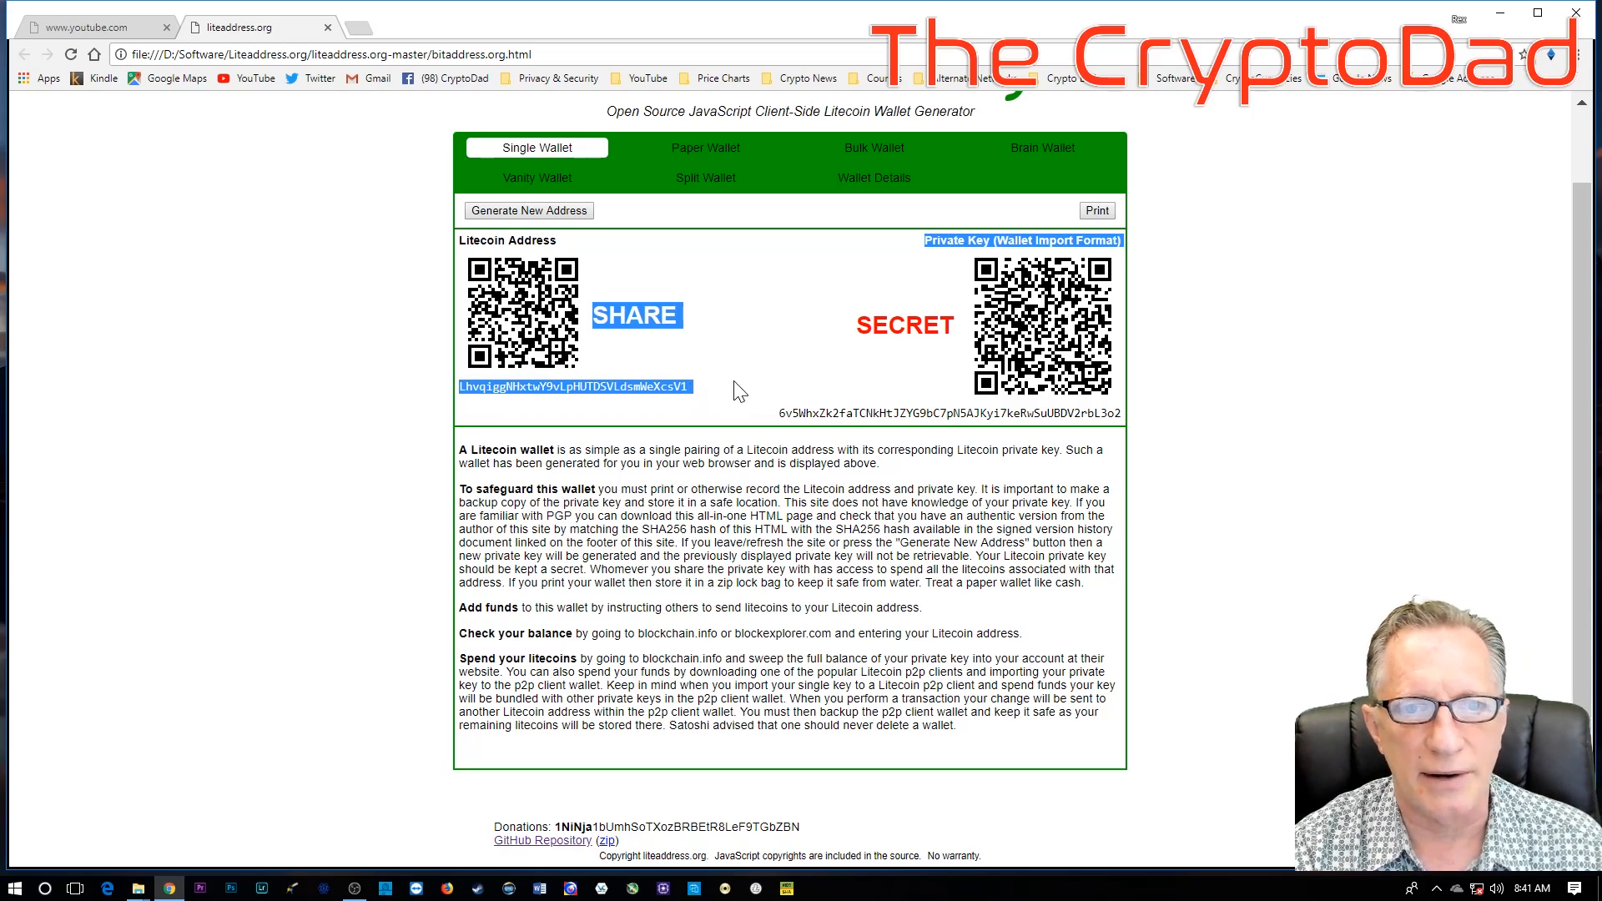
{"action": "mouse_move", "coordinate": [698, 347]}
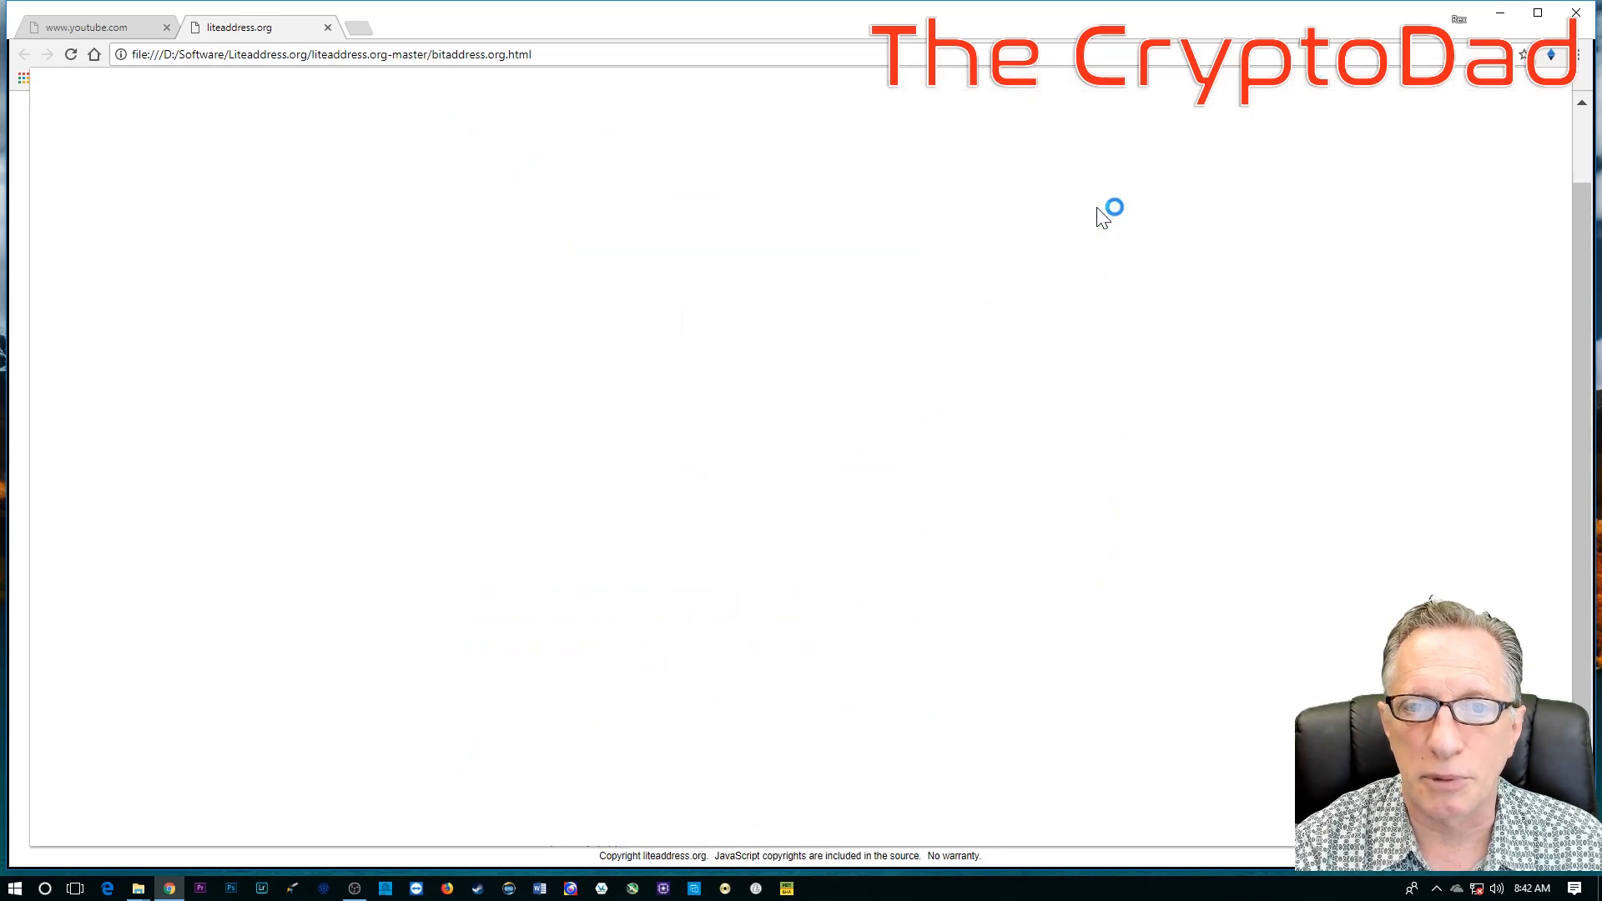
Preview the paper wallet printout with Ctrl+P and cancel without printing
{"action": "key", "text": "Ctrl+p"}
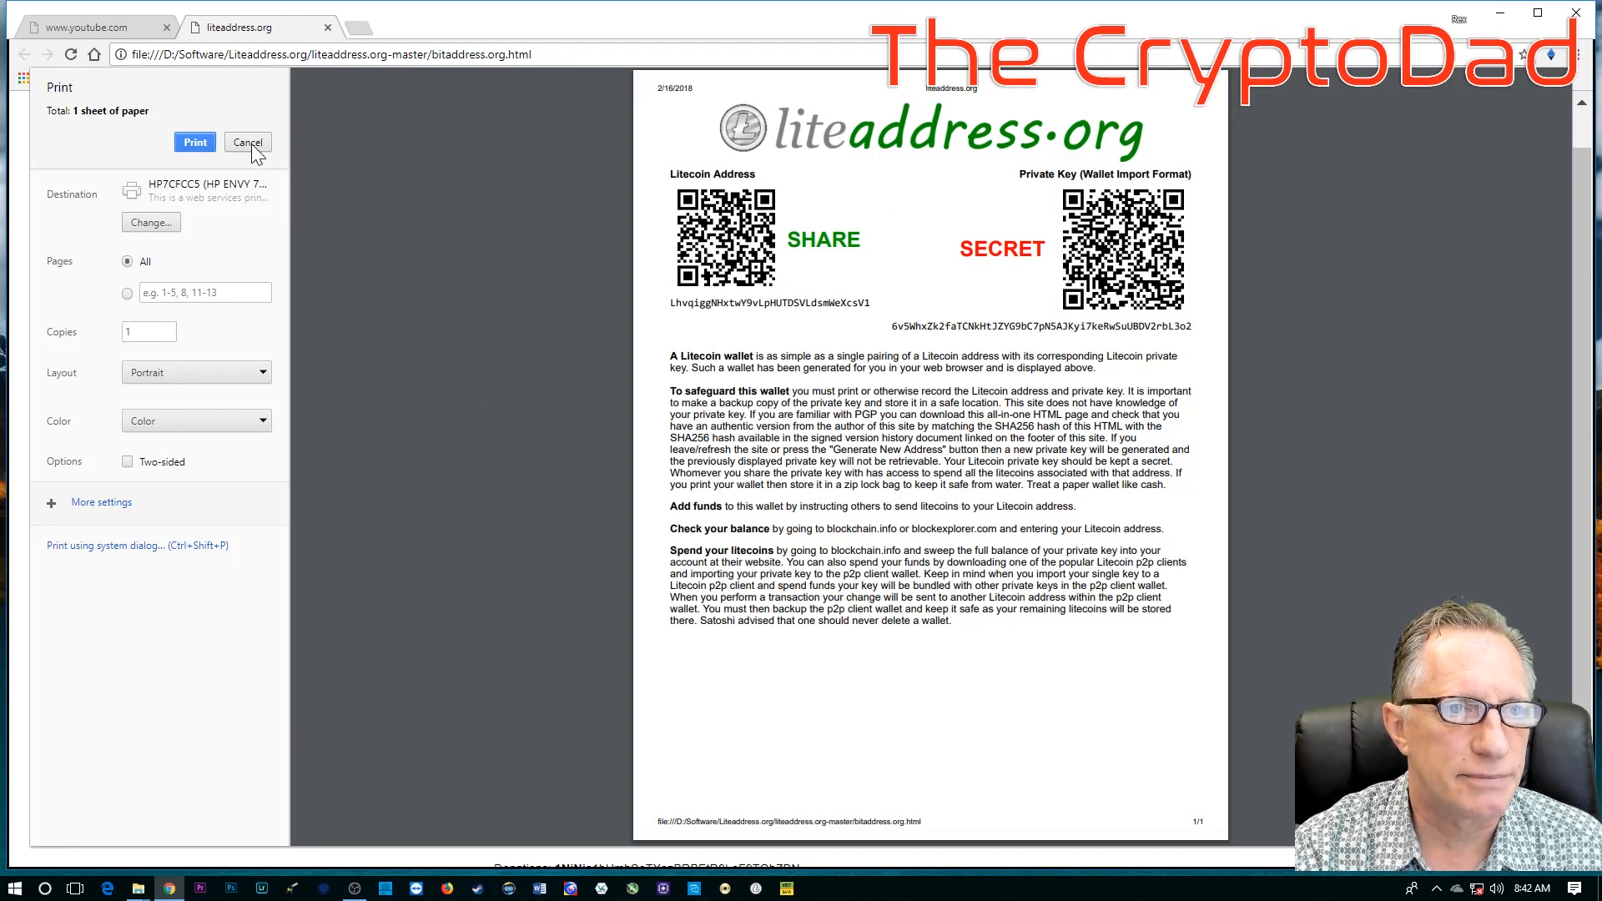
{"action": "left_click", "coordinate": [247, 142]}
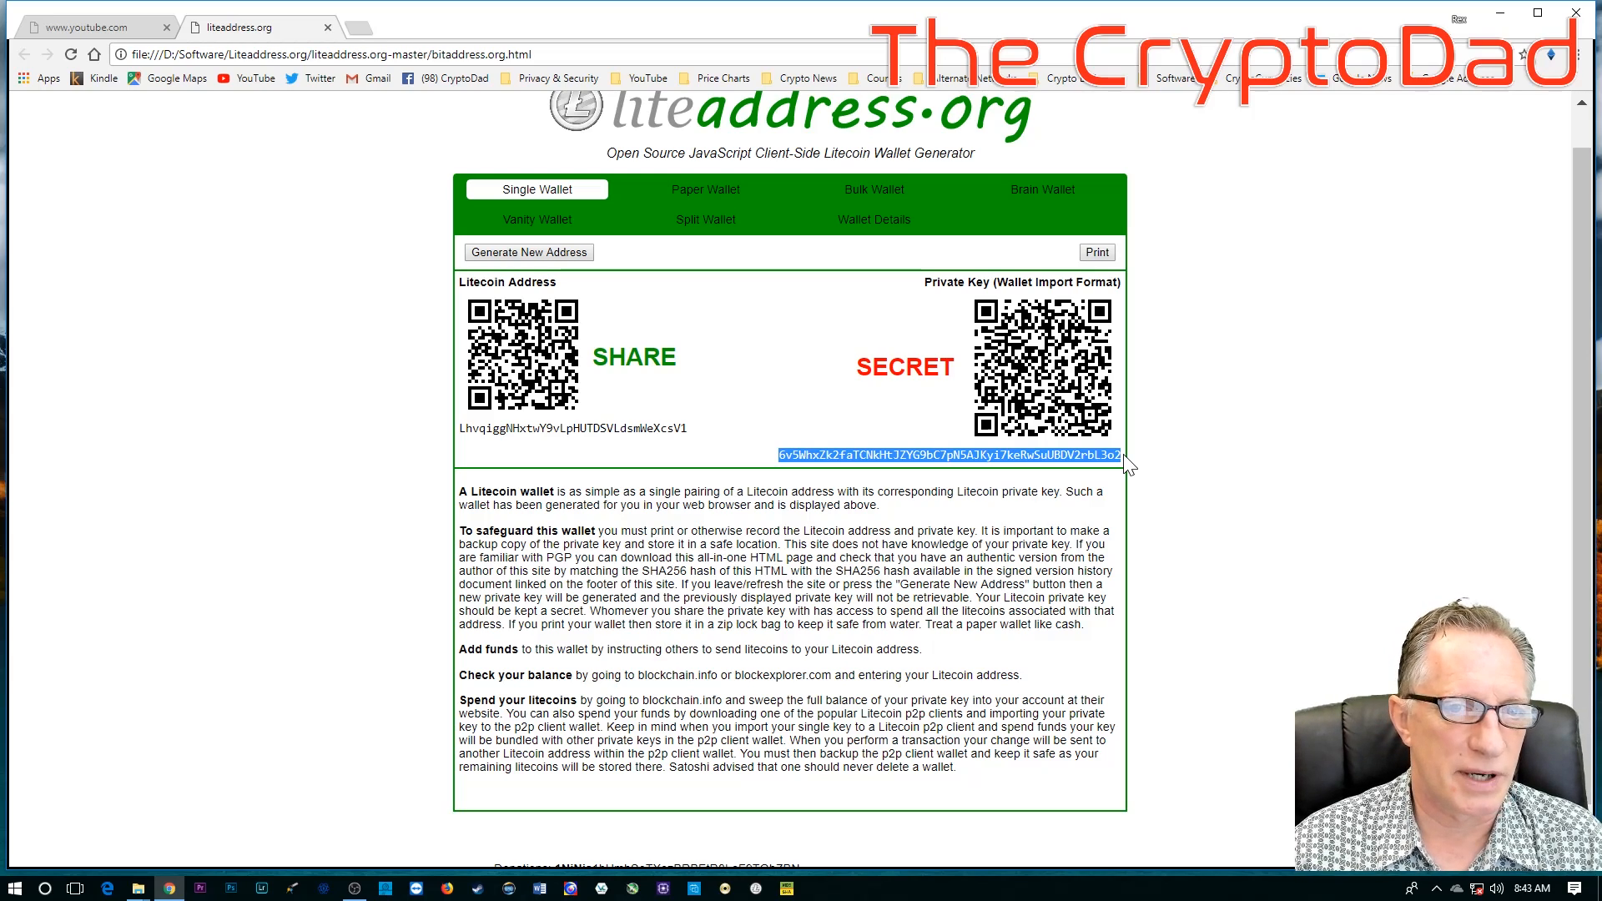
{"action": "mouse_move", "coordinate": [462, 447]}
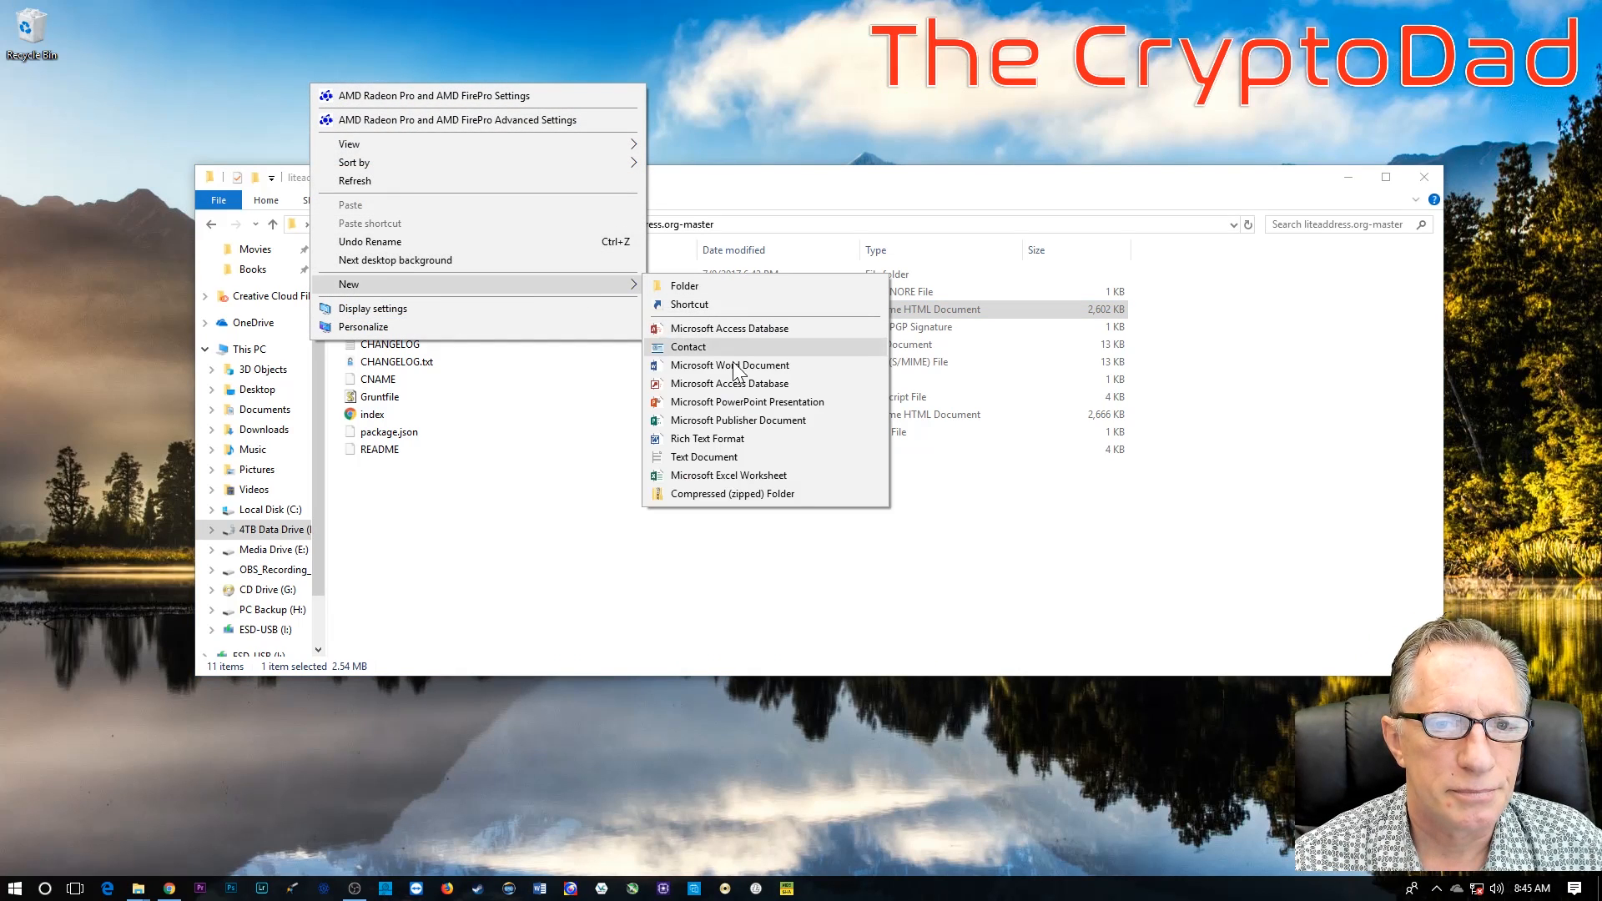
Close the liteaddress.org-master folder and rename the desktop text file to 'Public Litecoin Key (paper wallet)'
{"action": "left_click", "coordinate": [702, 456]}
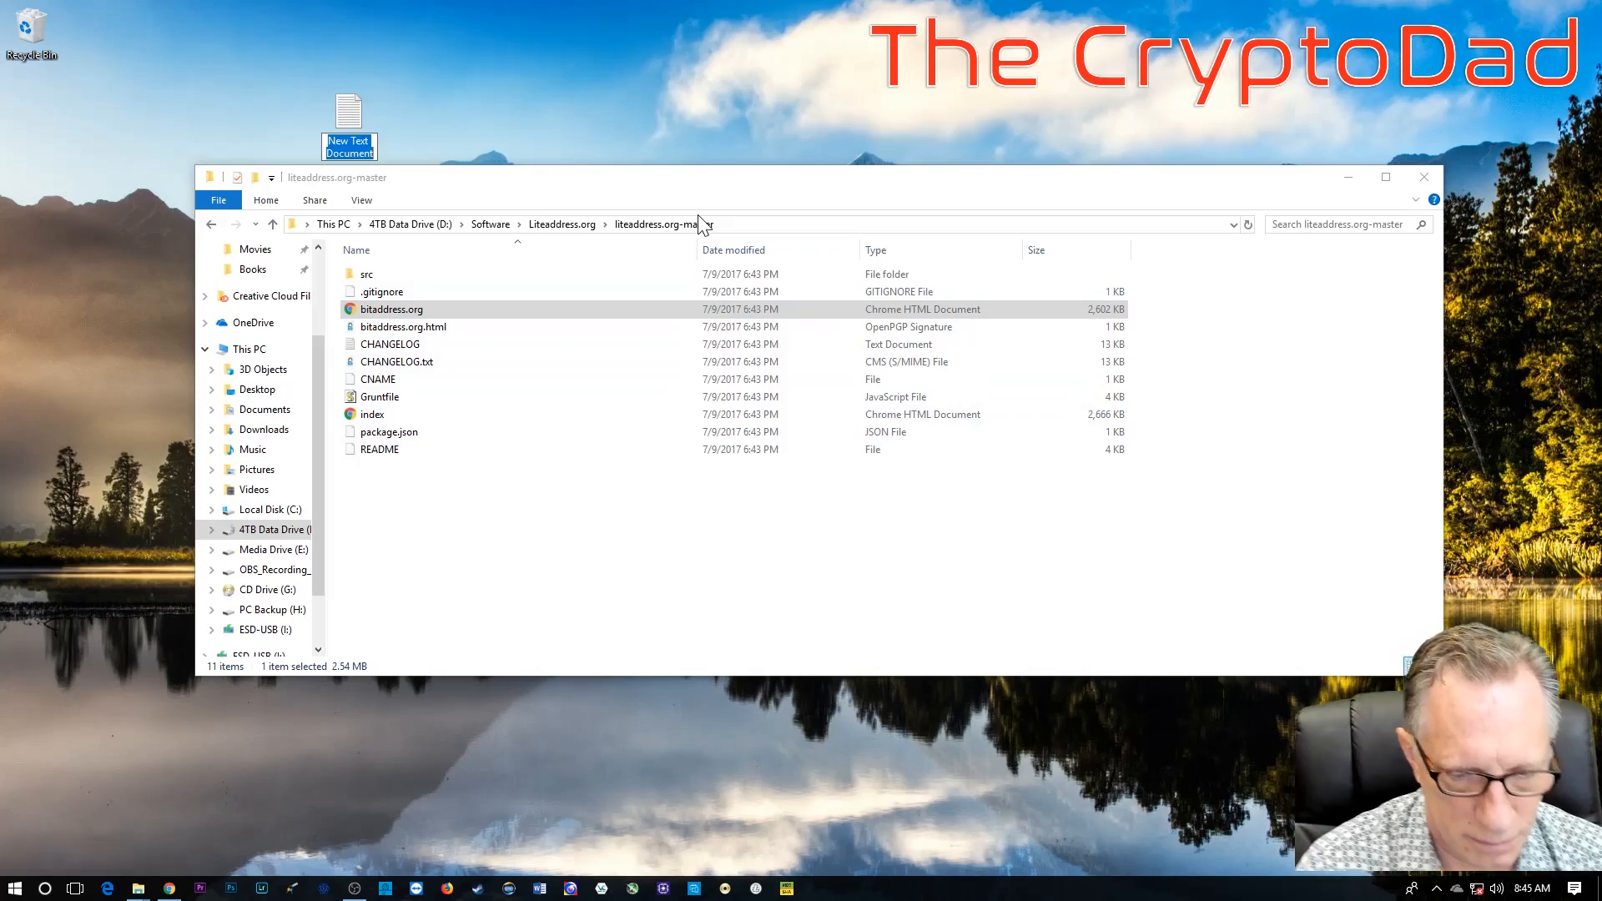
{"action": "left_click", "coordinate": [1423, 177]}
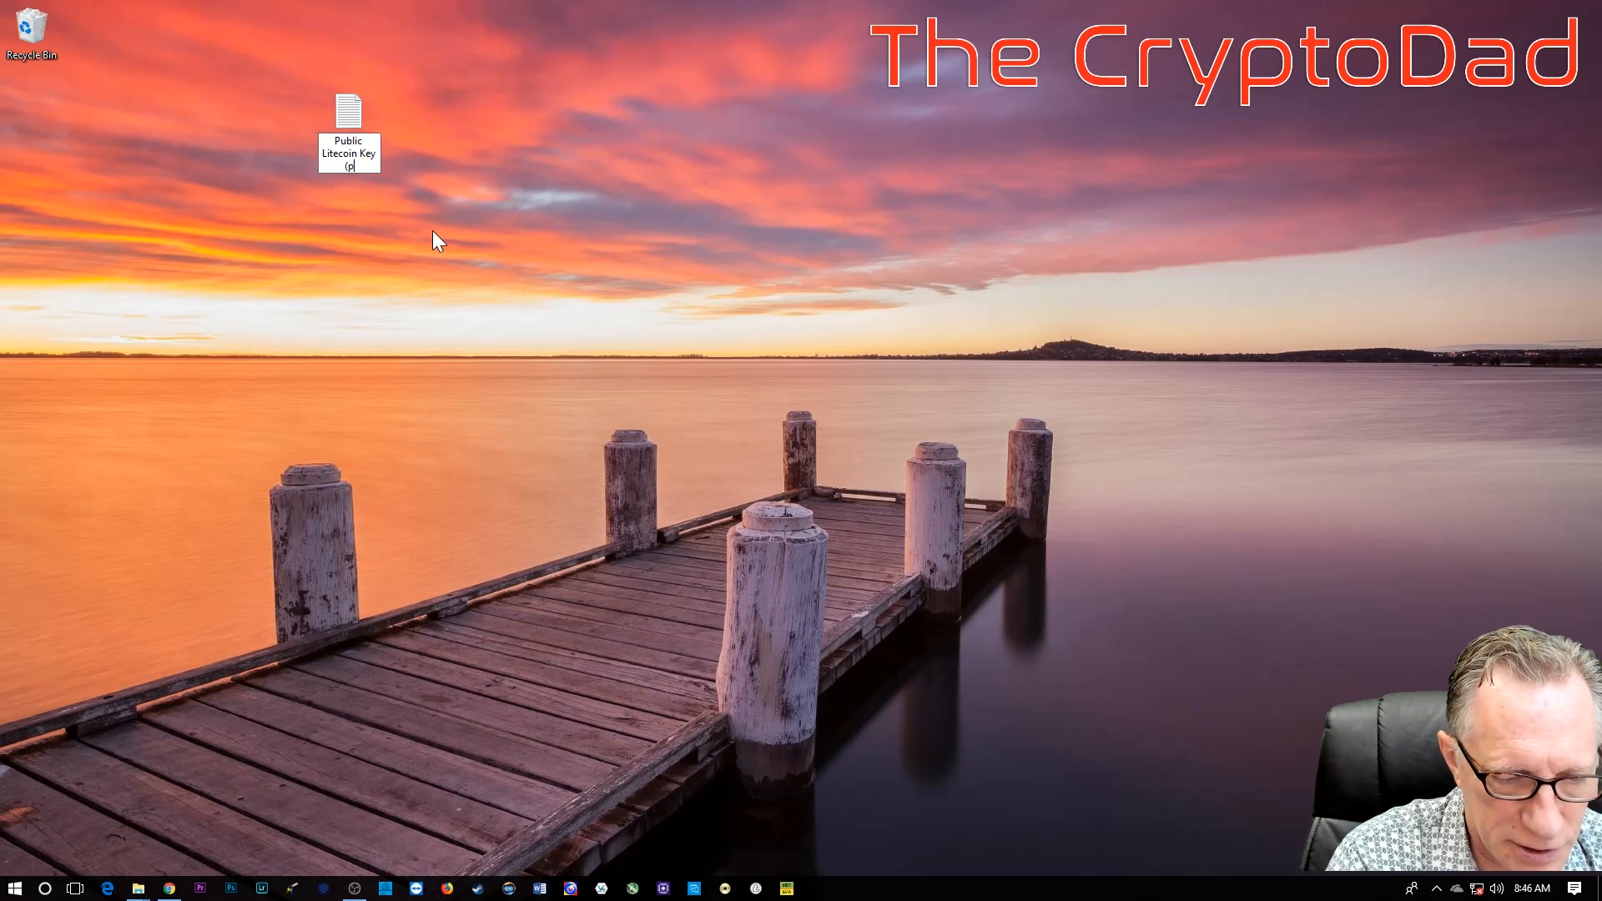
{"action": "type", "text": "aper wall"}
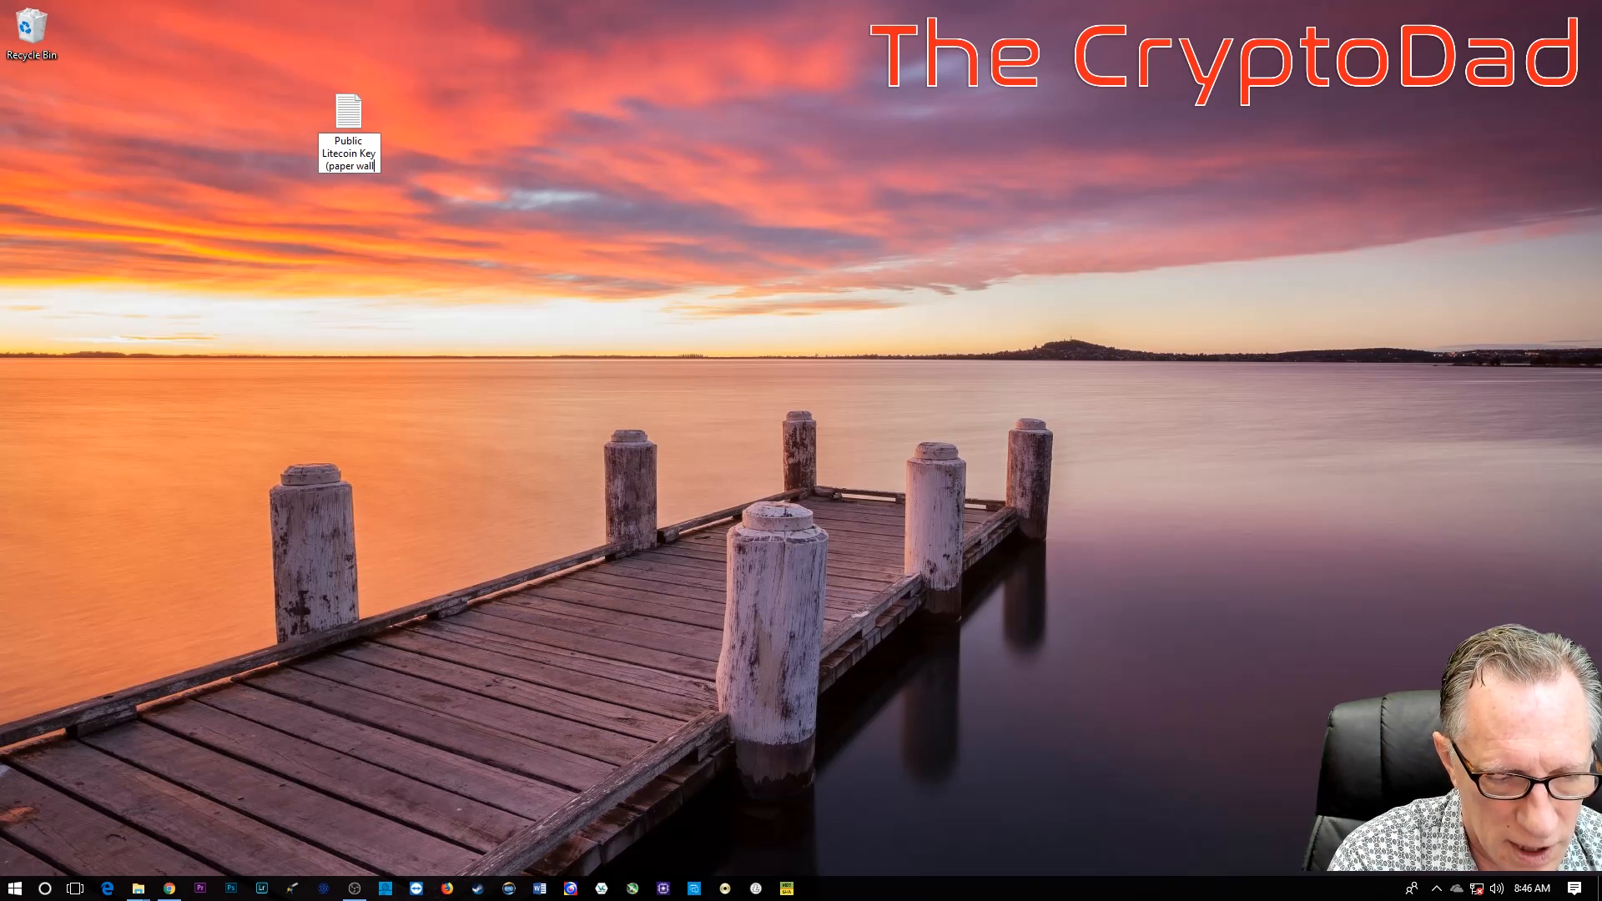
{"action": "left_click", "coordinate": [436, 241]}
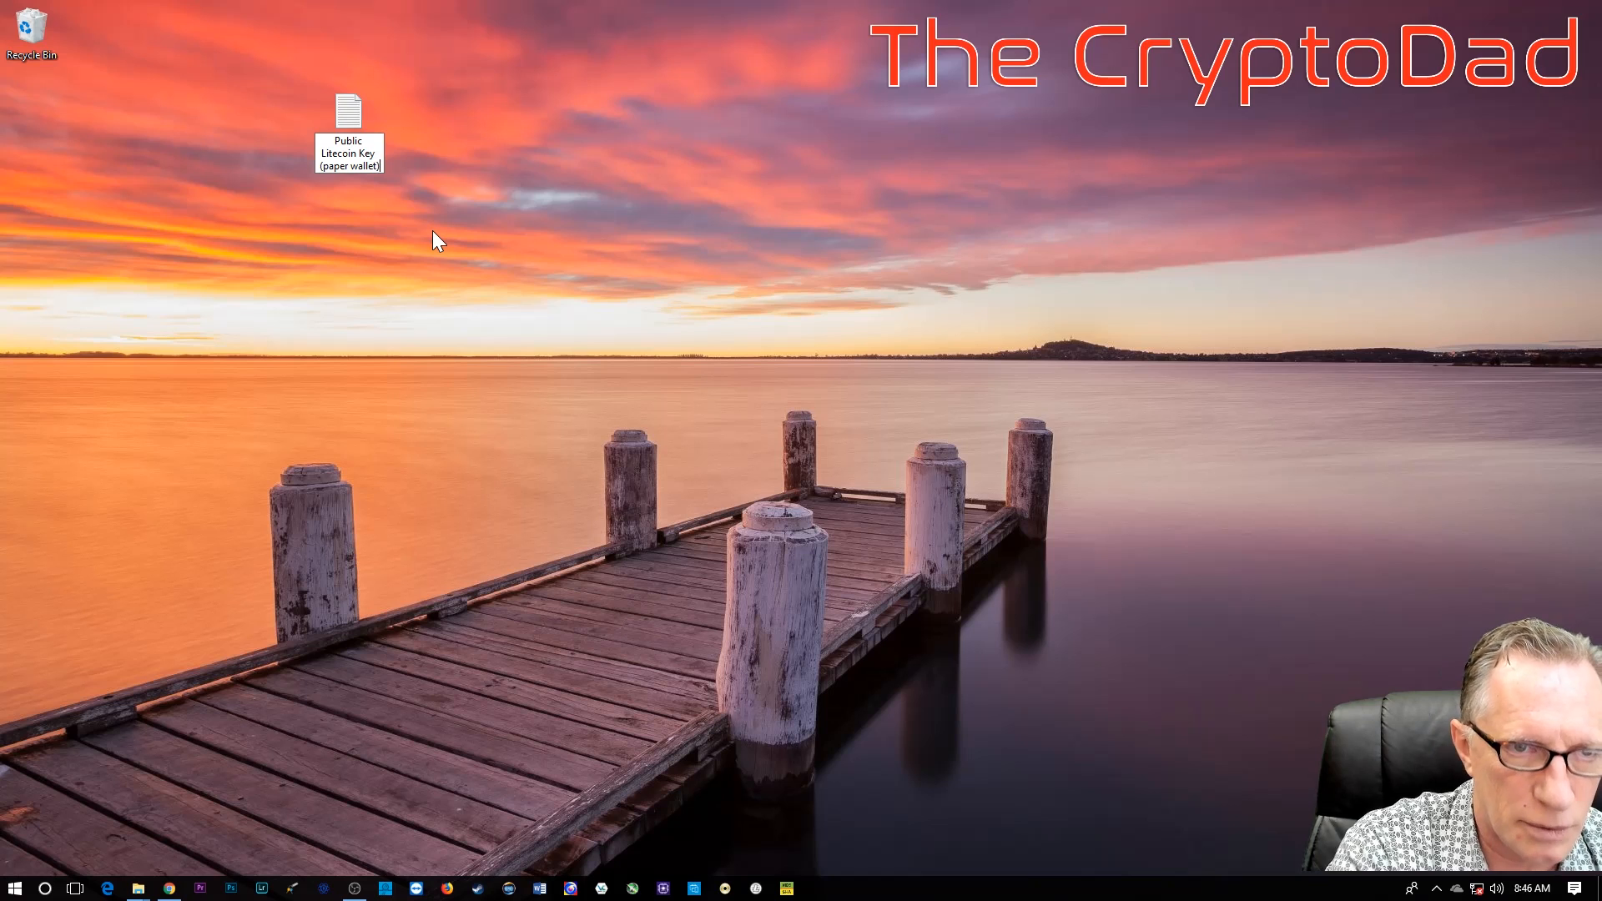
{"action": "left_click", "coordinate": [350, 111]}
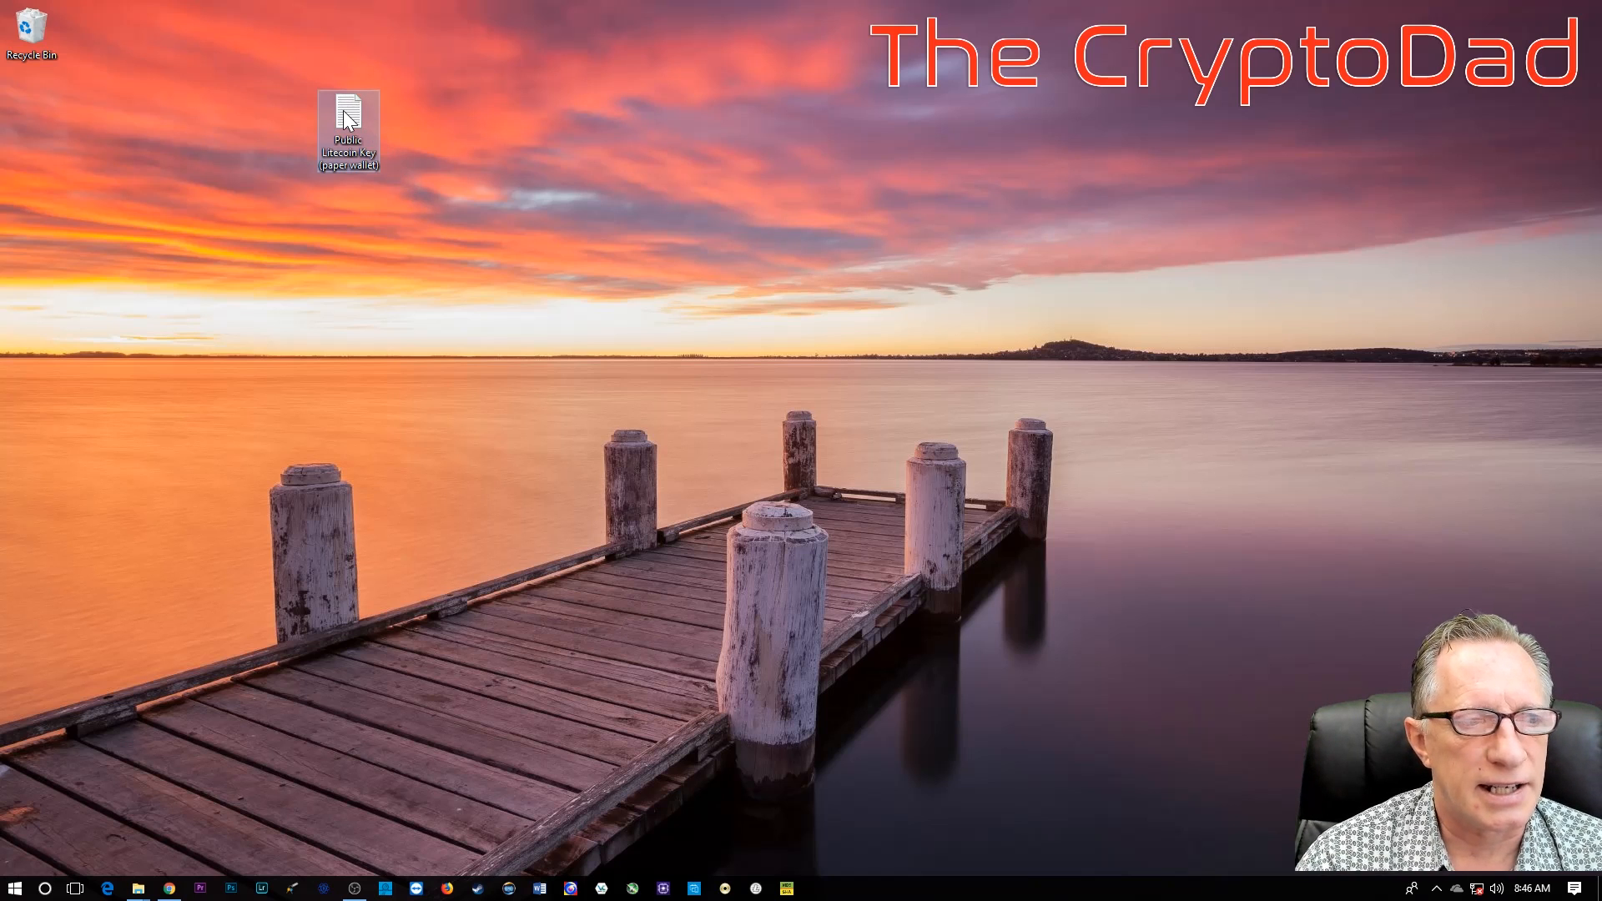
Paste the wallet text into the key file, delete the SHARE and private key lines, and save
{"action": "double_click", "coordinate": [352, 114]}
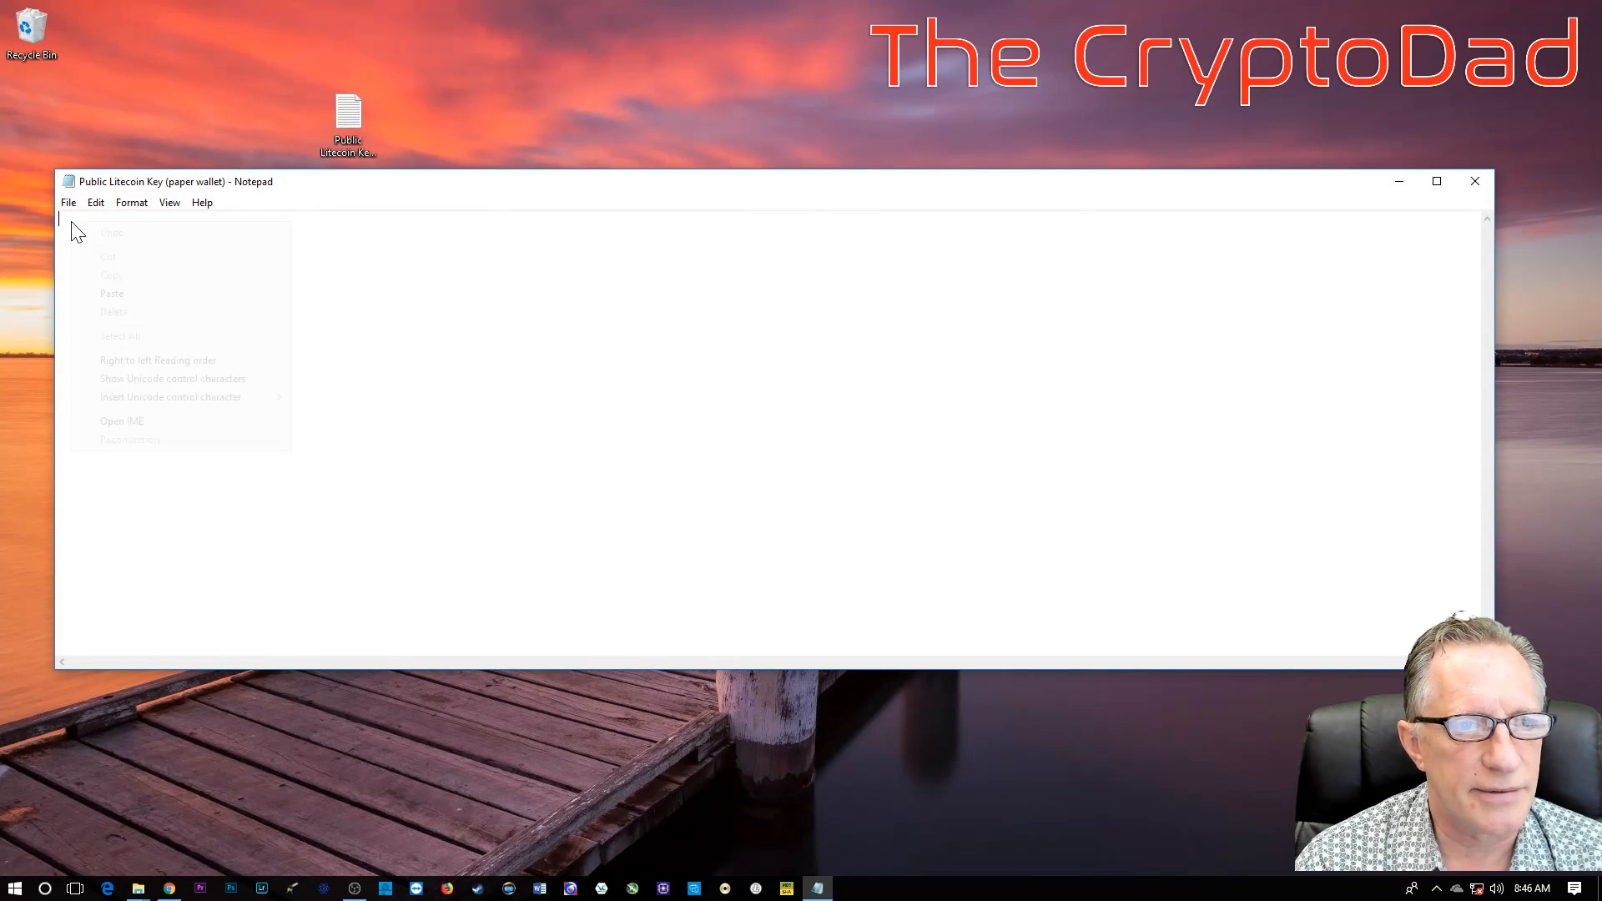
{"action": "left_click", "coordinate": [110, 292]}
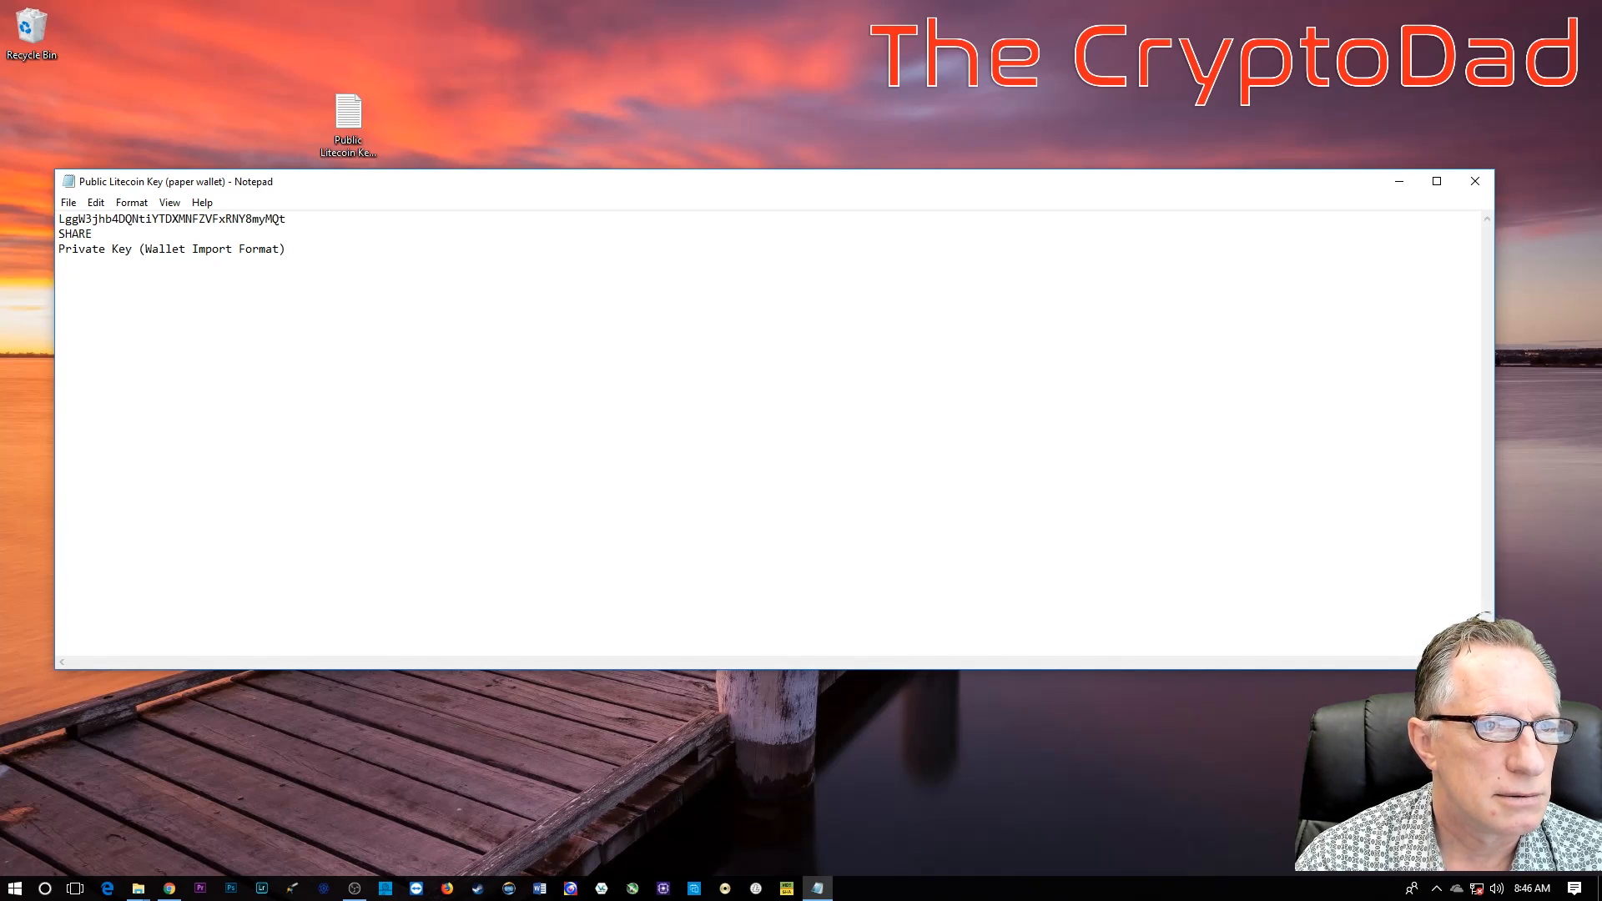
{"action": "left_click_drag", "start_coordinate": [59, 234], "coordinate": [287, 248]}
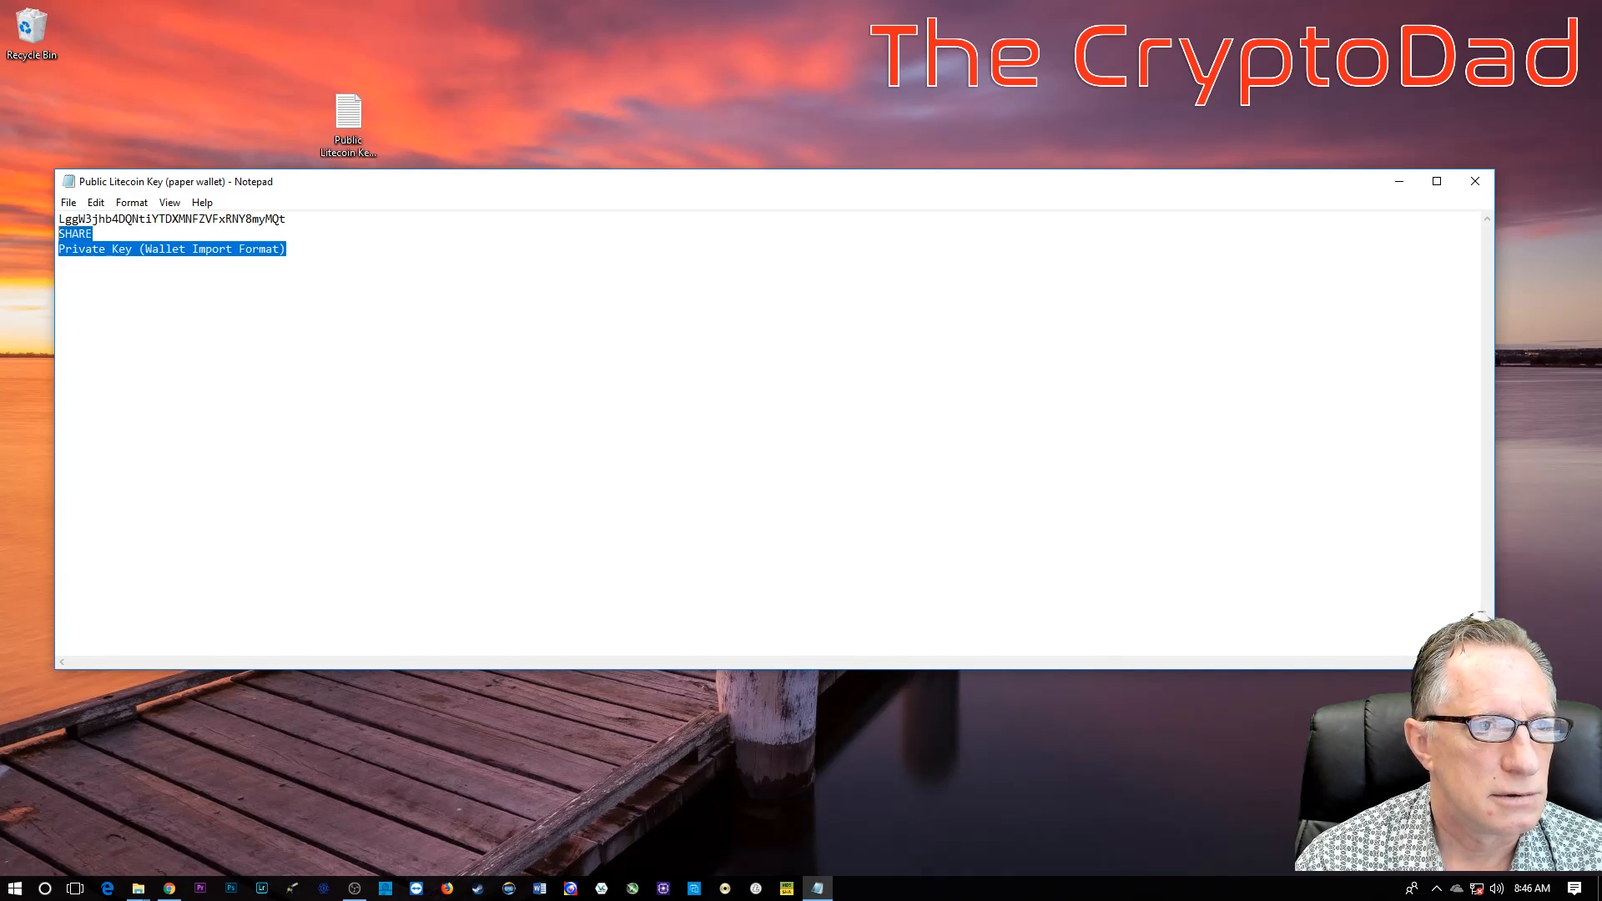
{"action": "key", "text": "Delete"}
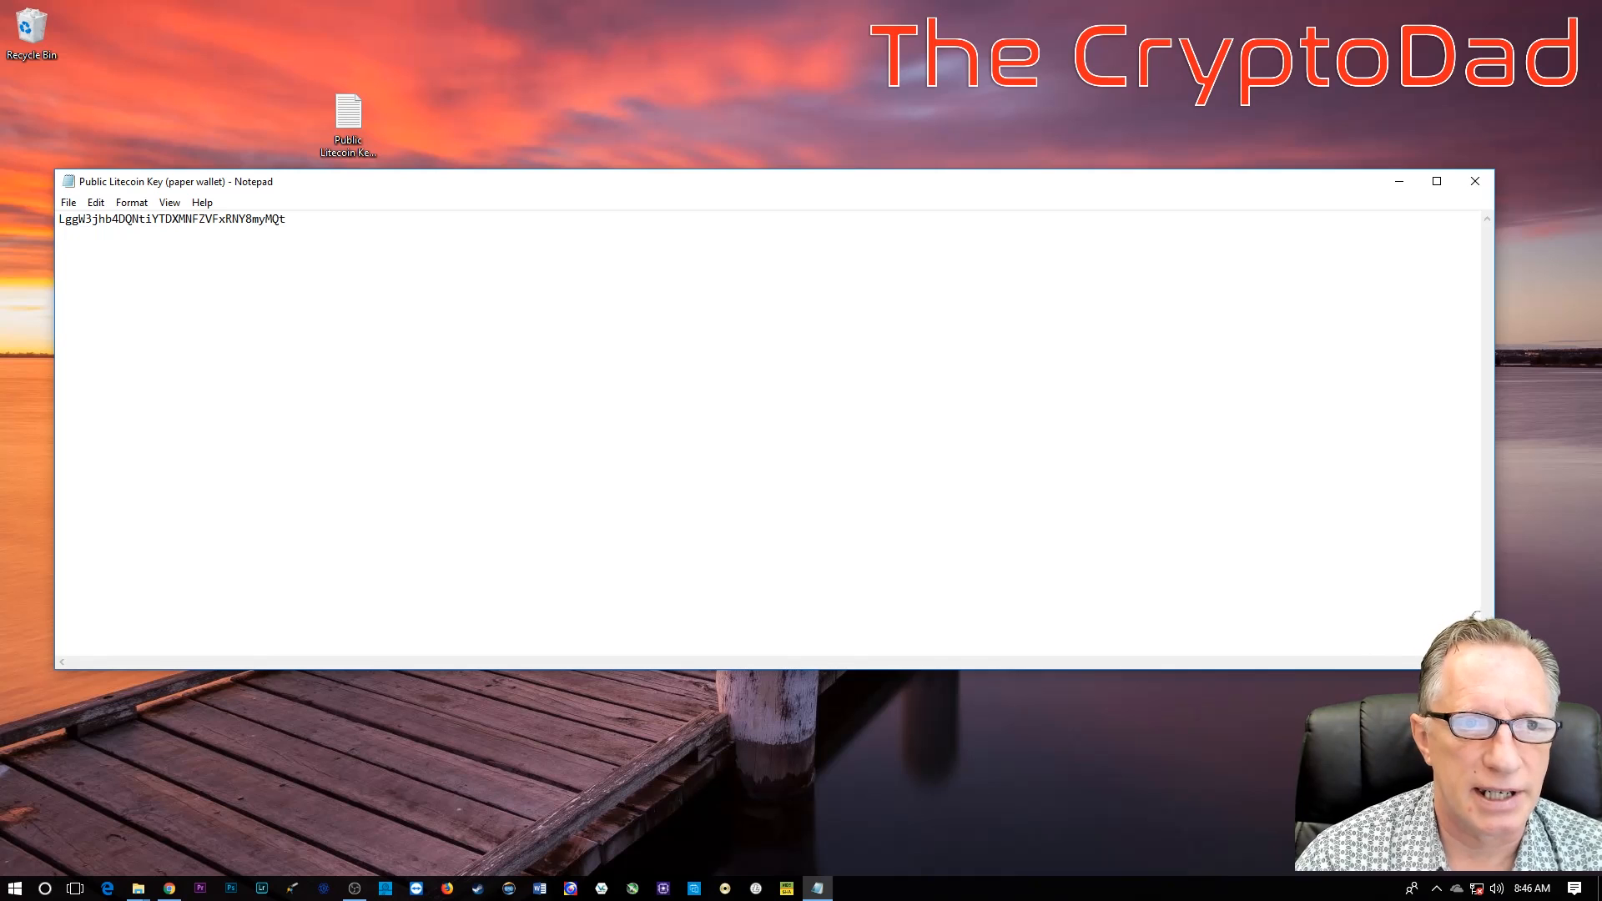
{"action": "left_click", "coordinate": [1475, 180]}
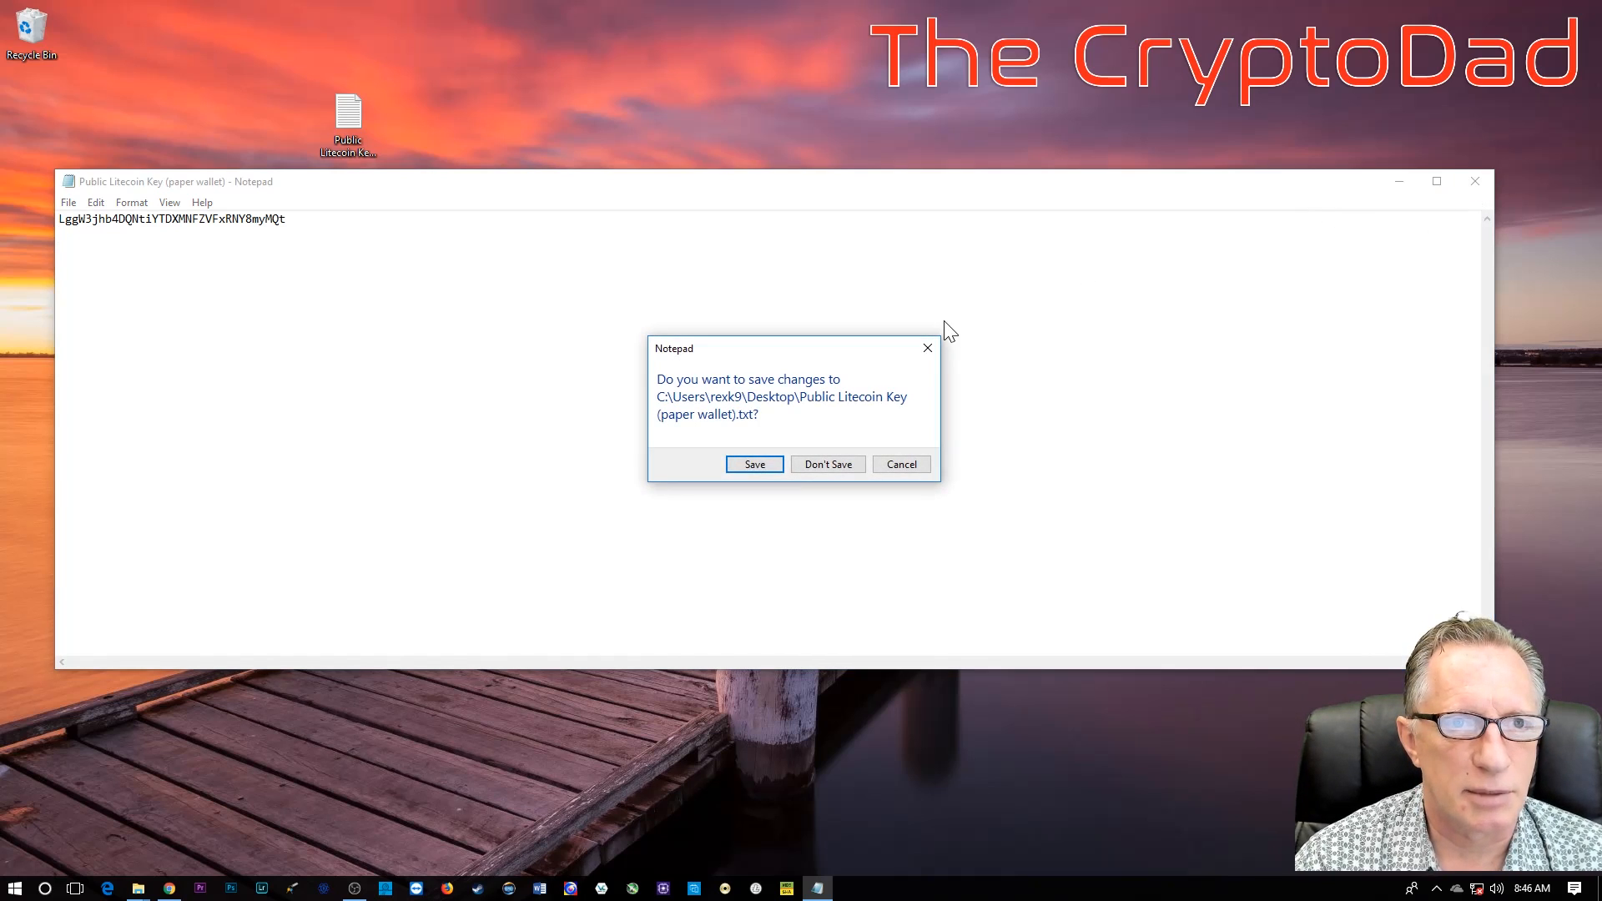
{"action": "left_click", "coordinate": [827, 464]}
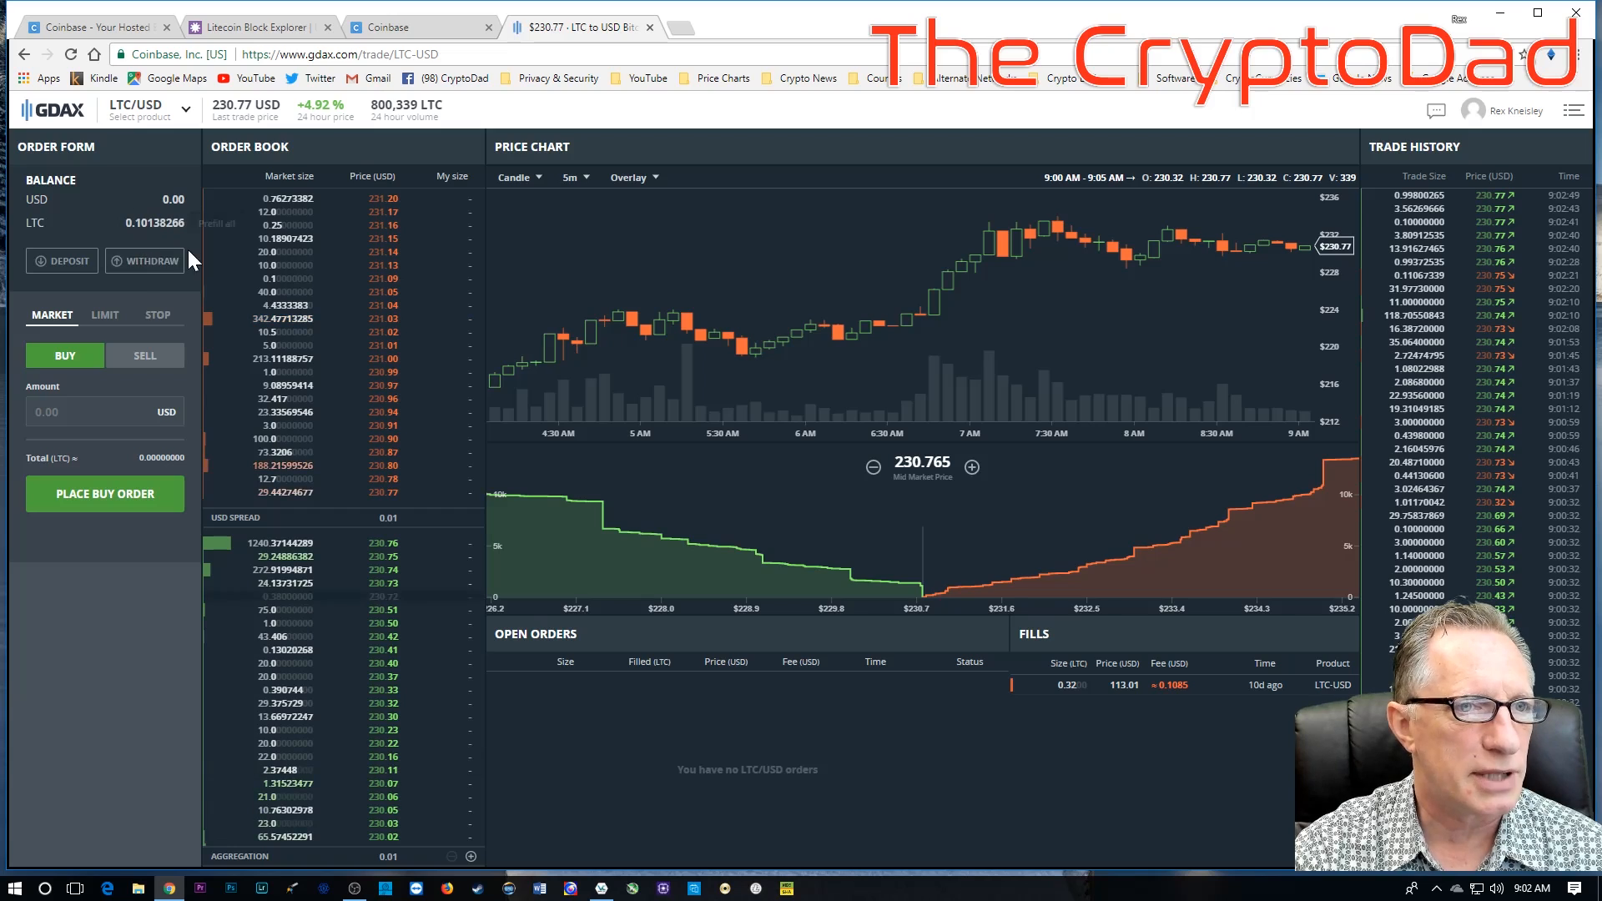
Bring up the GDAX Withdraw Funds form for an LTC address with the full balance as amount
{"action": "left_click", "coordinate": [150, 261]}
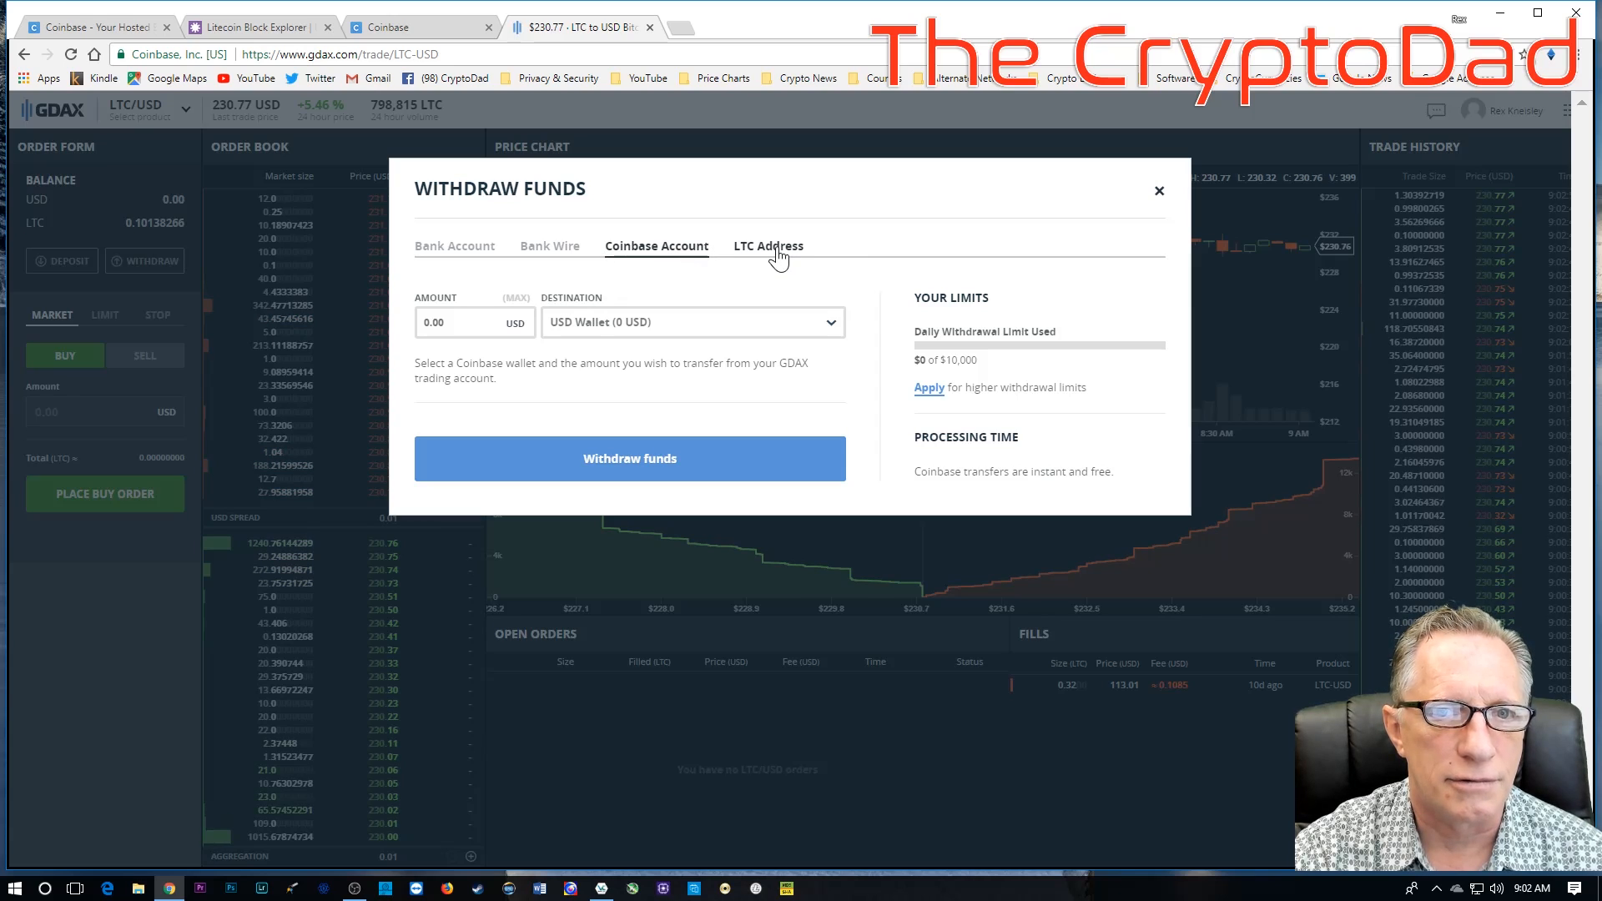
{"action": "left_click", "coordinate": [767, 245]}
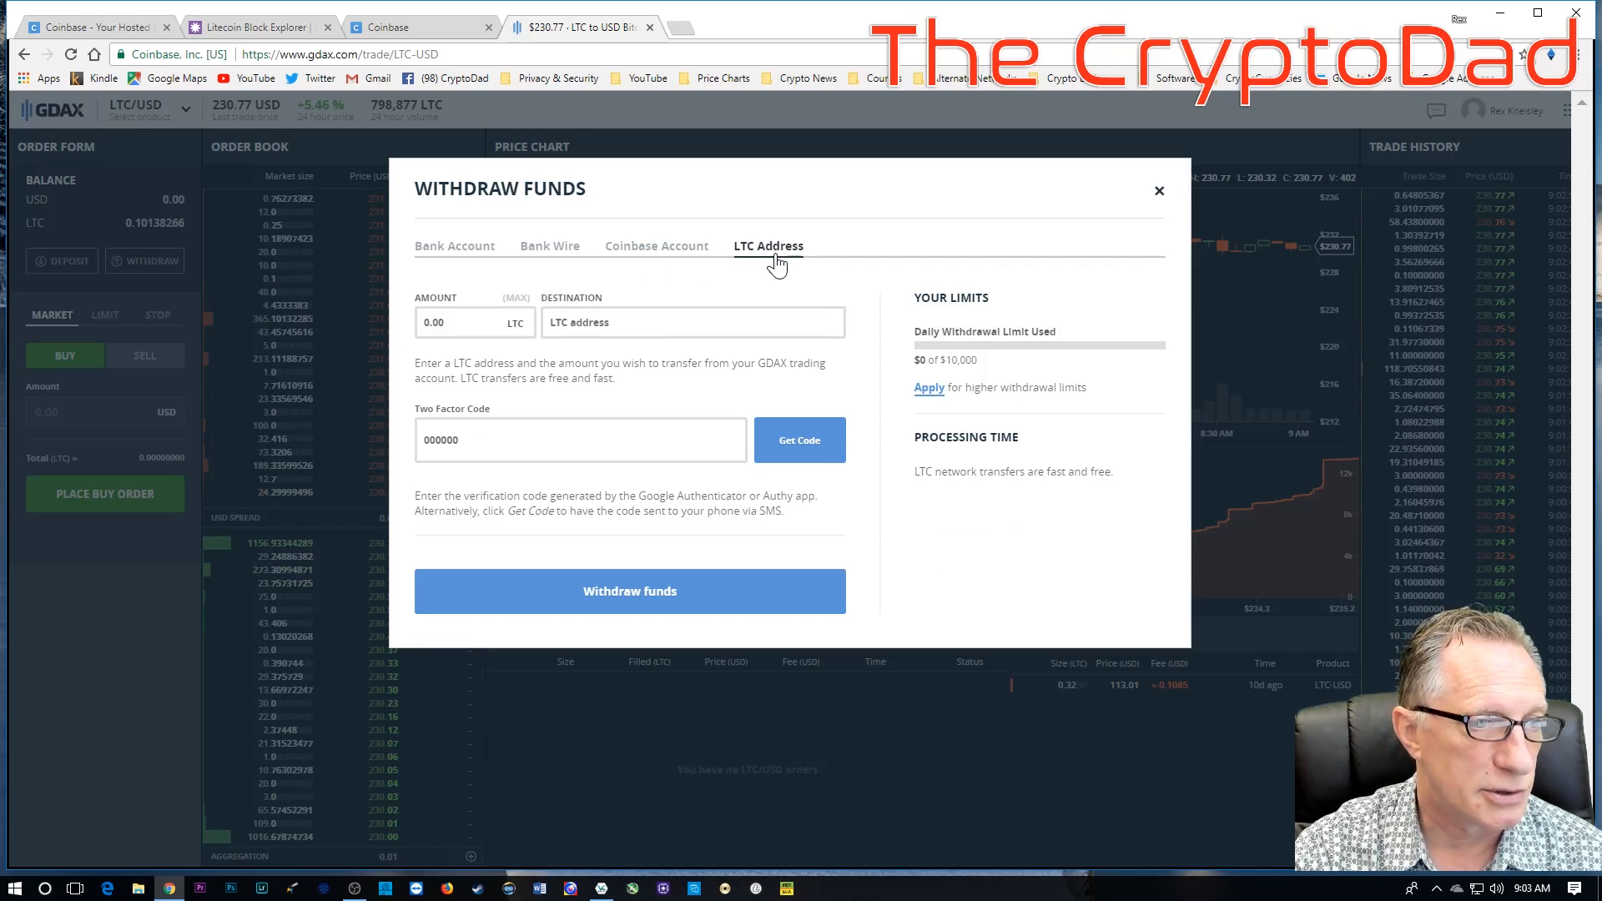
{"action": "left_click", "coordinate": [516, 297]}
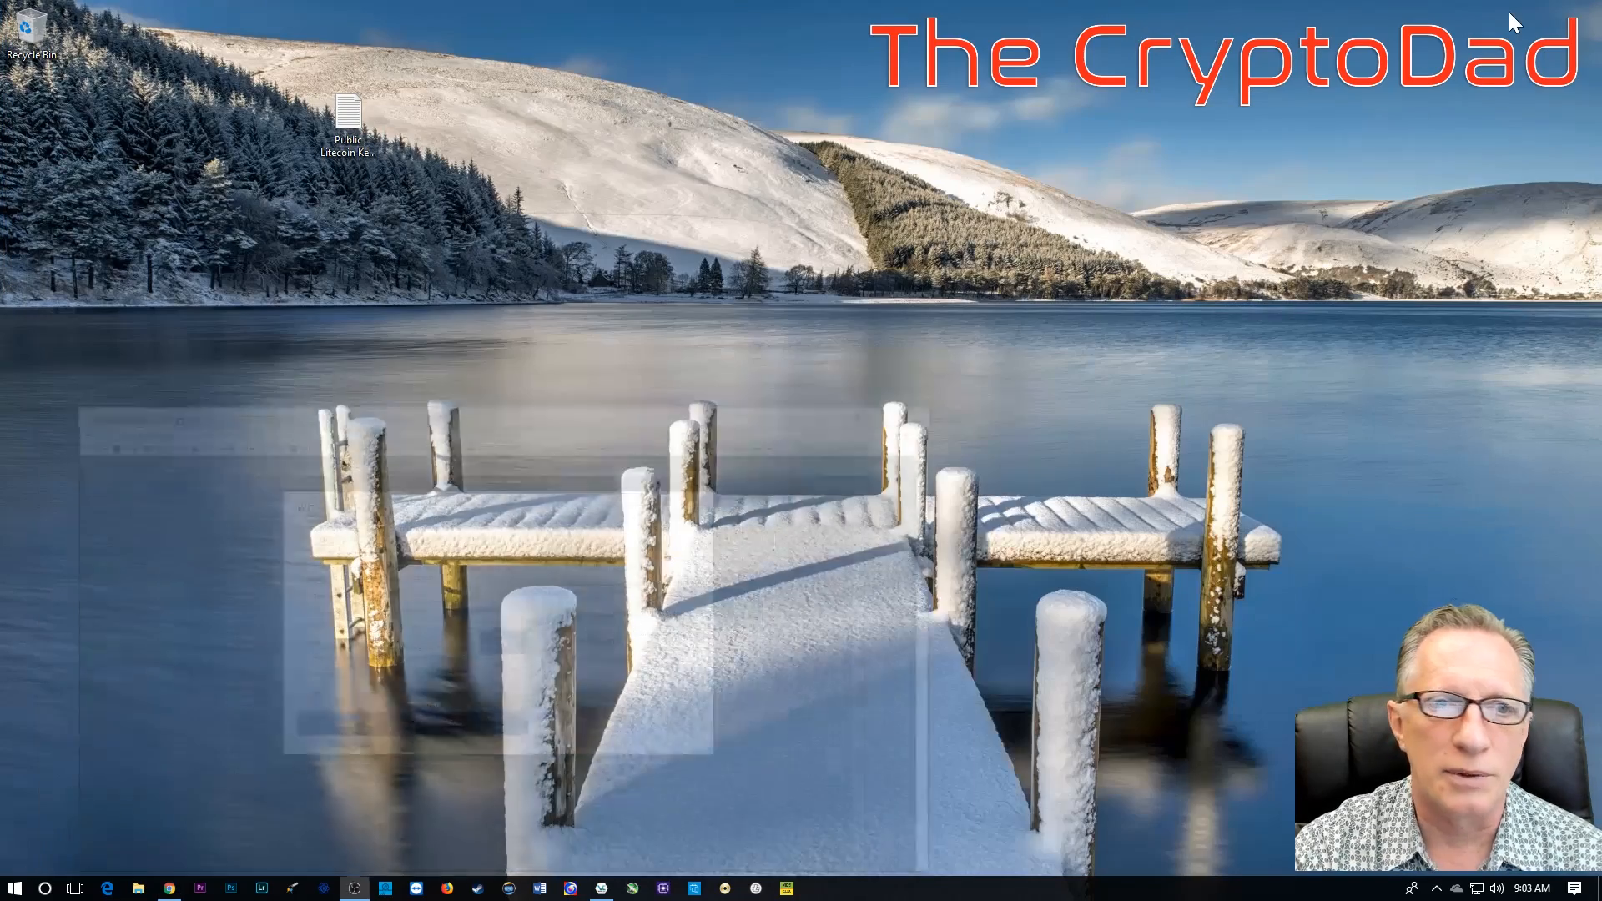
Copy the public Litecoin address from the Public Litecoin Key file in Notepad
{"action": "double_click", "coordinate": [349, 113]}
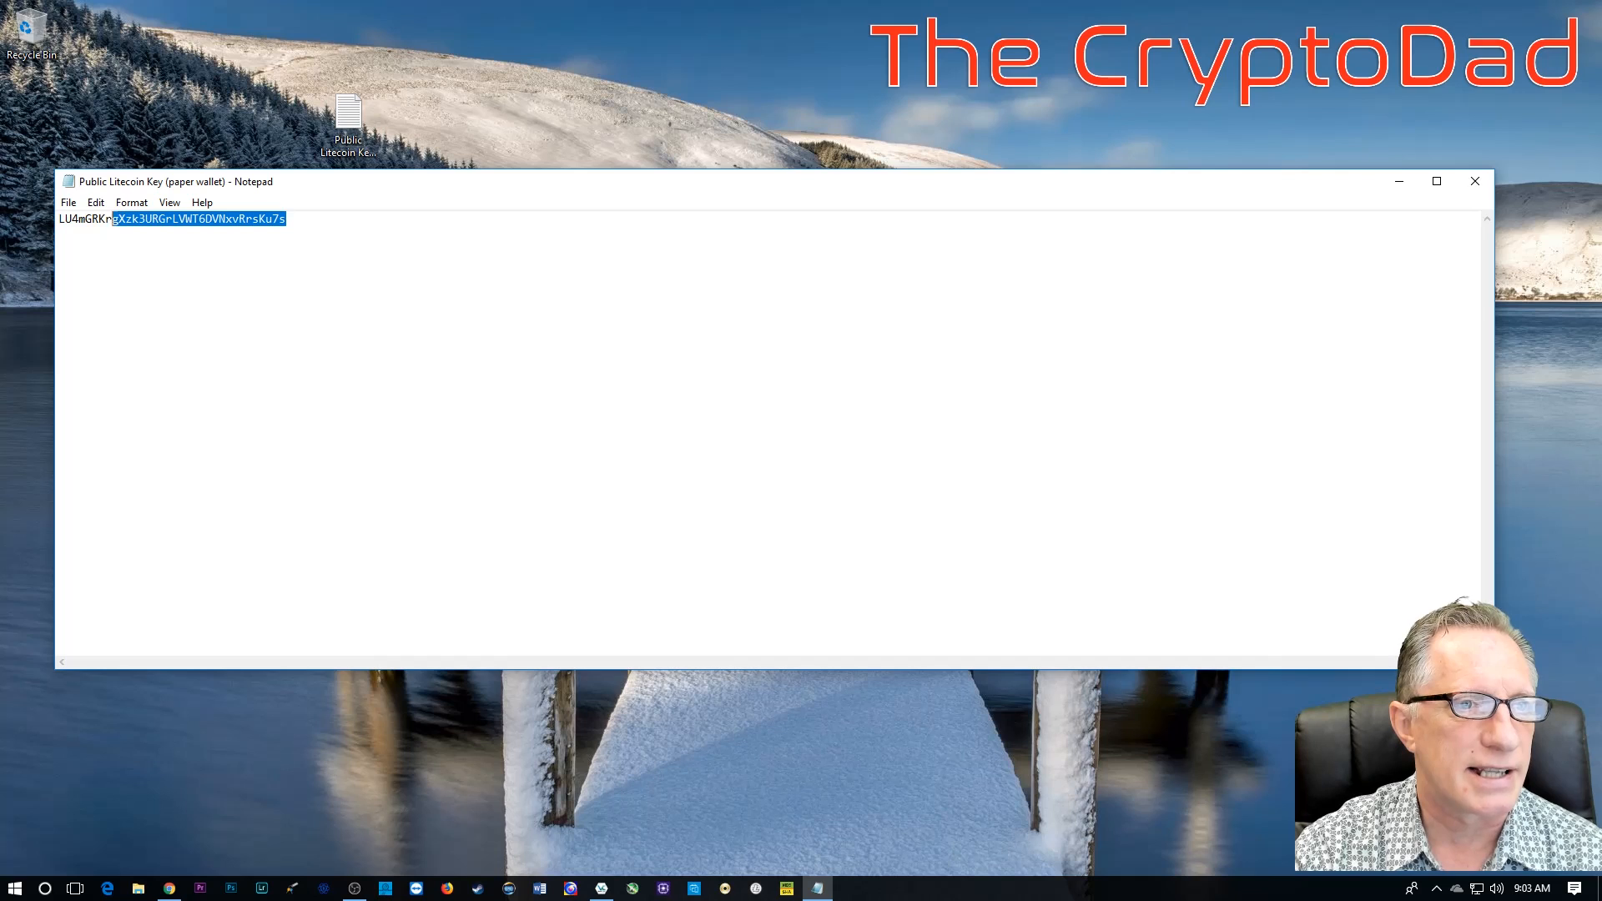
{"action": "right_click", "coordinate": [183, 221]}
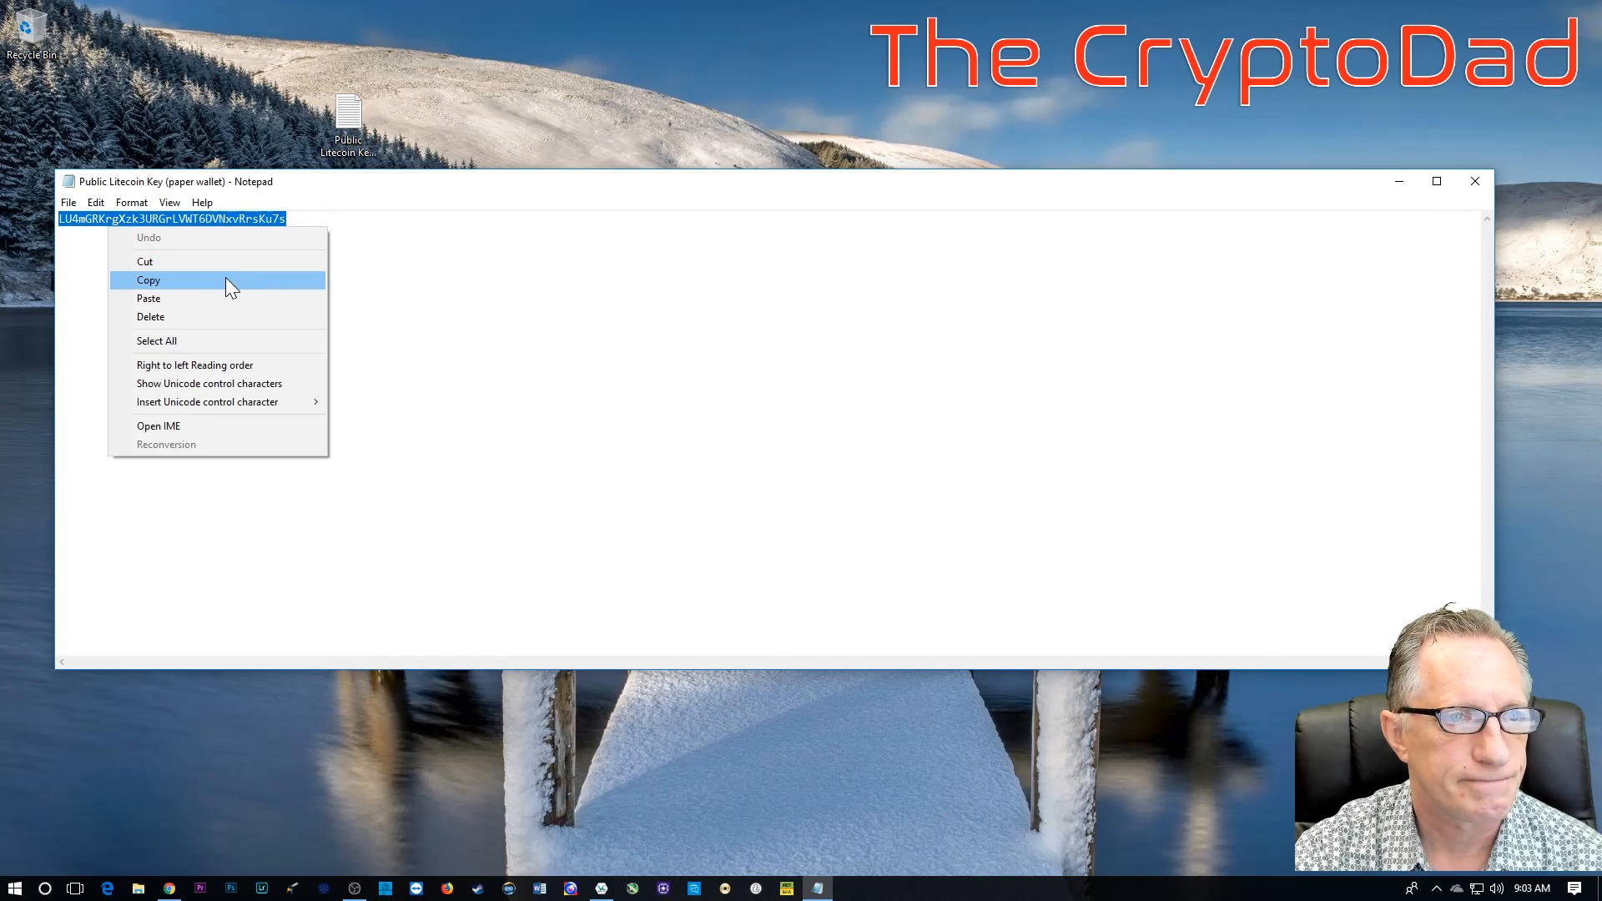
{"action": "left_click", "coordinate": [148, 281]}
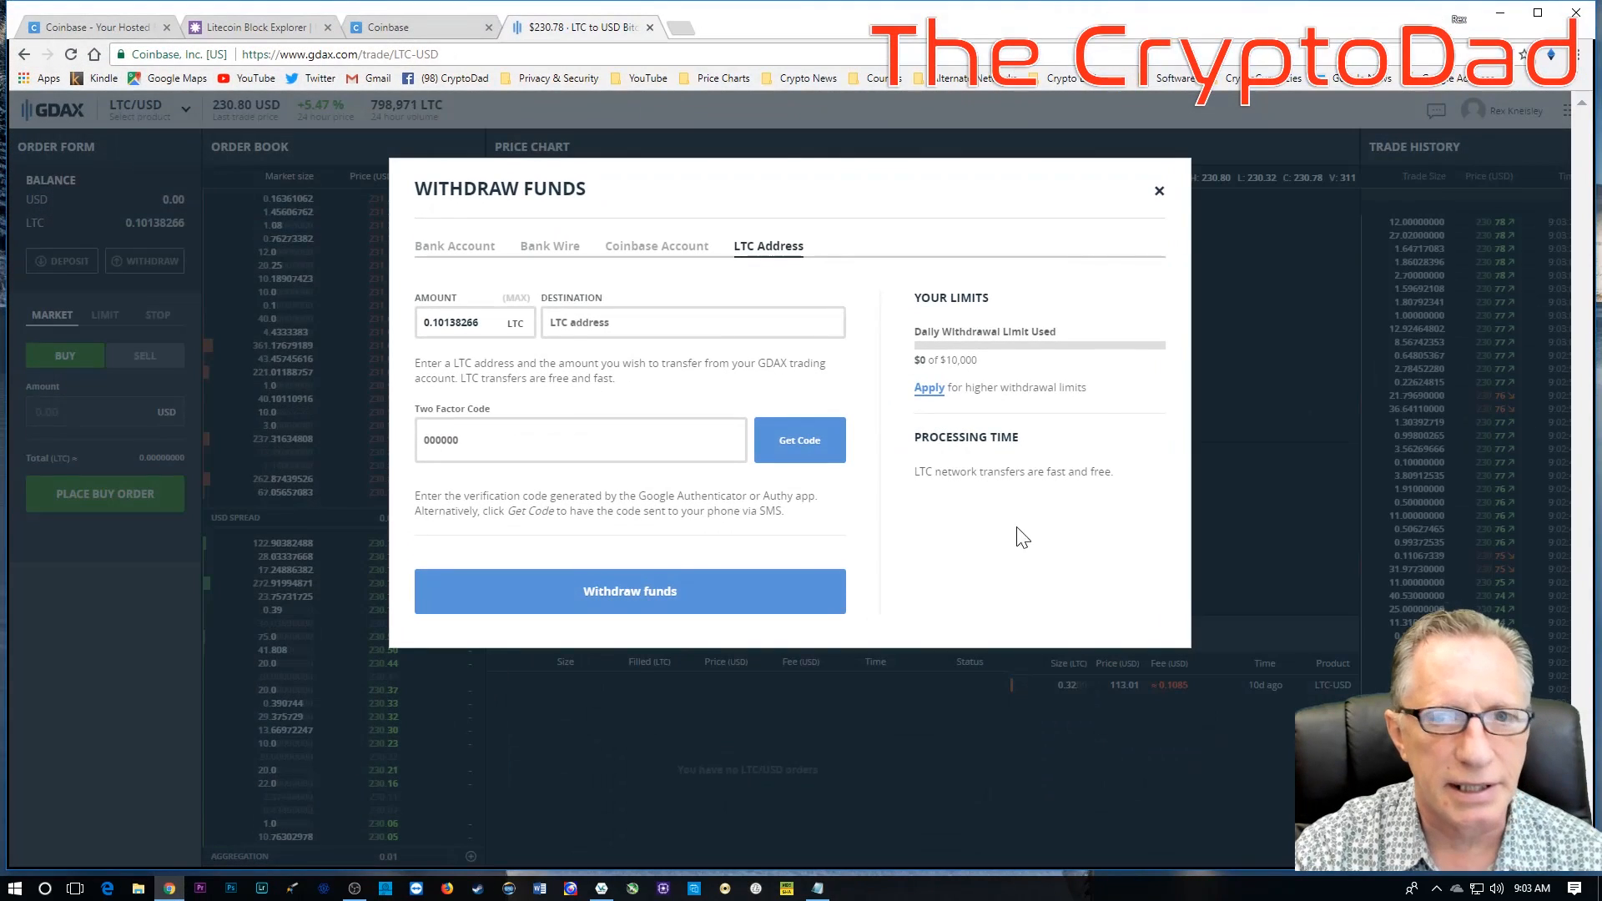
Paste the address as destination, enter the two-factor code, withdraw 0.10138266 LTC and dismiss the confirmation
{"action": "right_click", "coordinate": [638, 322]}
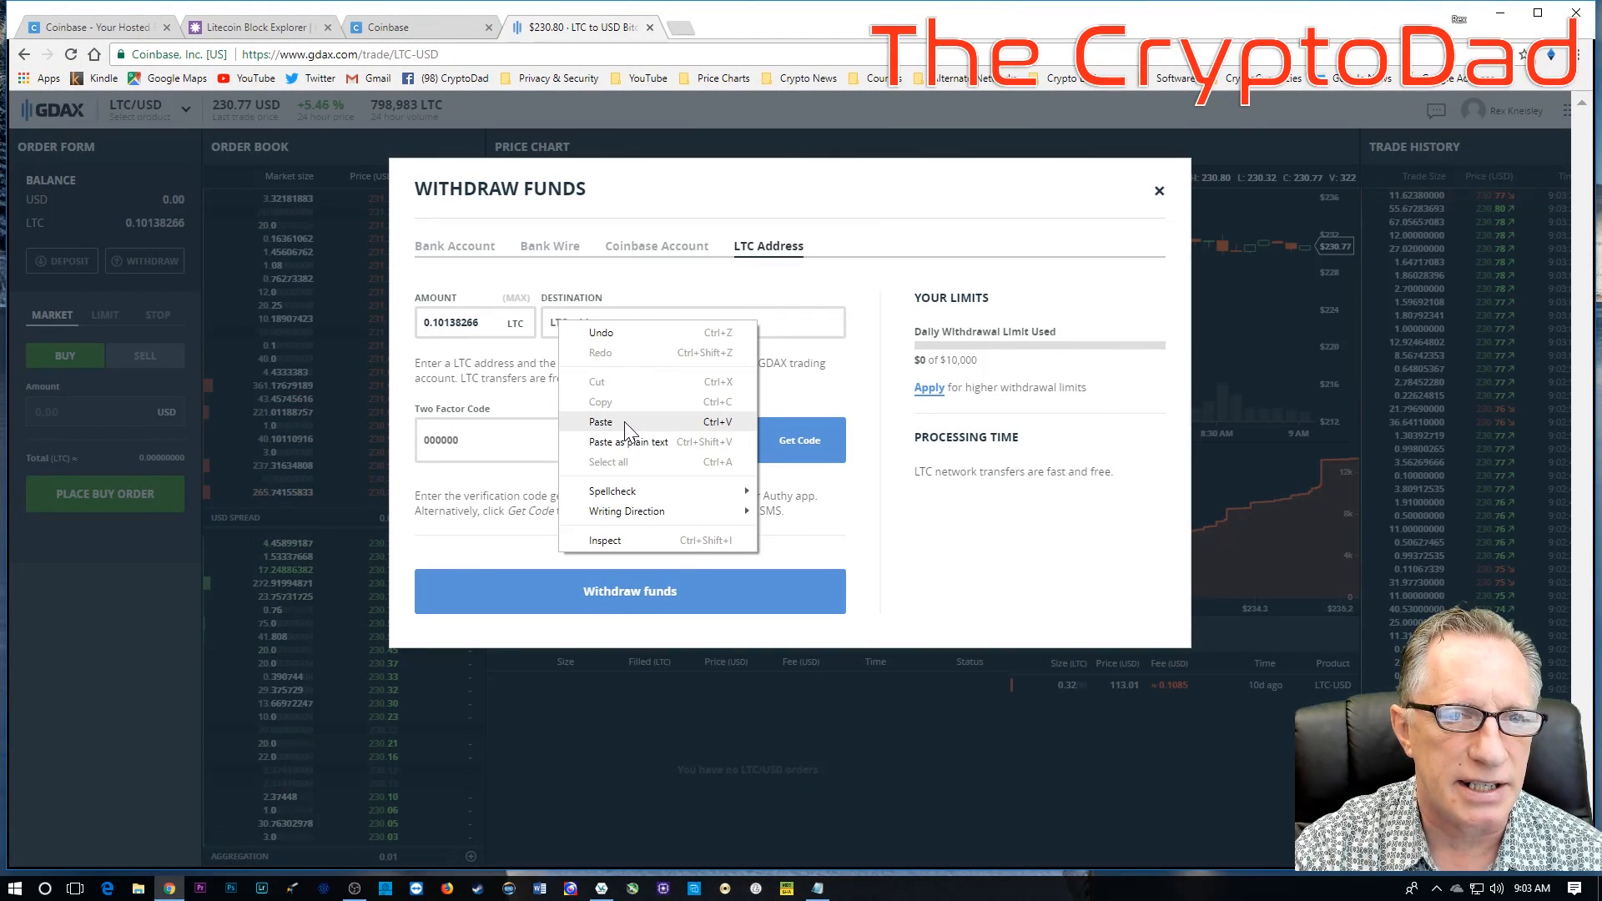
{"action": "left_click", "coordinate": [601, 421]}
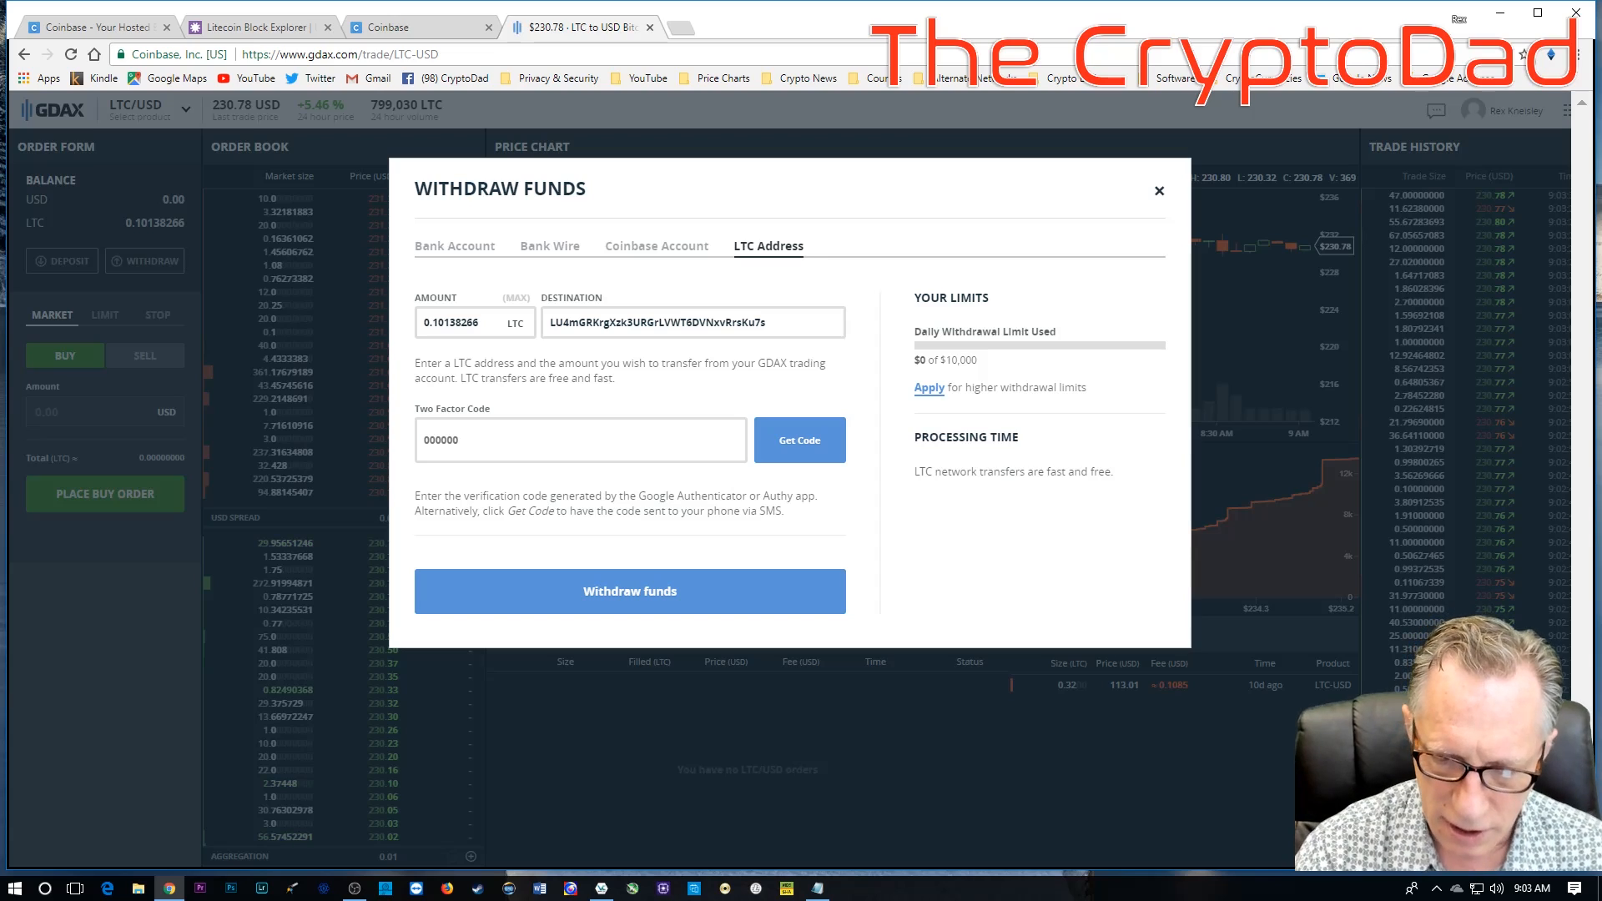
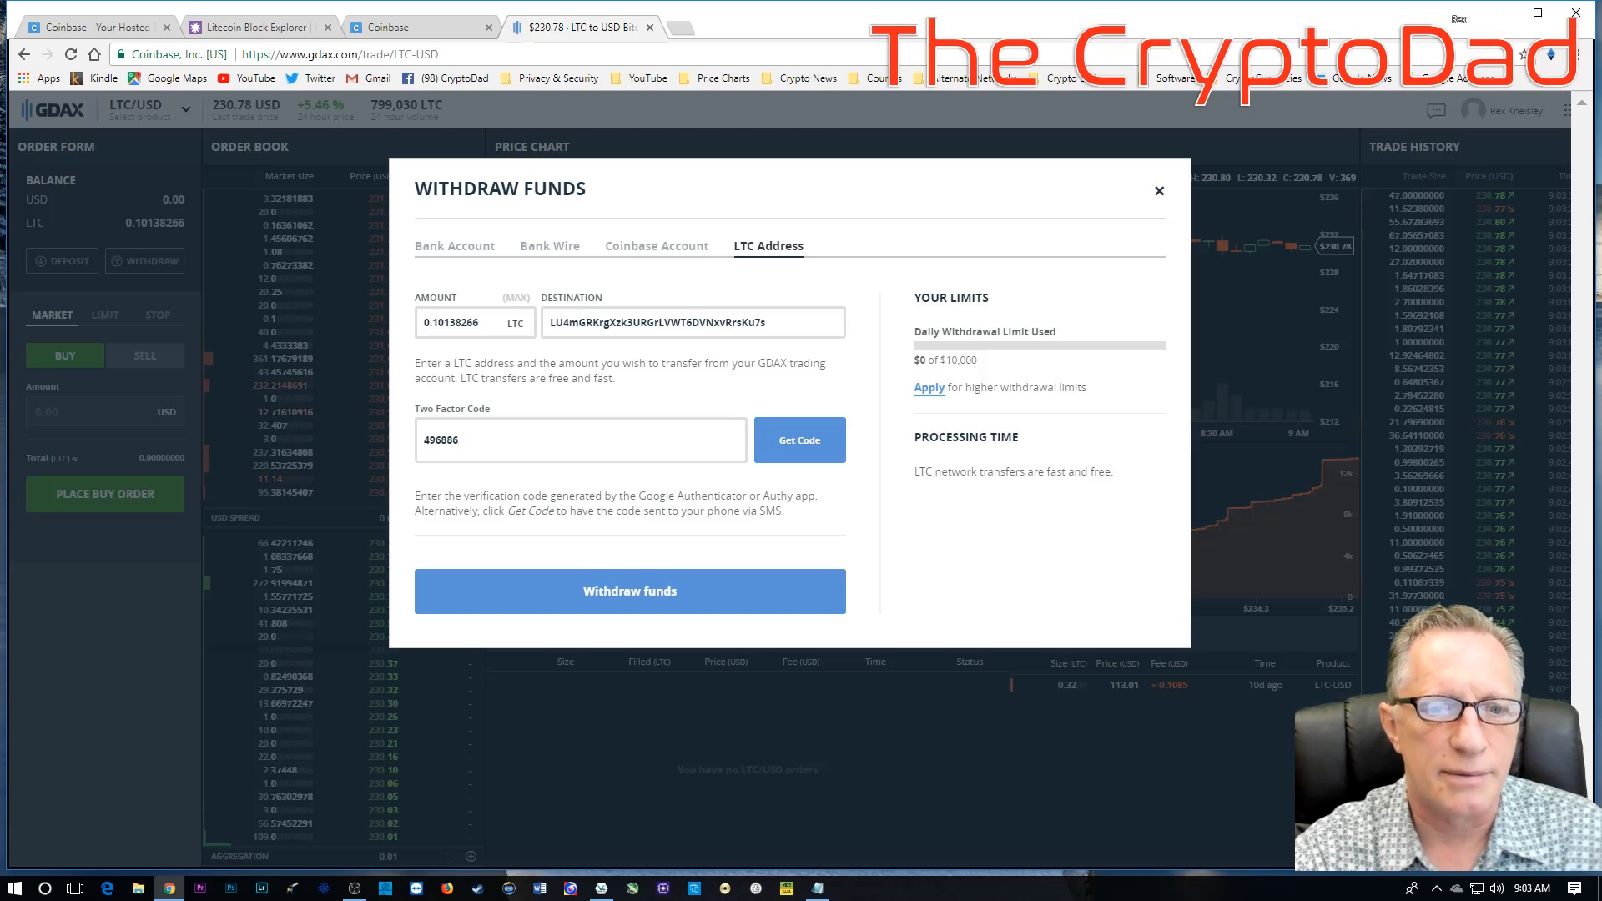
{"action": "left_click", "coordinate": [630, 591]}
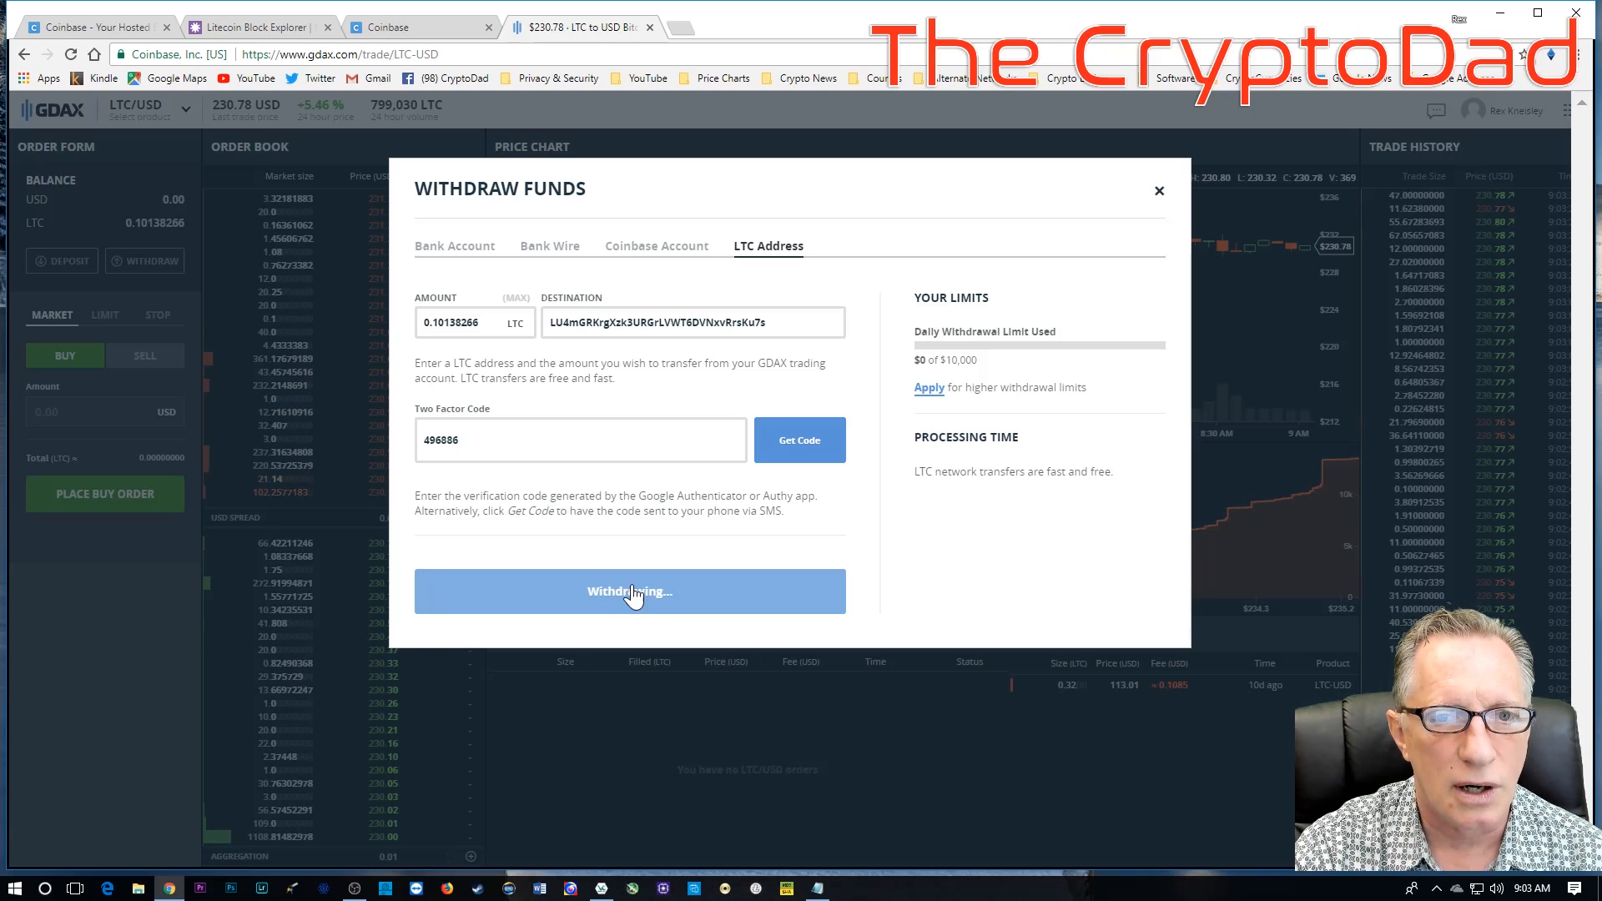
{"action": "left_click", "coordinate": [630, 590]}
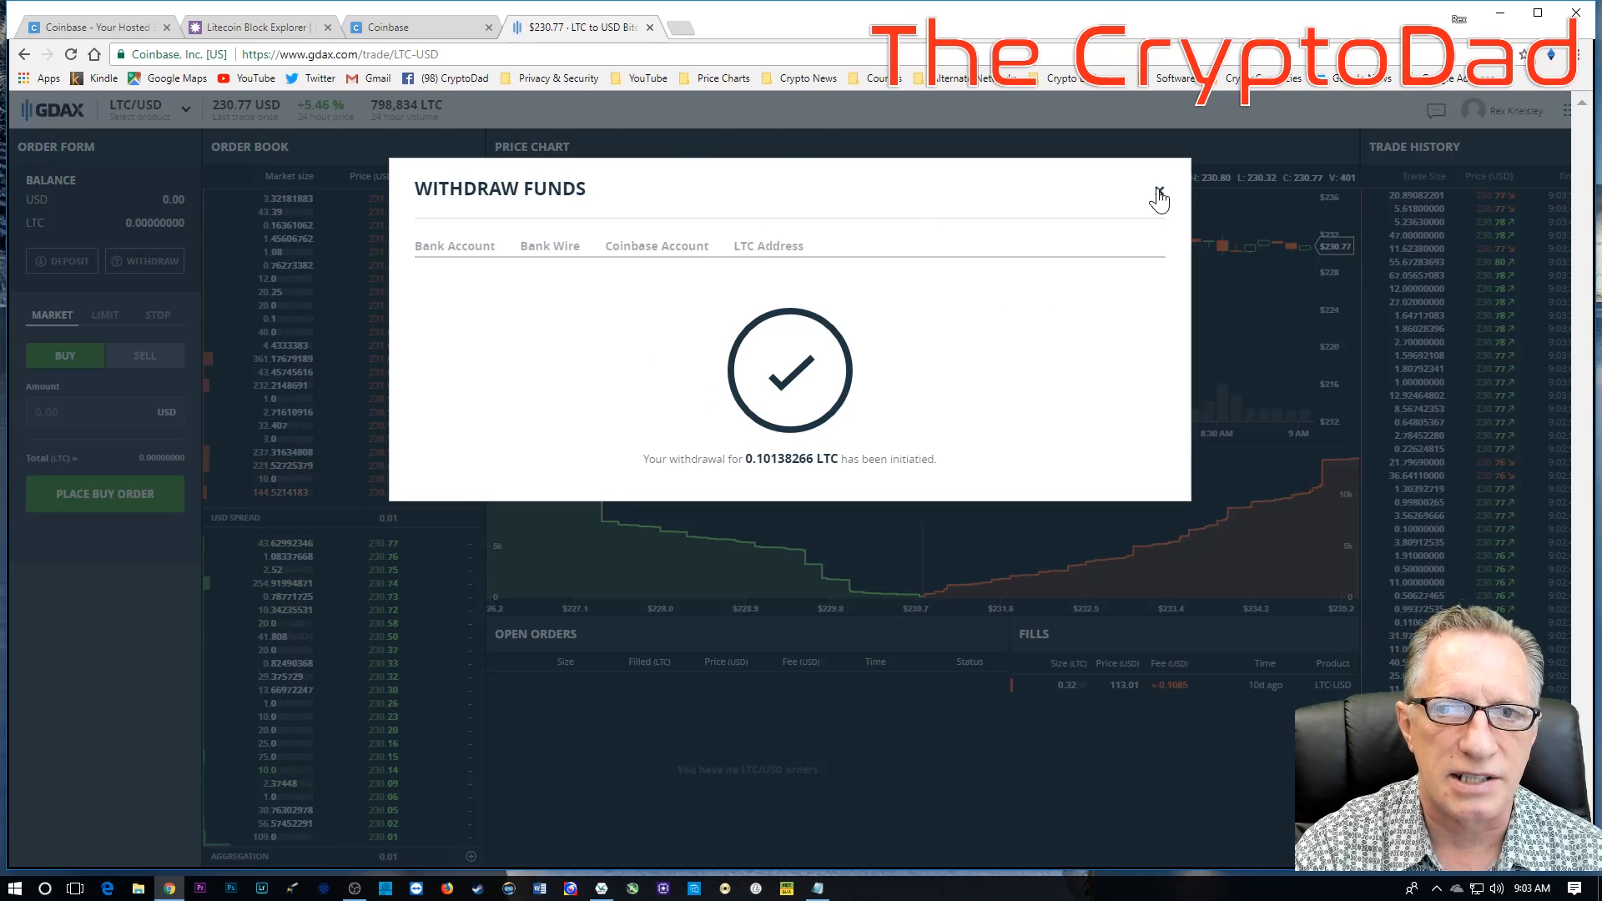
{"action": "left_click", "coordinate": [1158, 194]}
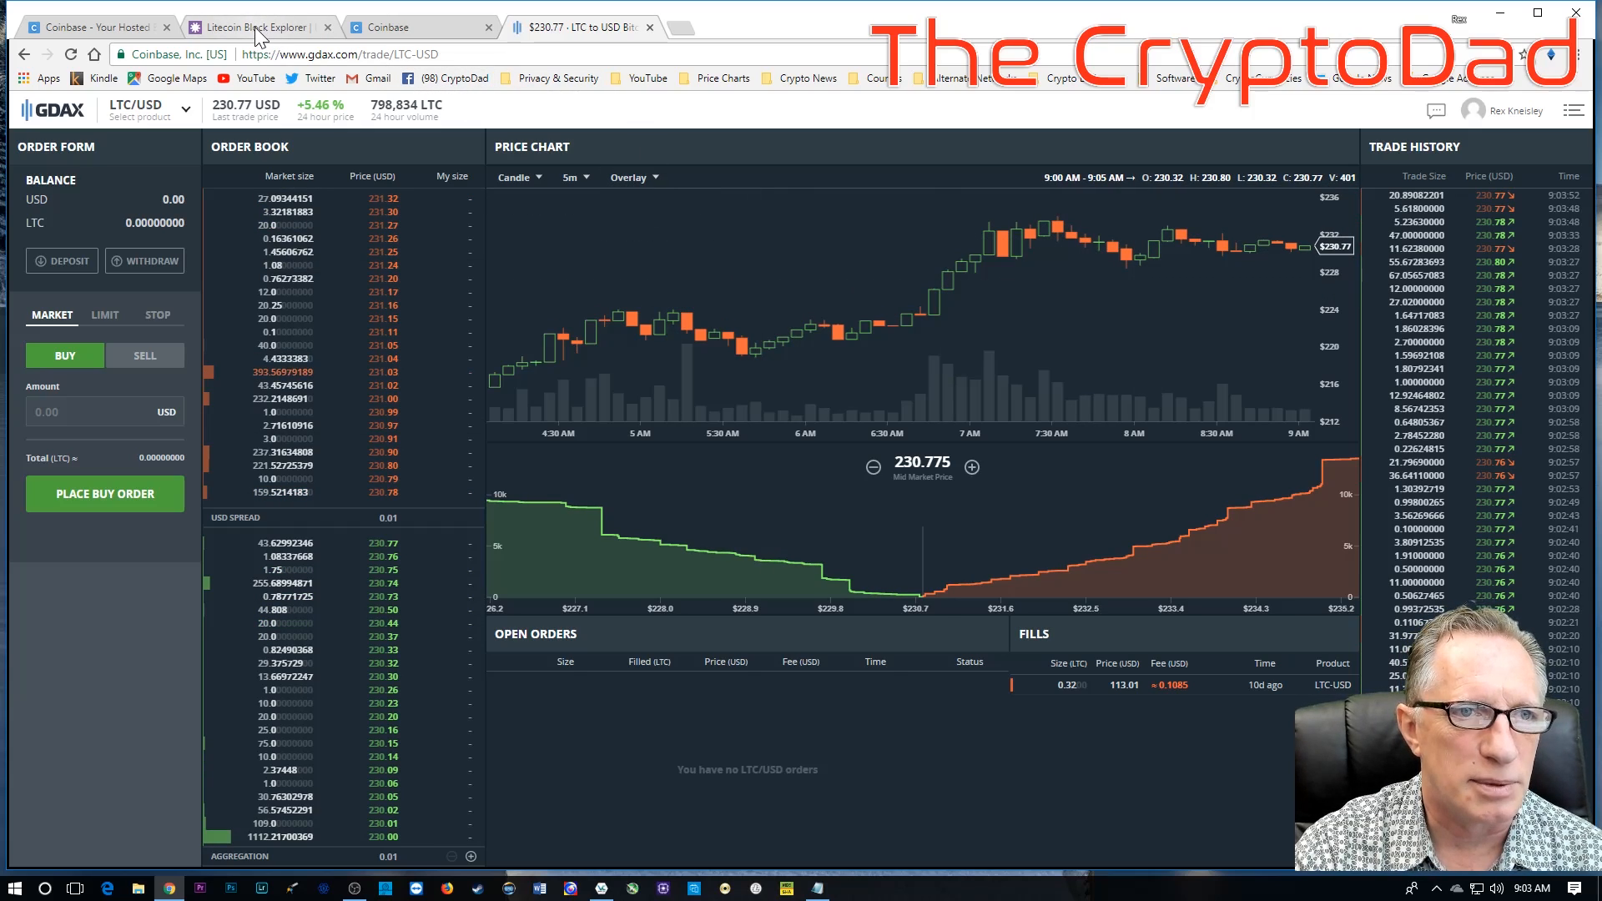
Search the paper wallet address in BlockCypher's Litecoin explorer to show its 0.10138266 LTC balance
{"action": "left_click", "coordinate": [254, 27]}
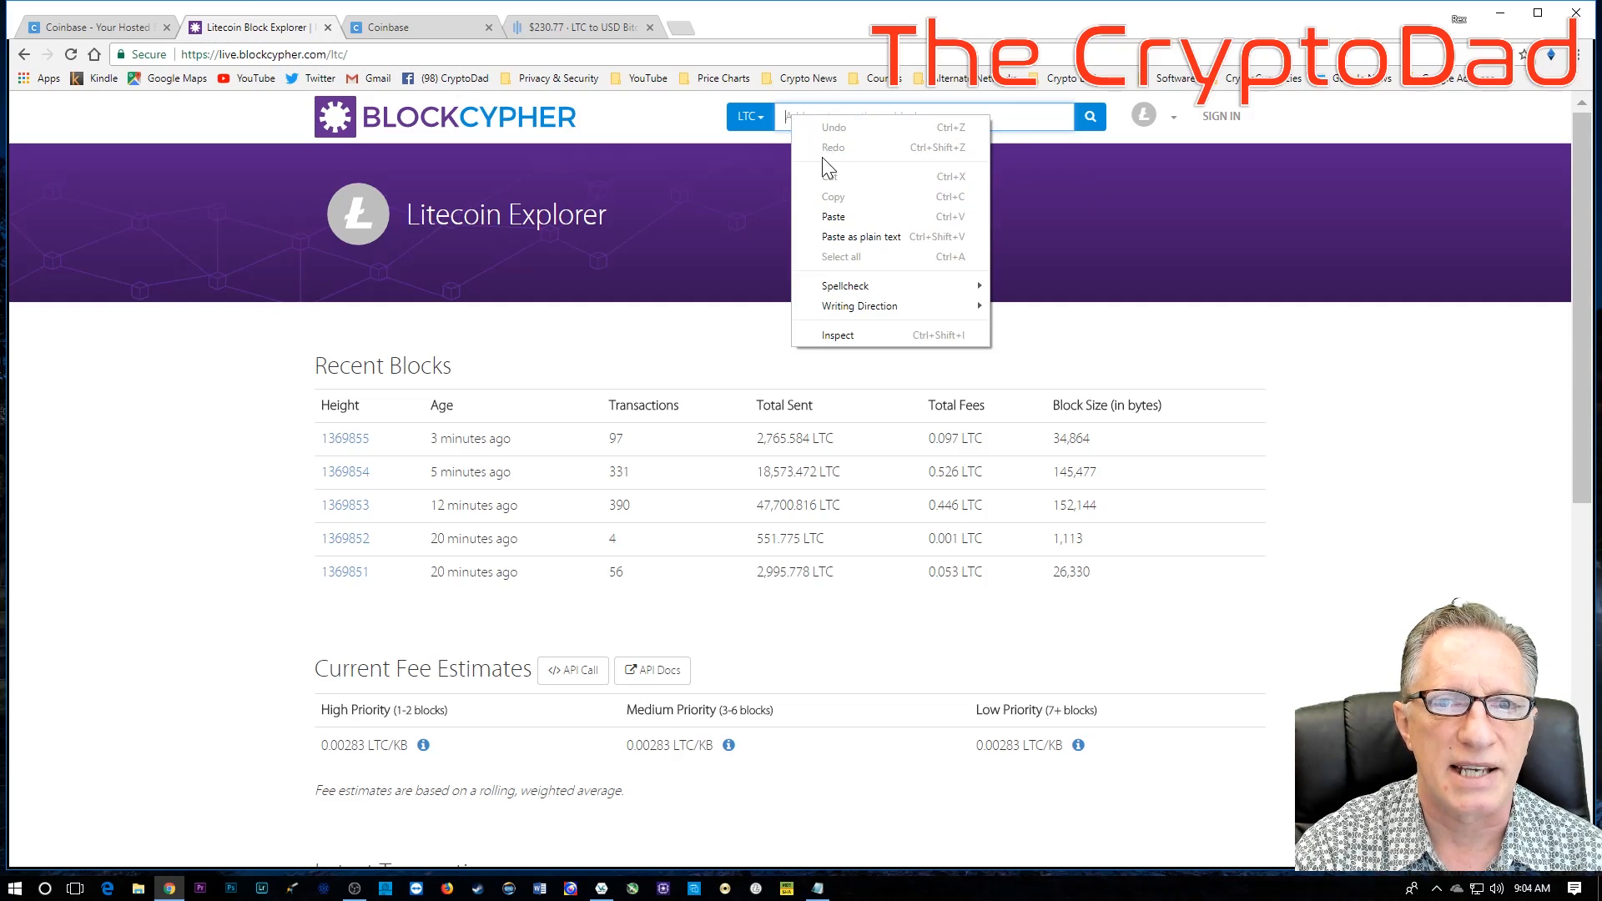
{"action": "left_click", "coordinate": [1088, 116]}
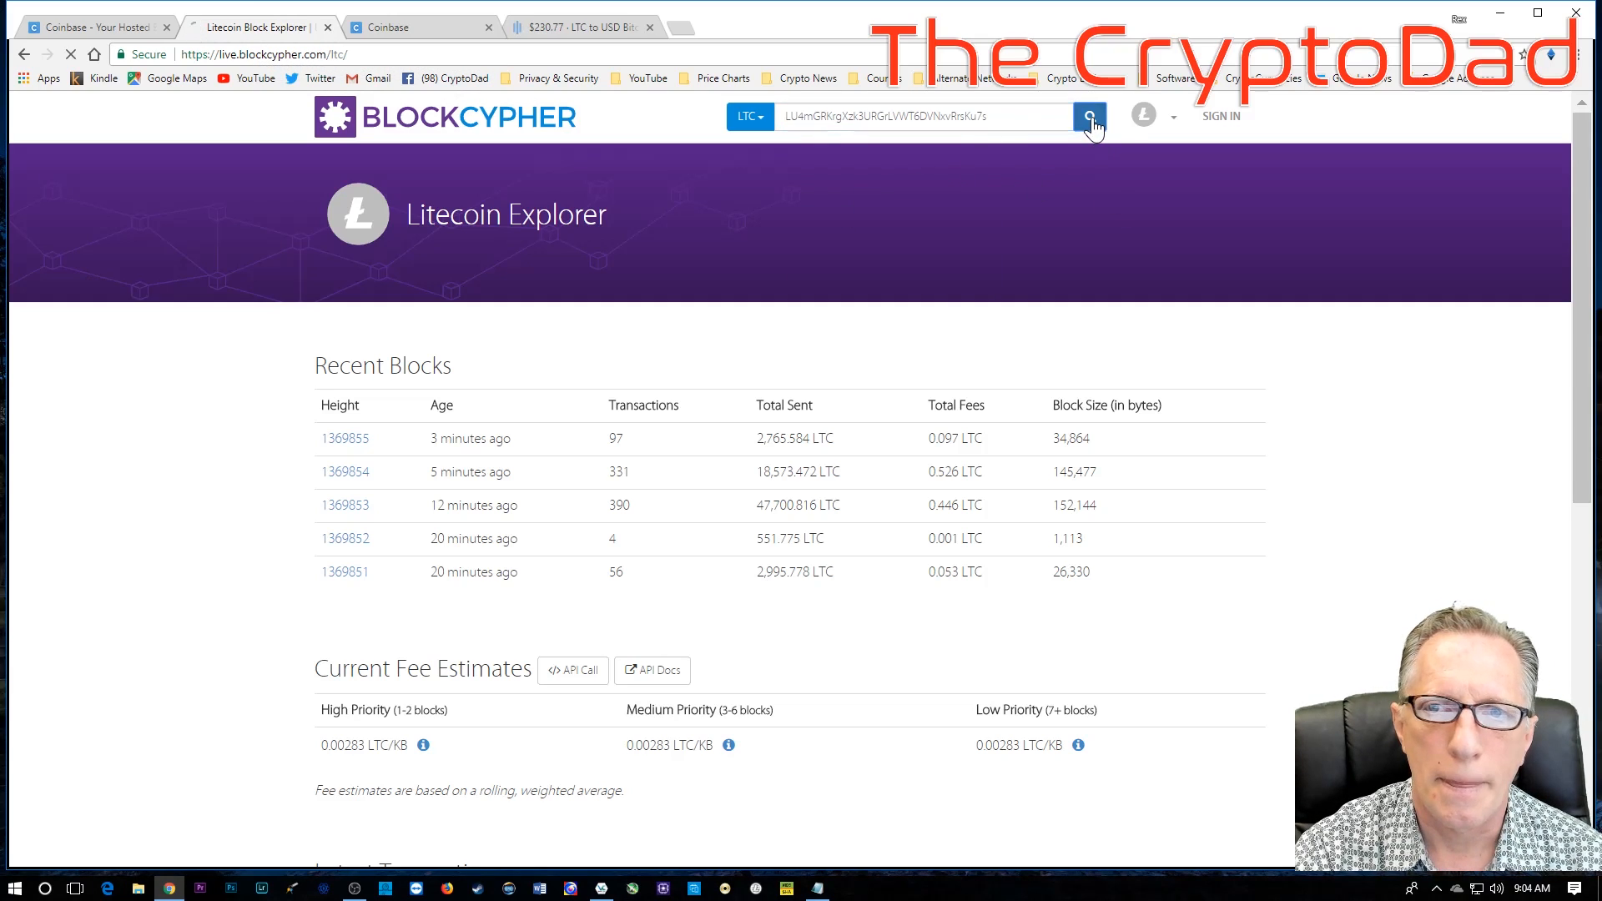
{"action": "left_click", "coordinate": [1090, 117]}
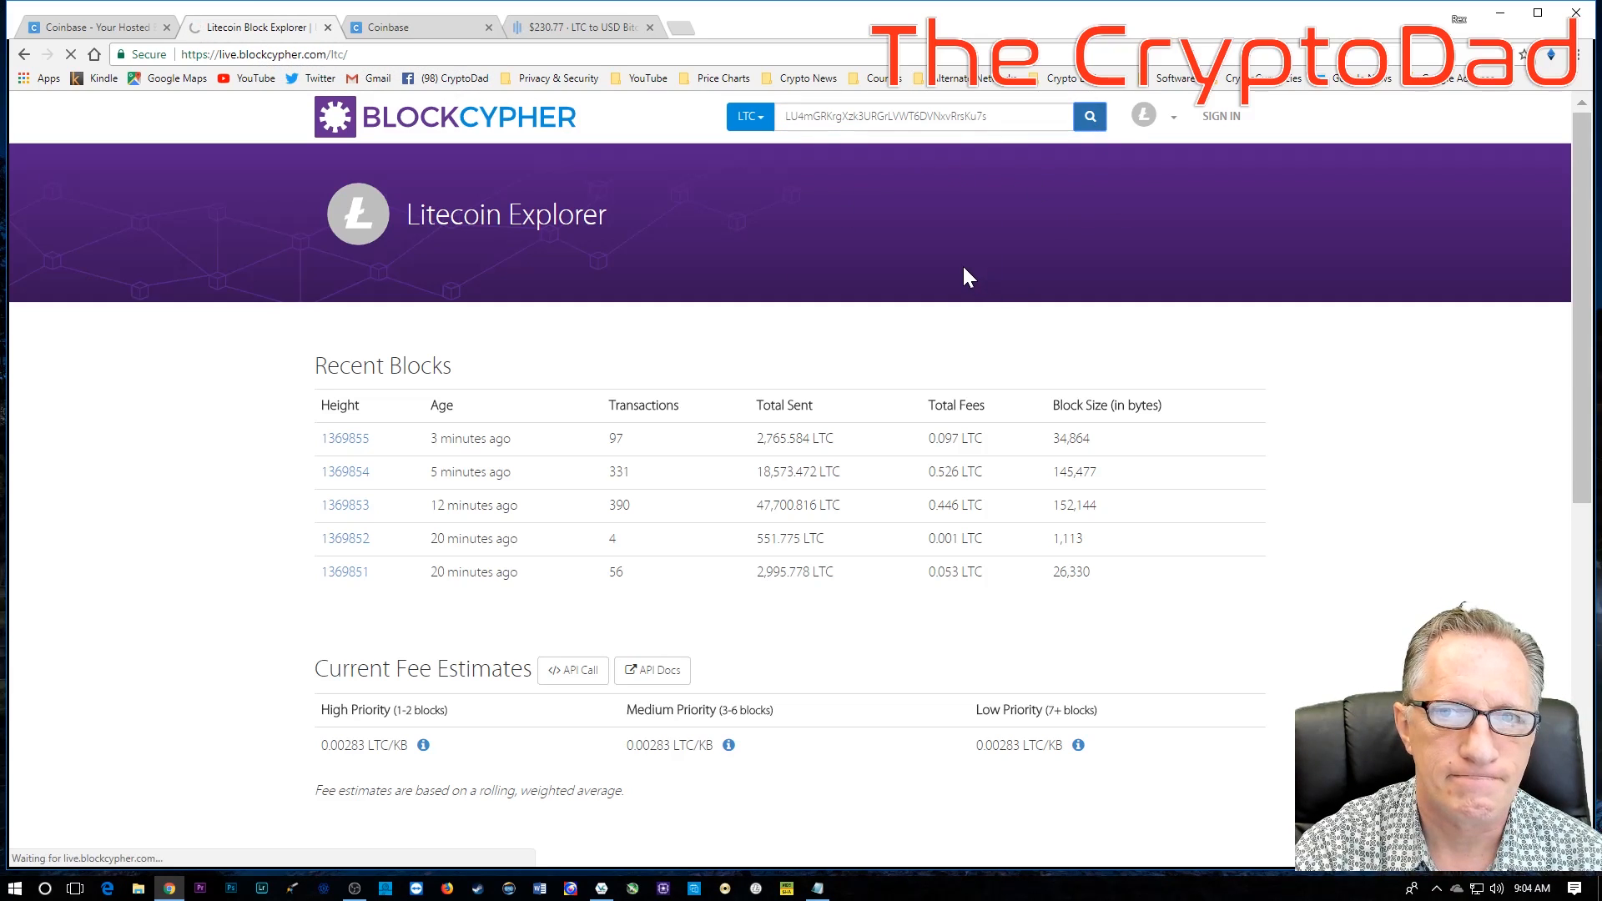
{"action": "left_click", "coordinate": [1090, 116]}
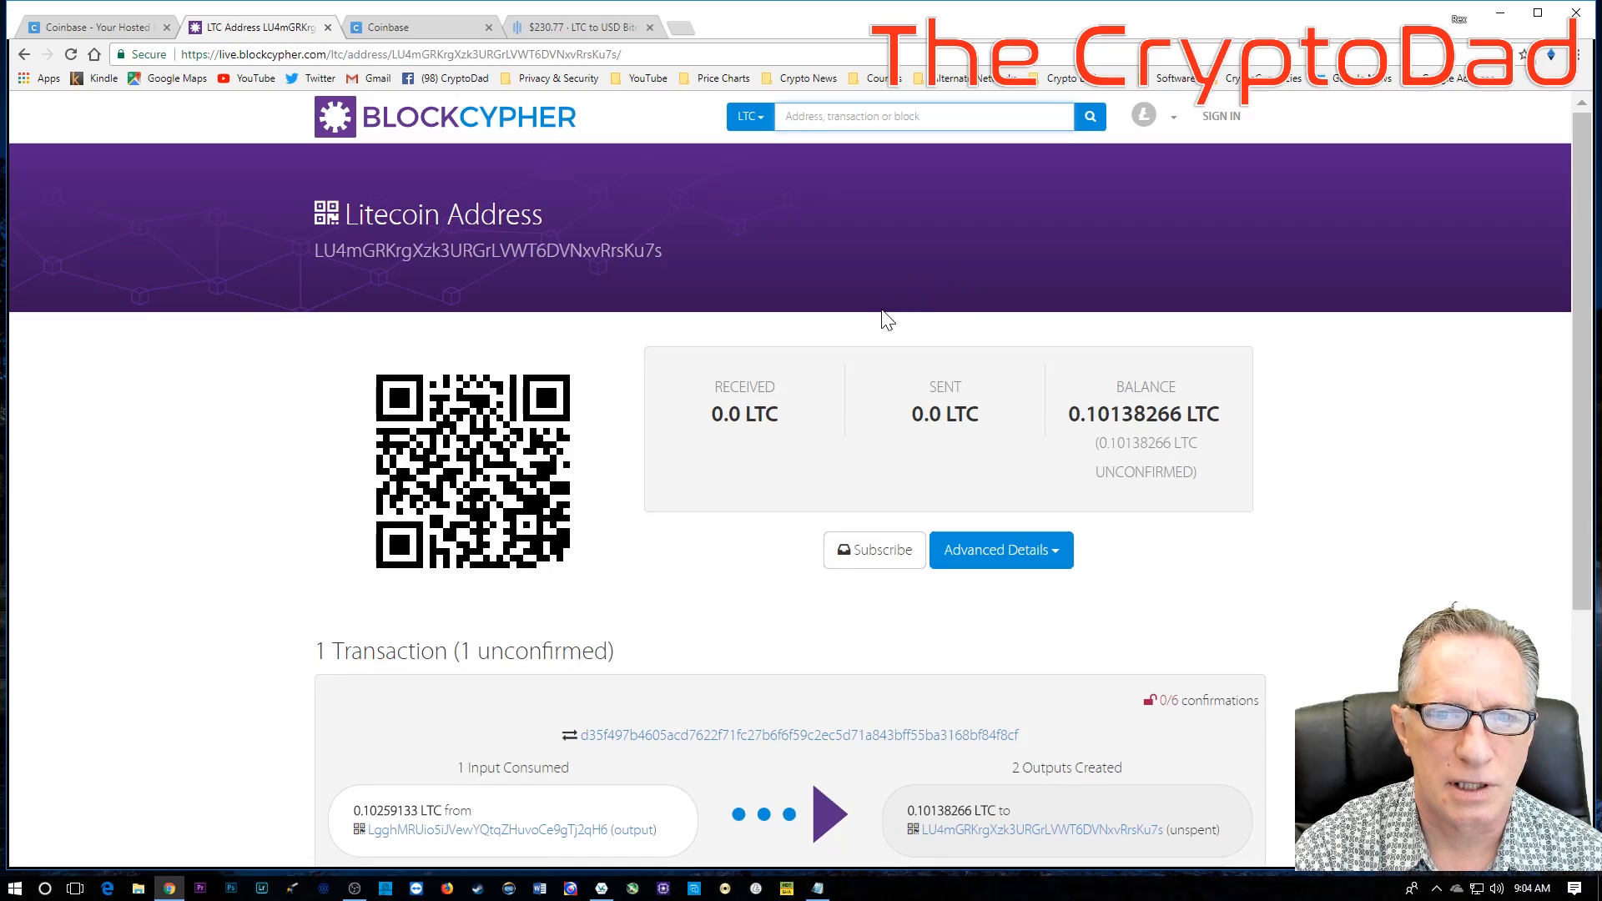
{"action": "mouse_move", "coordinate": [744, 302]}
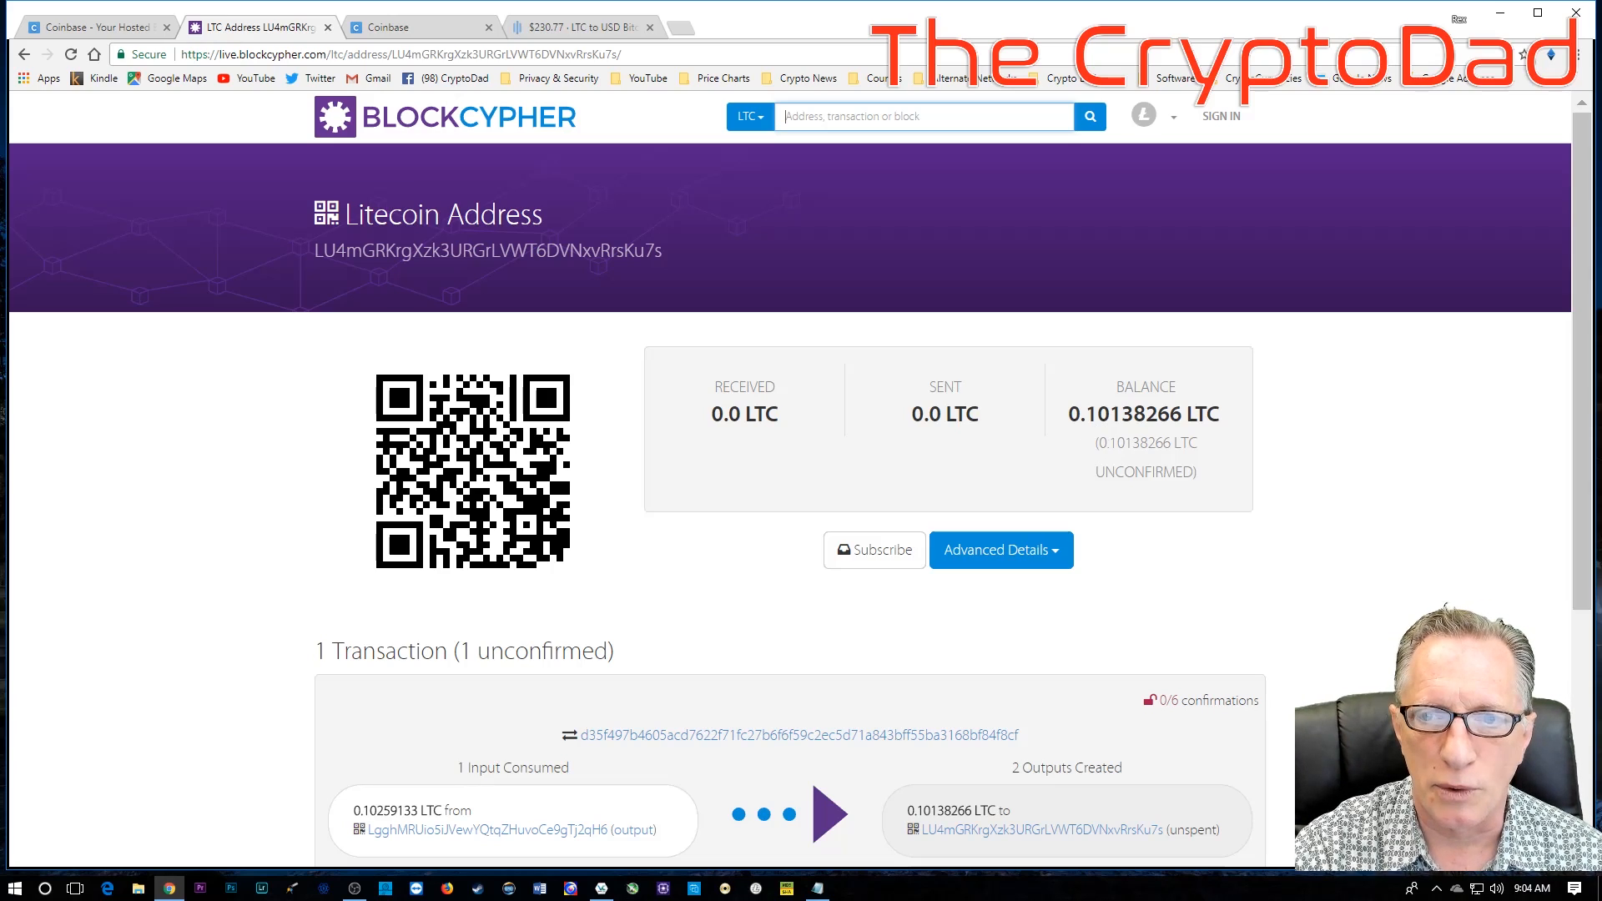
{"action": "mouse_move", "coordinate": [1180, 437]}
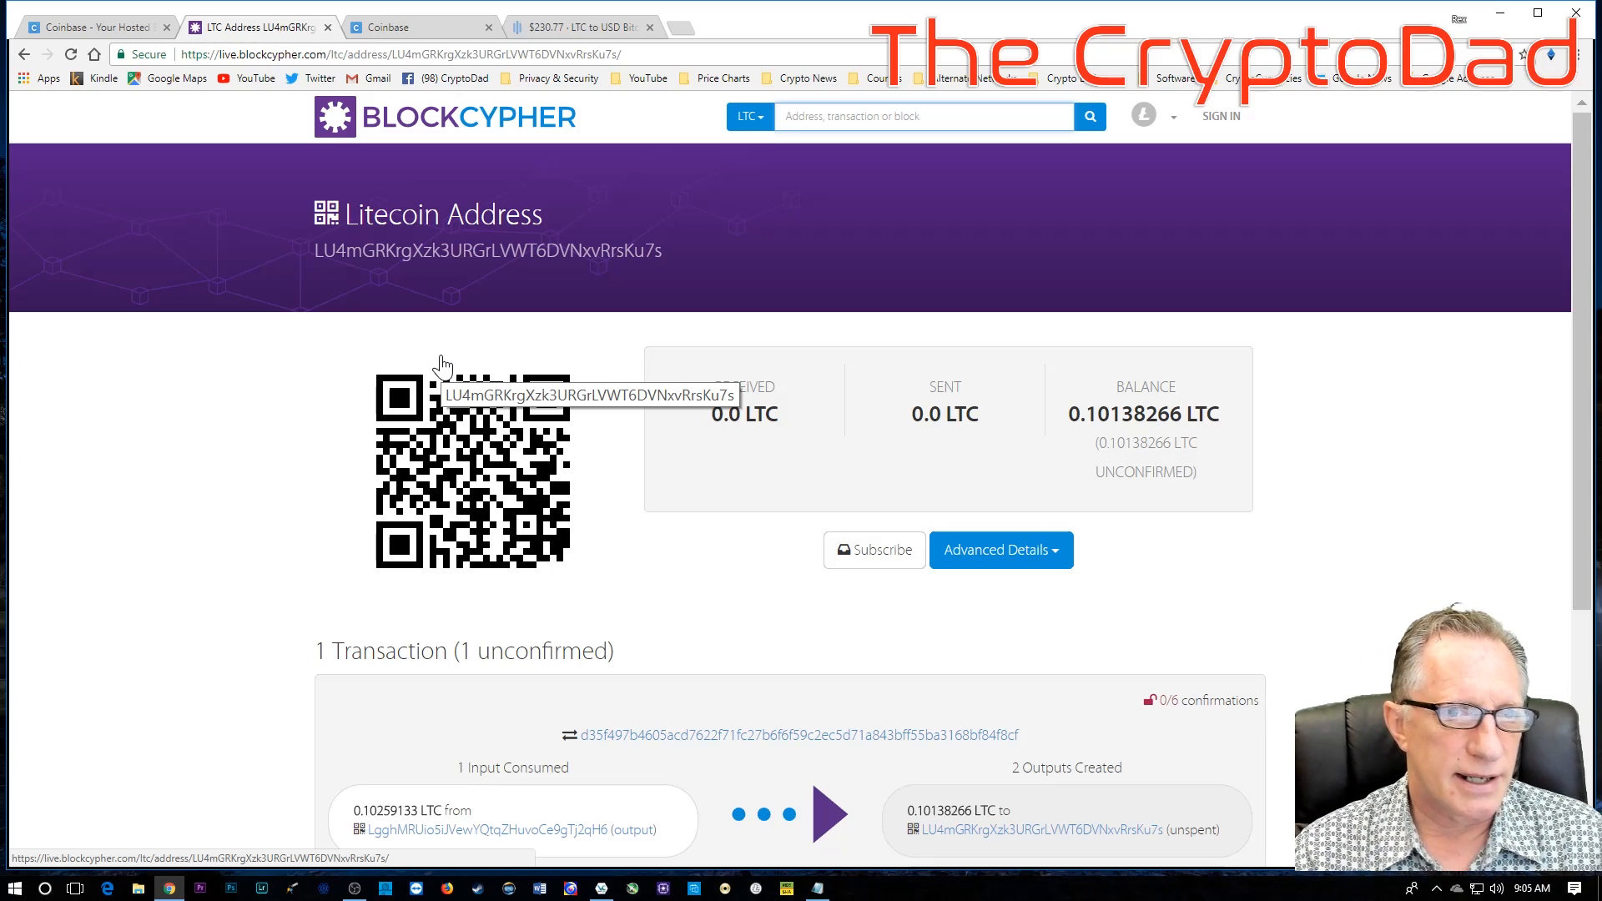
{"action": "mouse_move", "coordinate": [971, 267]}
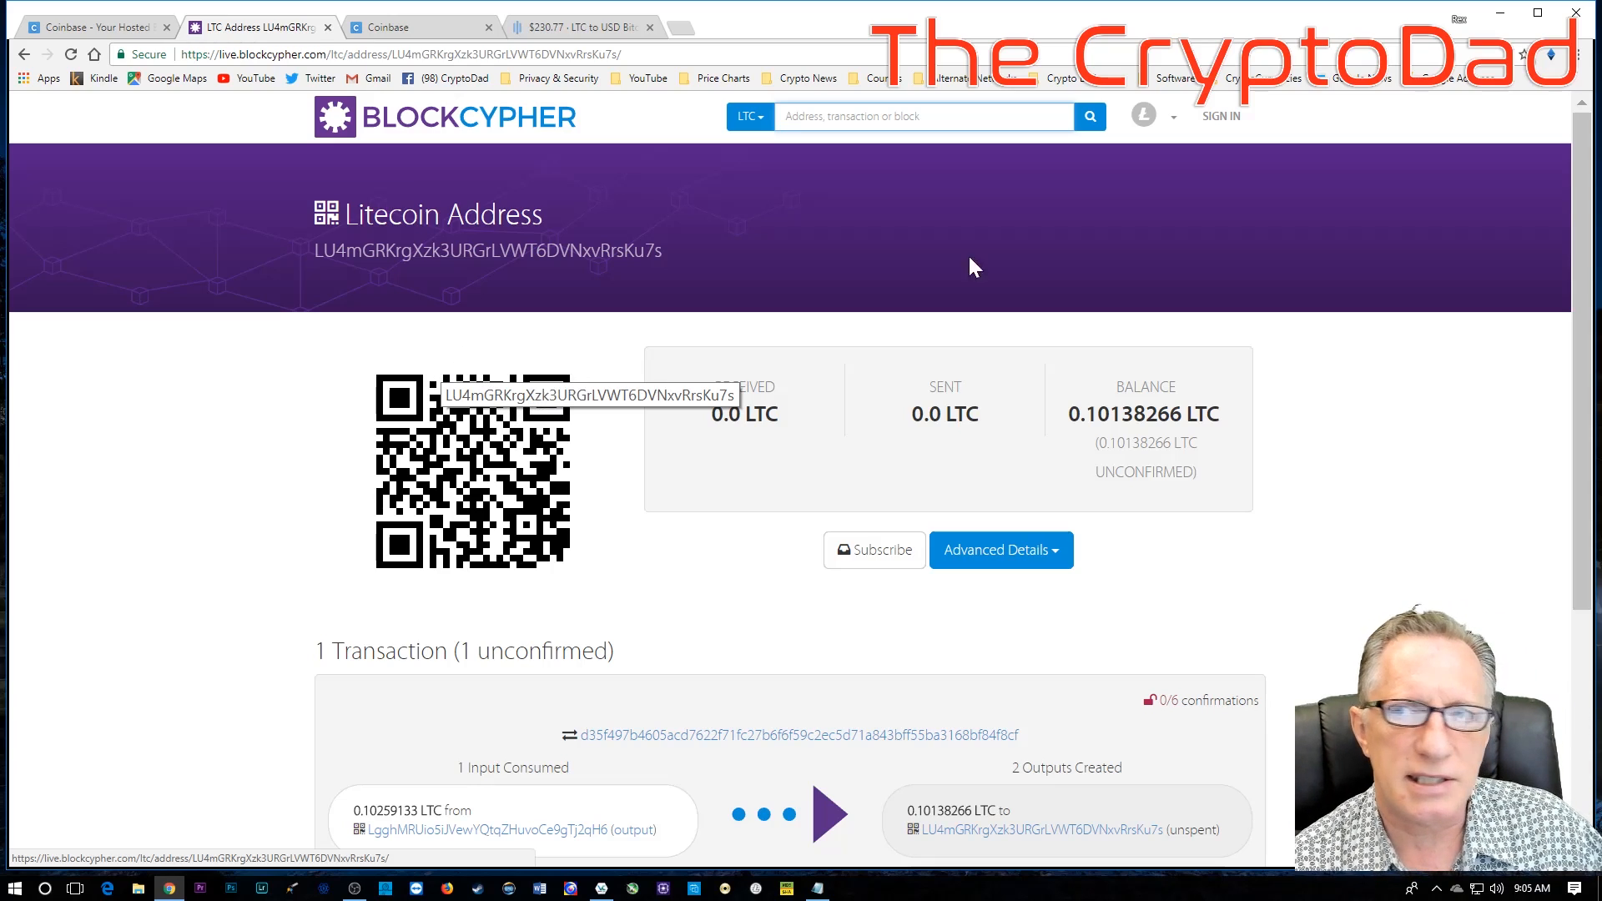